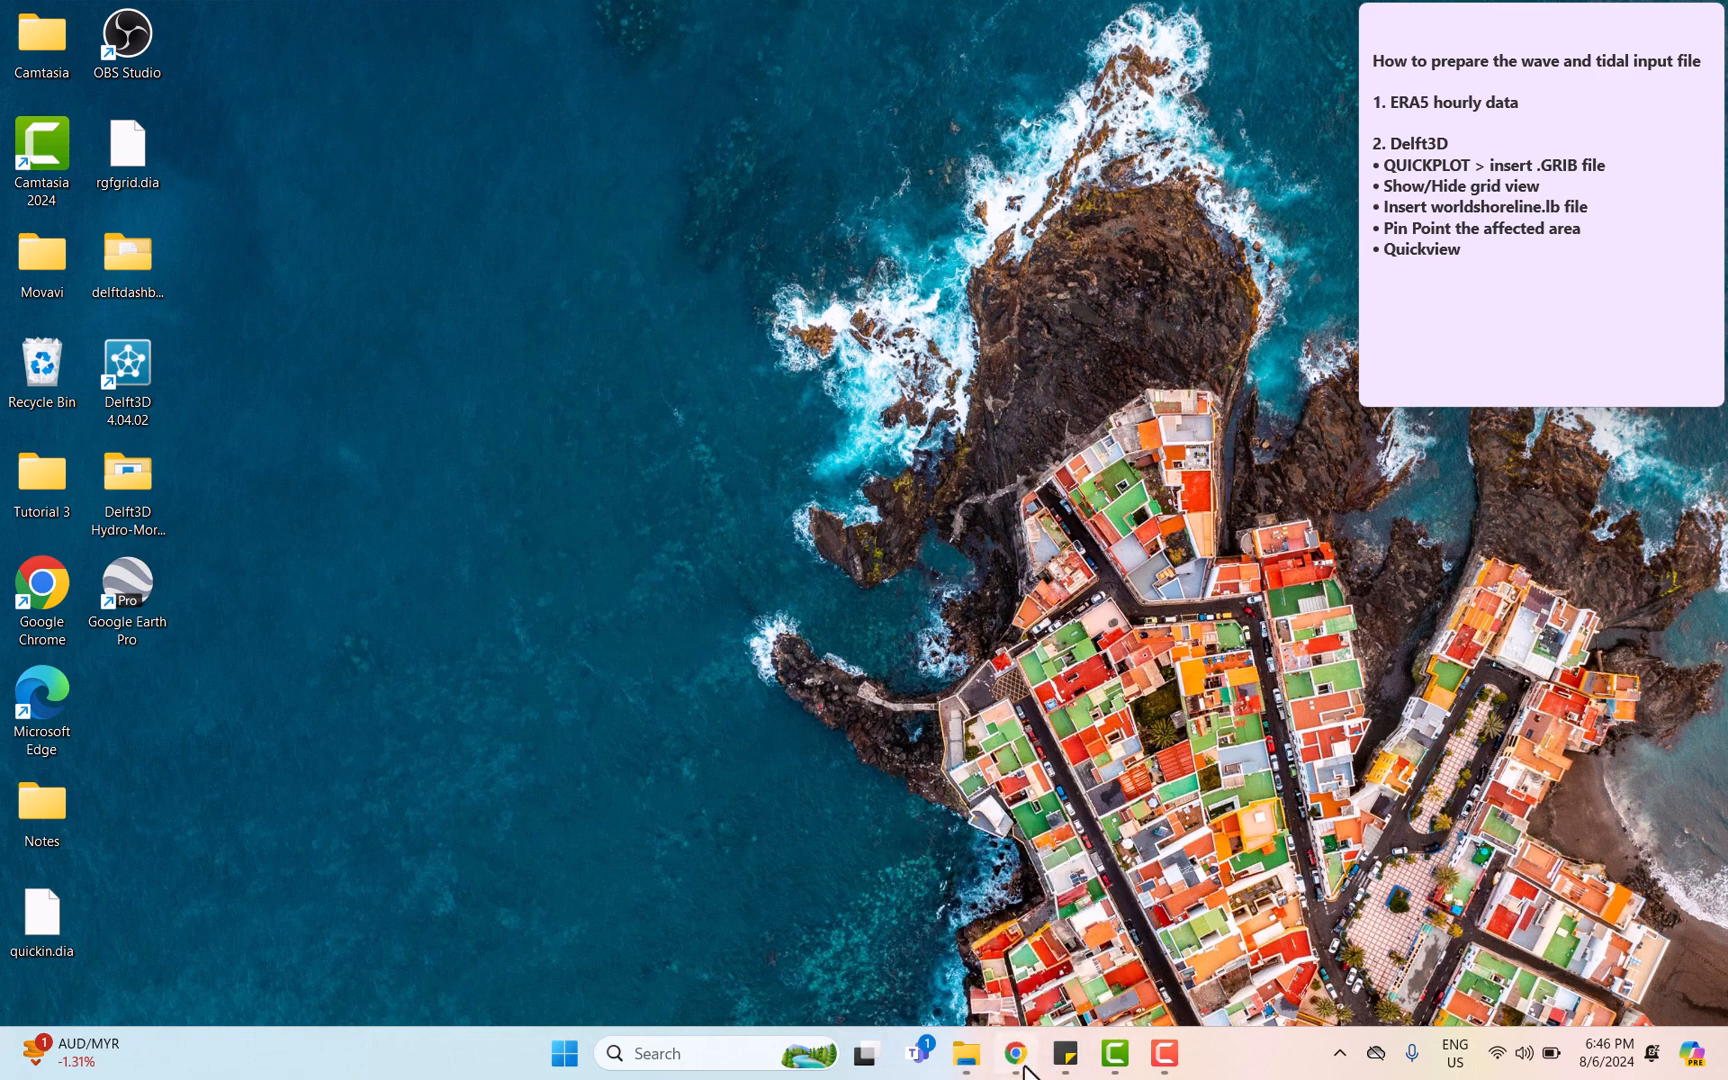
# - Bring the Chrome window with the BBC Typhoon Lekima article to the front
pyautogui.click(1016, 1052)
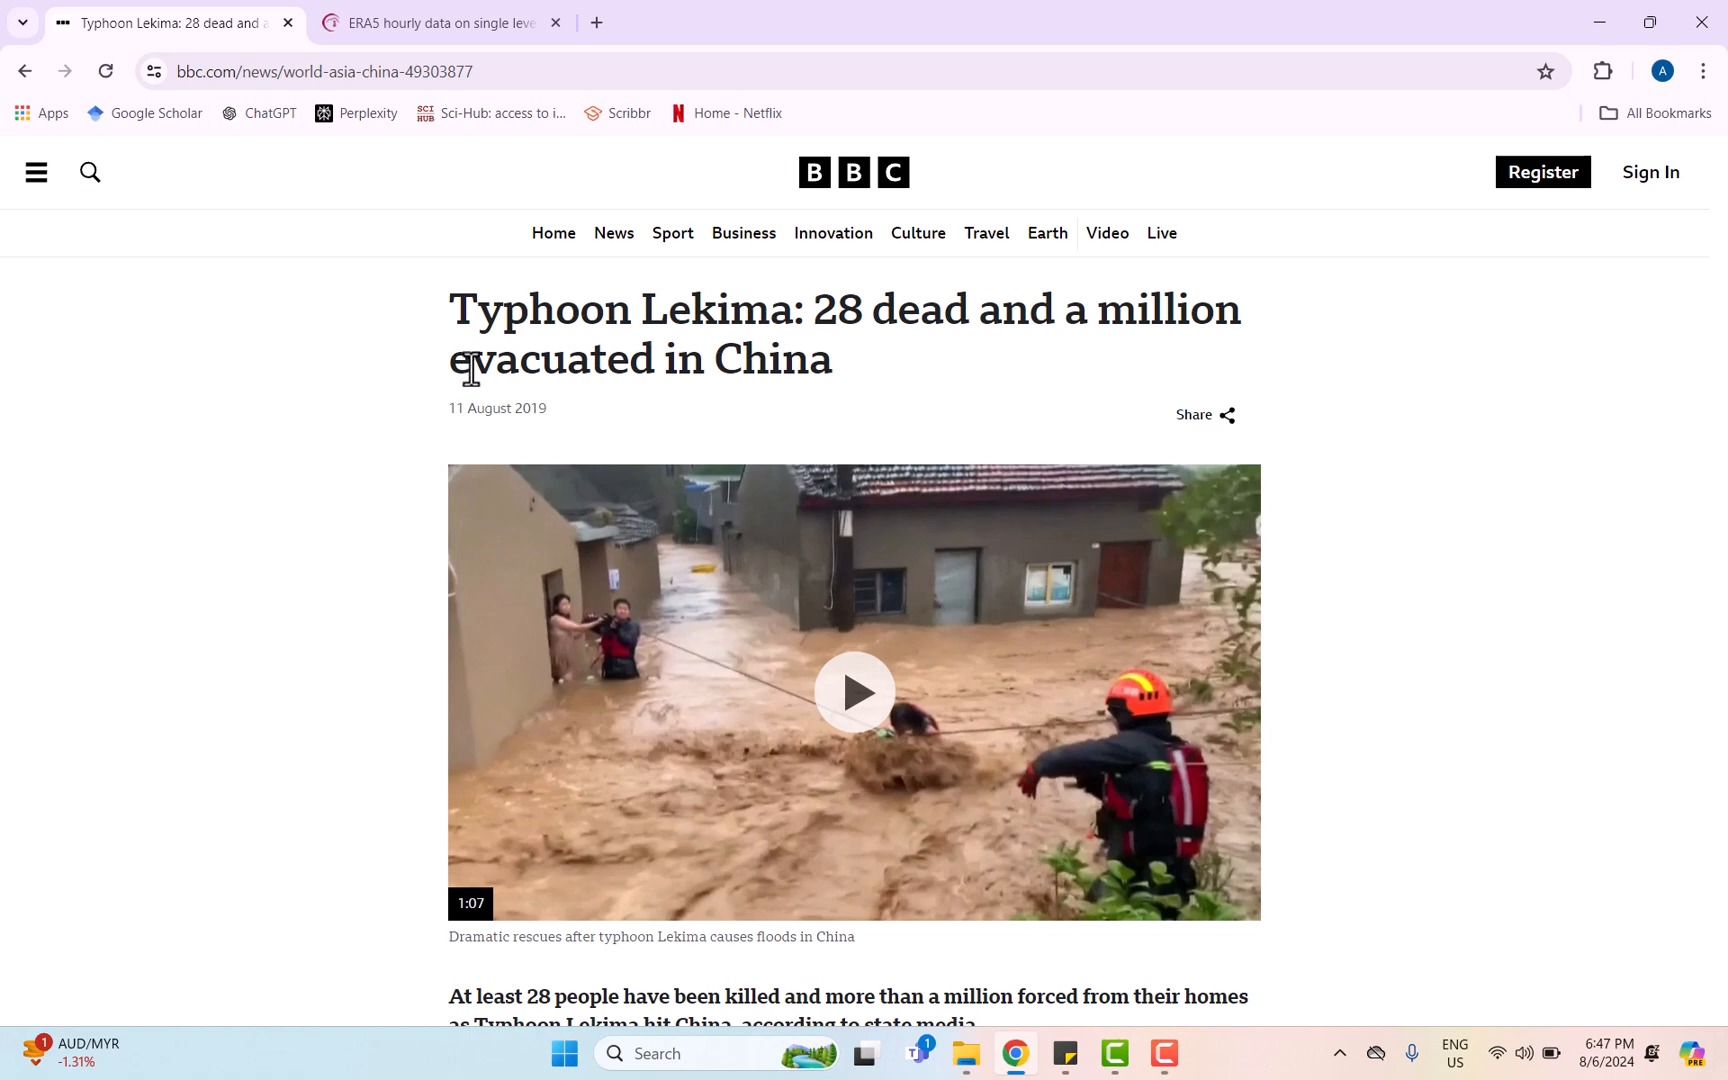
# - Scroll the article down to the 'Predicted path of Typhoon Lekima' map over Zhejiang
pyautogui.scroll(-3)
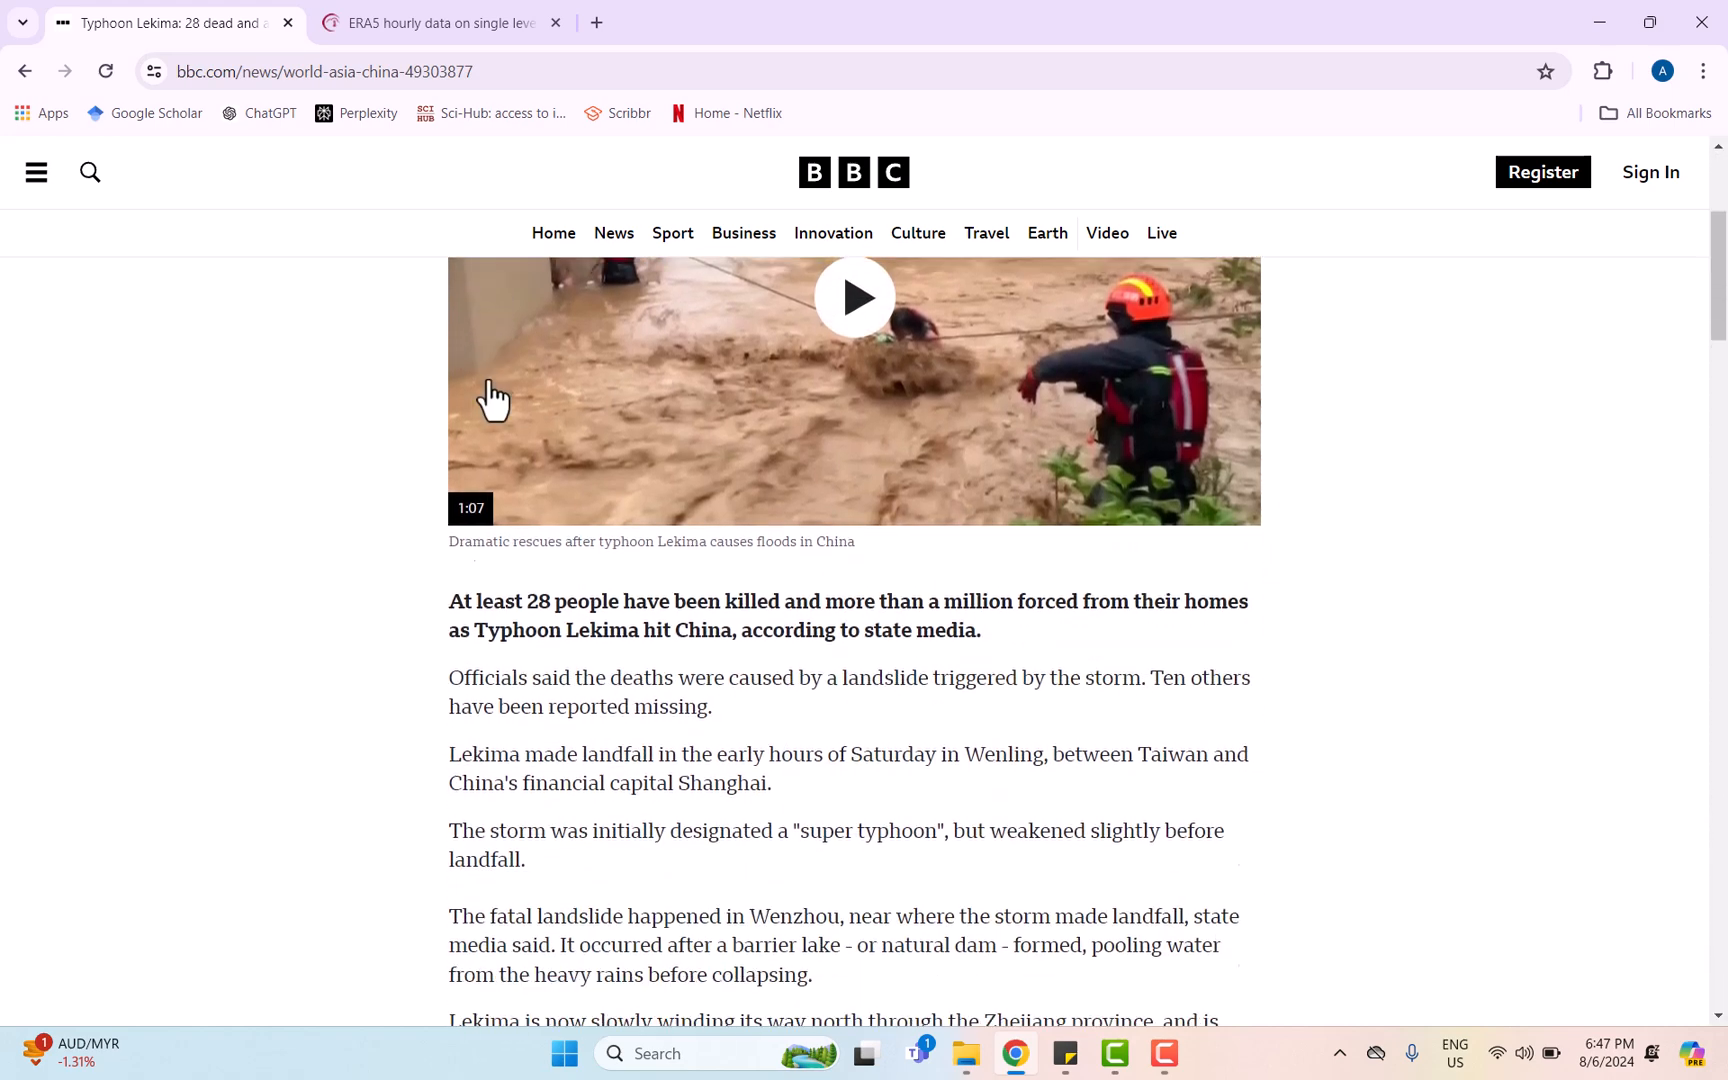
pyautogui.scroll(-3)
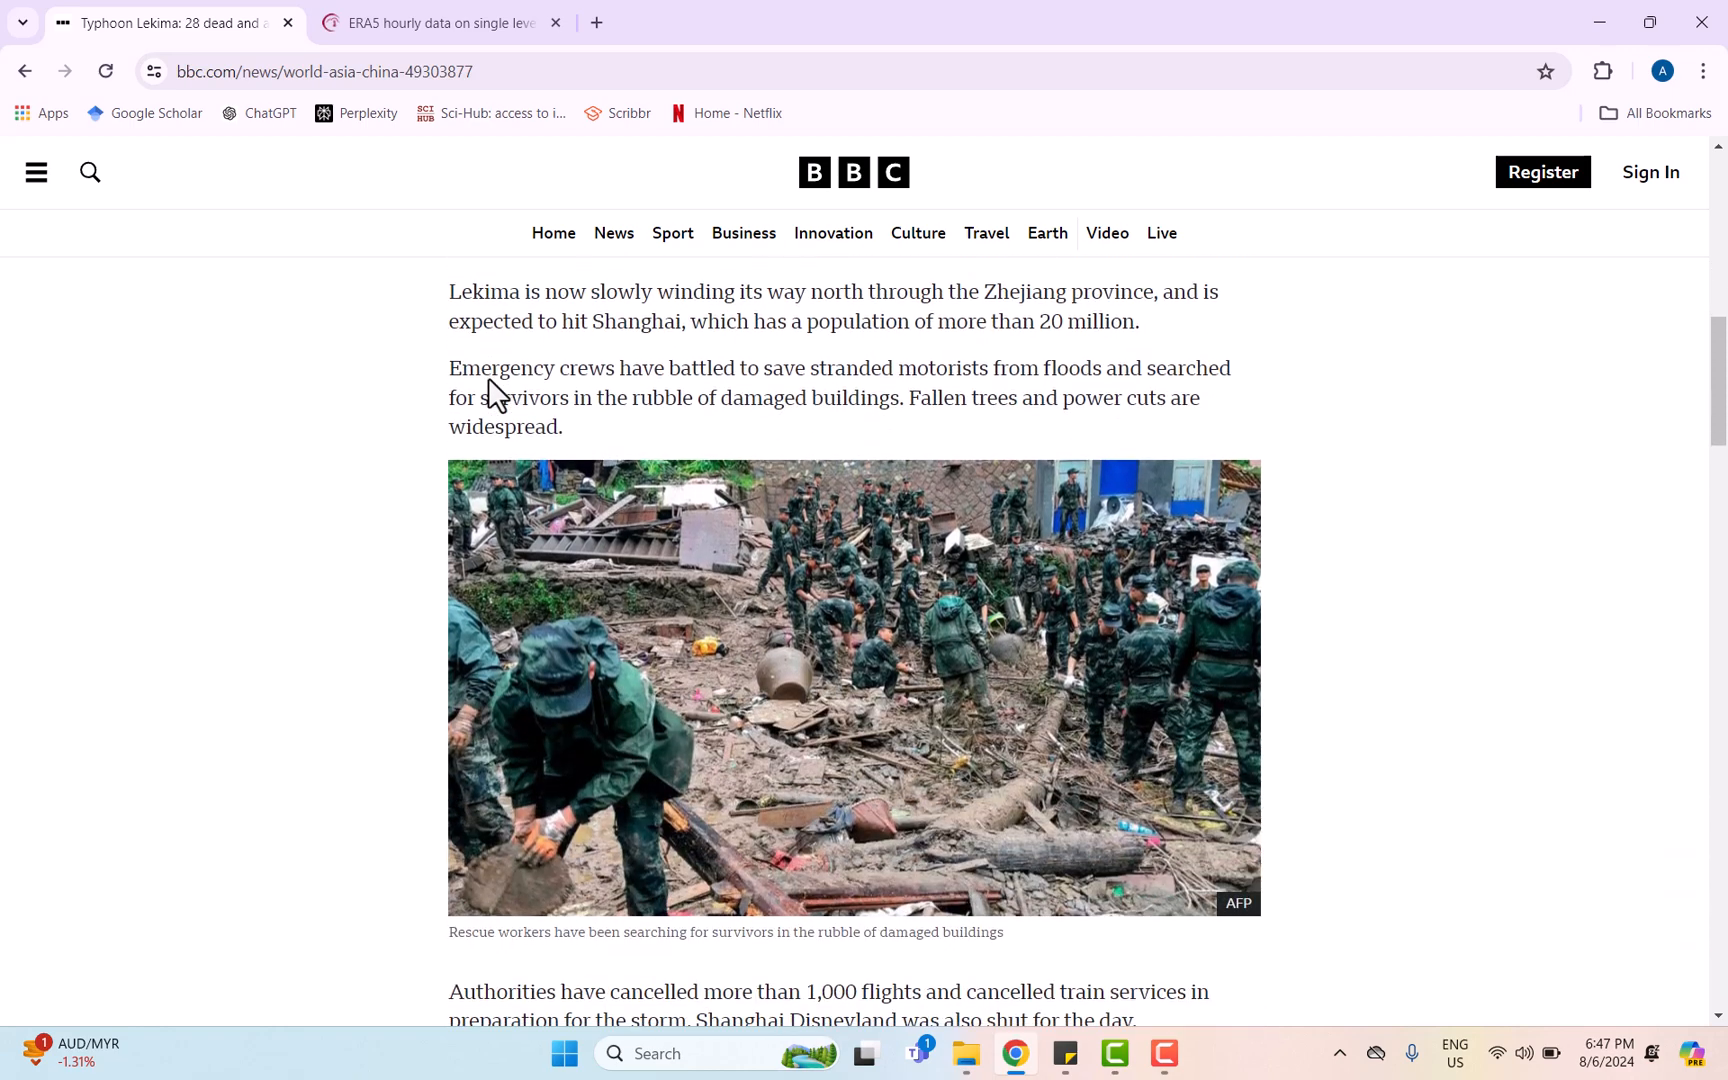
pyautogui.scroll(-3)
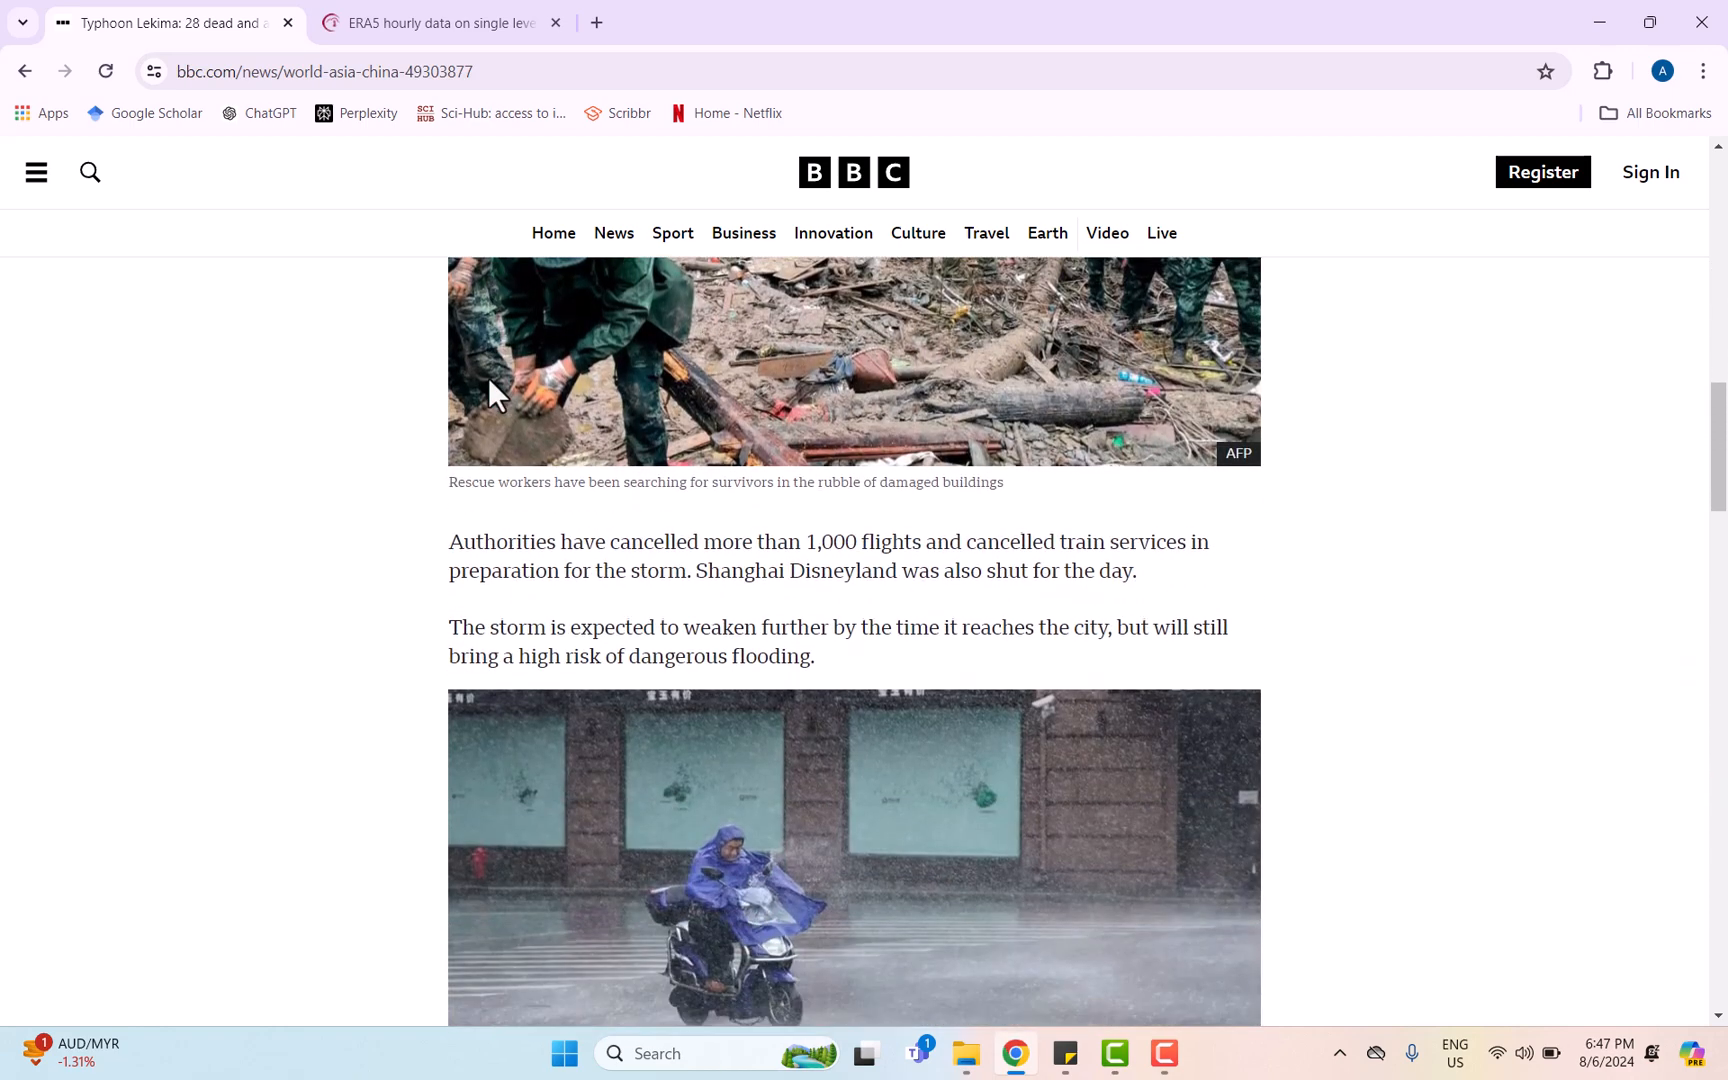
pyautogui.scroll(-3)
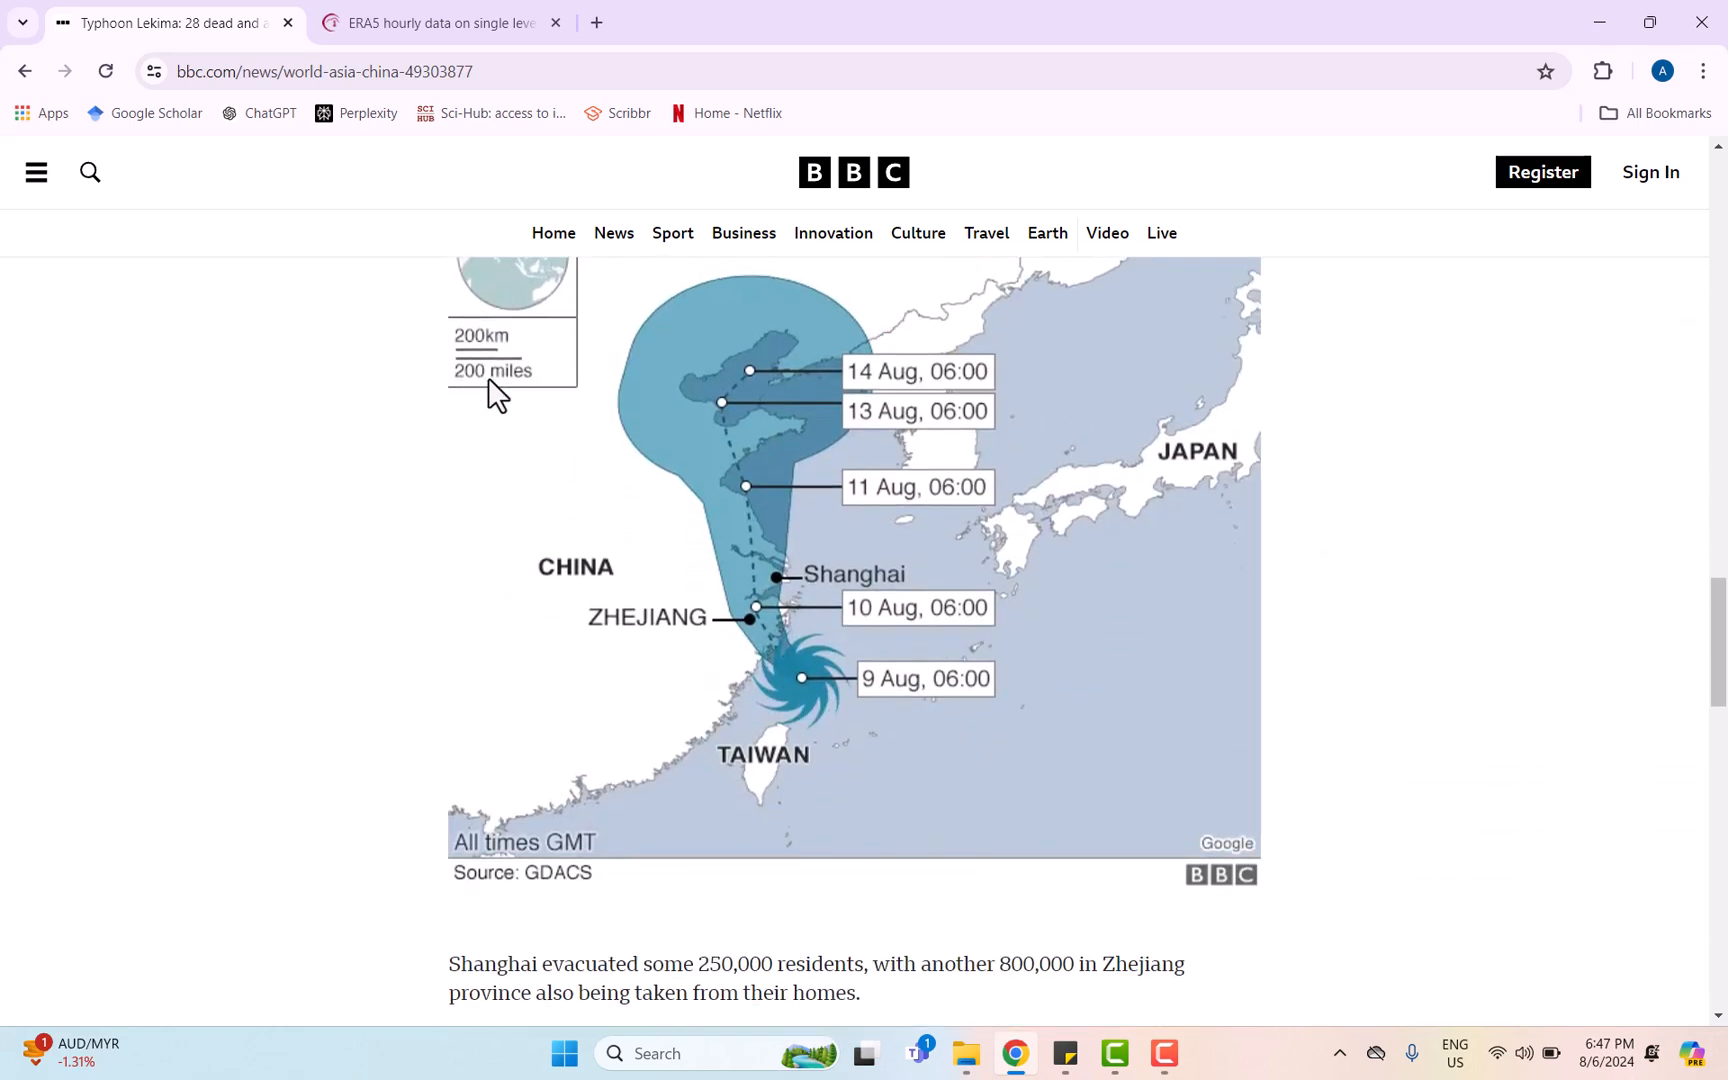
pyautogui.scroll(3)
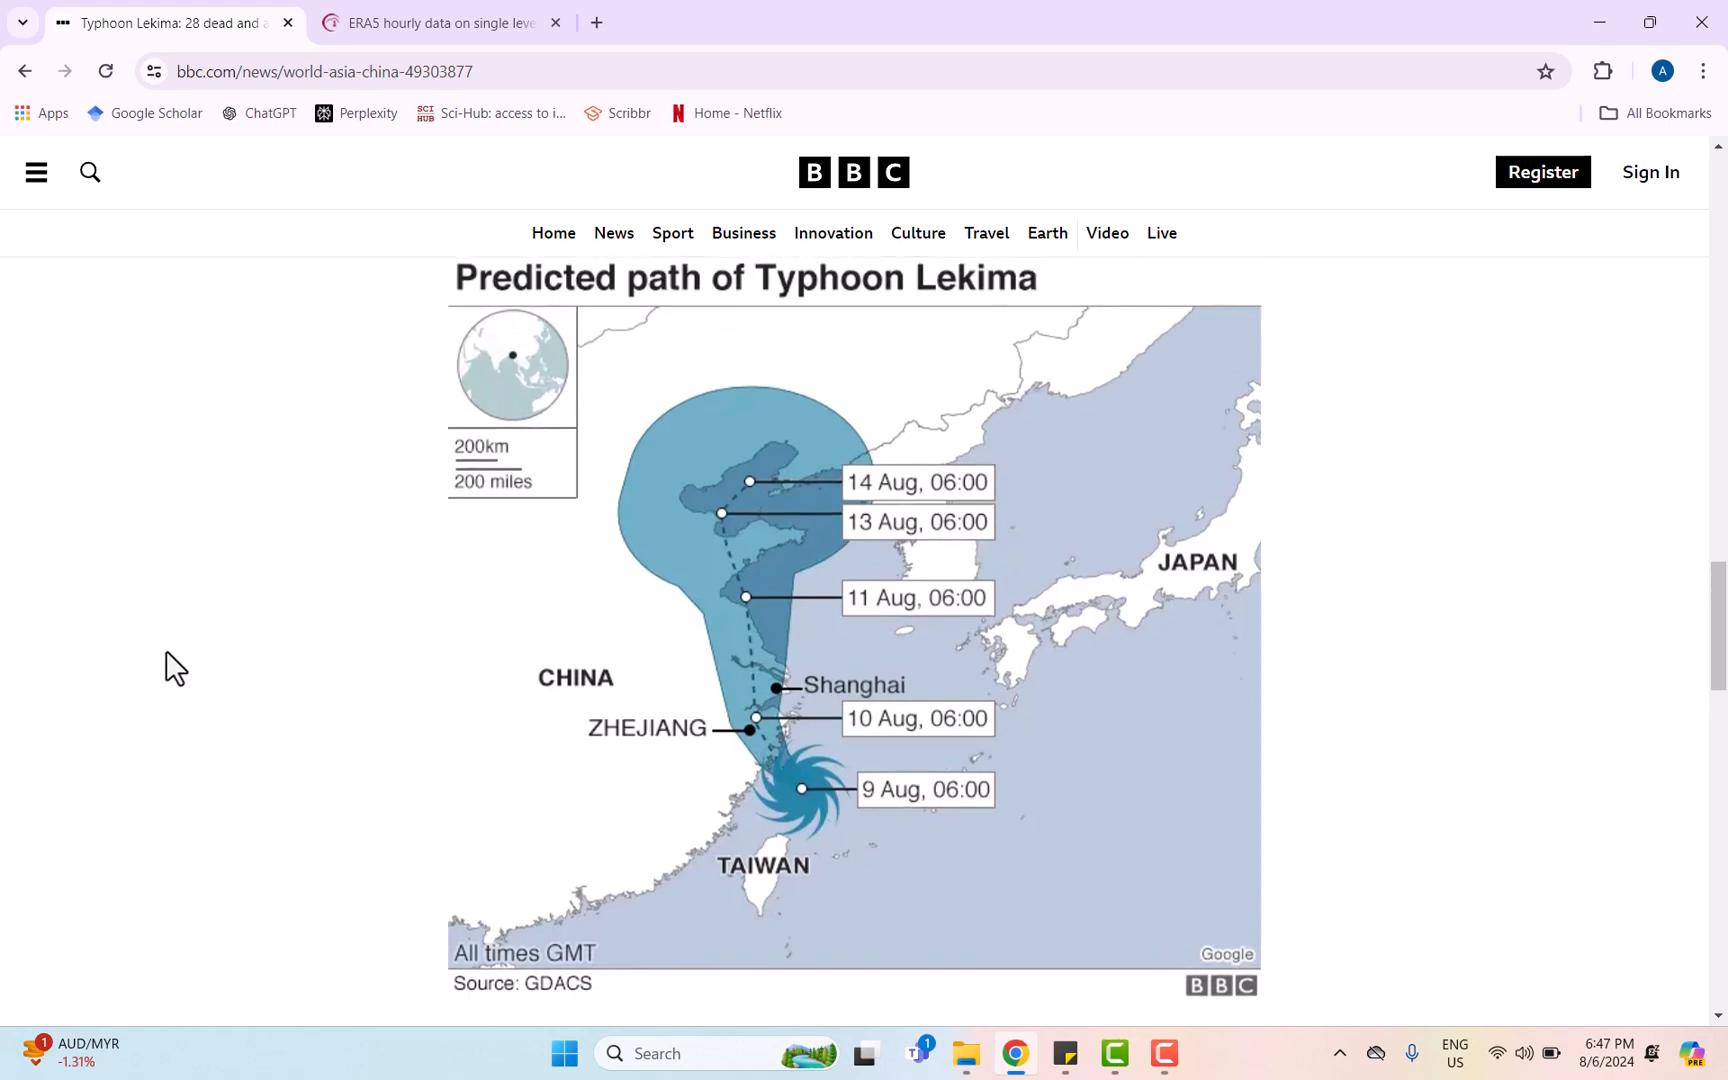
pyautogui.moveTo(150, 680)
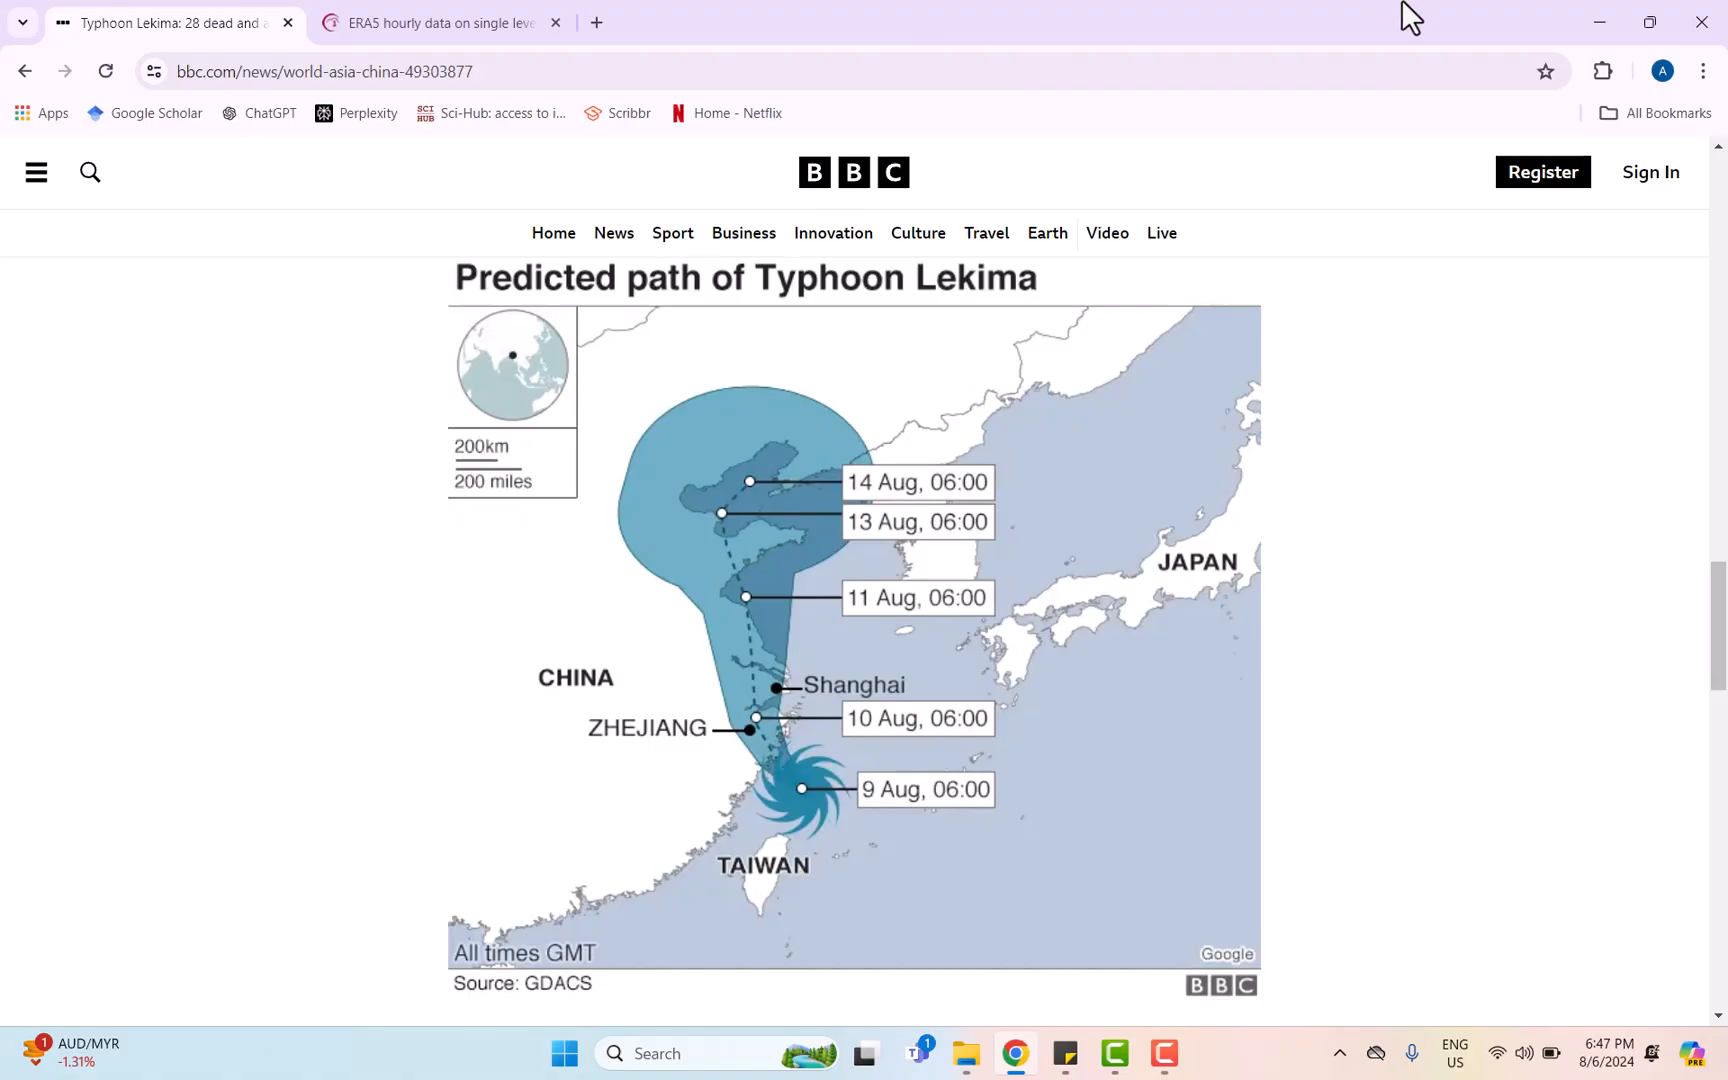
pyautogui.moveTo(656, 14)
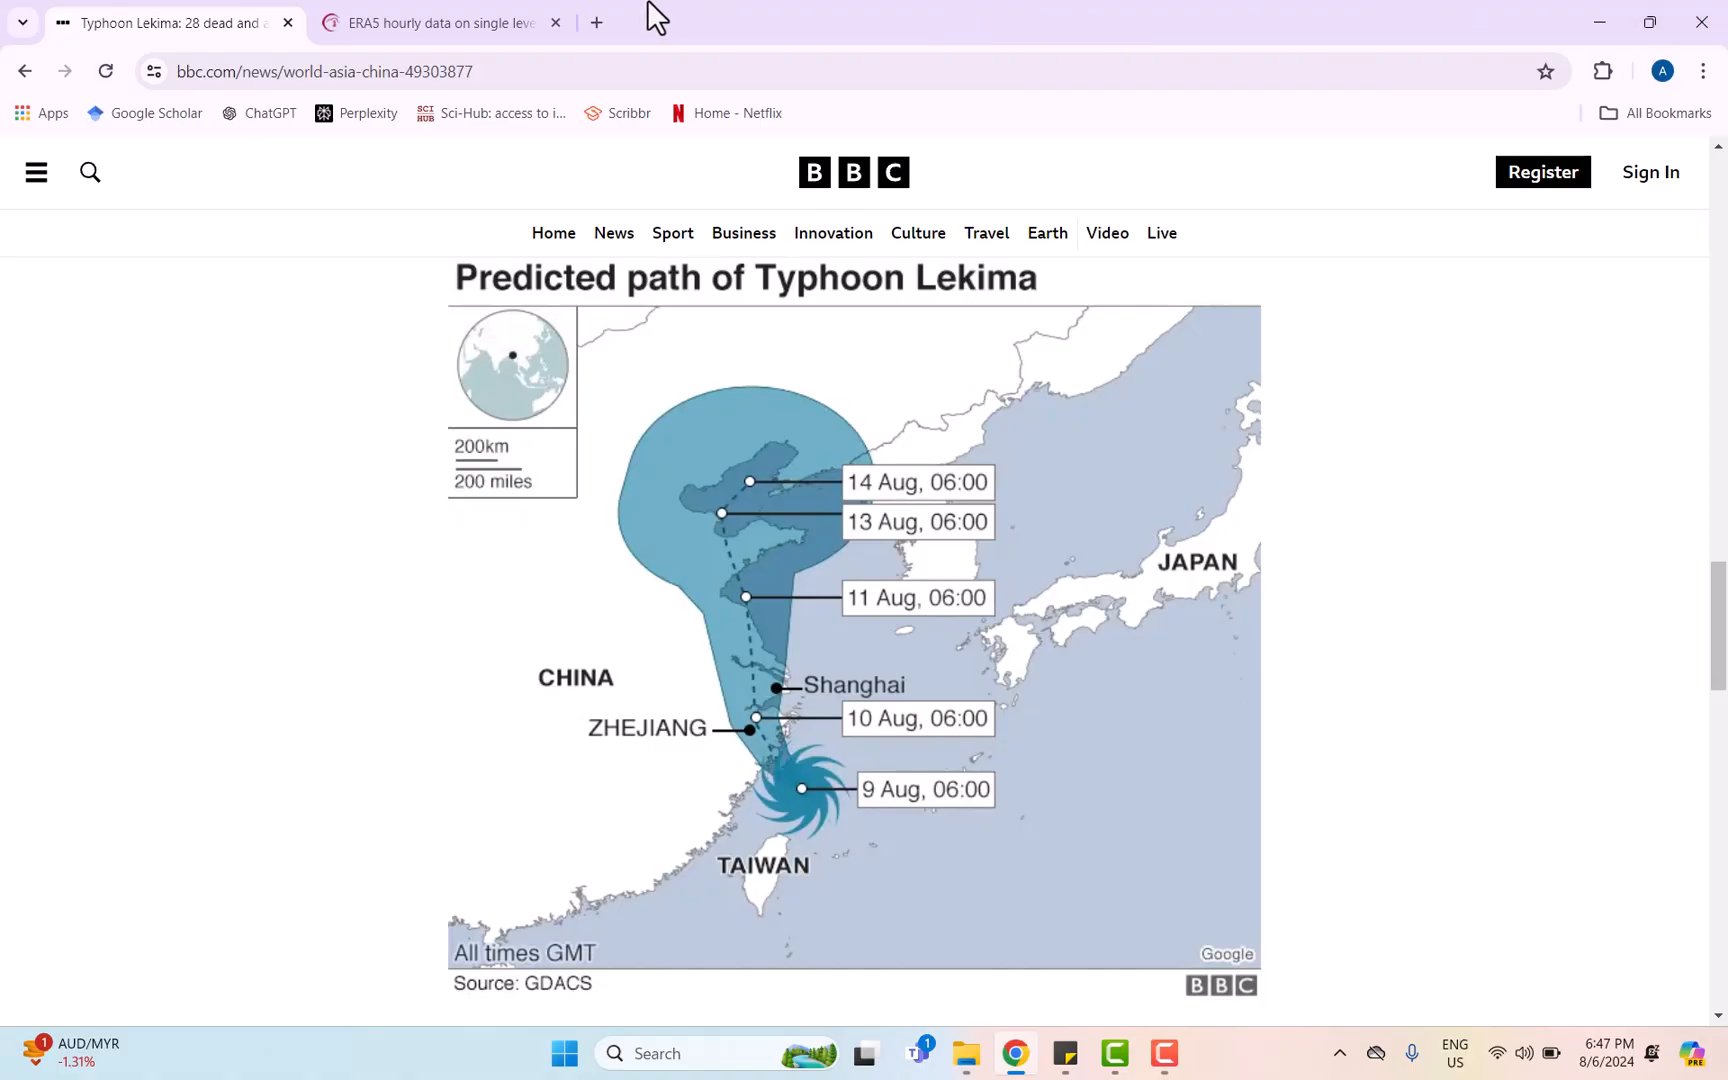
# - Switch to the ERA5 hourly single-levels dataset page and highlight its title
pyautogui.click(438, 22)
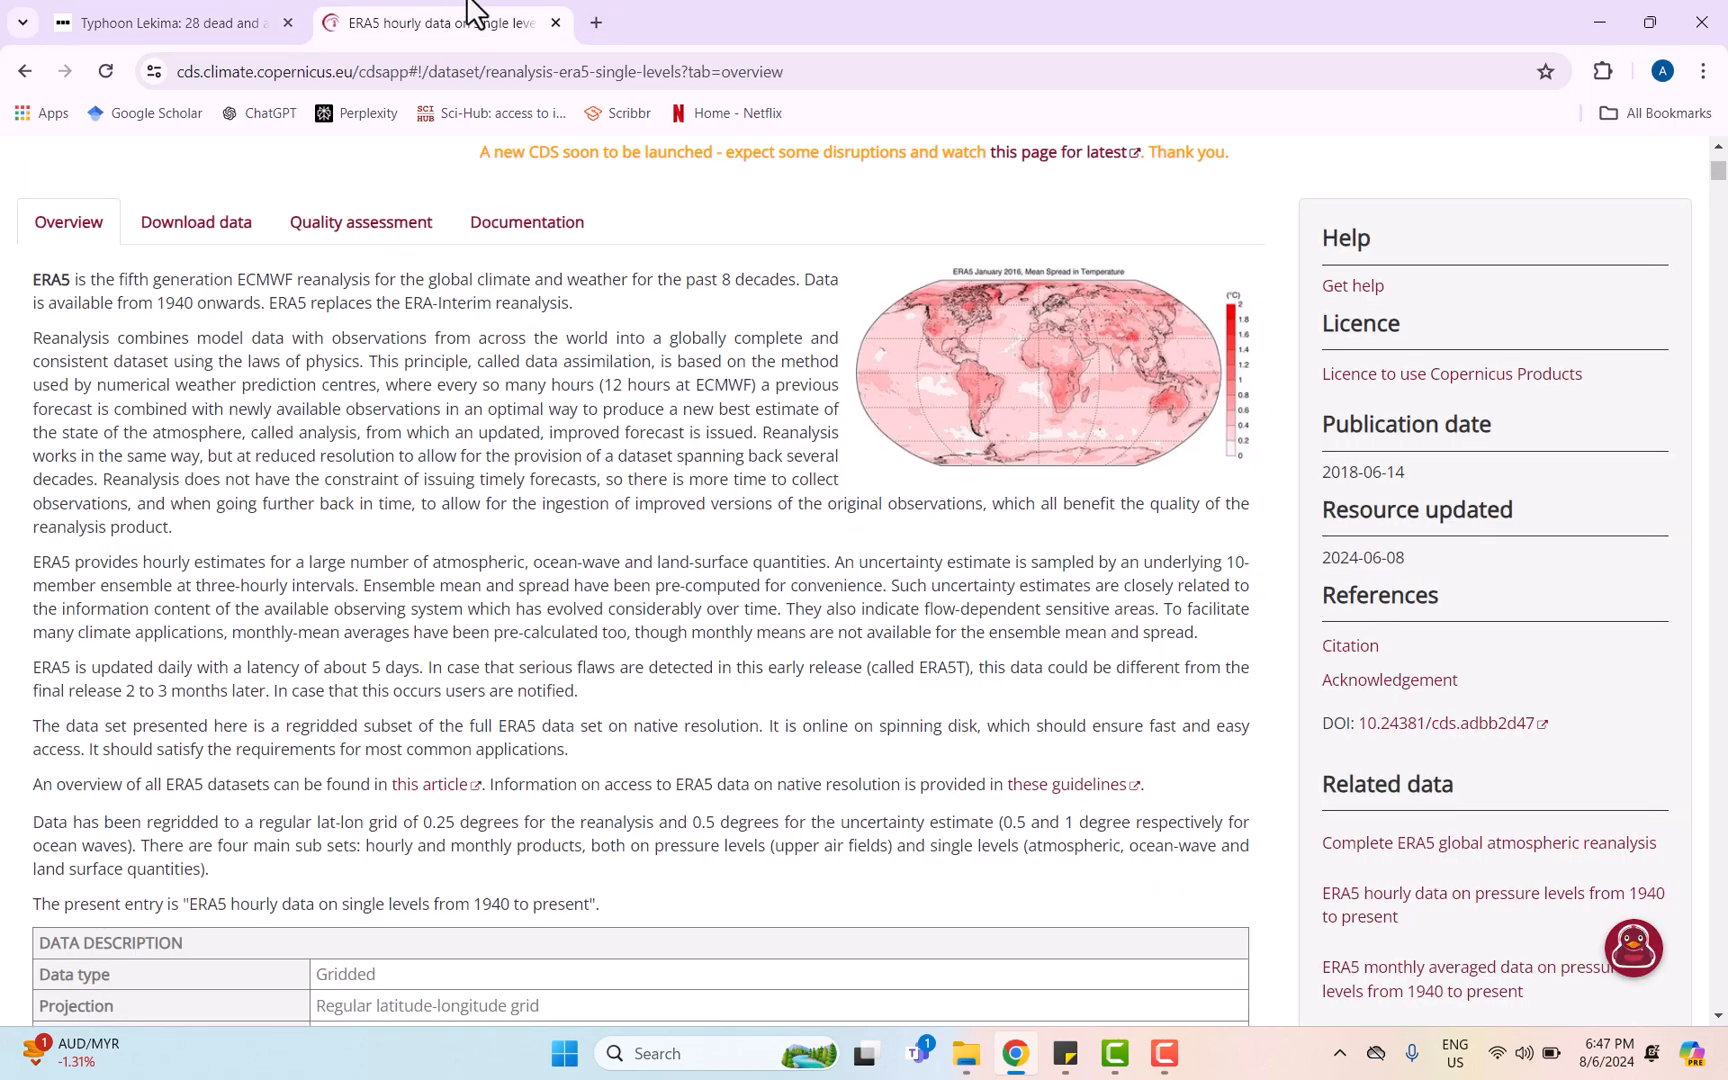
pyautogui.moveTo(388, 514)
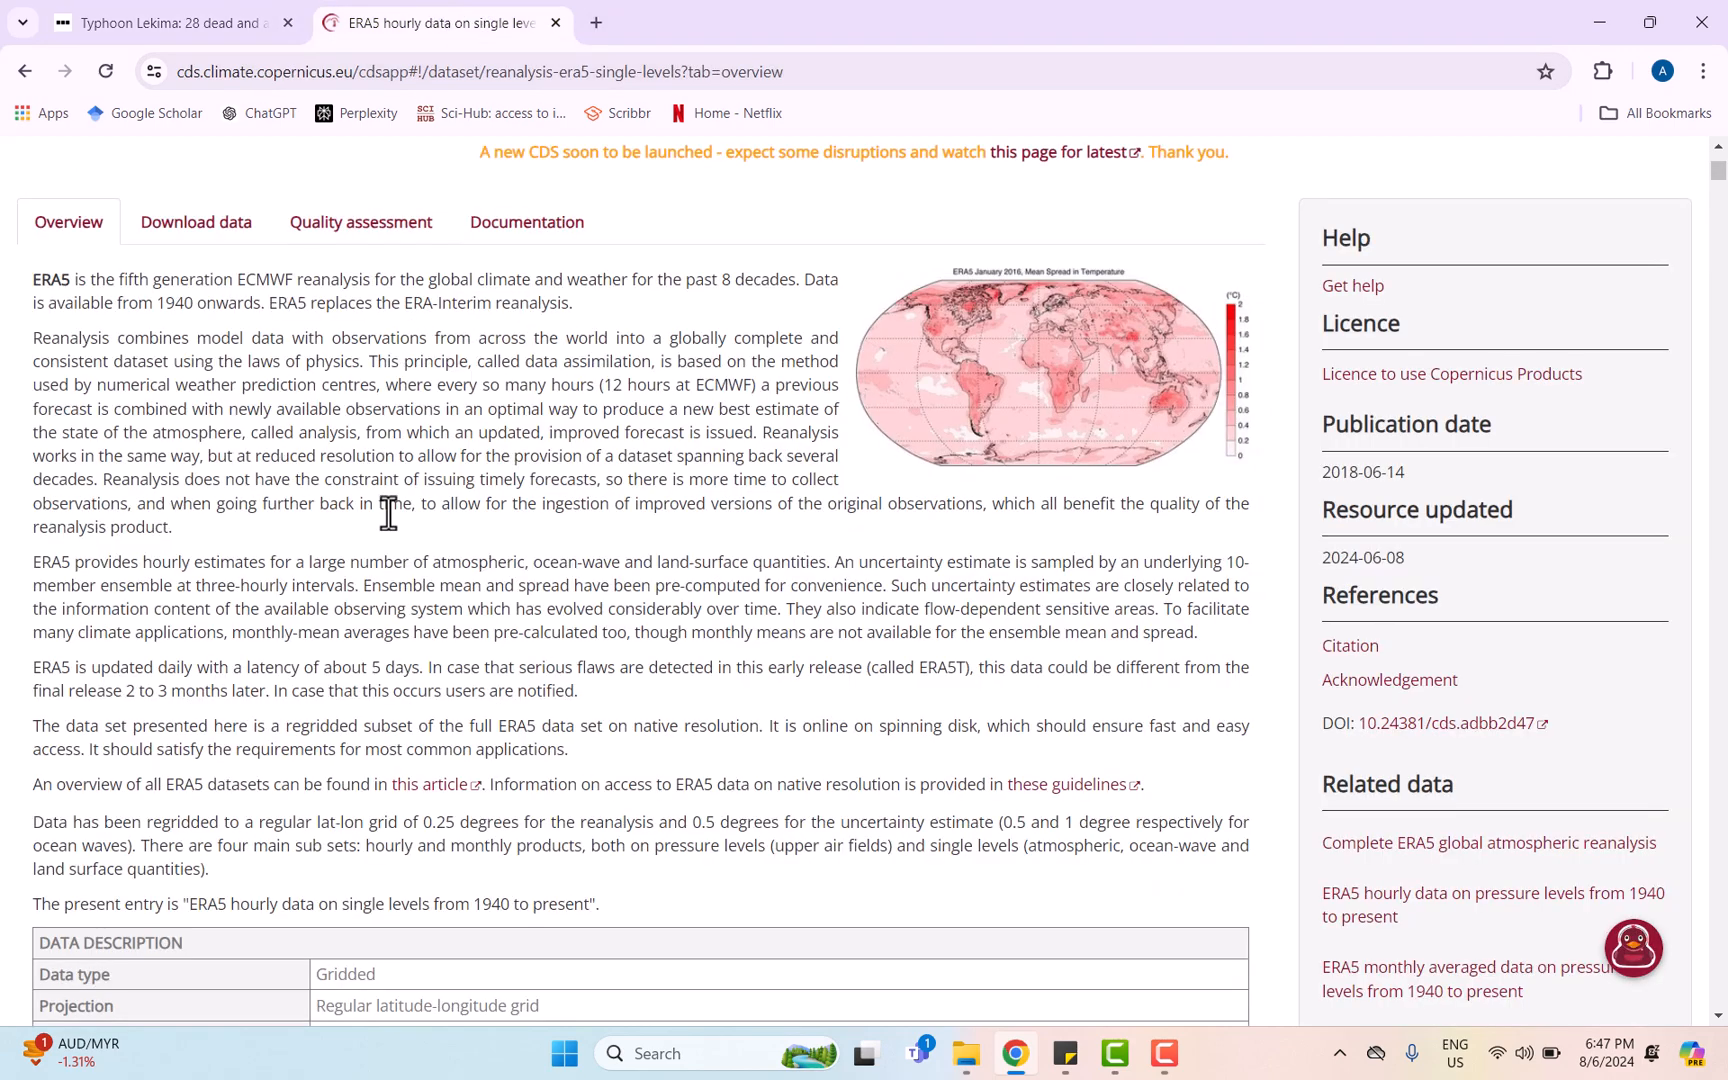
pyautogui.moveTo(380, 610)
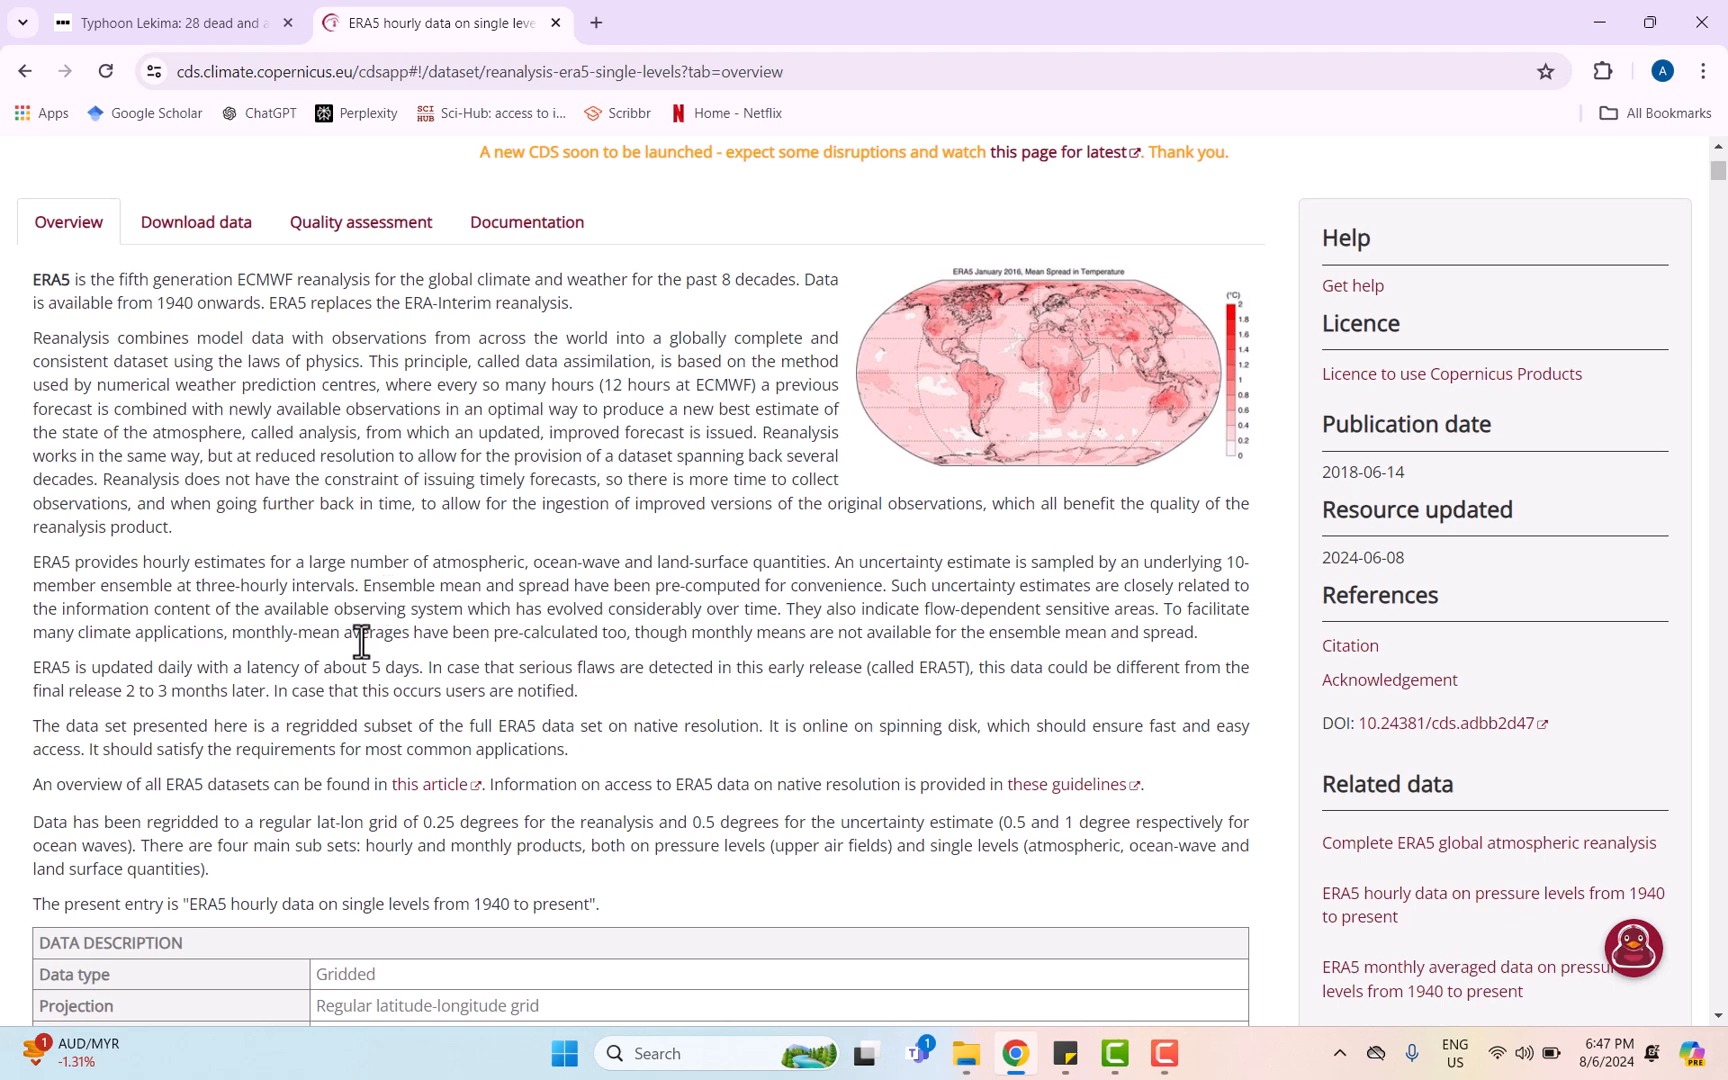
pyautogui.moveTo(568, 986)
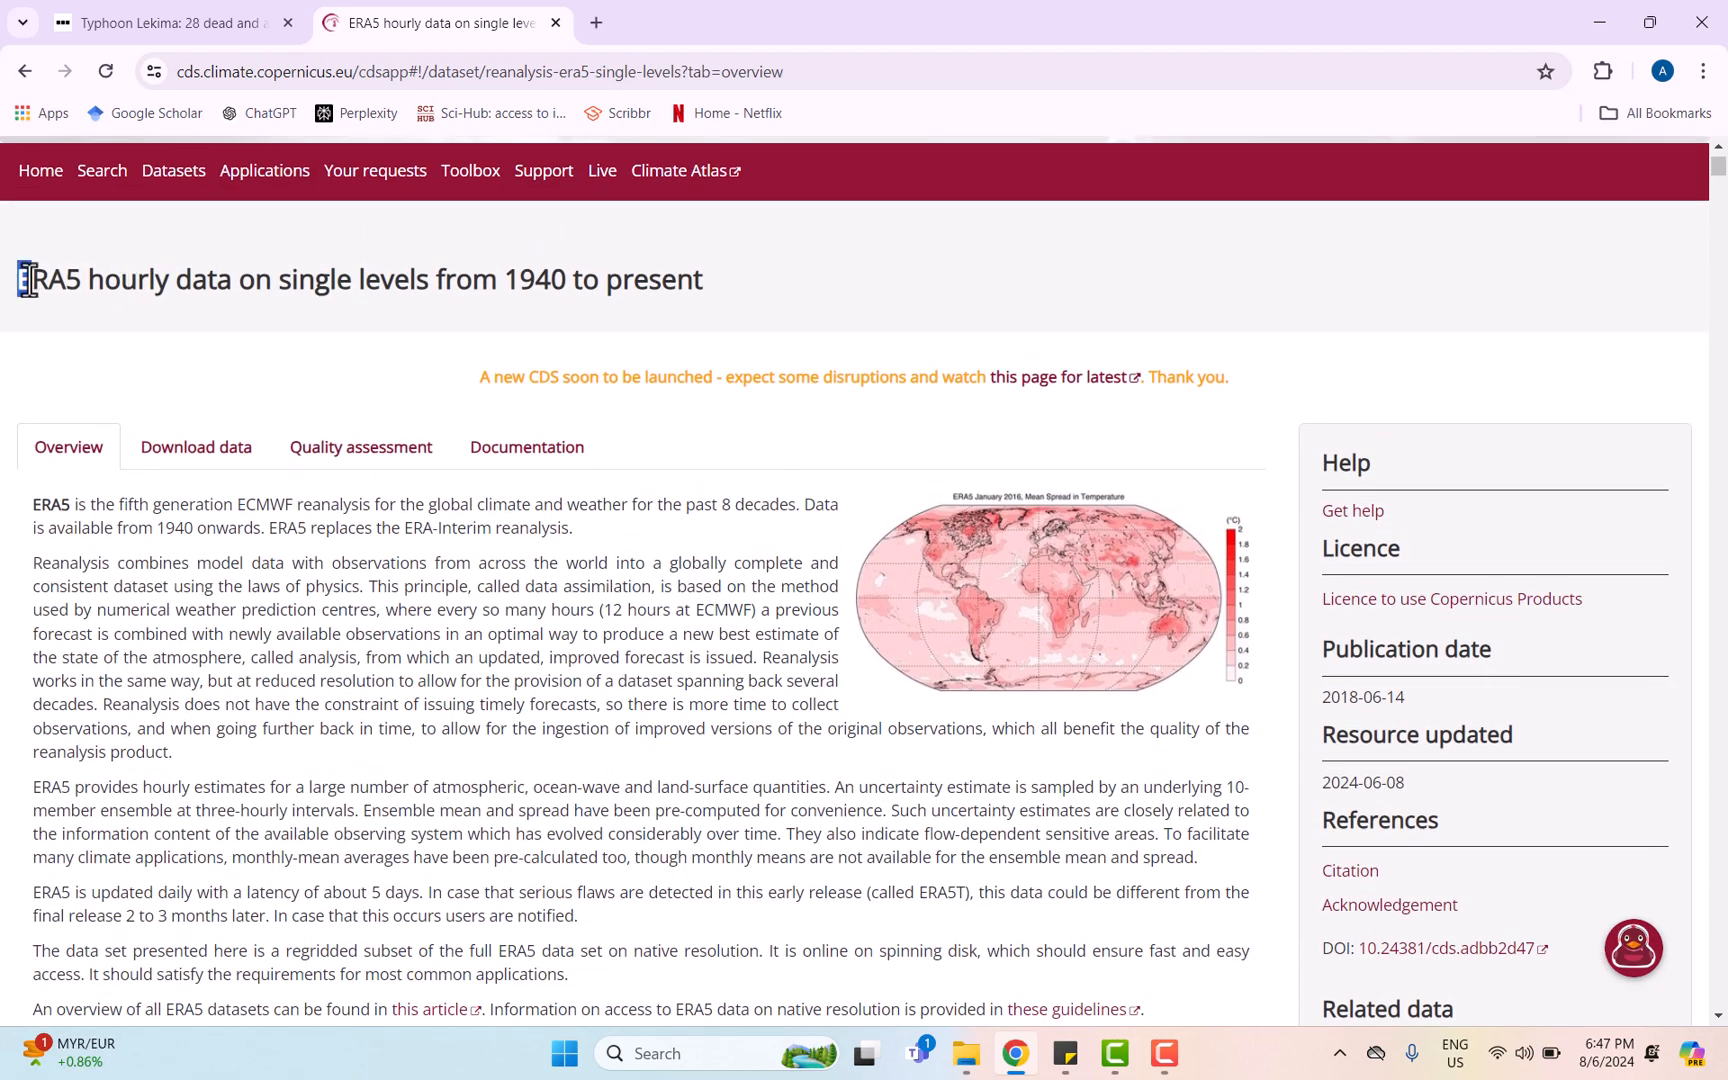
pyautogui.moveTo(22, 278); pyautogui.dragTo(618, 278)
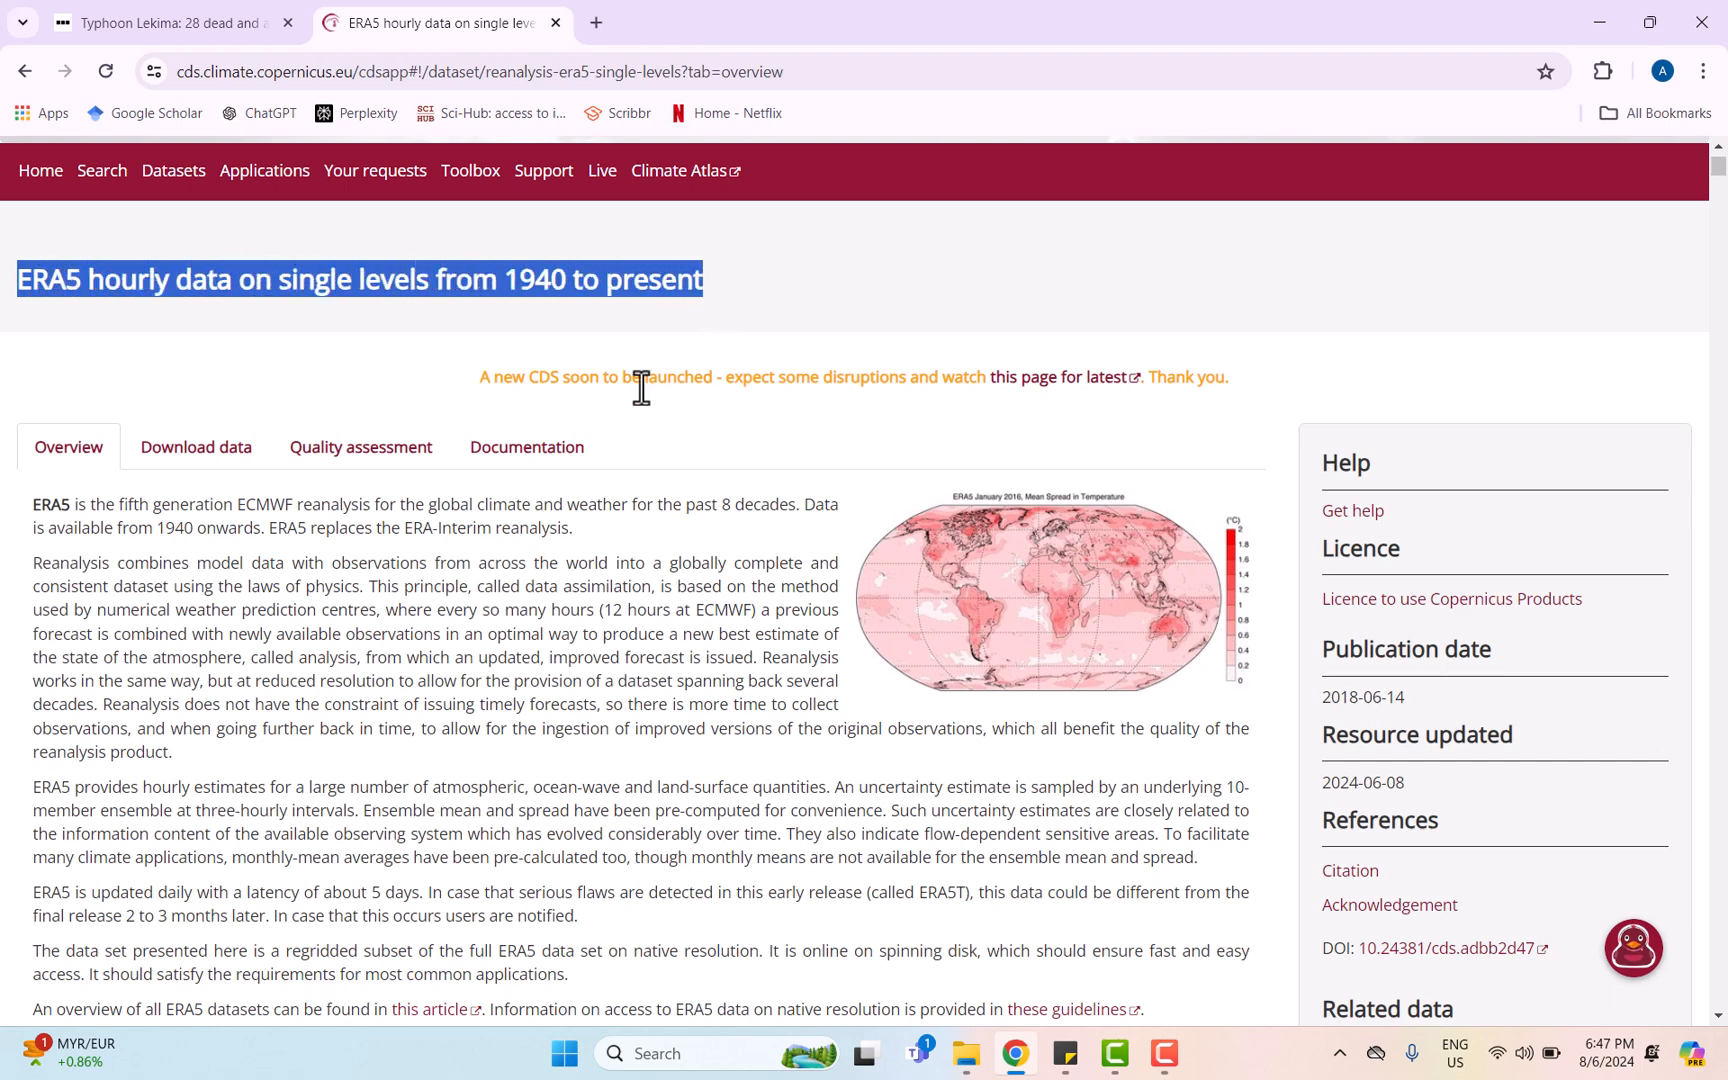
# - In the Download data form choose Reanalysis and add mean wave direction, period and significant wave height
pyautogui.click(196, 448)
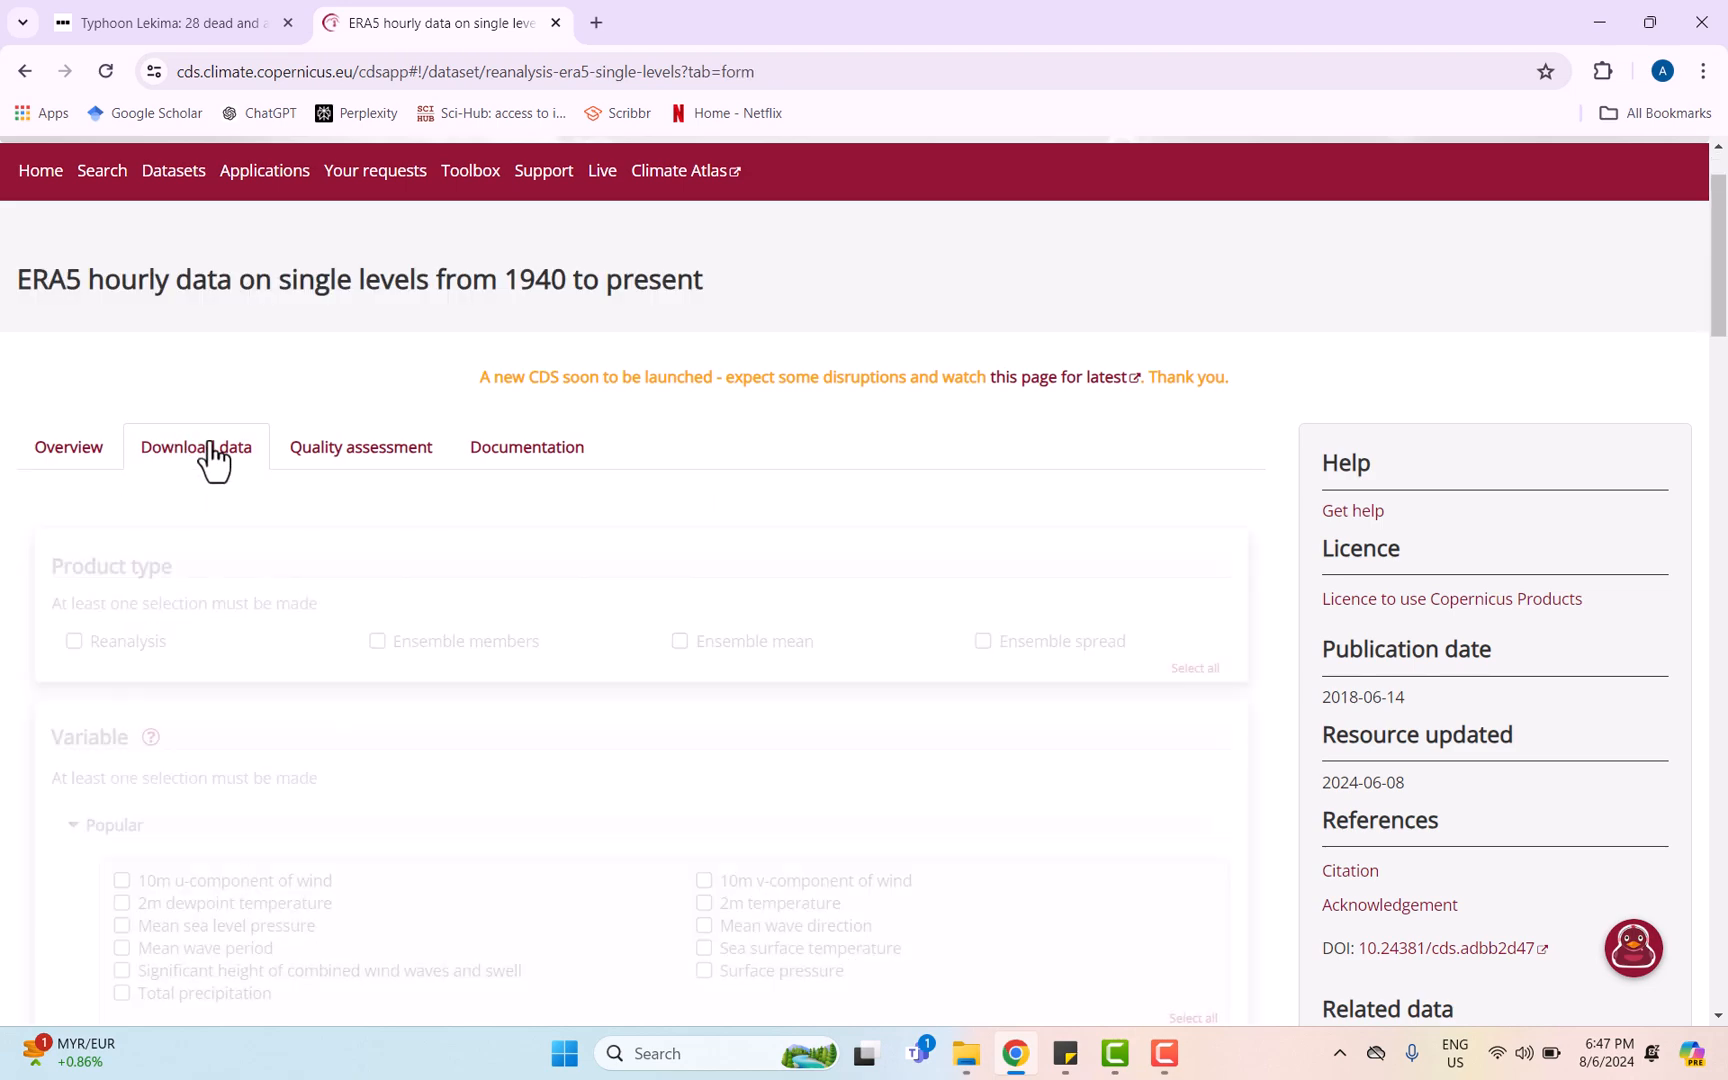
pyautogui.click(74, 640)
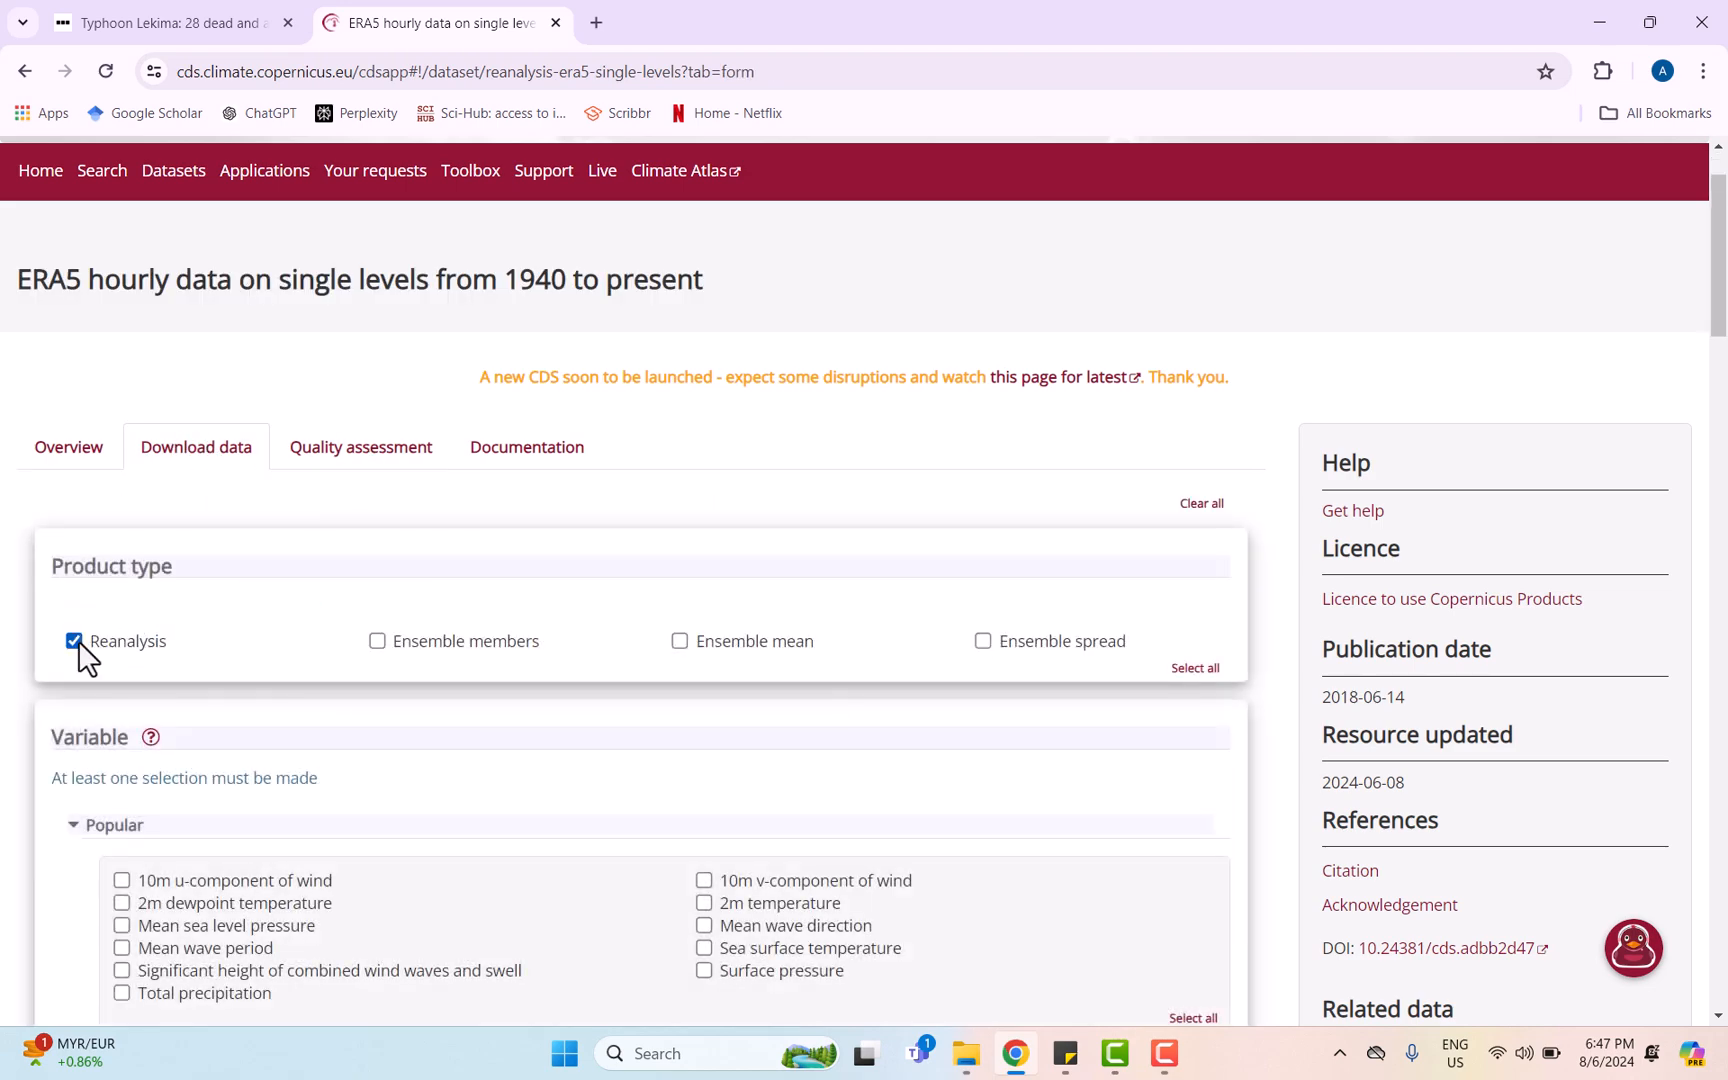
pyautogui.scroll(-3)
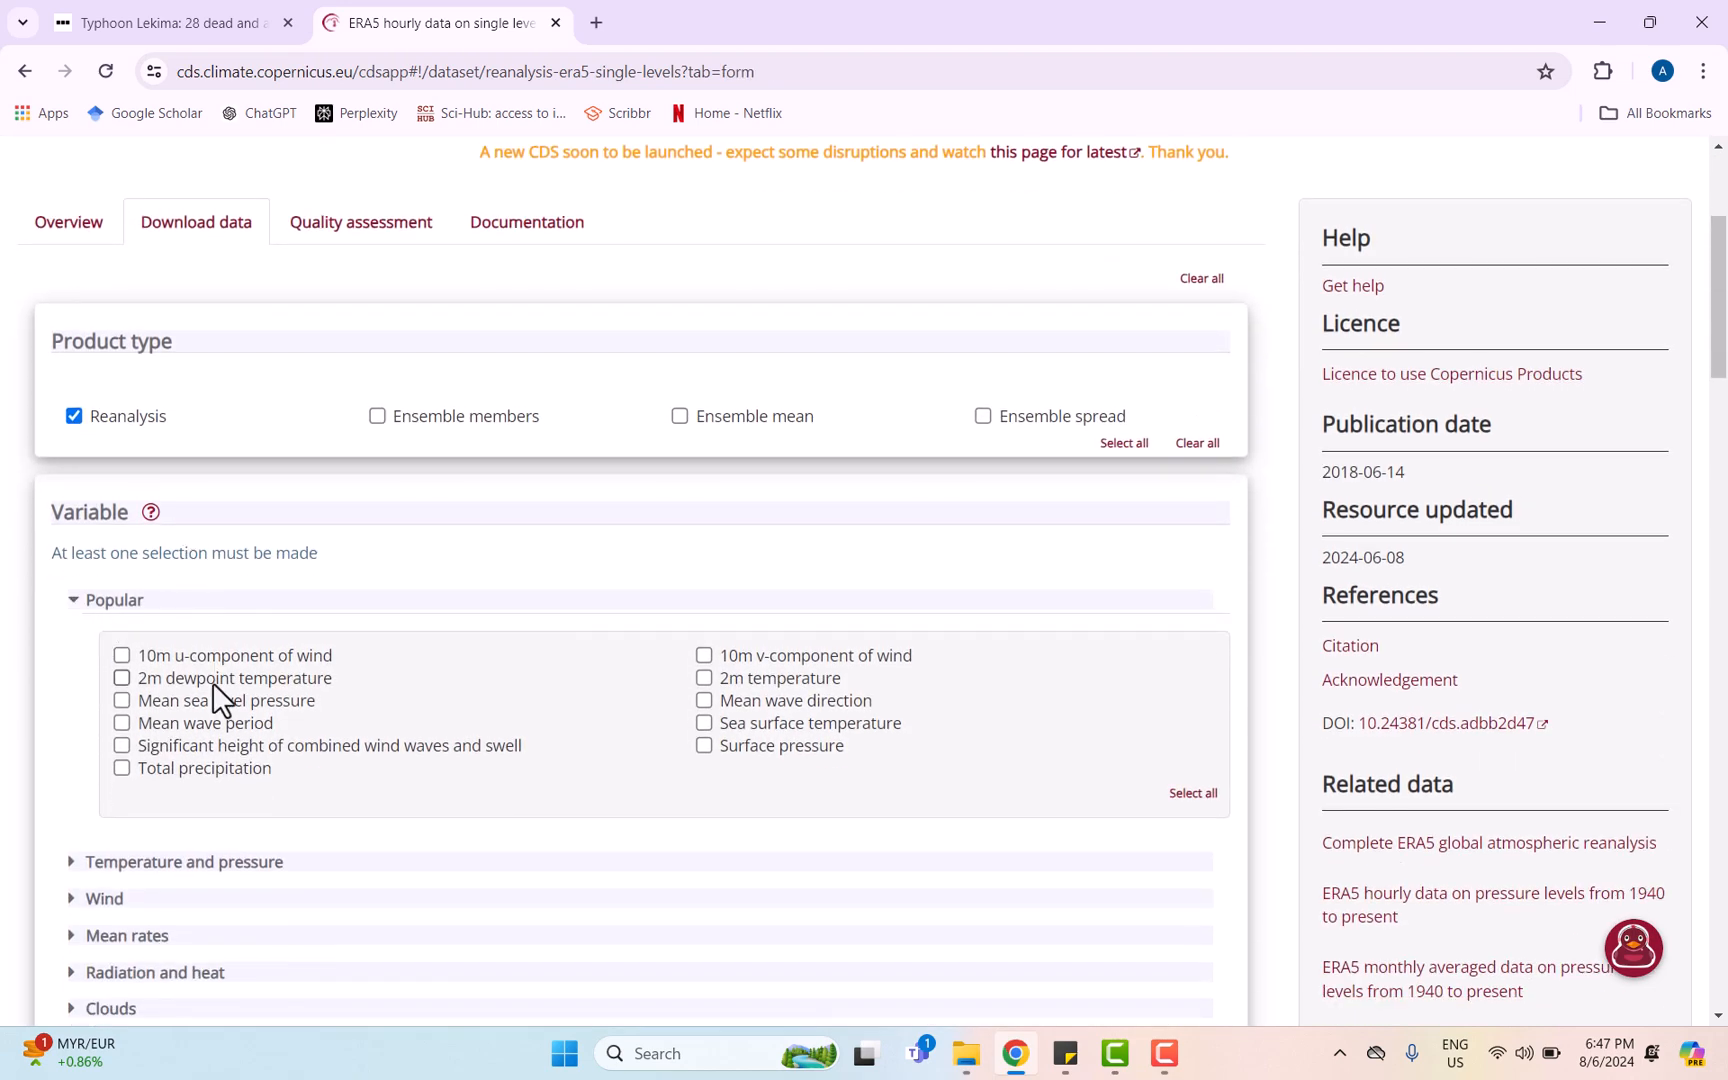
pyautogui.moveTo(234, 748)
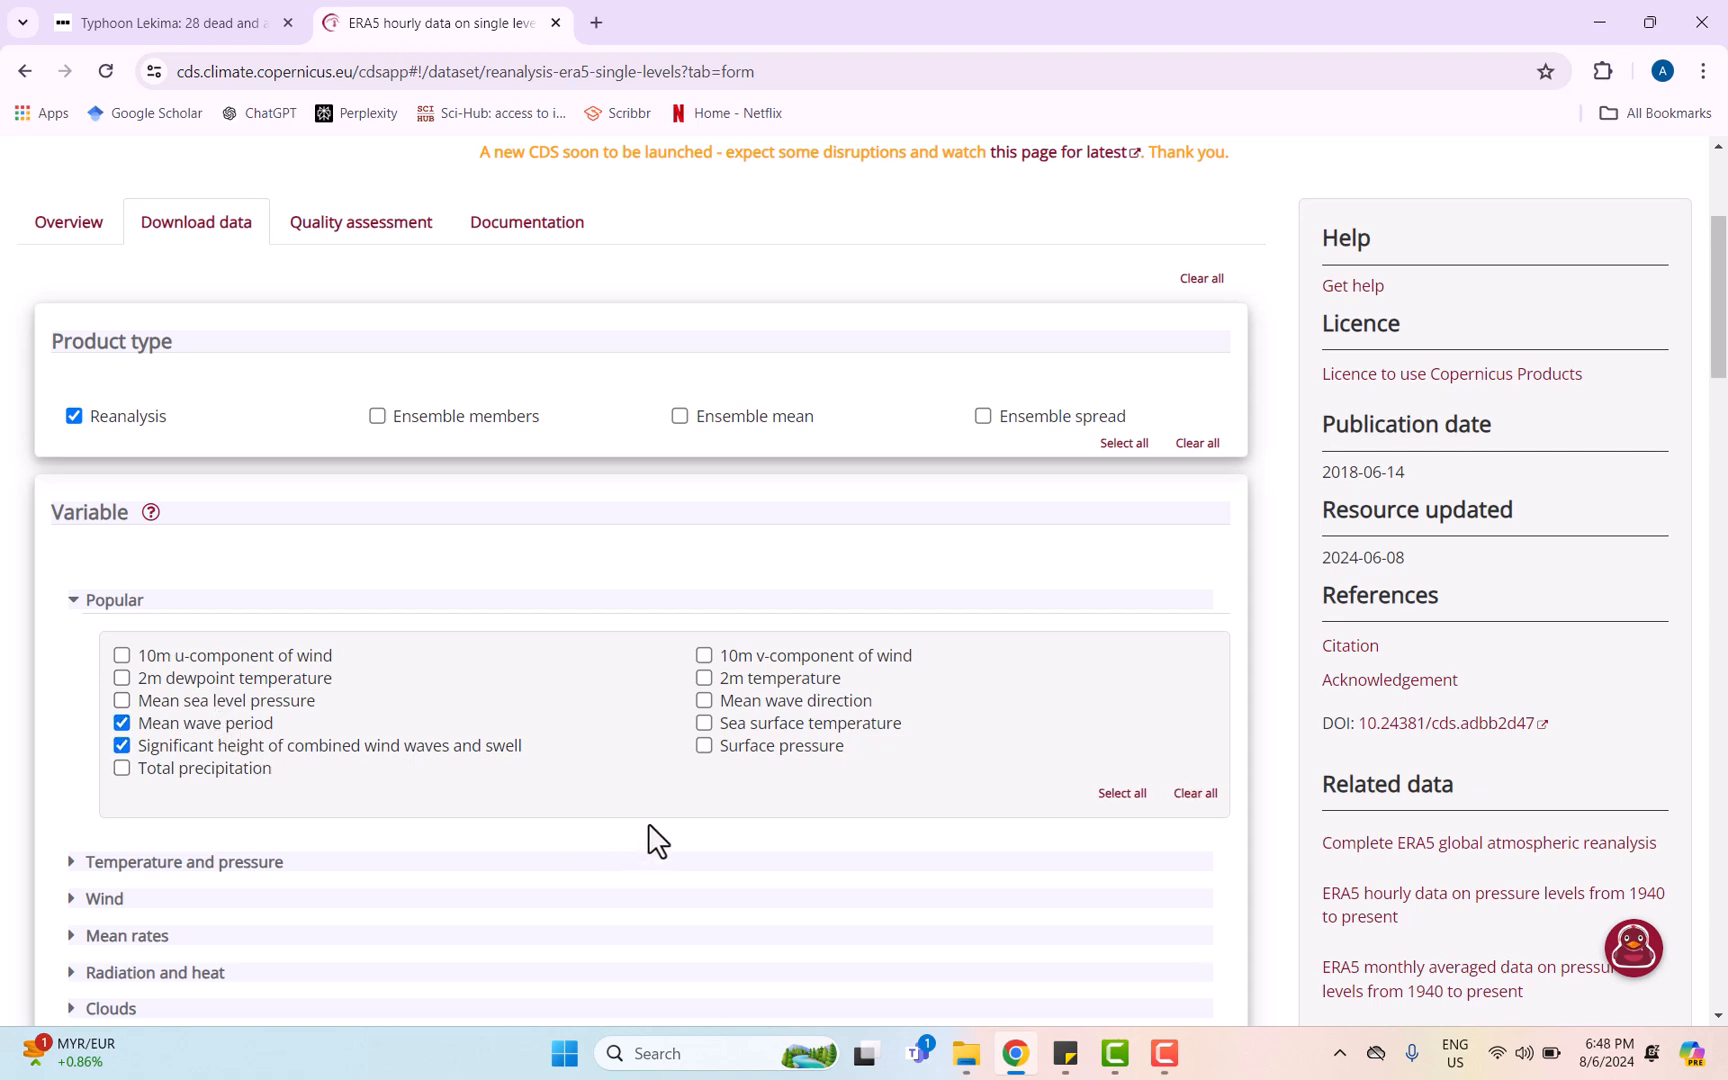
pyautogui.click(704, 700)
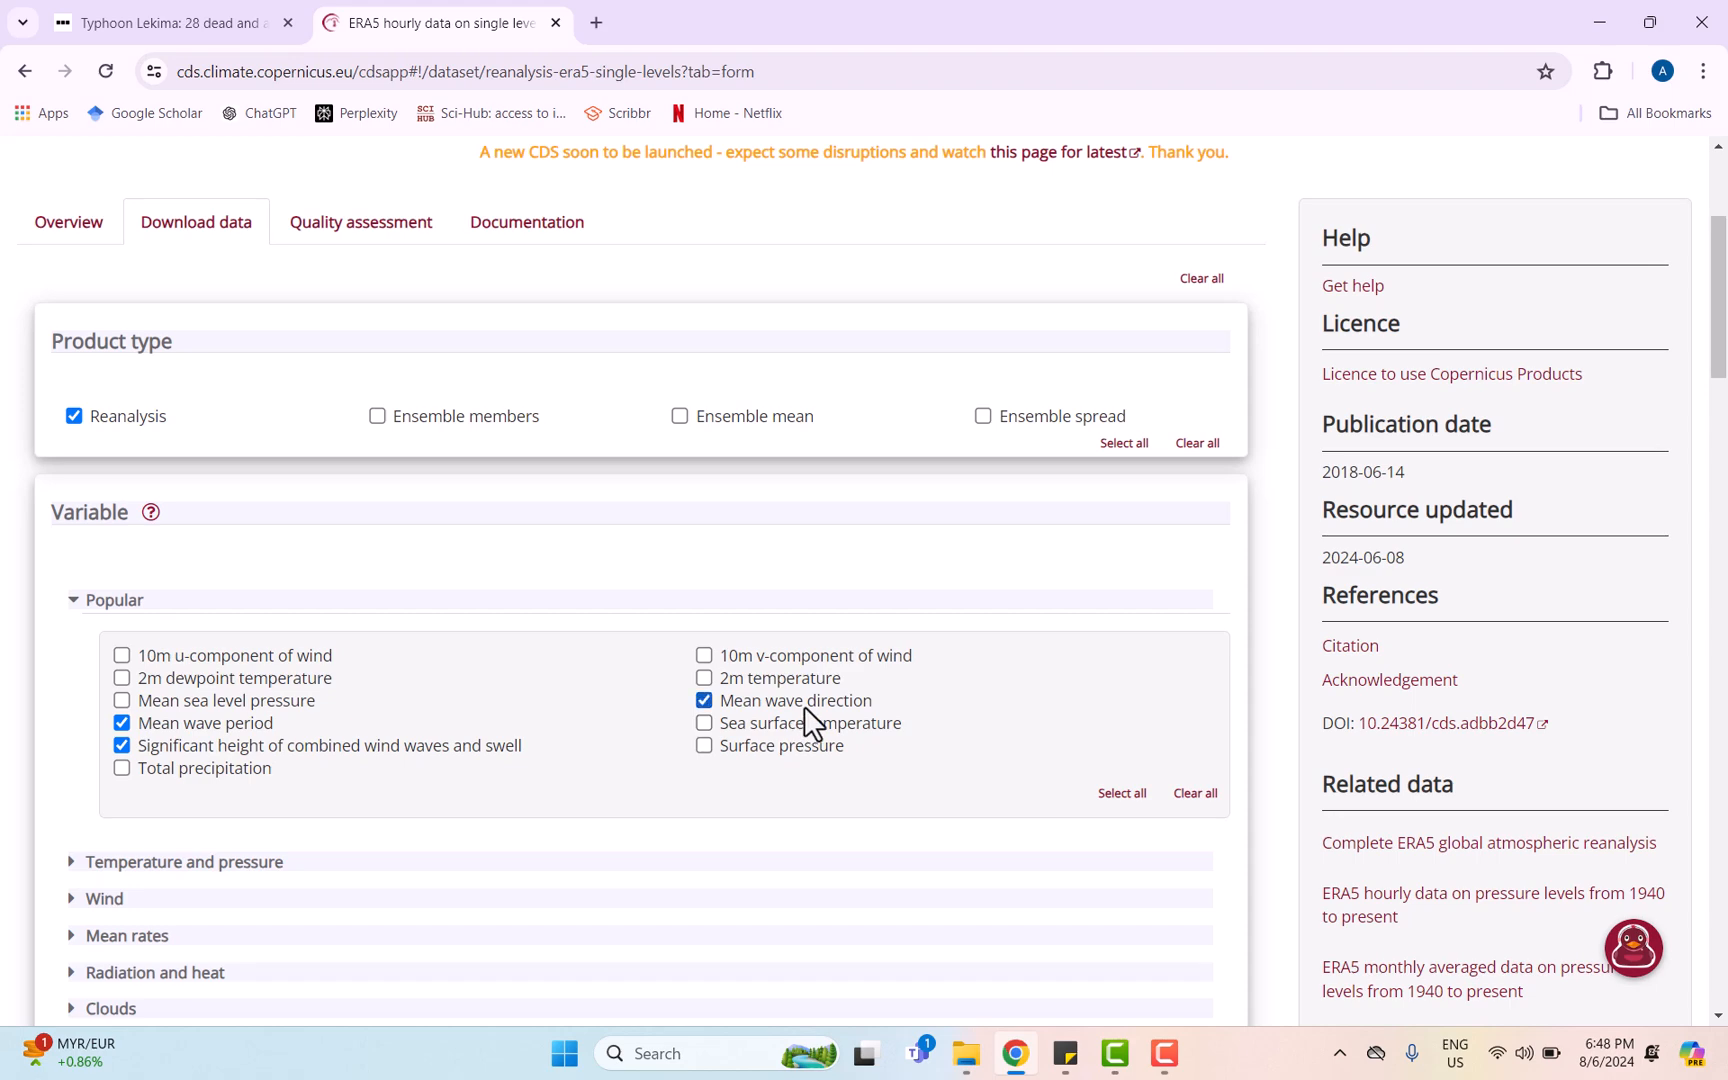
pyautogui.scroll(-3)
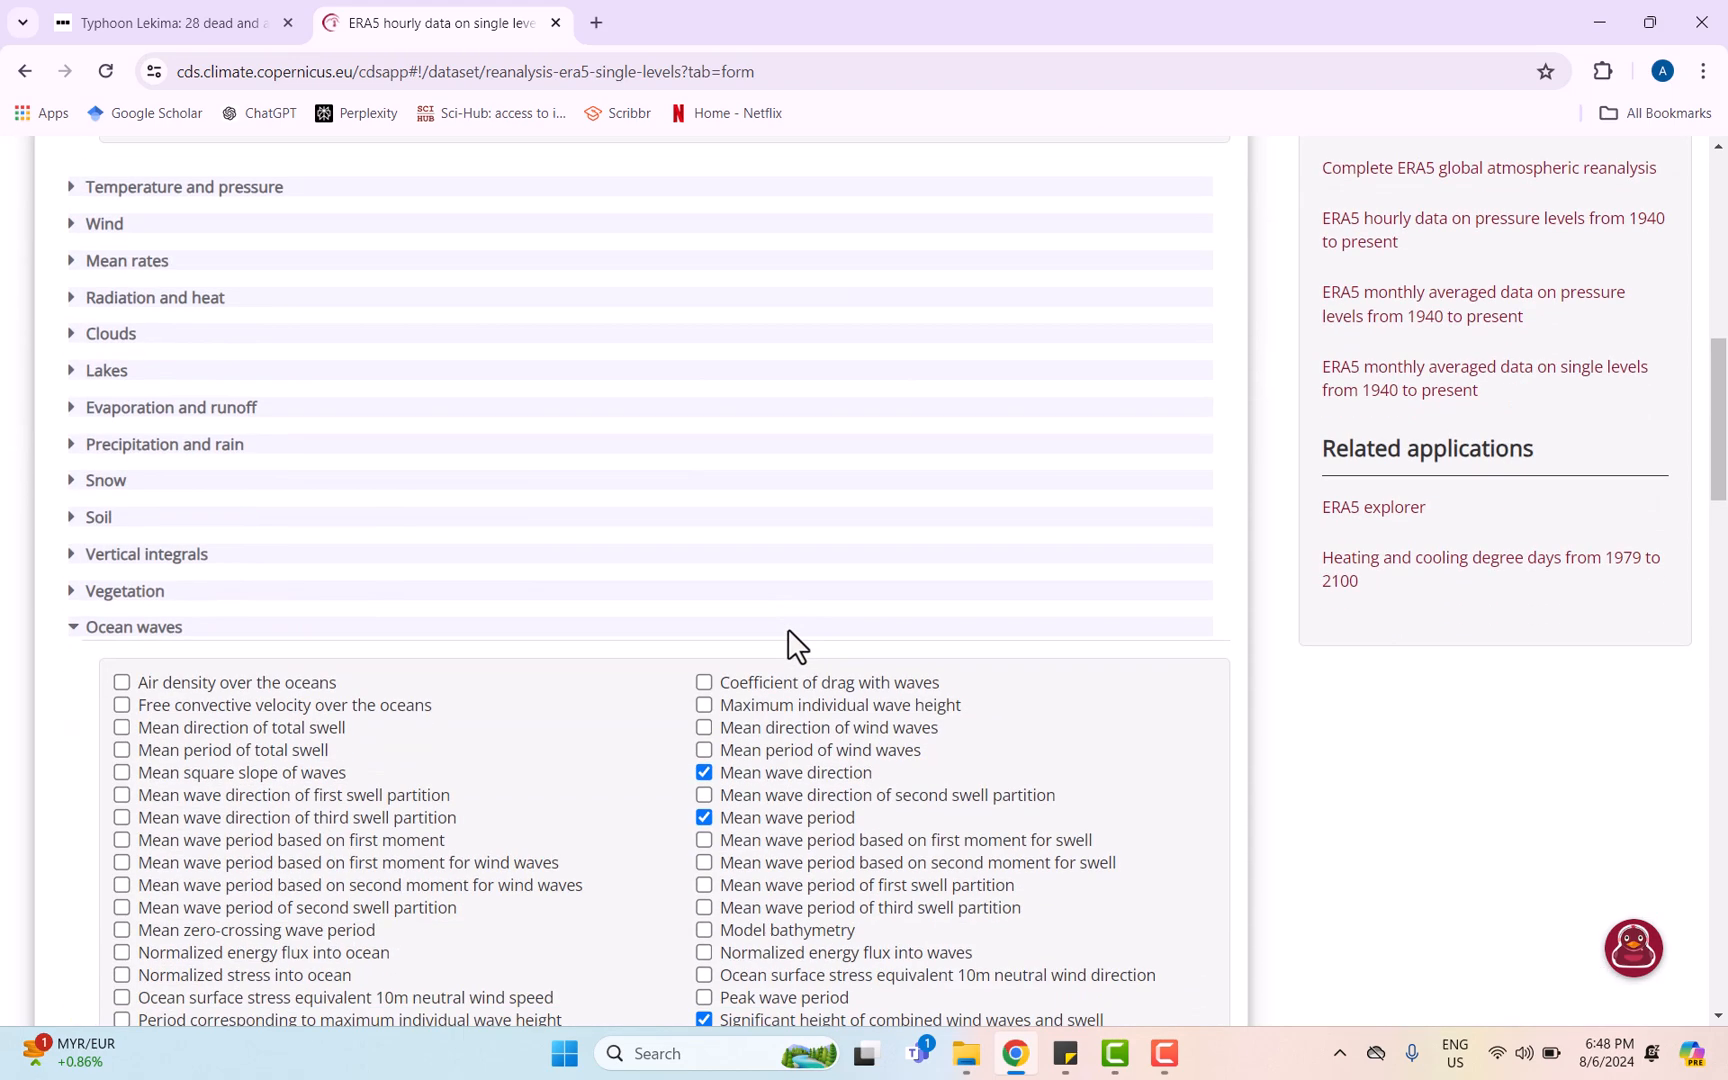
pyautogui.scroll(-3)
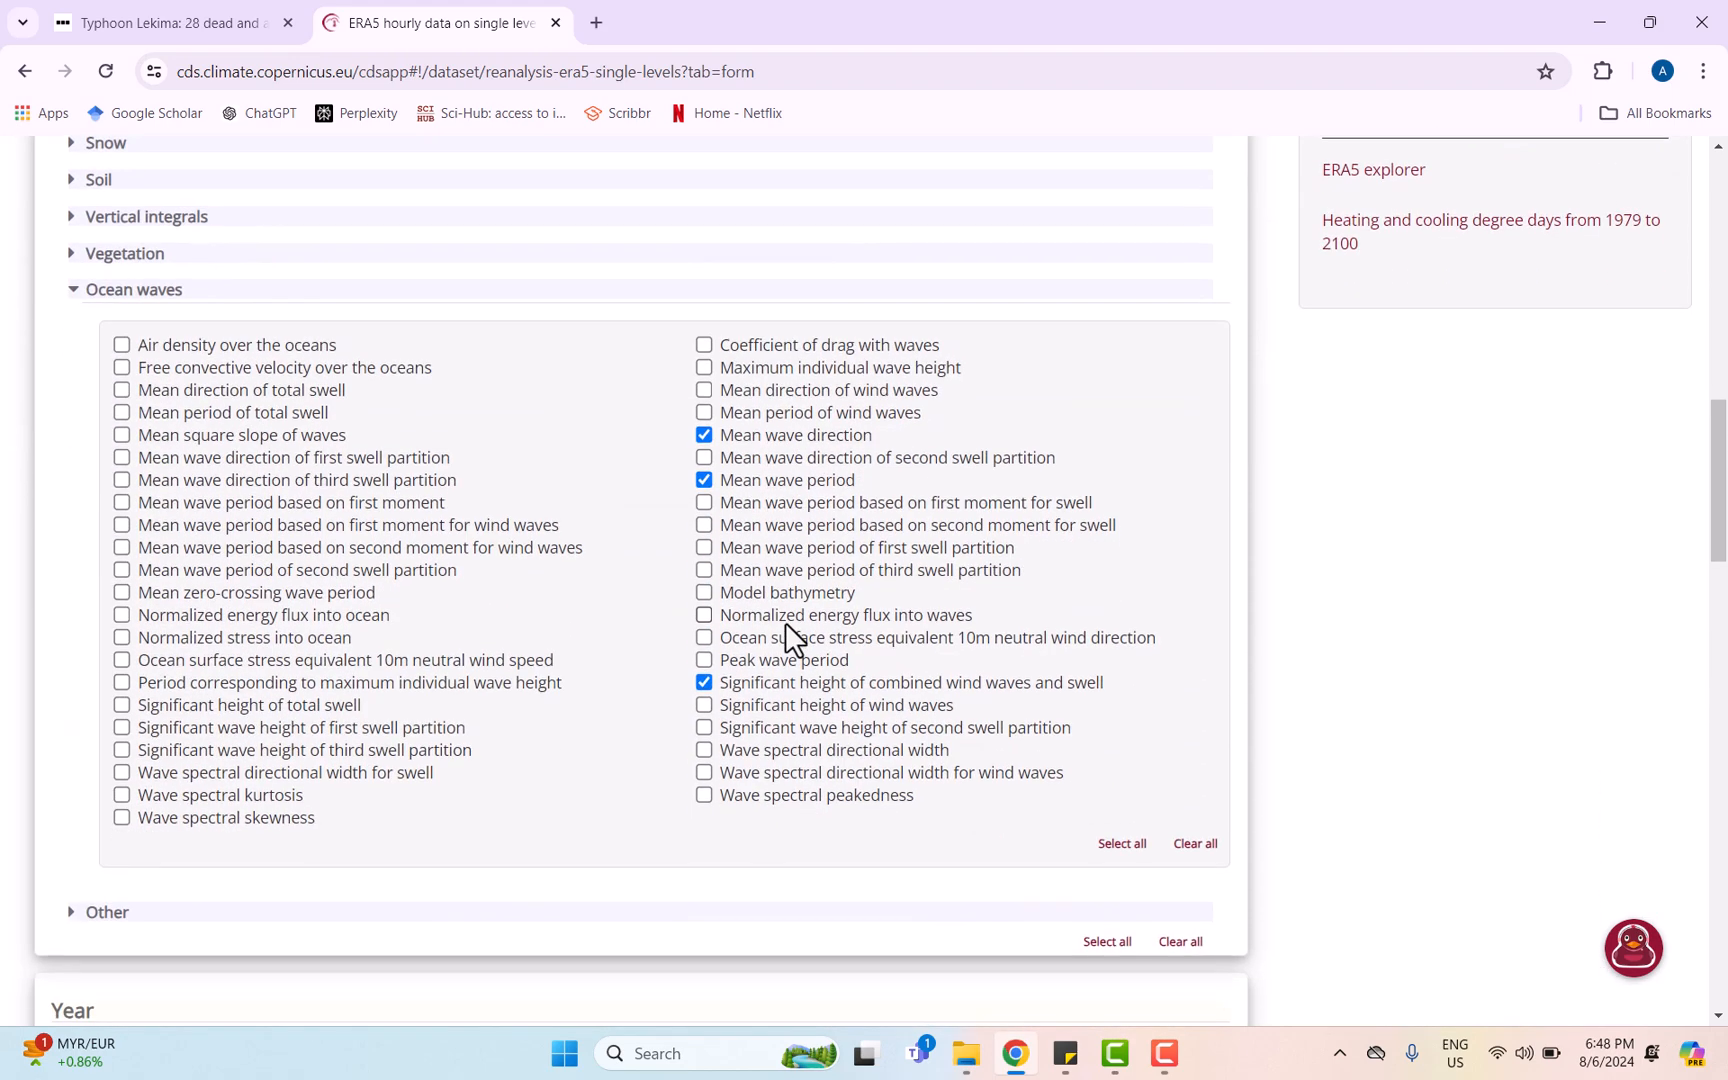
# - Limit the request to 2019, August, days 7–13, every two hours from 00:00 to 22:00
pyautogui.scroll(-3)
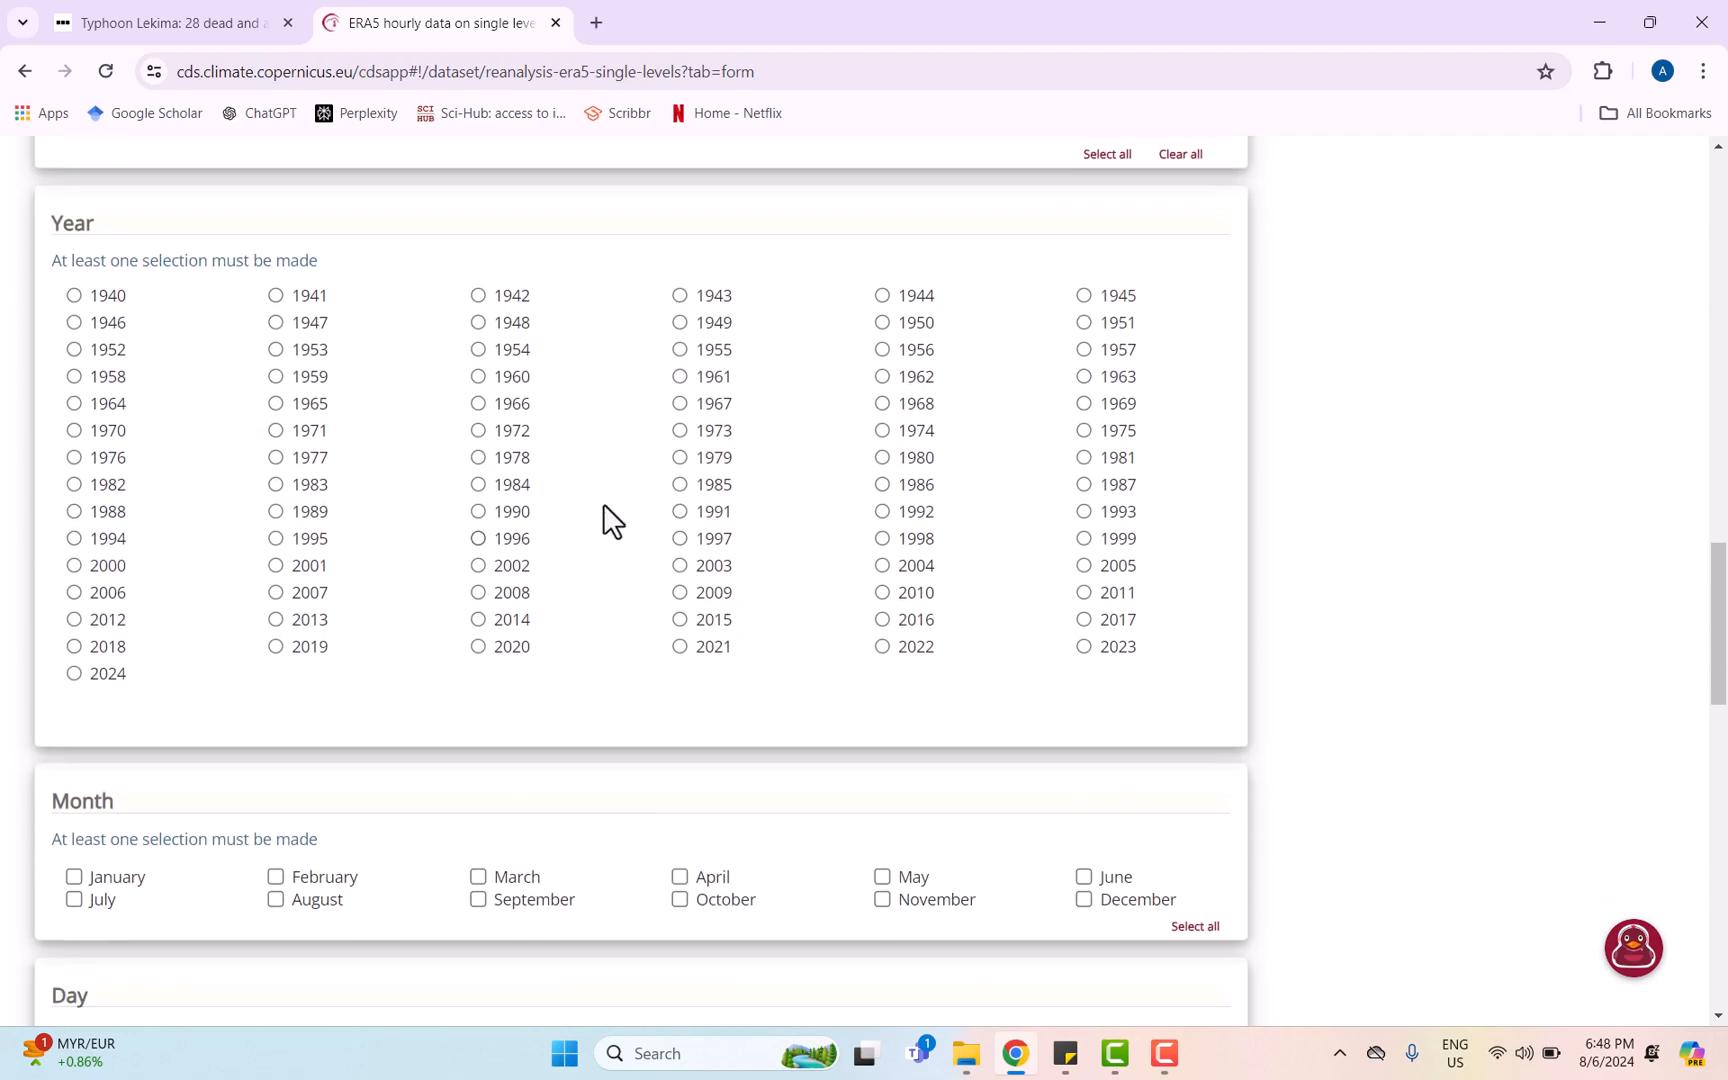
pyautogui.moveTo(10, 644)
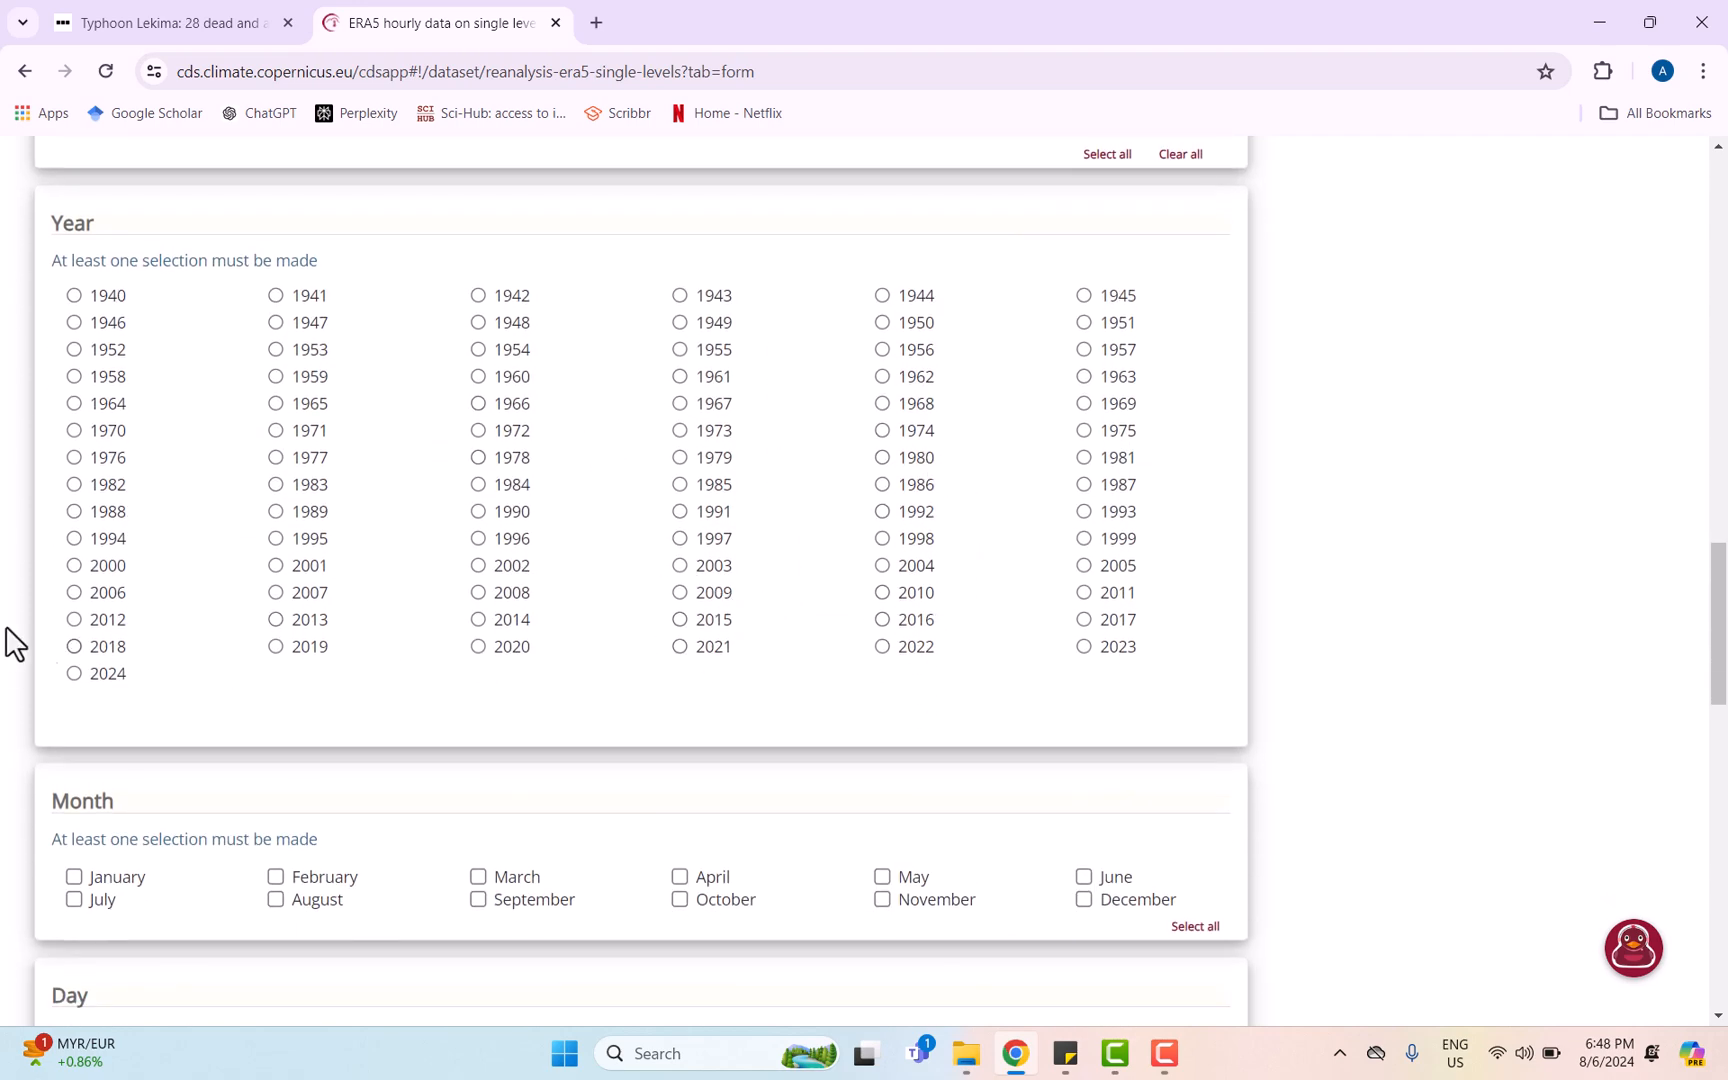
pyautogui.click(276, 646)
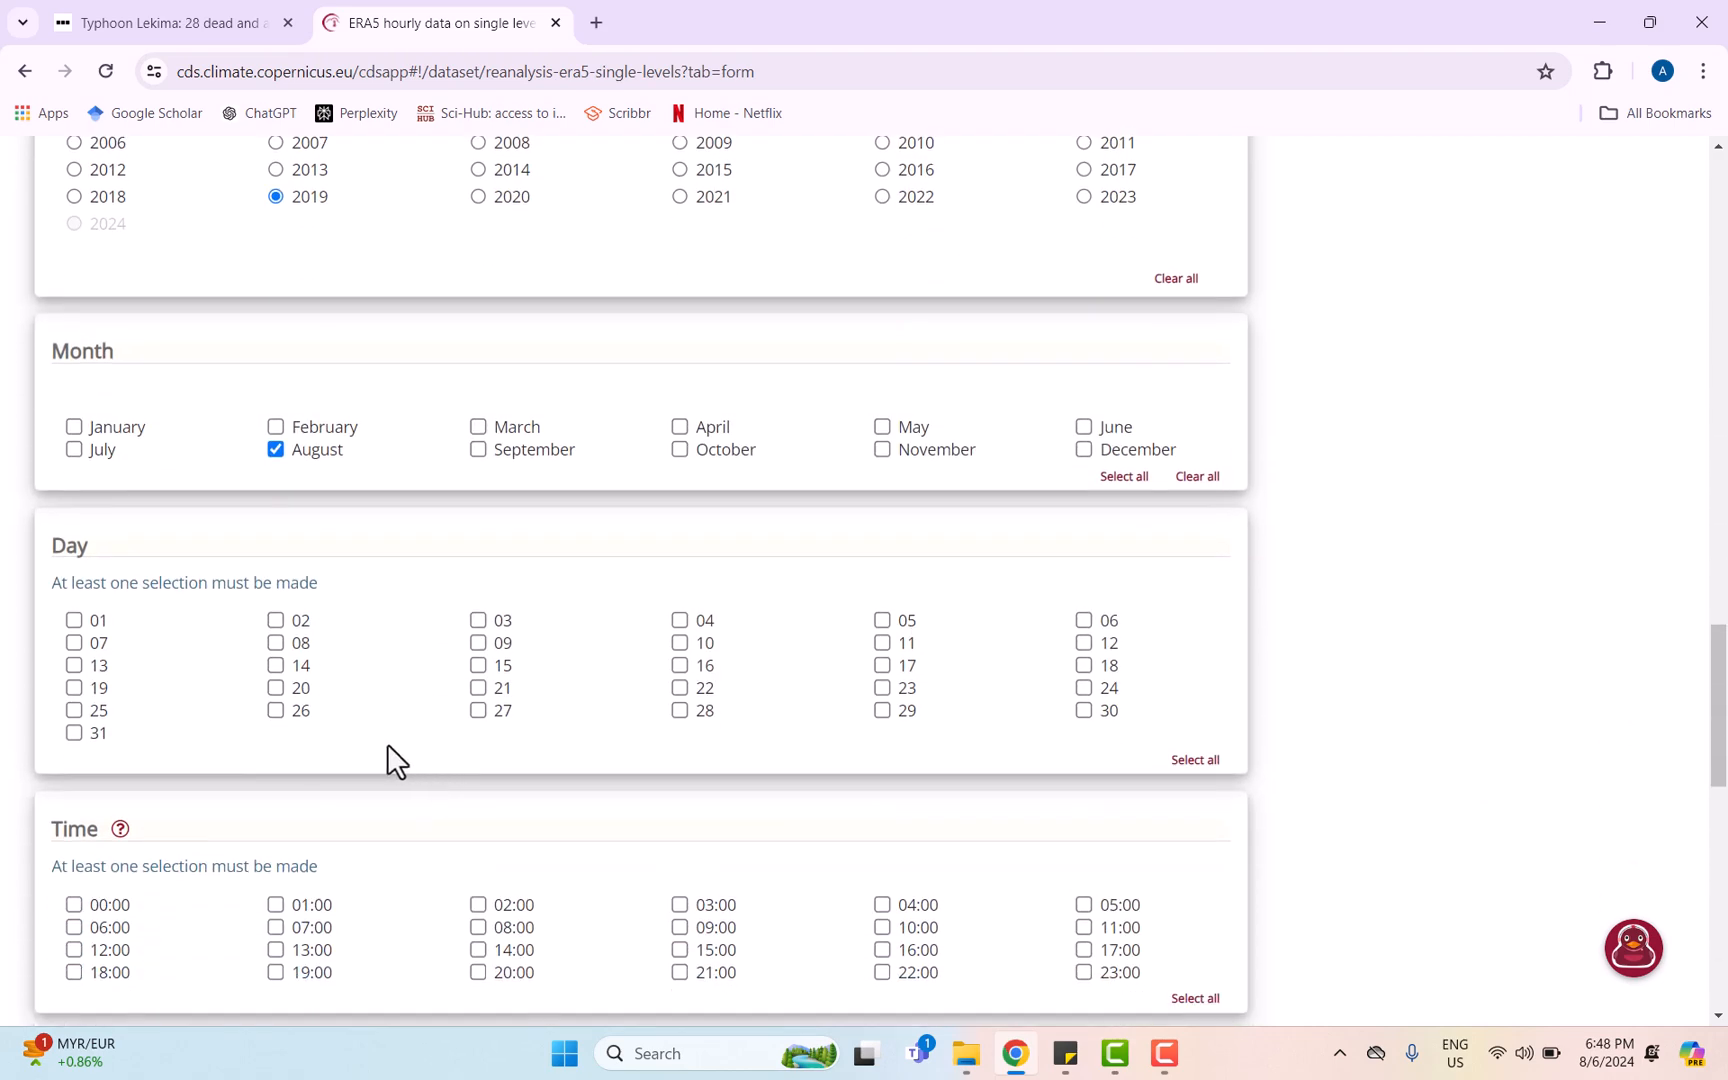
pyautogui.click(74, 642)
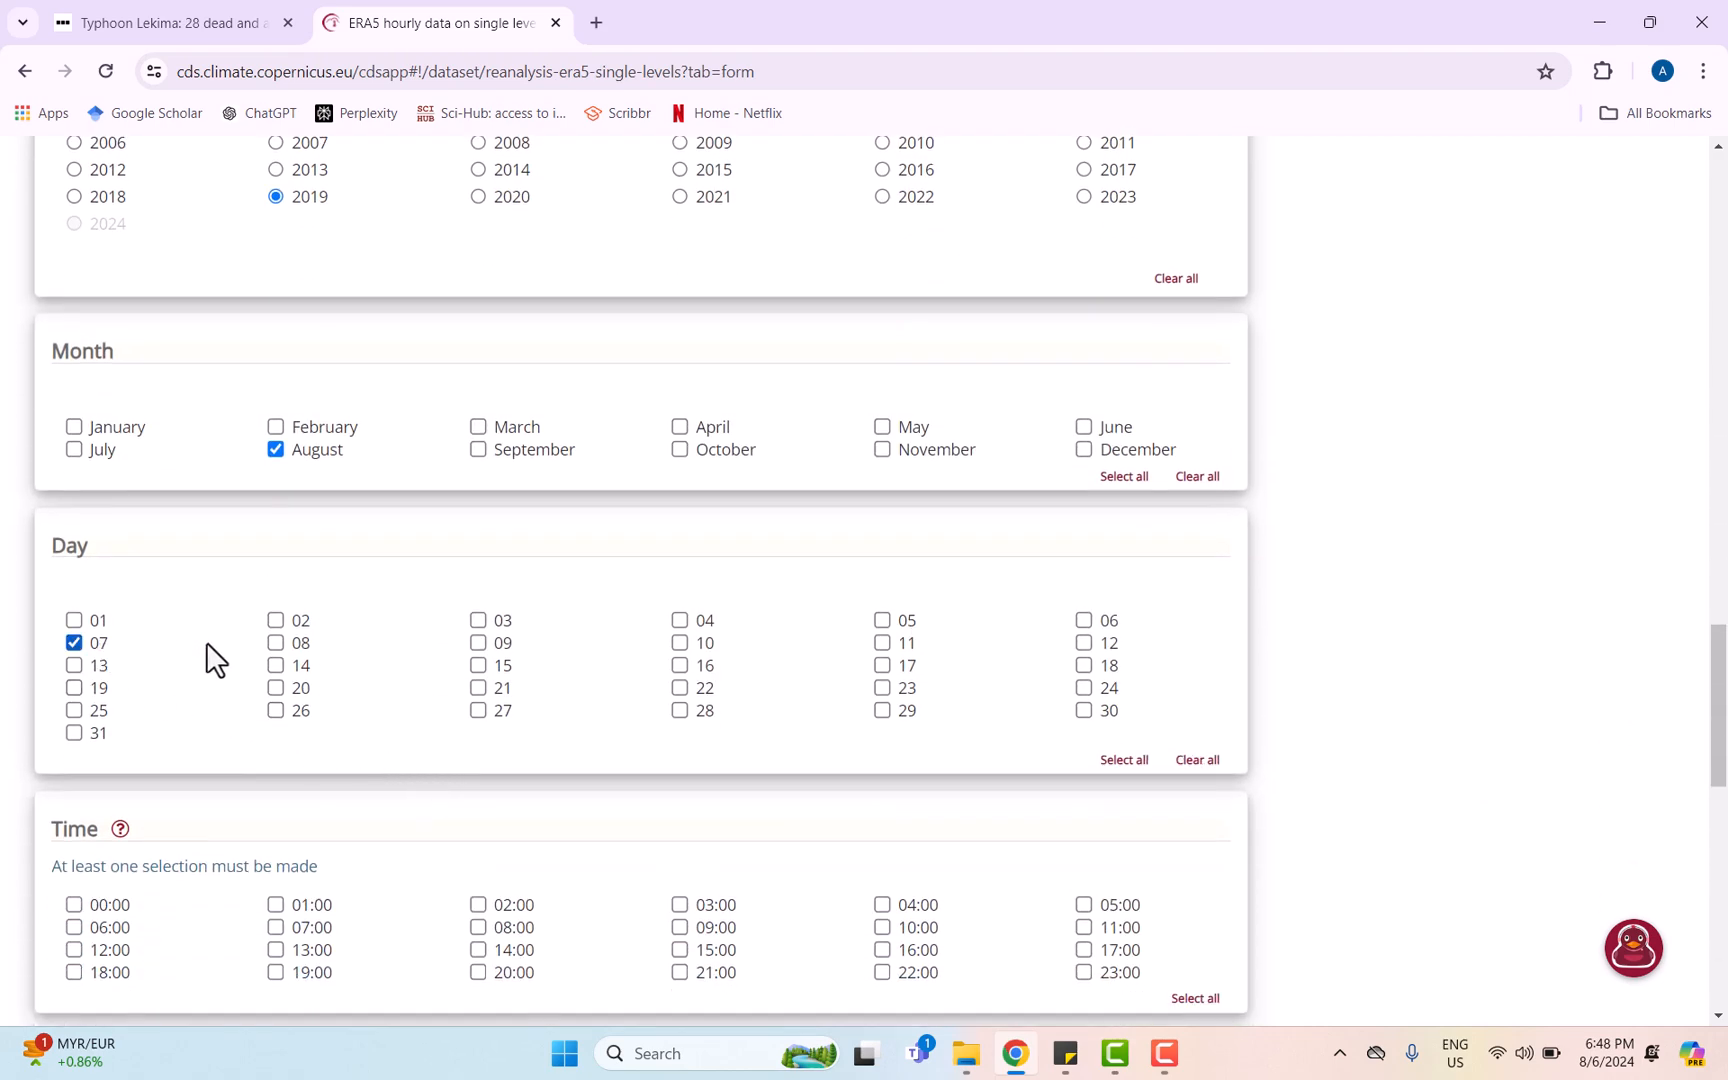
pyautogui.click(276, 644)
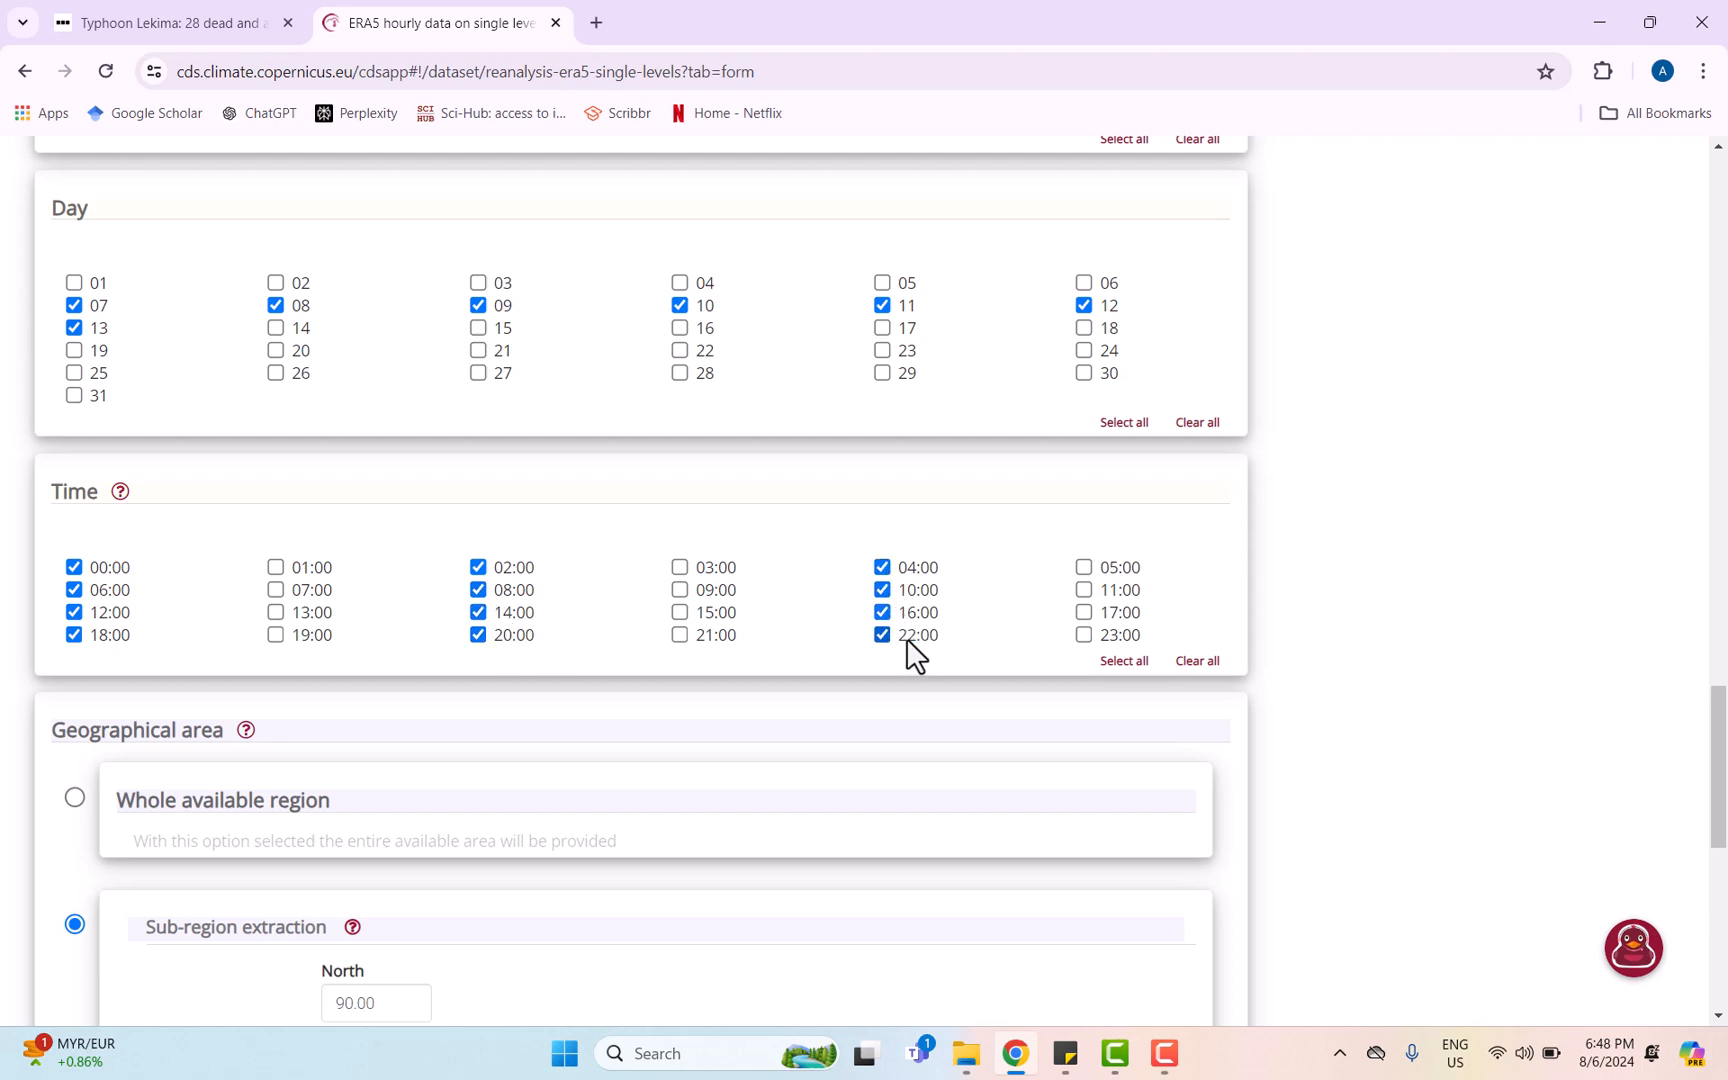
# - Scroll the ERA5 form down to the Geographical area and format options
pyautogui.scroll(-3)
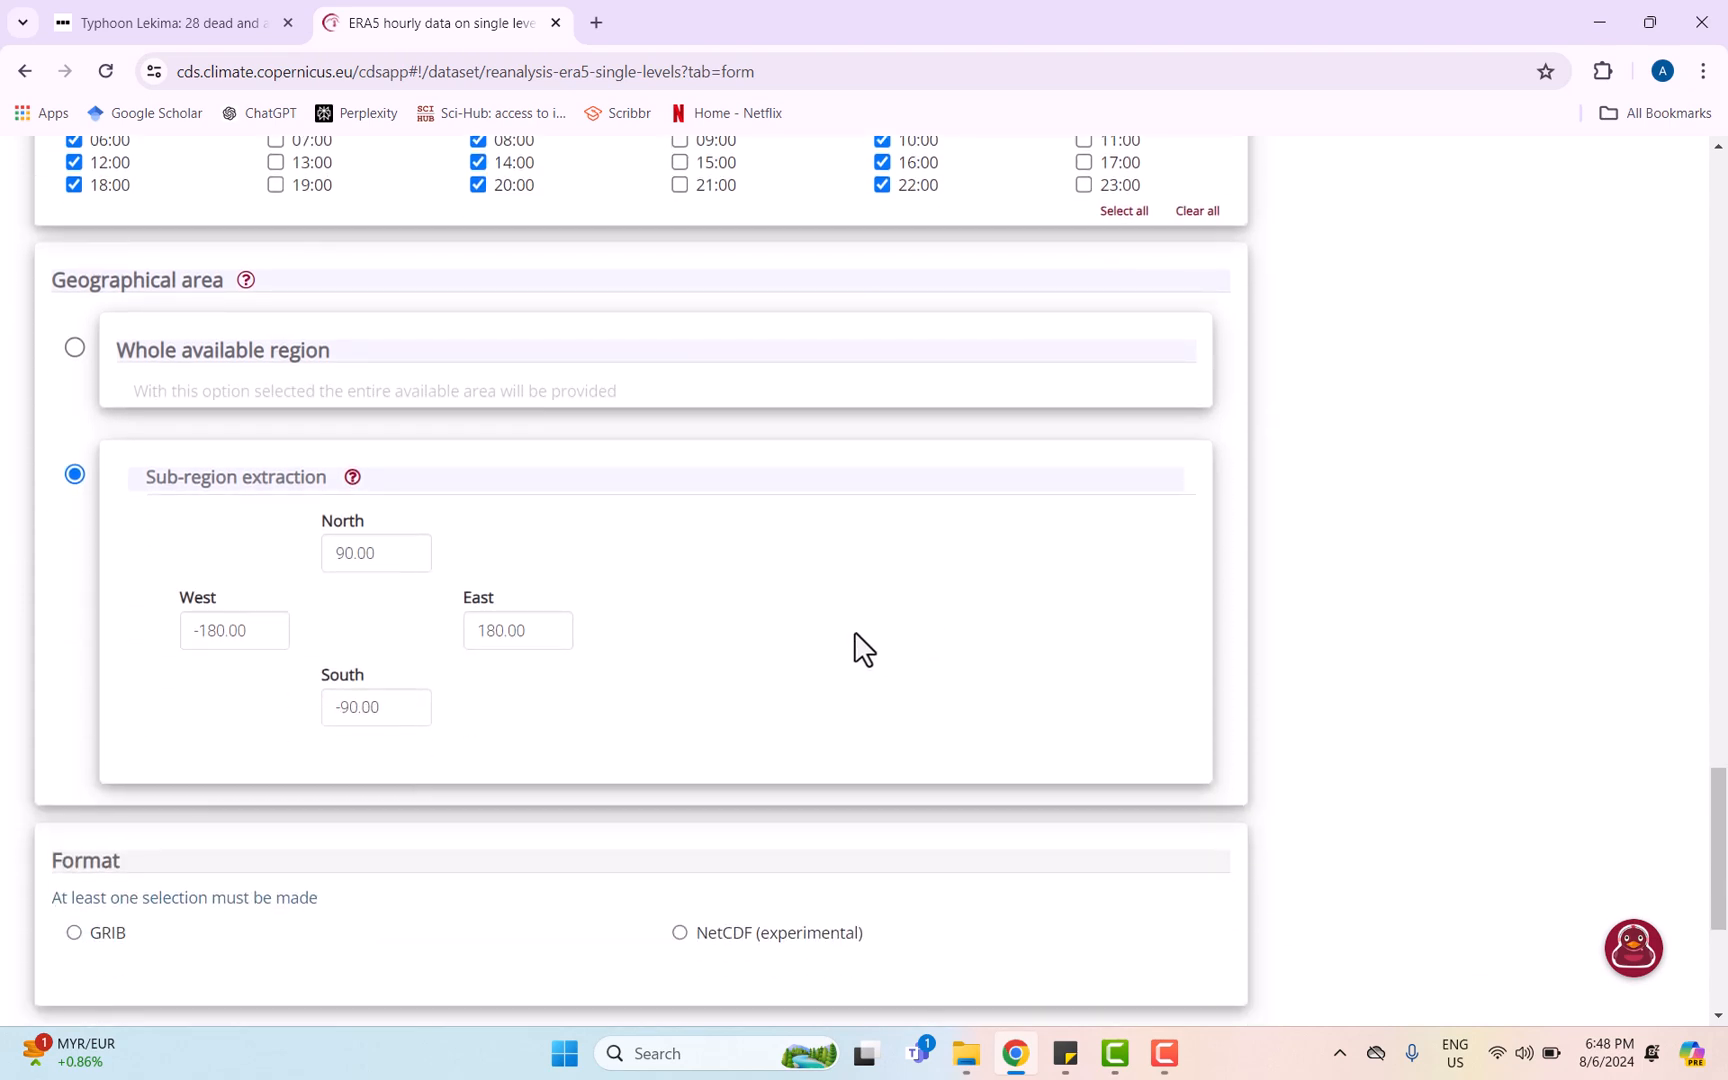
pyautogui.moveTo(732, 504)
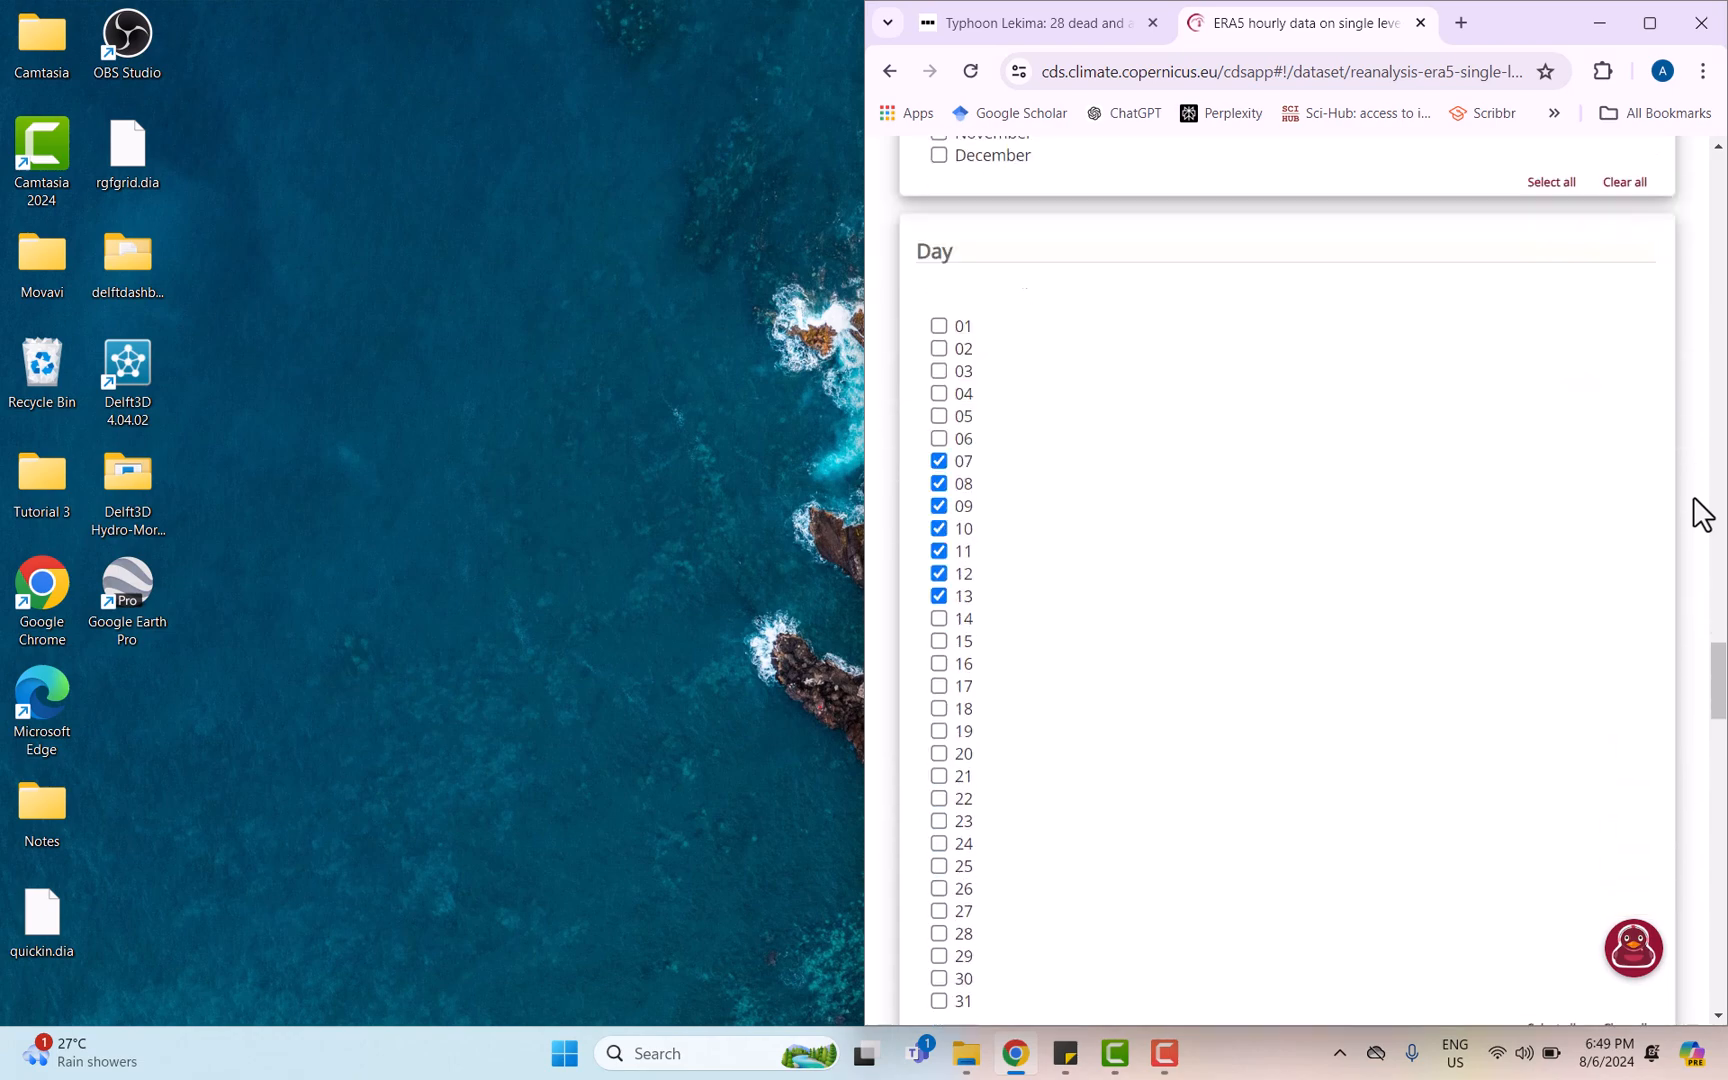
pyautogui.scroll(-3)
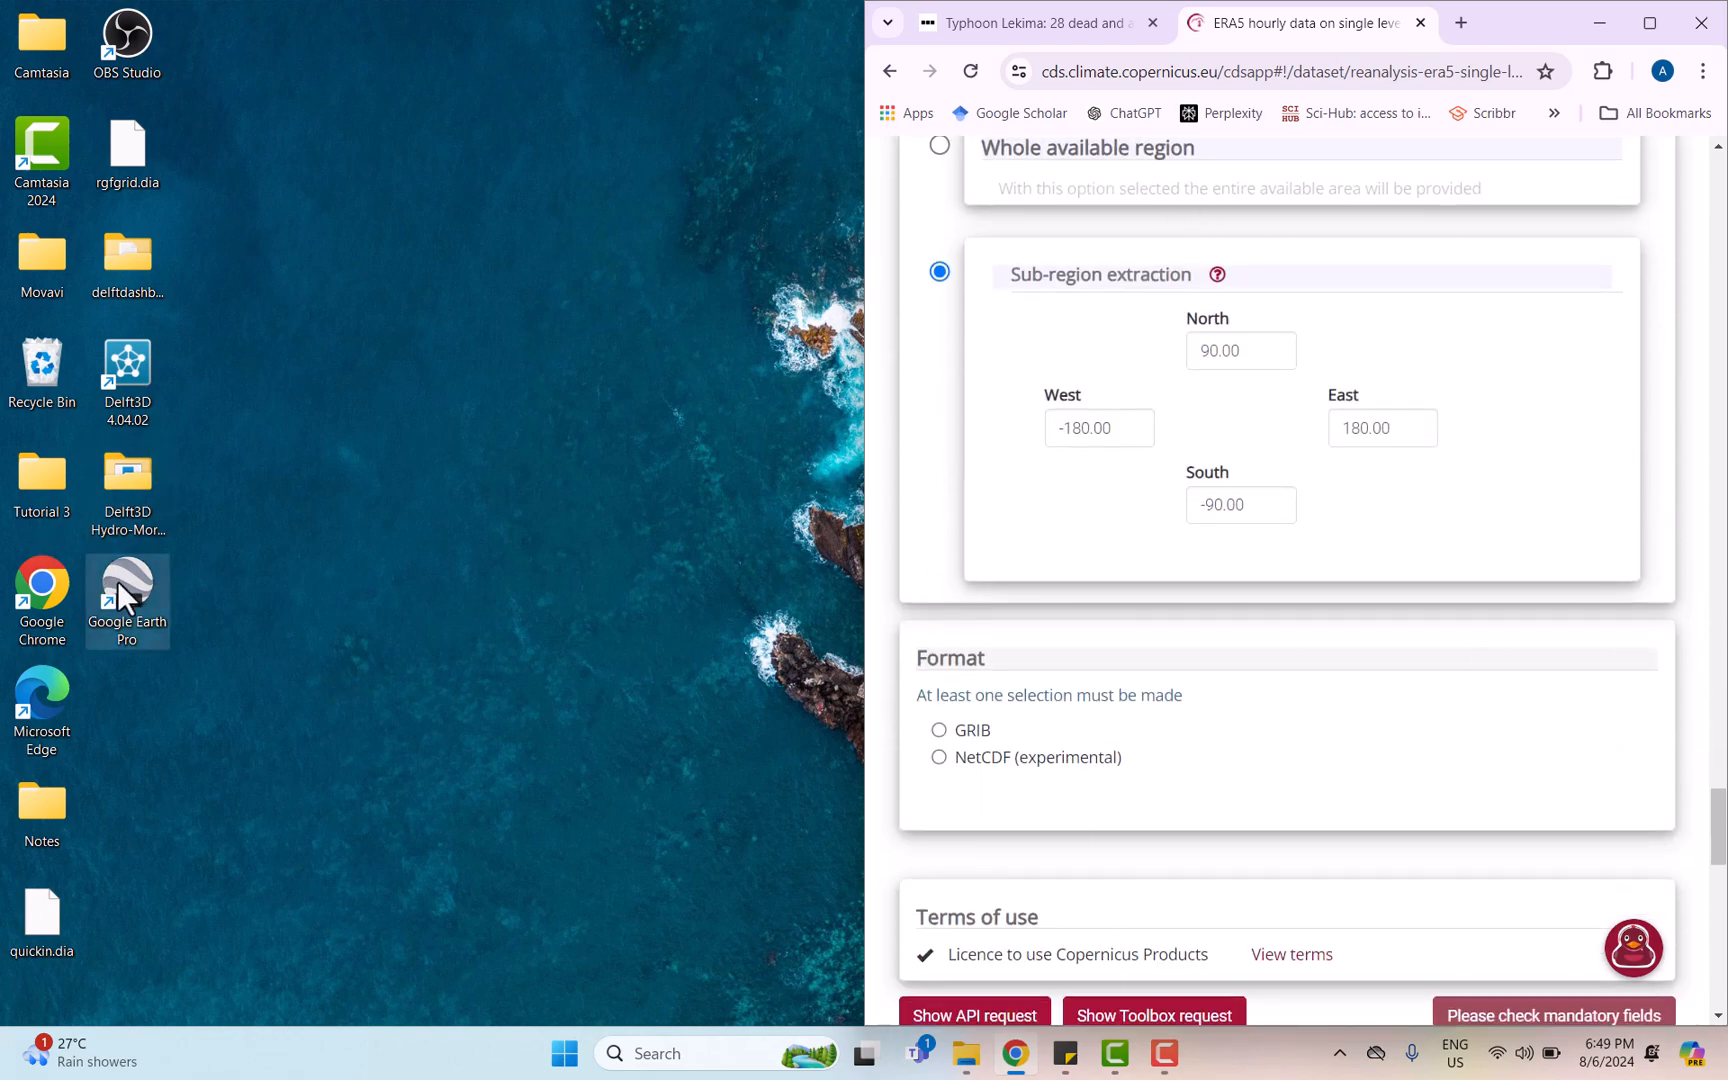
# - Launch Google Earth Pro and search for 'Zhejiang, China' to show its coastline
pyautogui.doubleClick(126, 588)
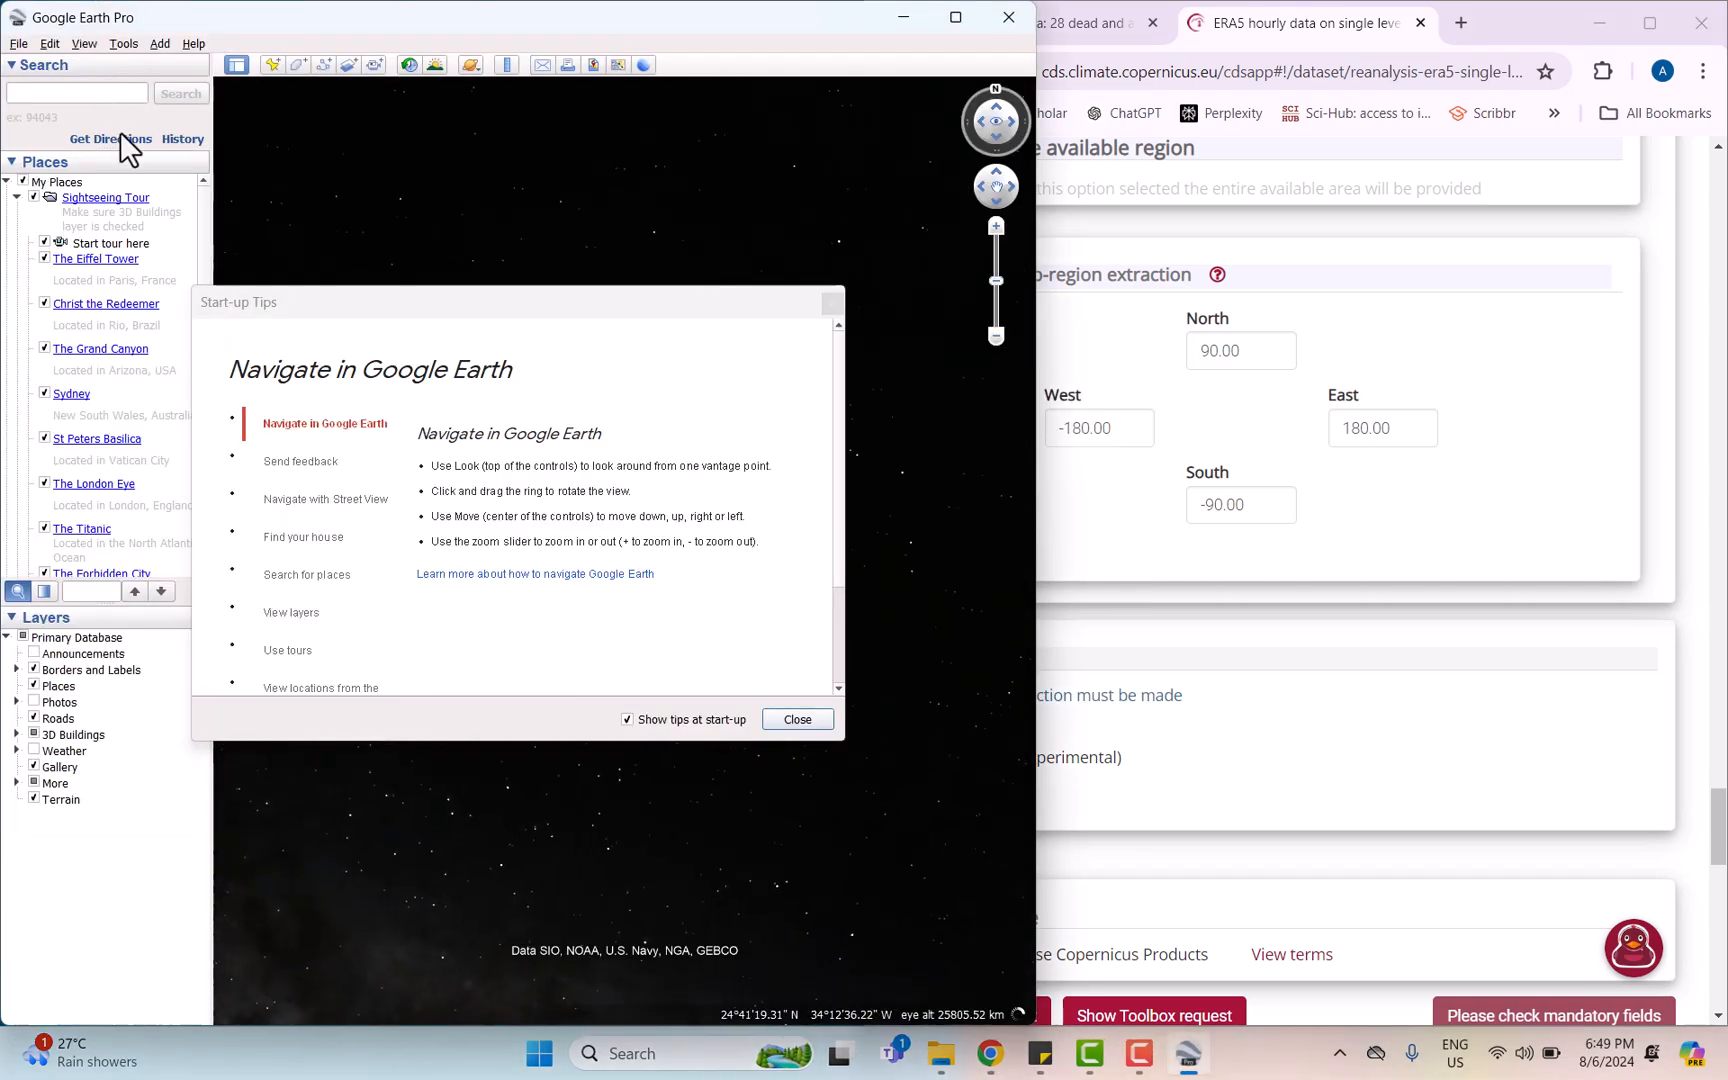
pyautogui.click(798, 720)
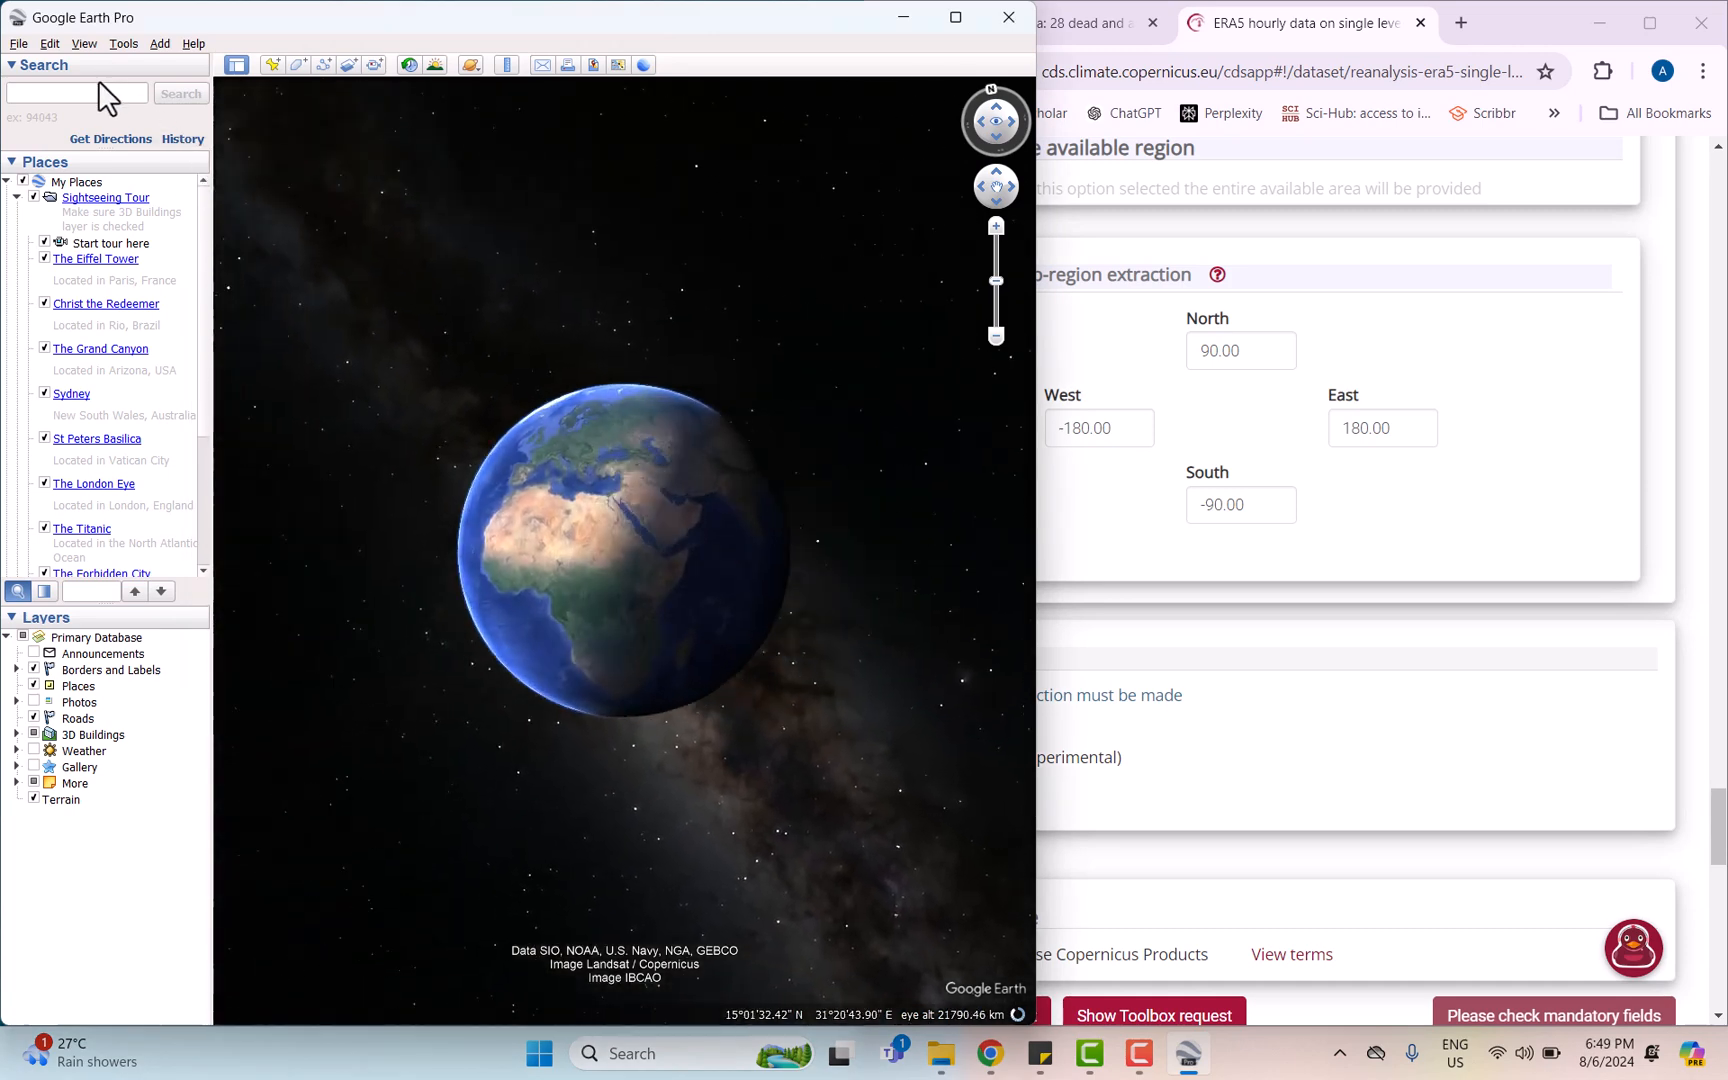
pyautogui.write('zhej')
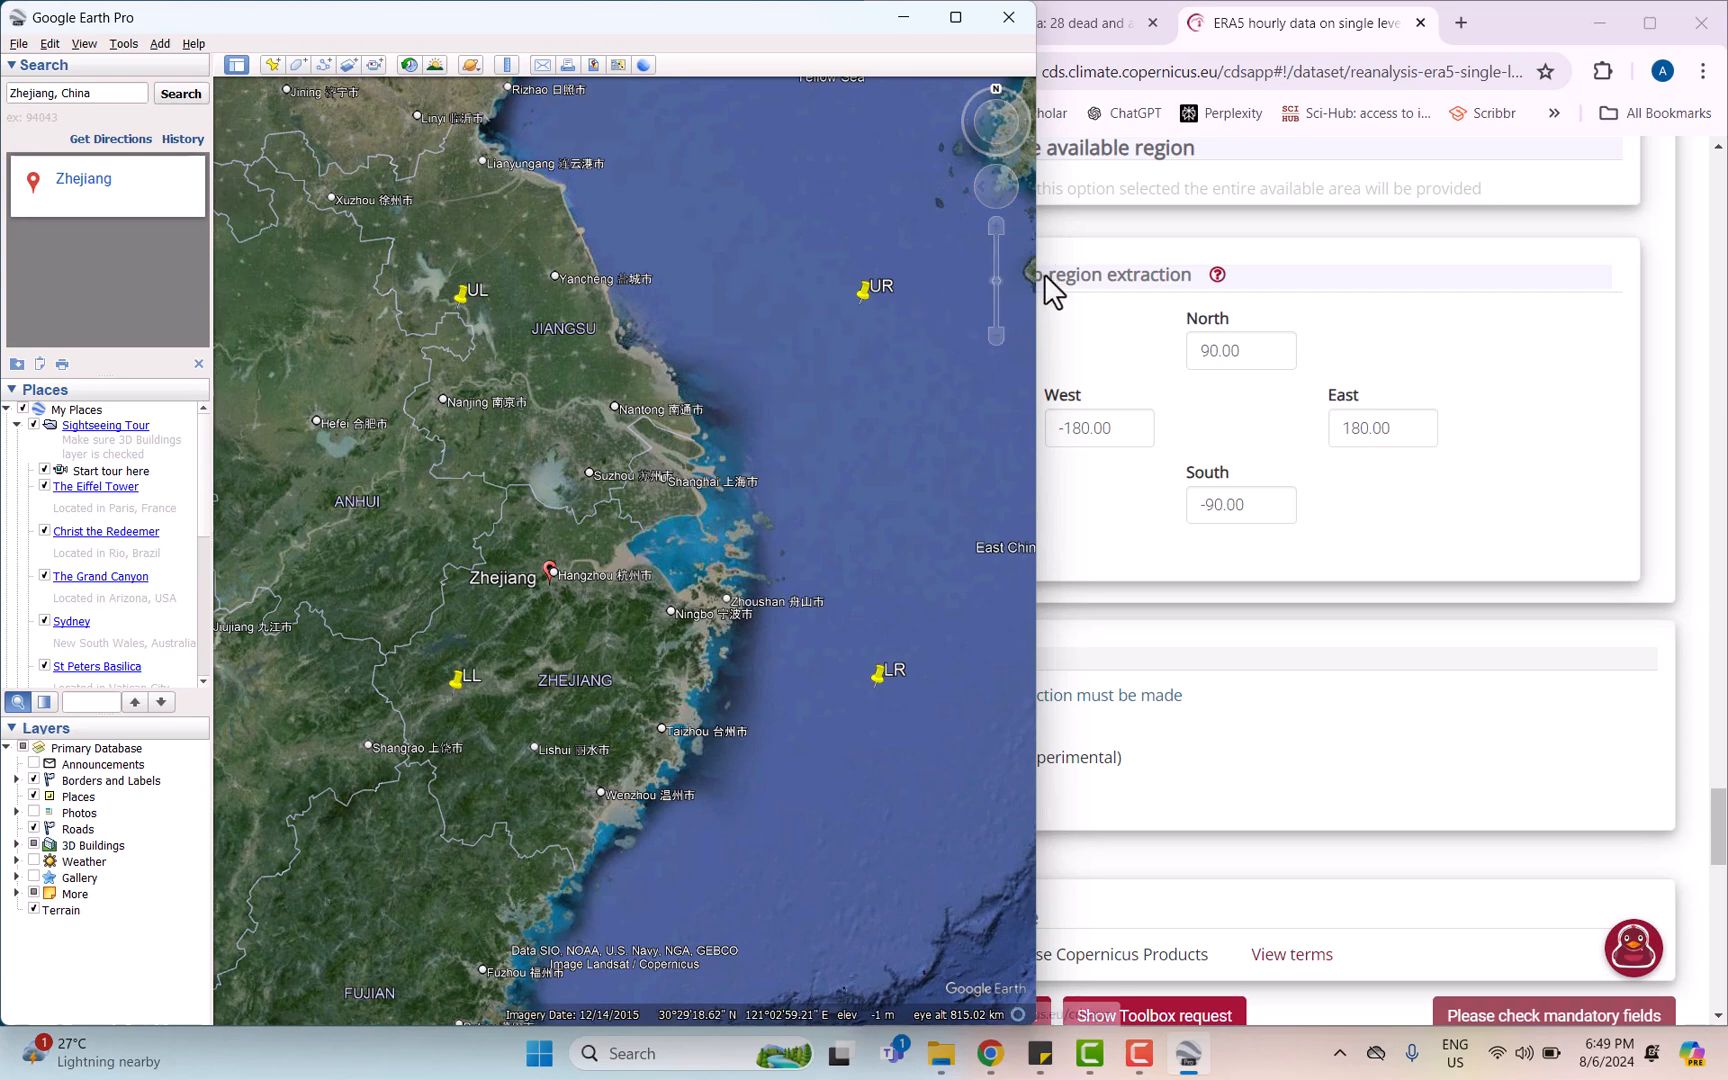
pyautogui.moveTo(1058, 348)
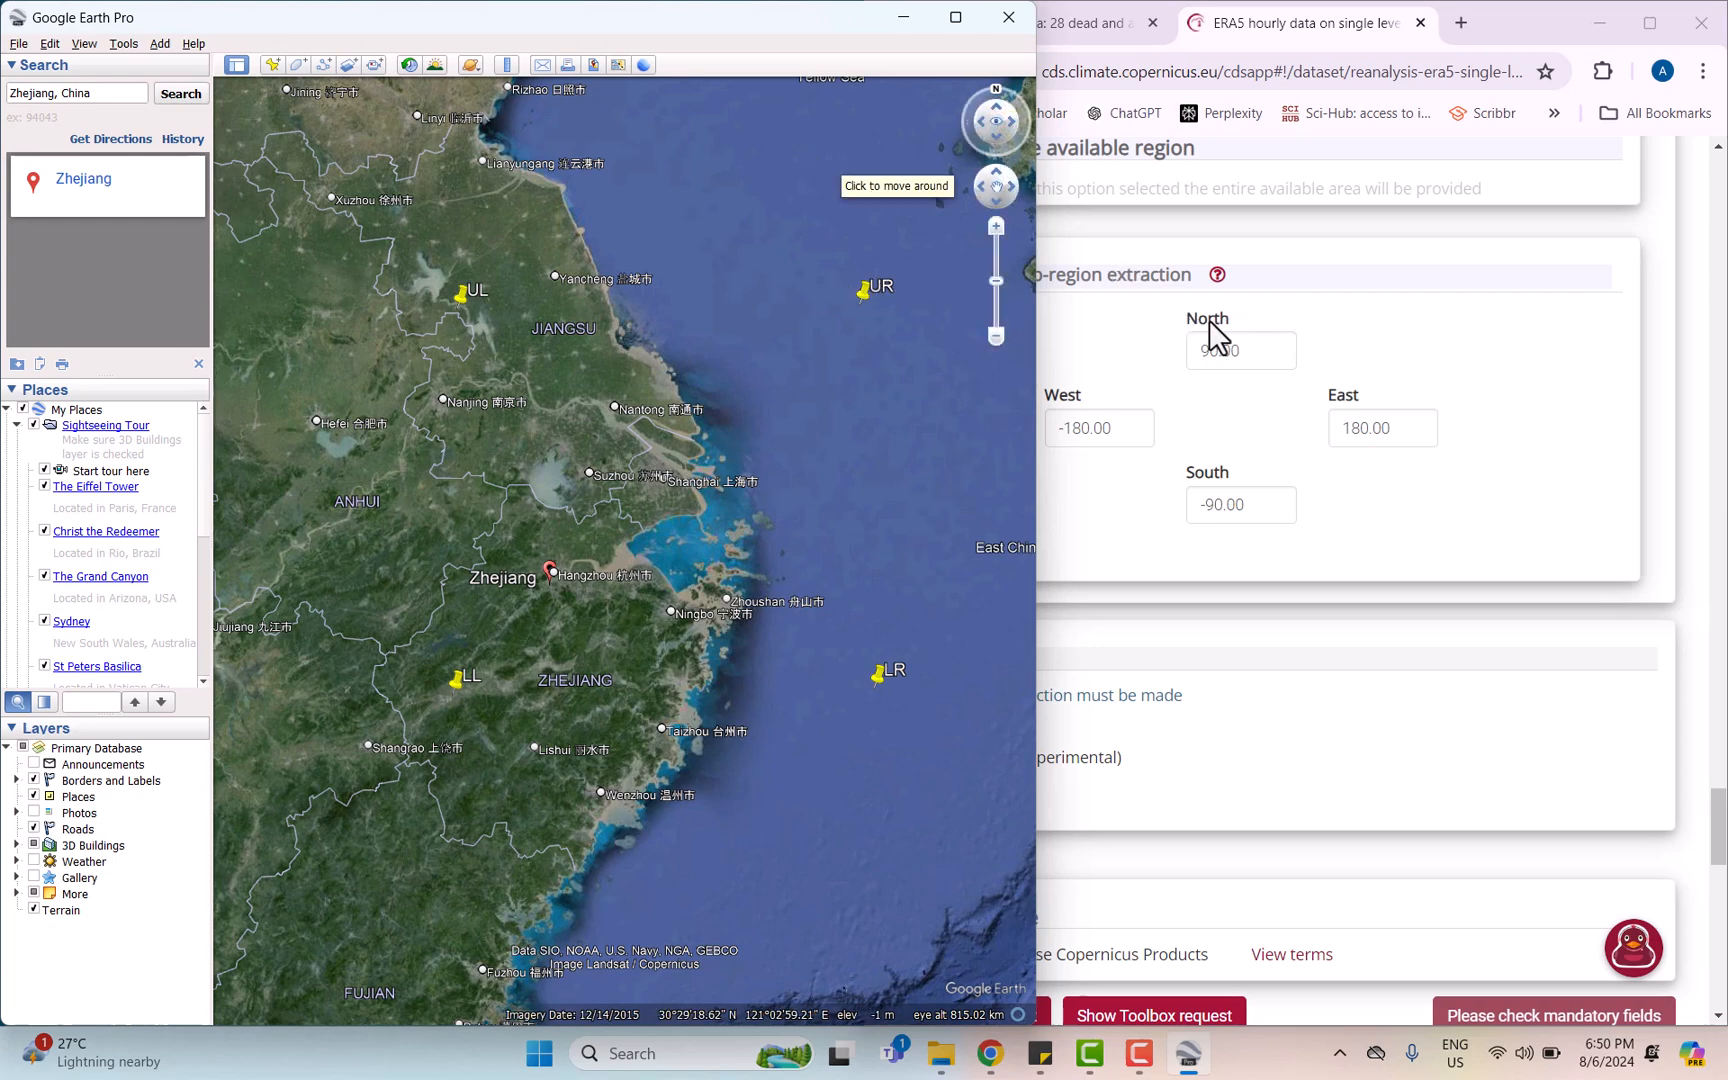
# - Set the sub-region bounds to North 33, South 29, West 119 and East 124
pyautogui.click(1240, 350)
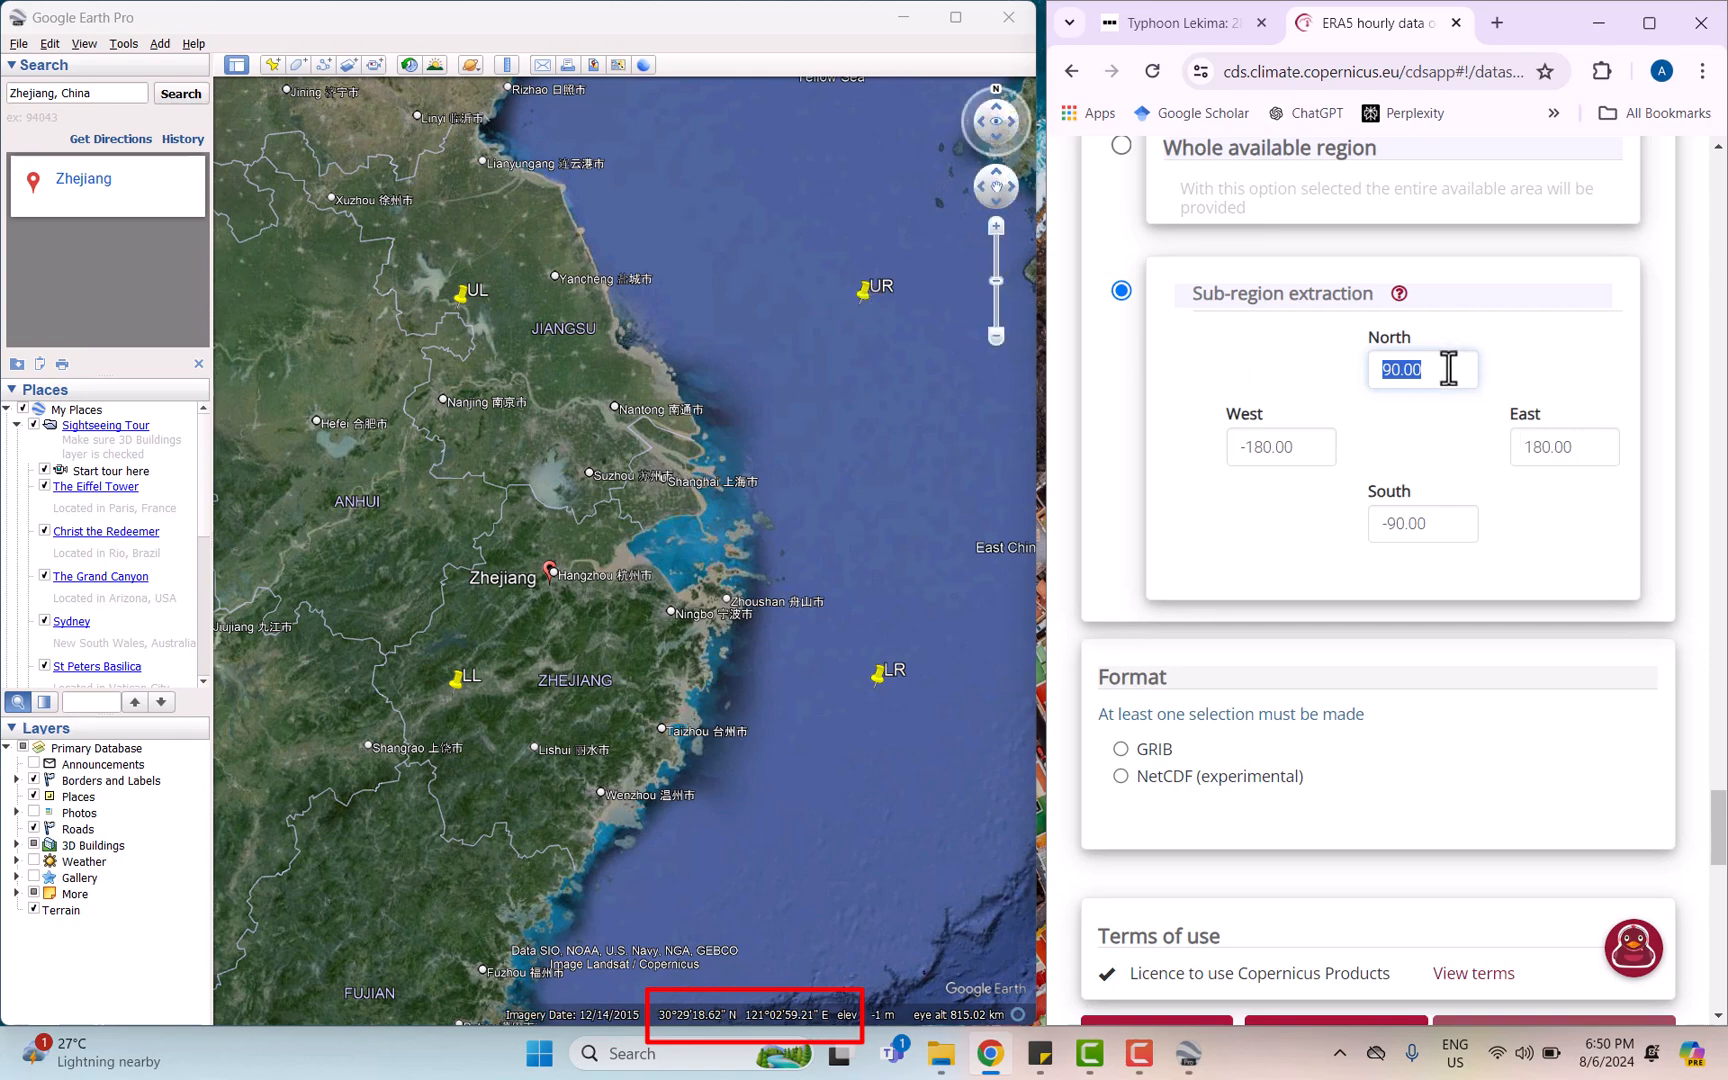
pyautogui.write('33')
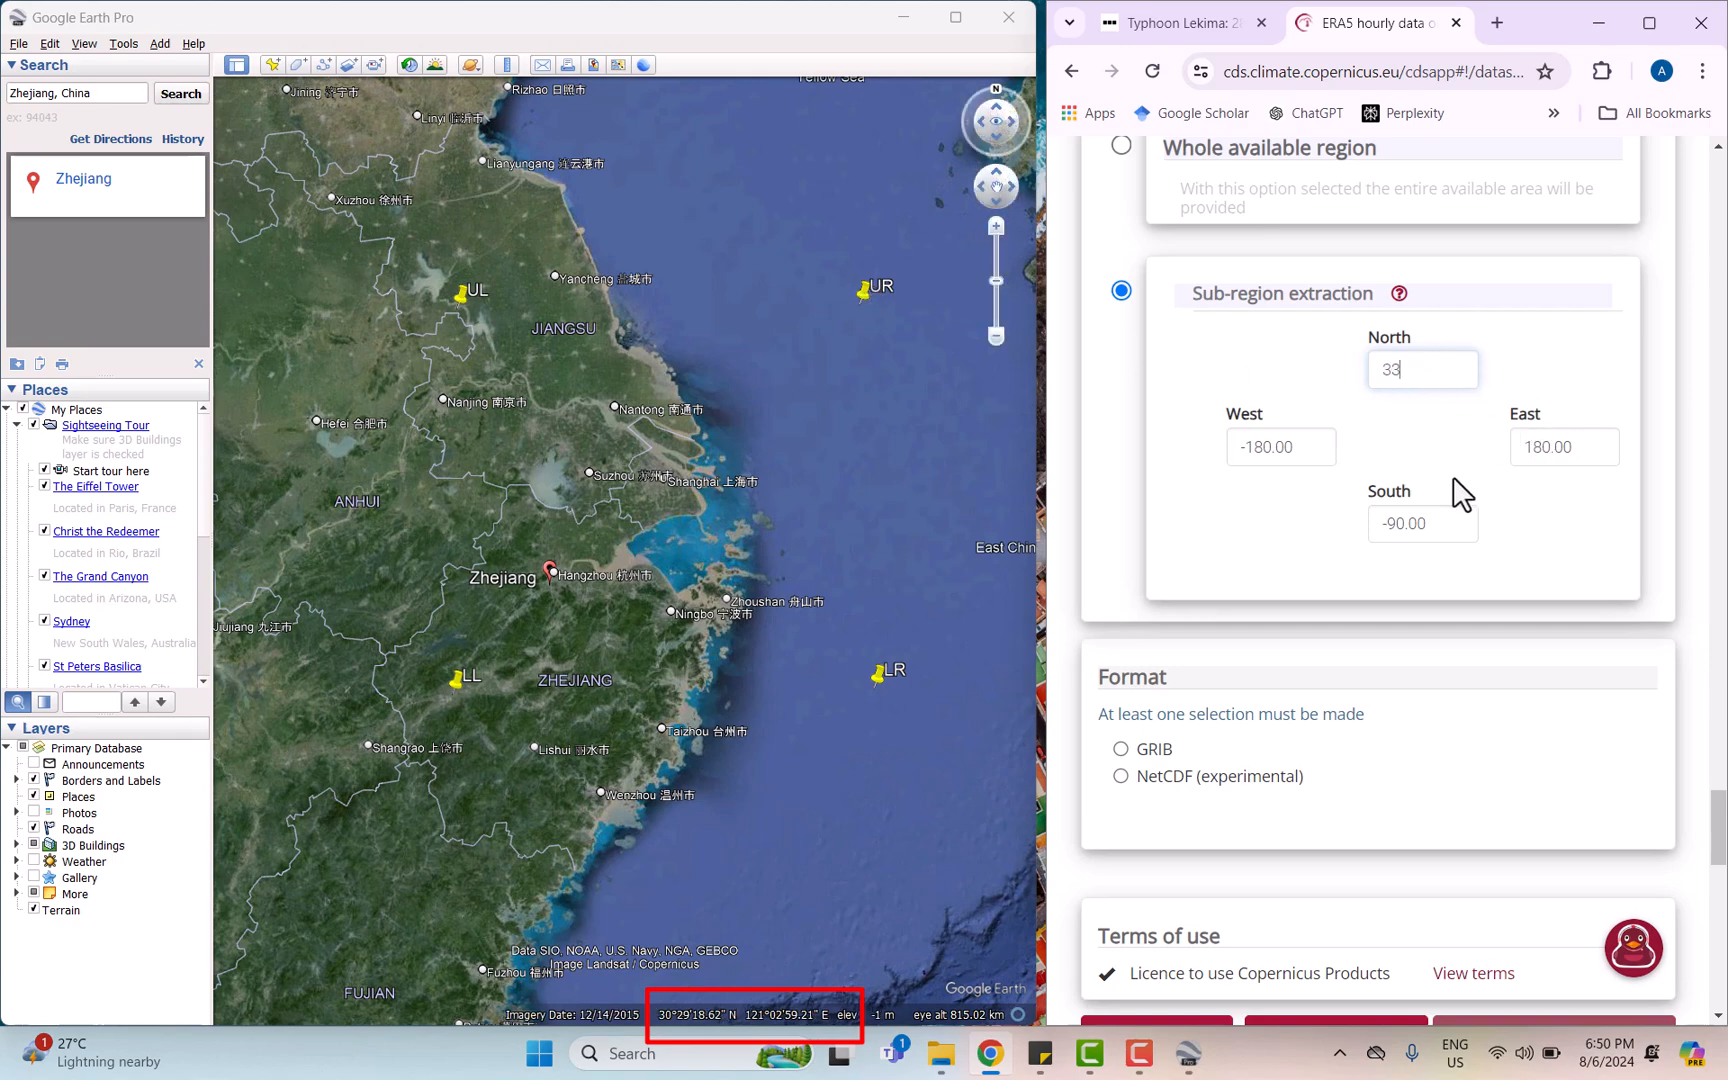
pyautogui.click(1422, 524)
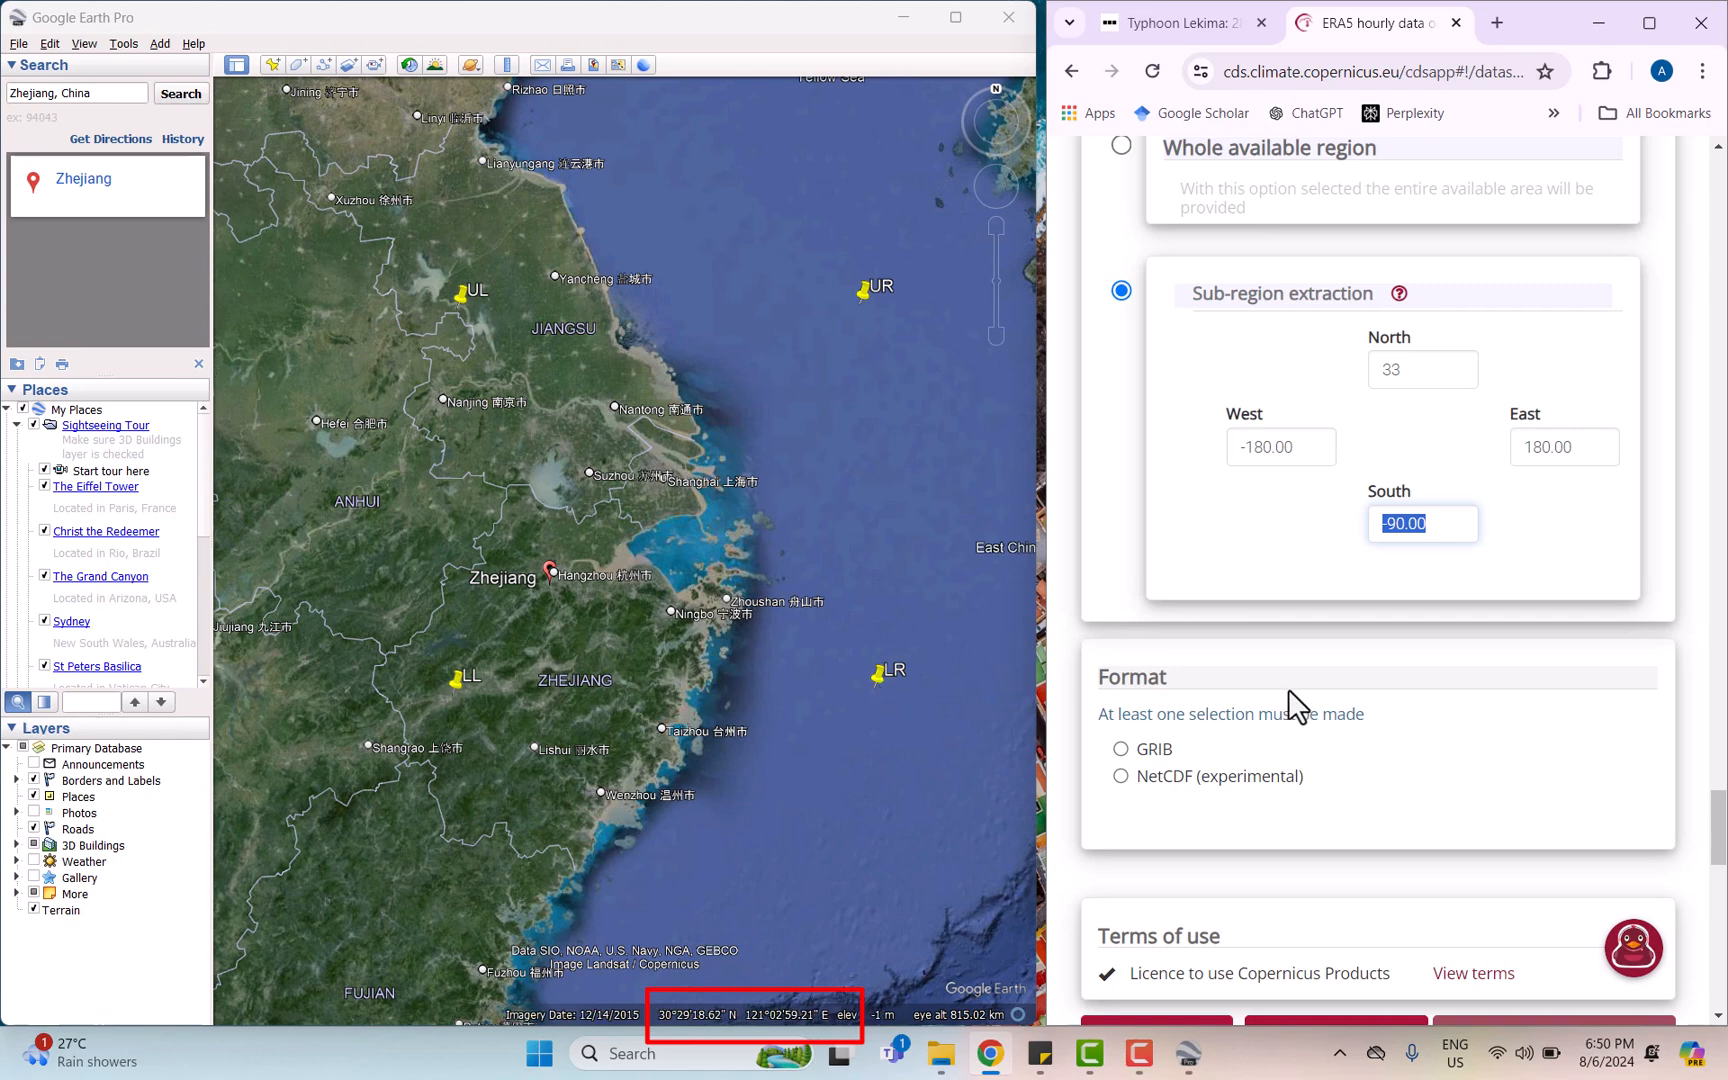
pyautogui.write('29')
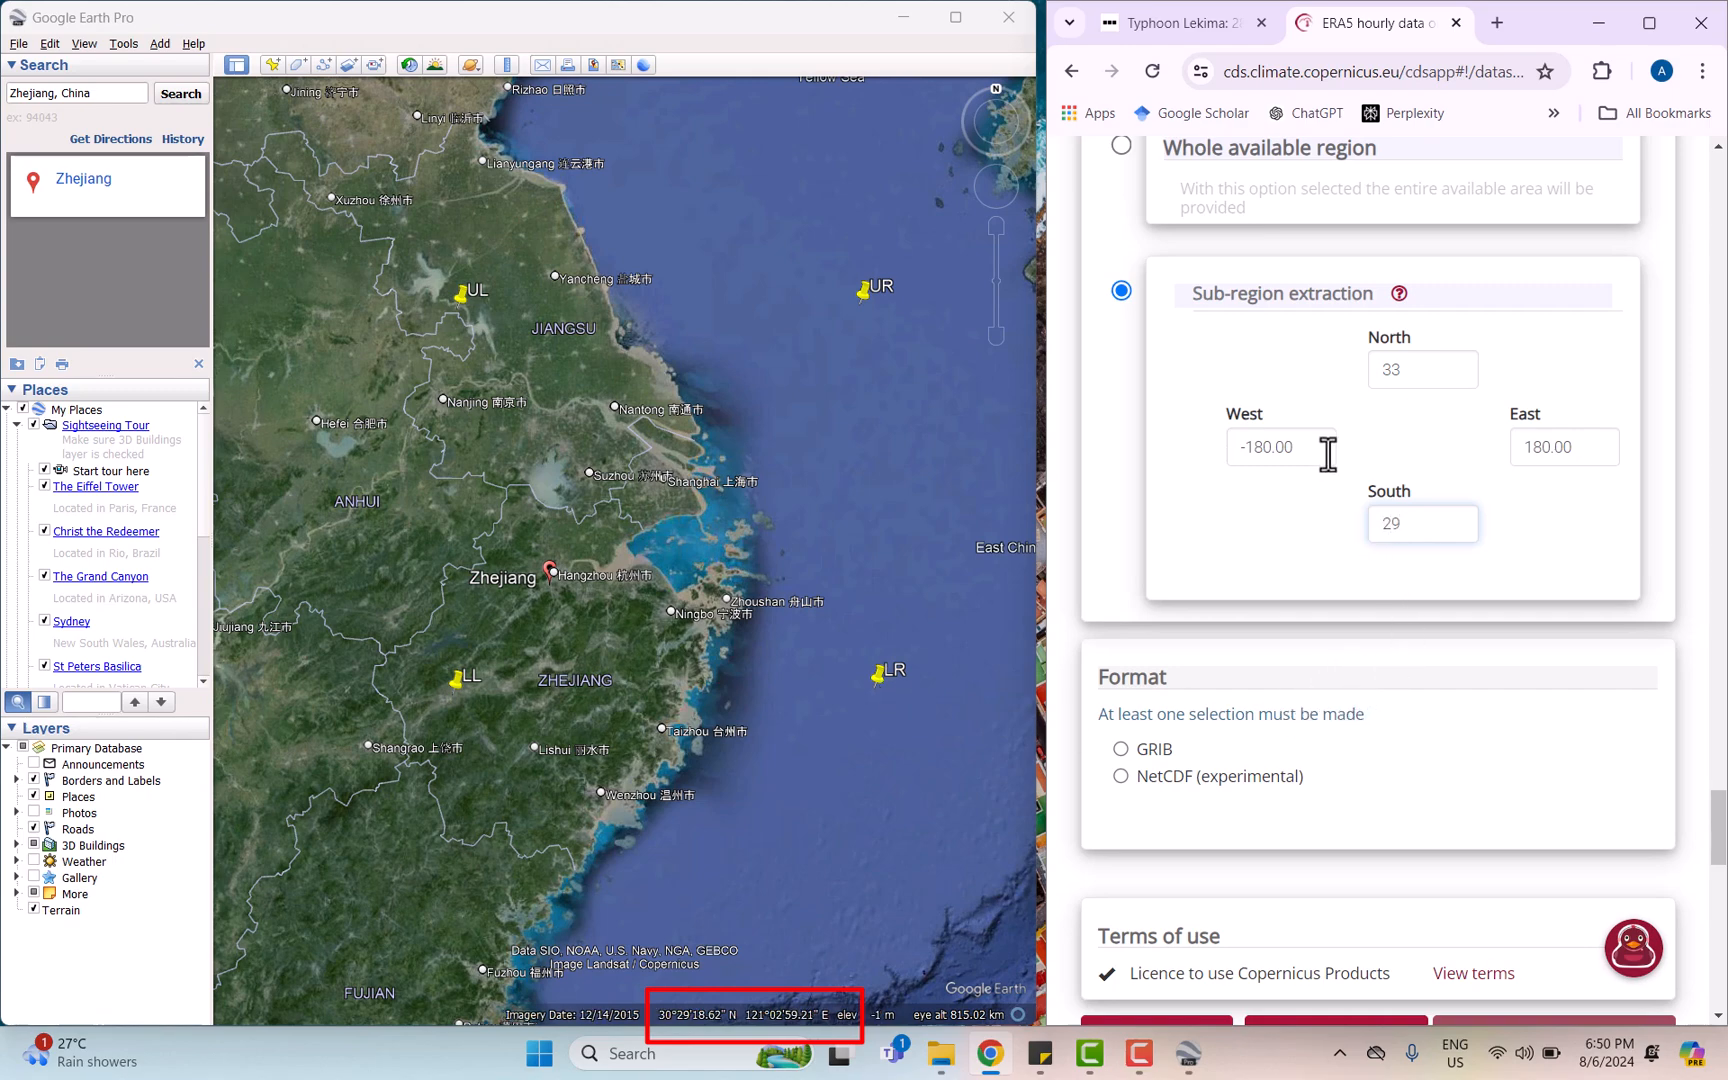
pyautogui.click(1280, 448)
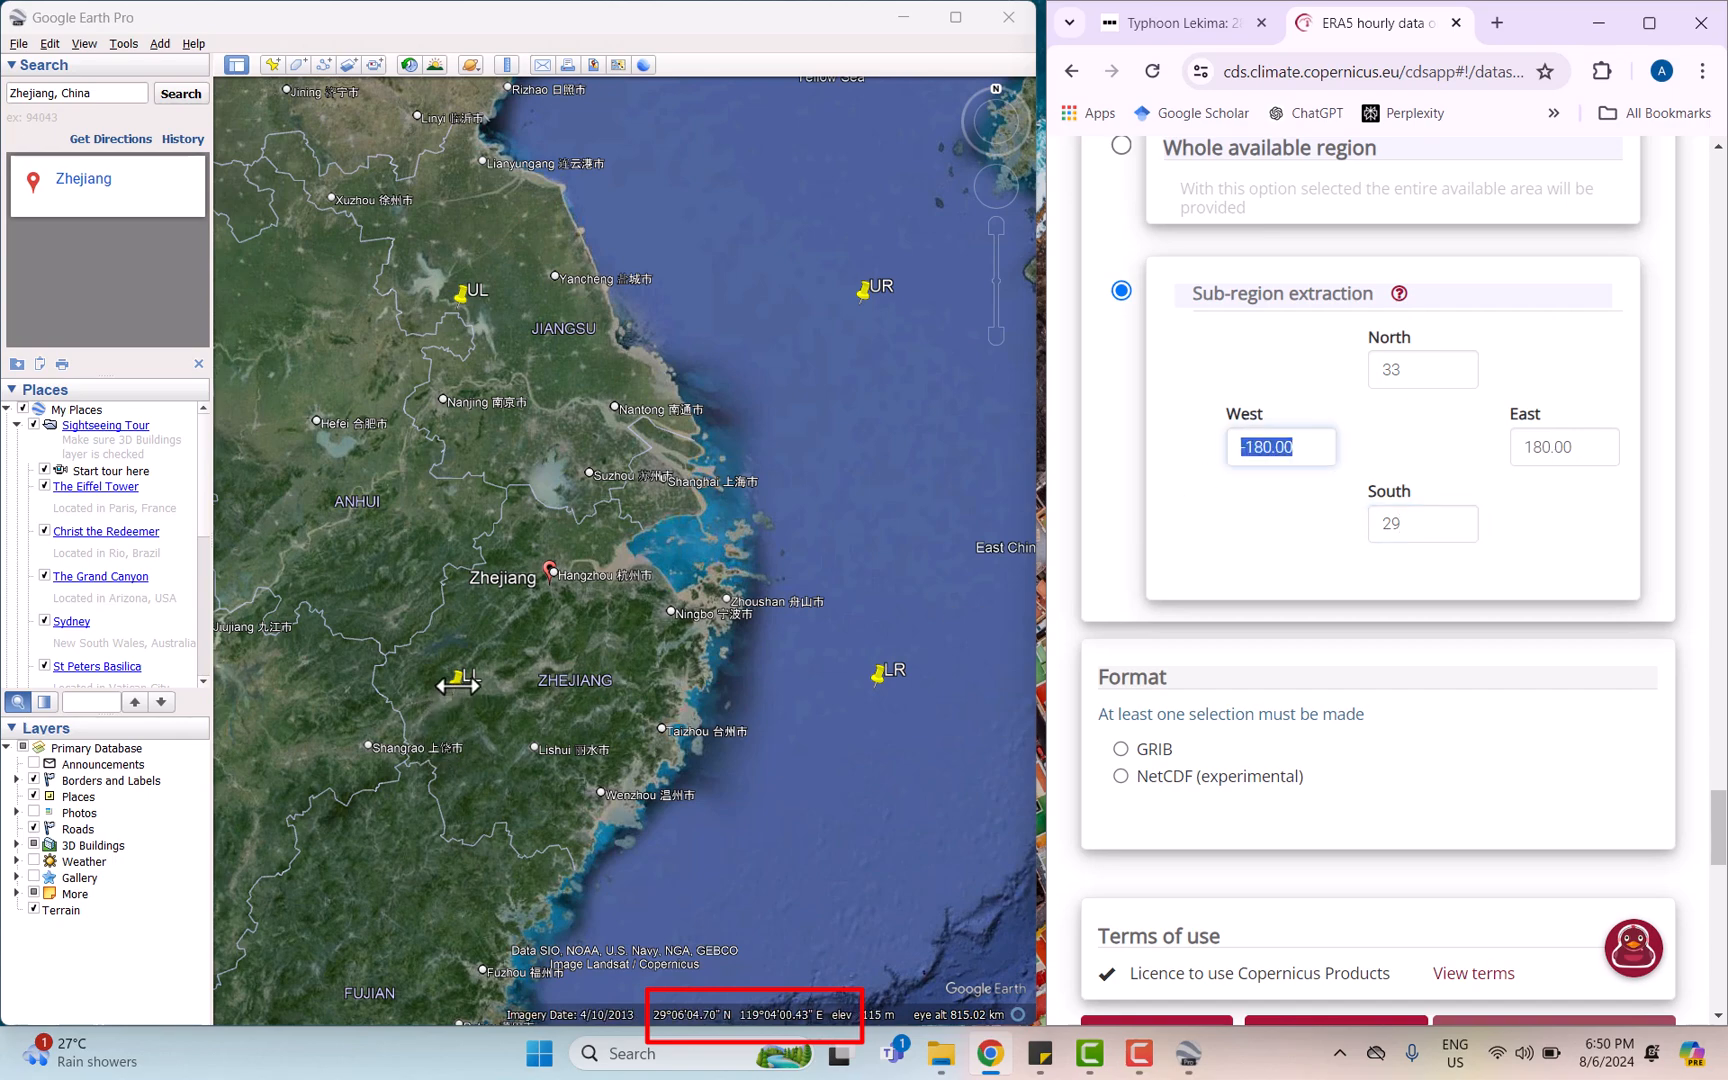
pyautogui.write('119')
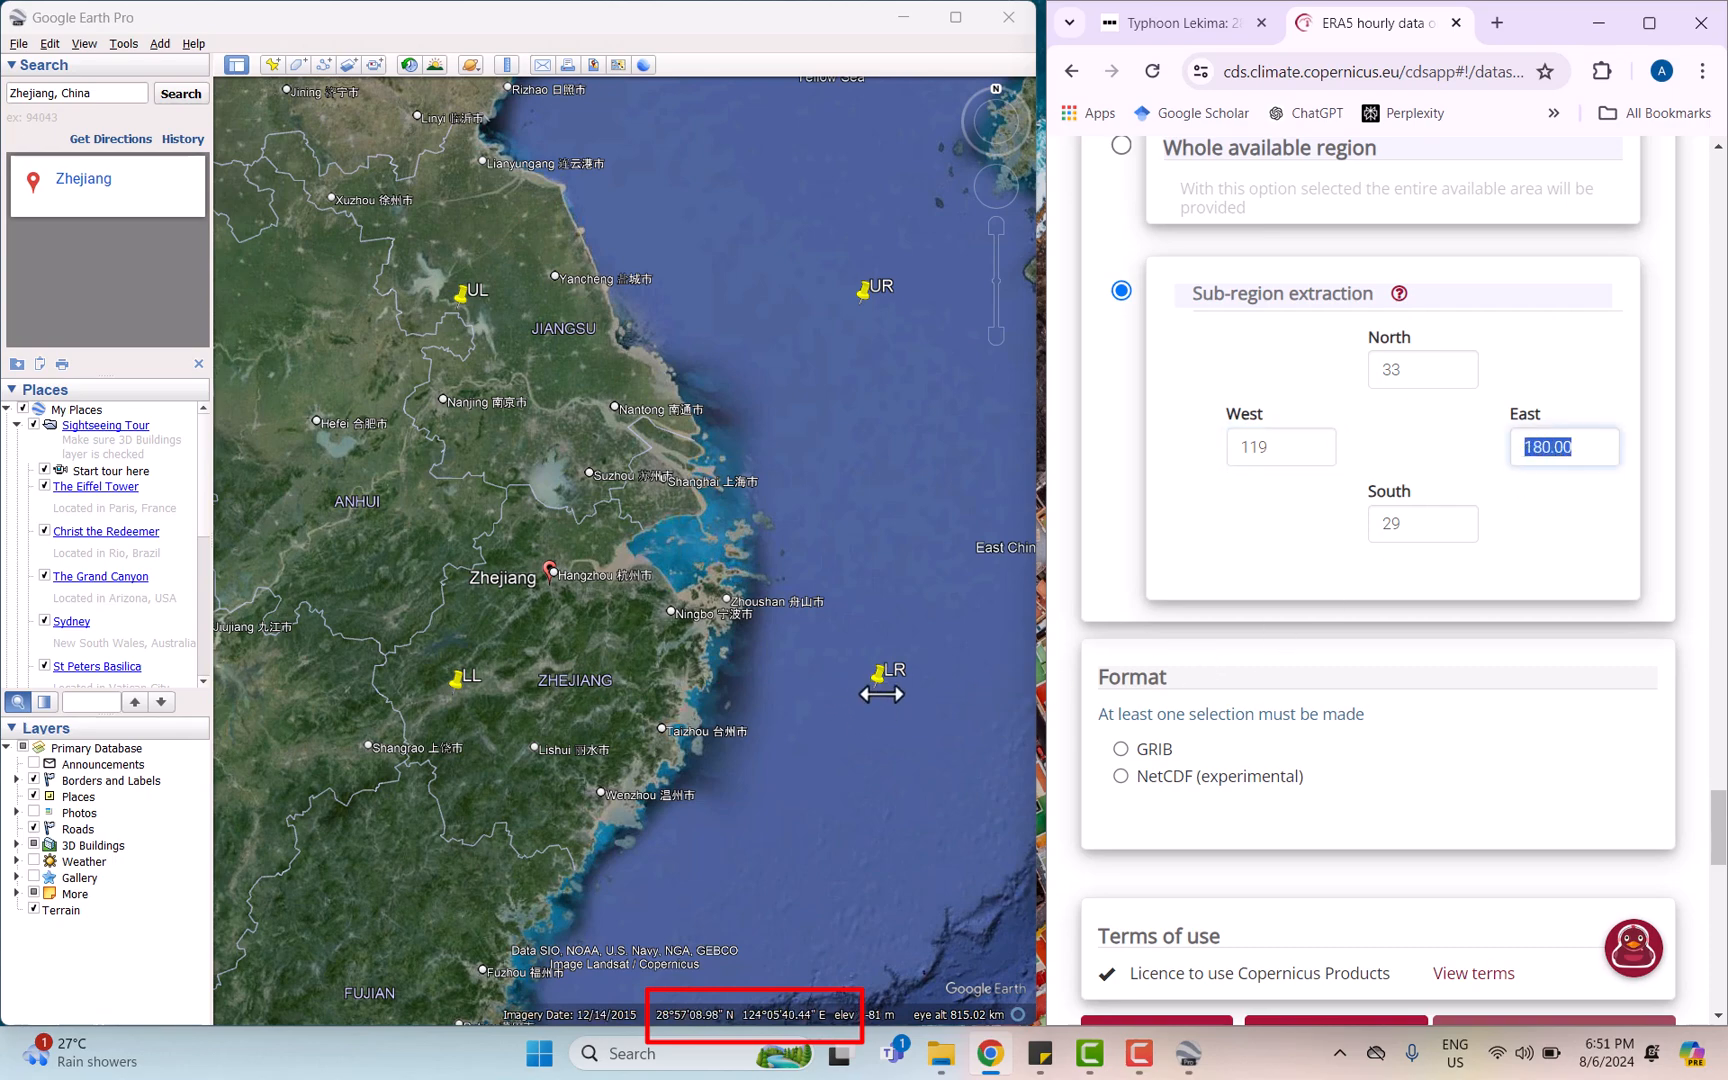
pyautogui.write('124')
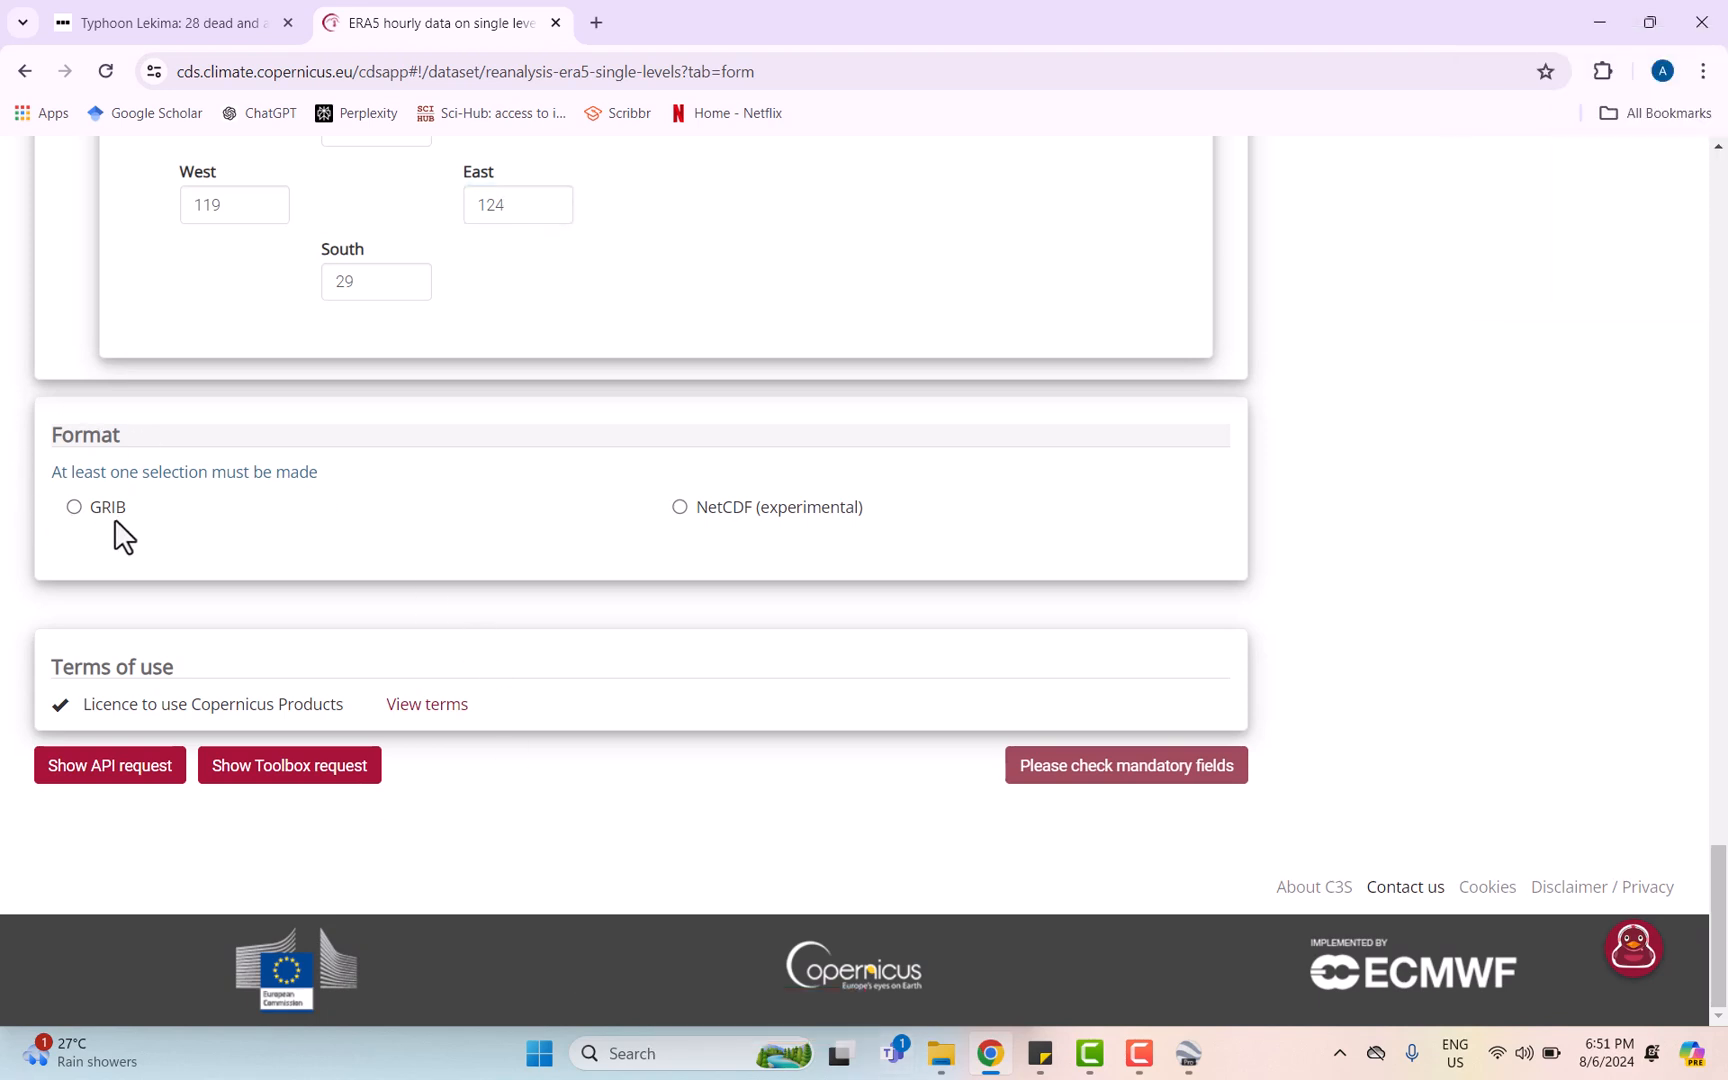
# - Choose GRIB format and submit the ERA5 data request
pyautogui.click(74, 508)
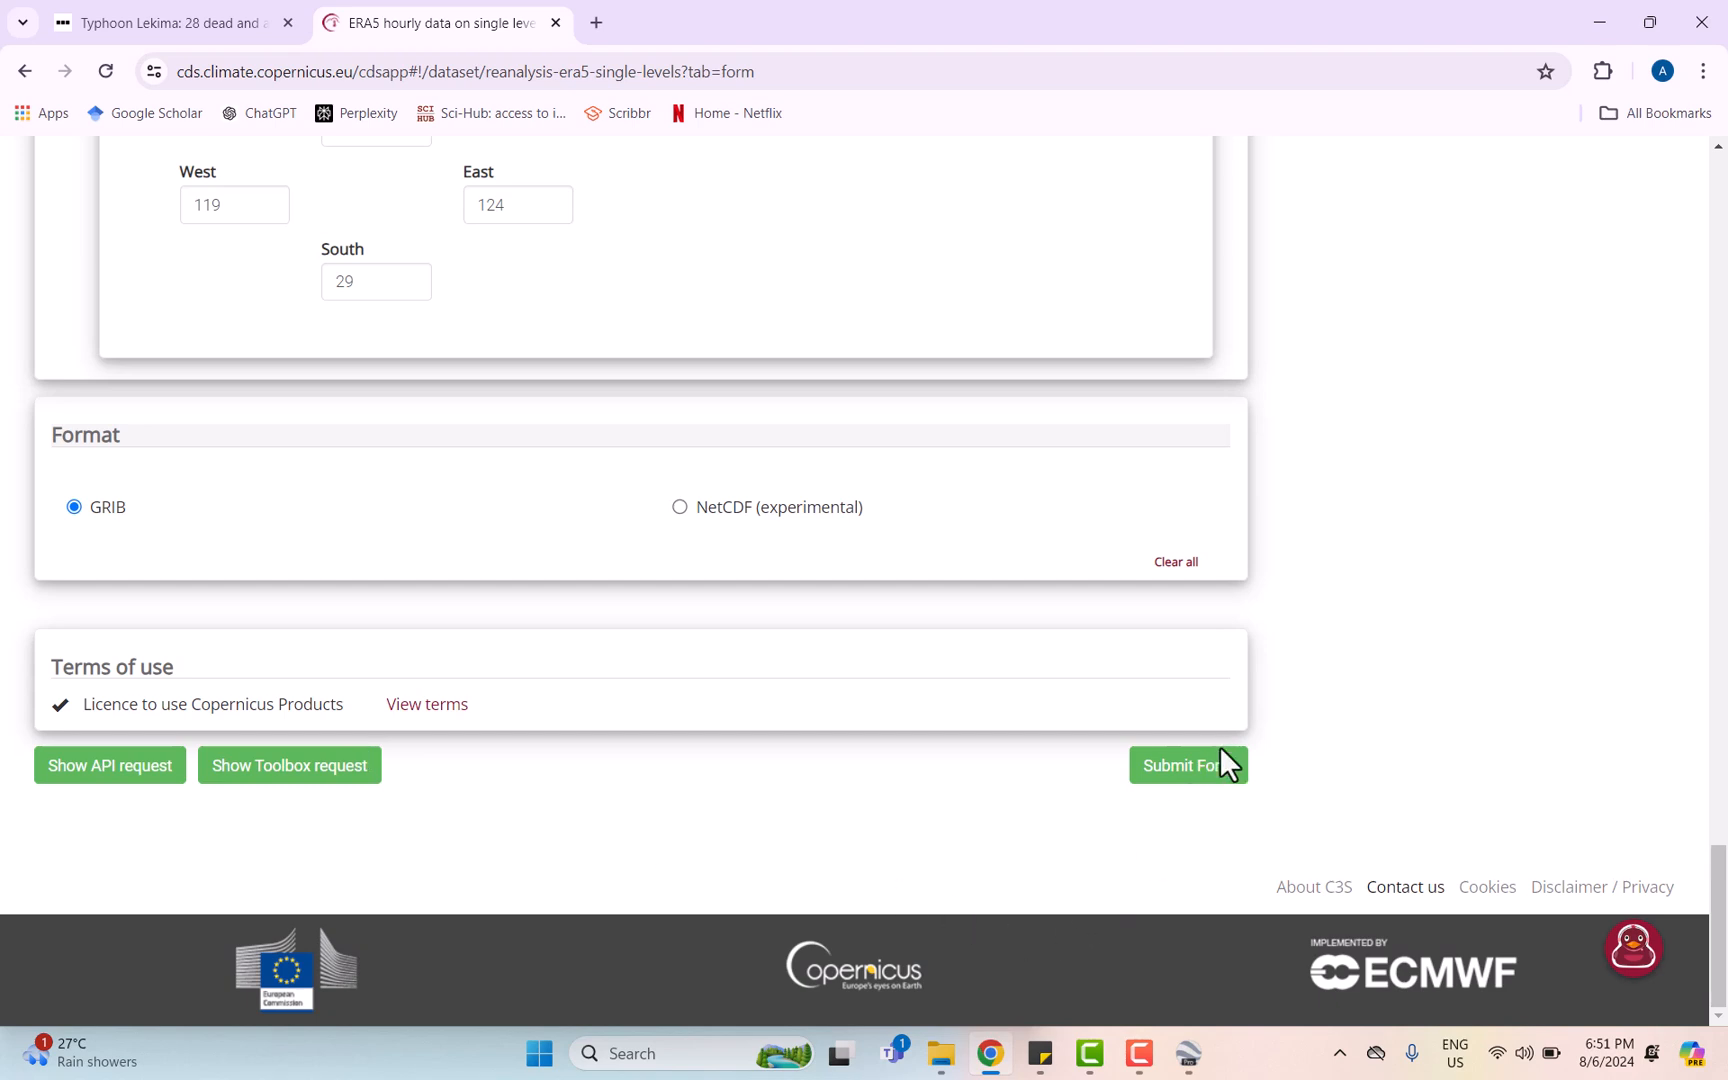
pyautogui.click(1188, 764)
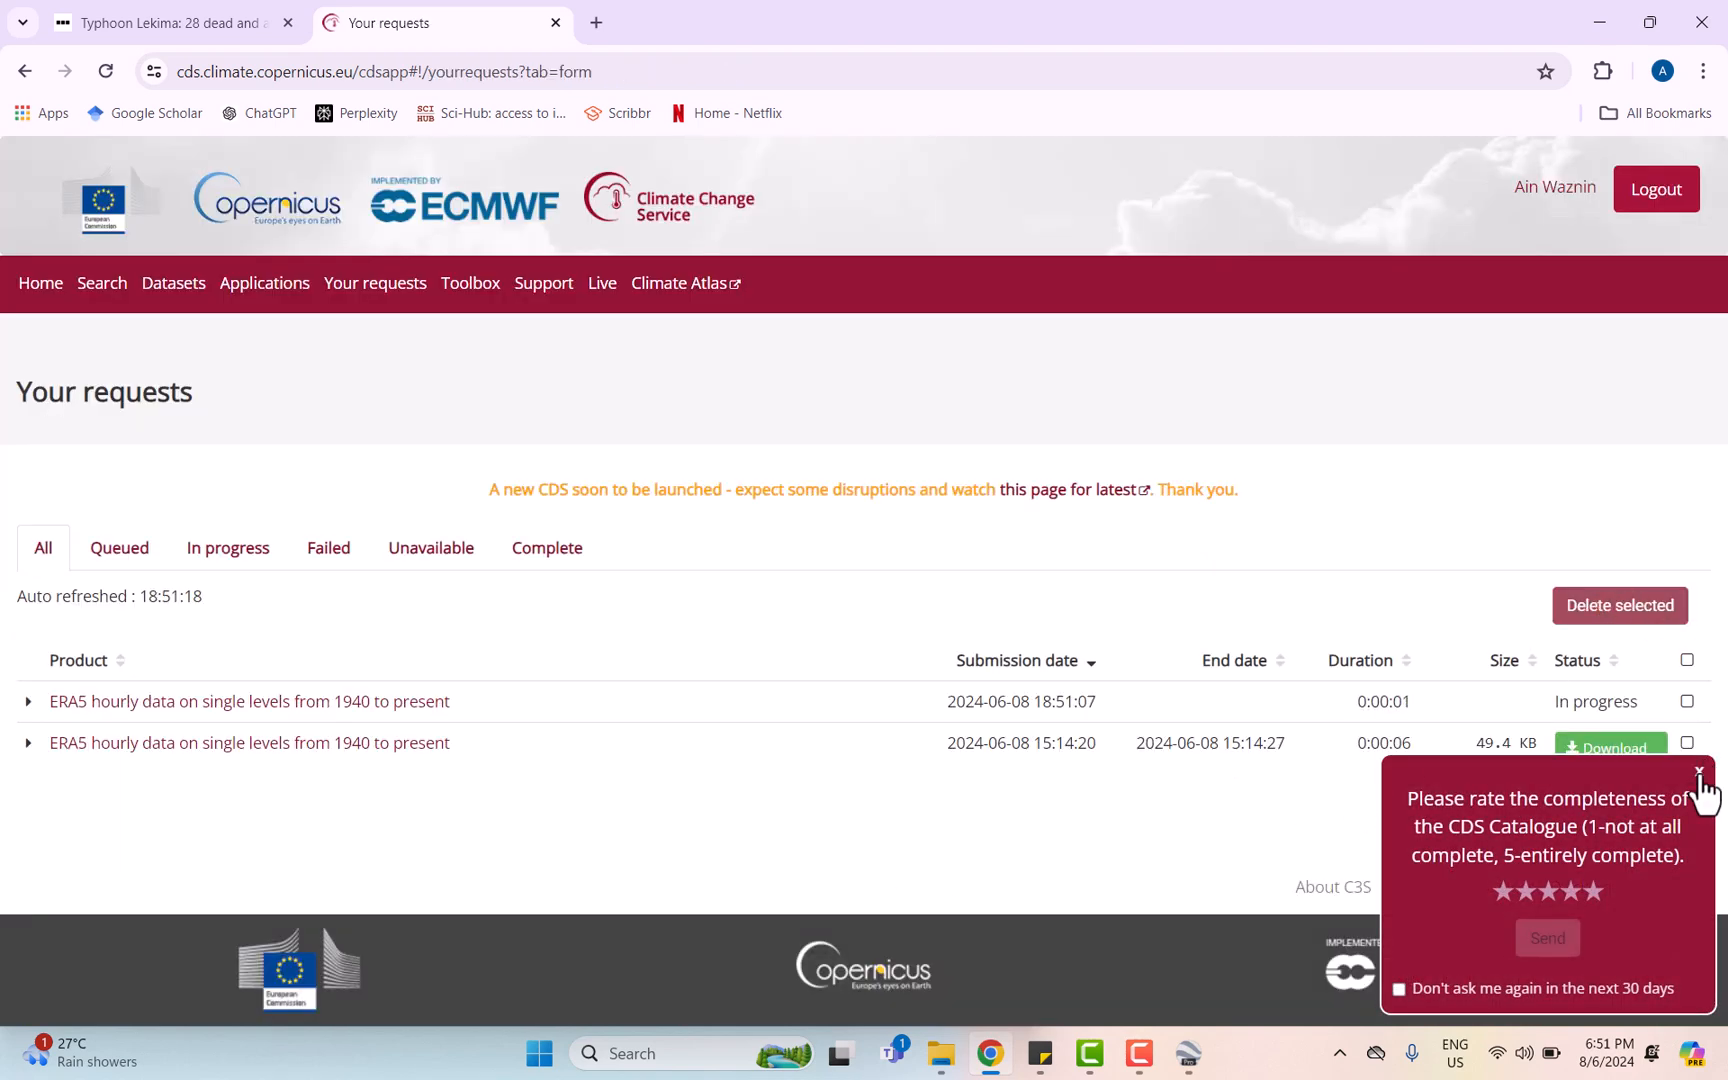
pyautogui.click(1698, 768)
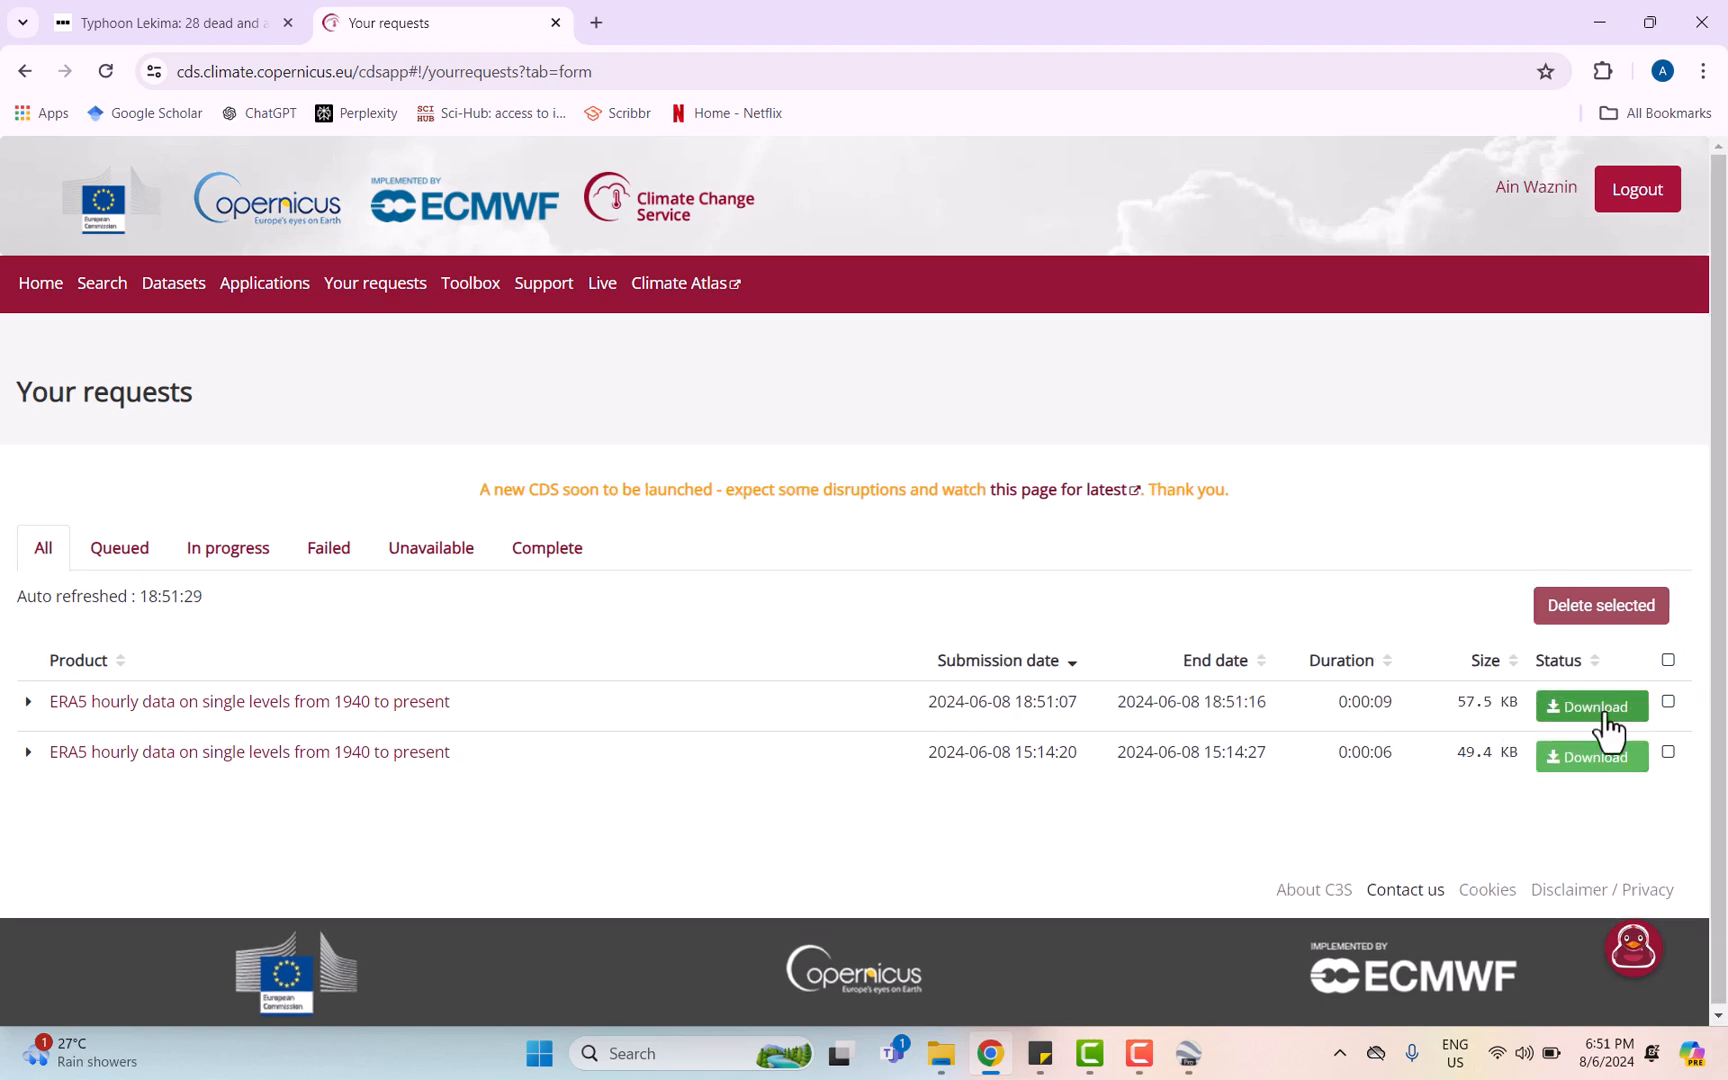
# - Download the completed 57.5 KB request, dismiss the pop-ups and minimize Chrome
pyautogui.click(1592, 706)
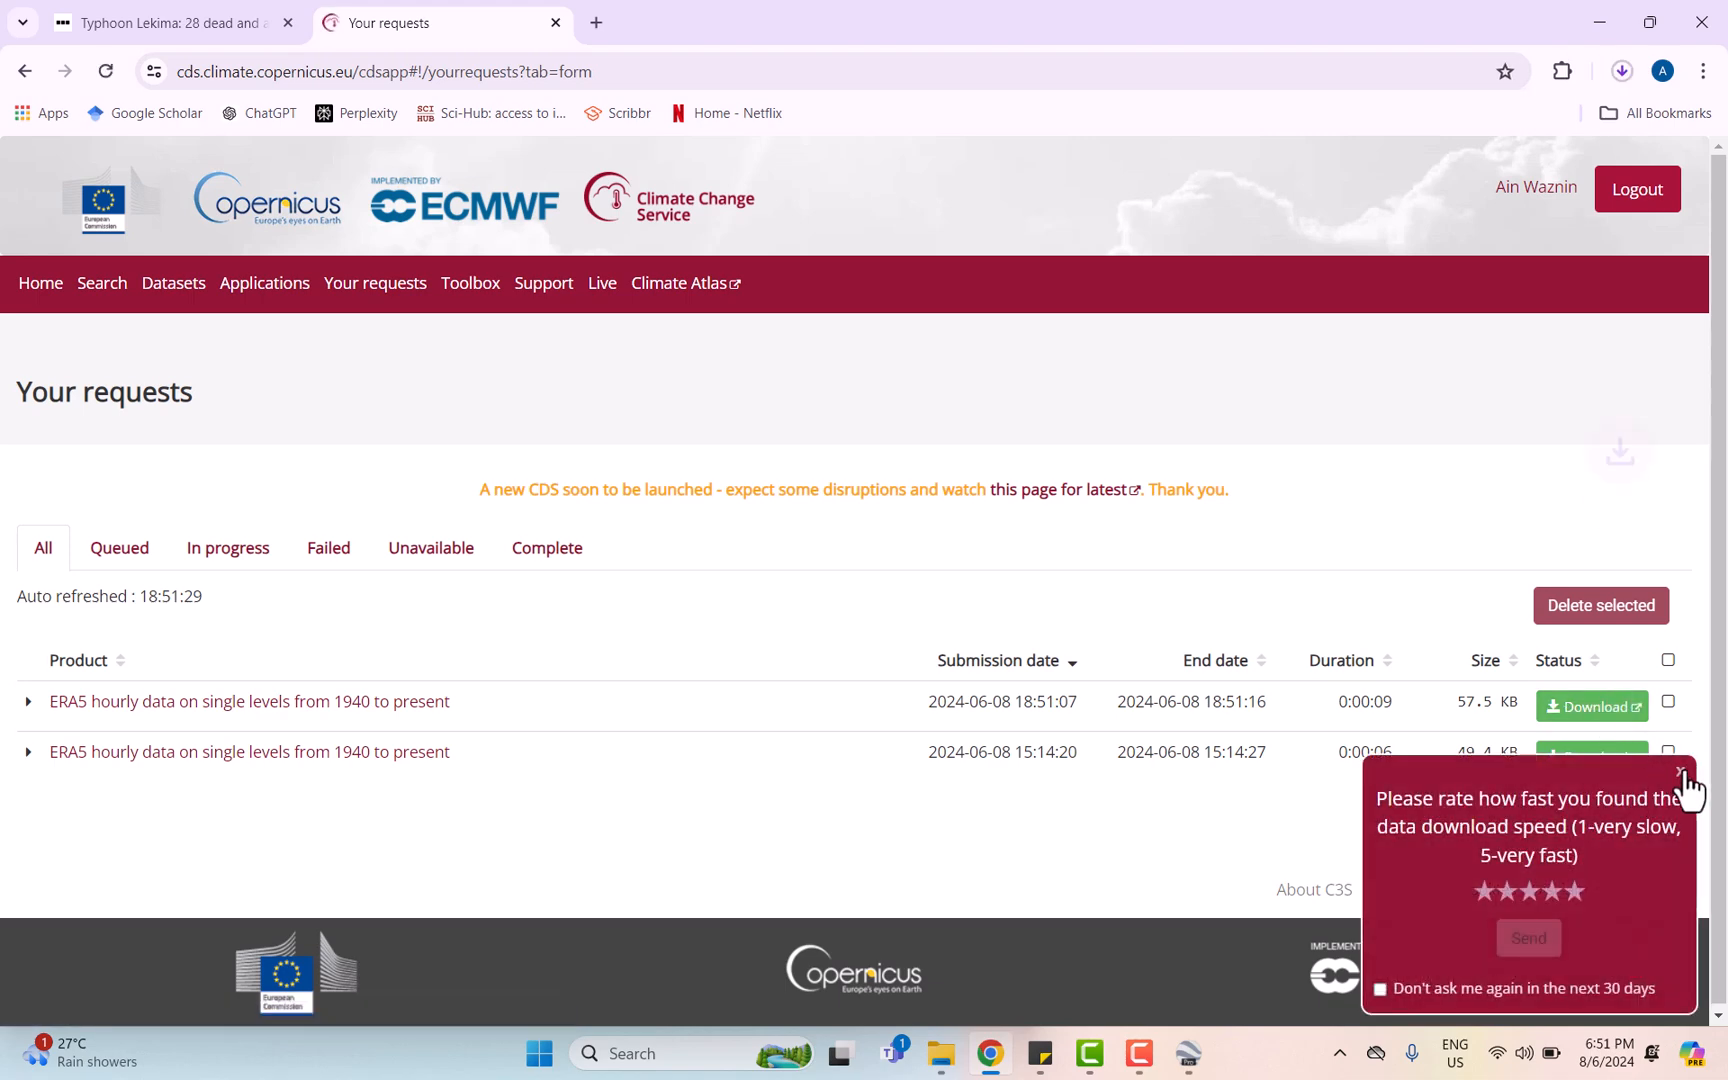
pyautogui.click(1682, 770)
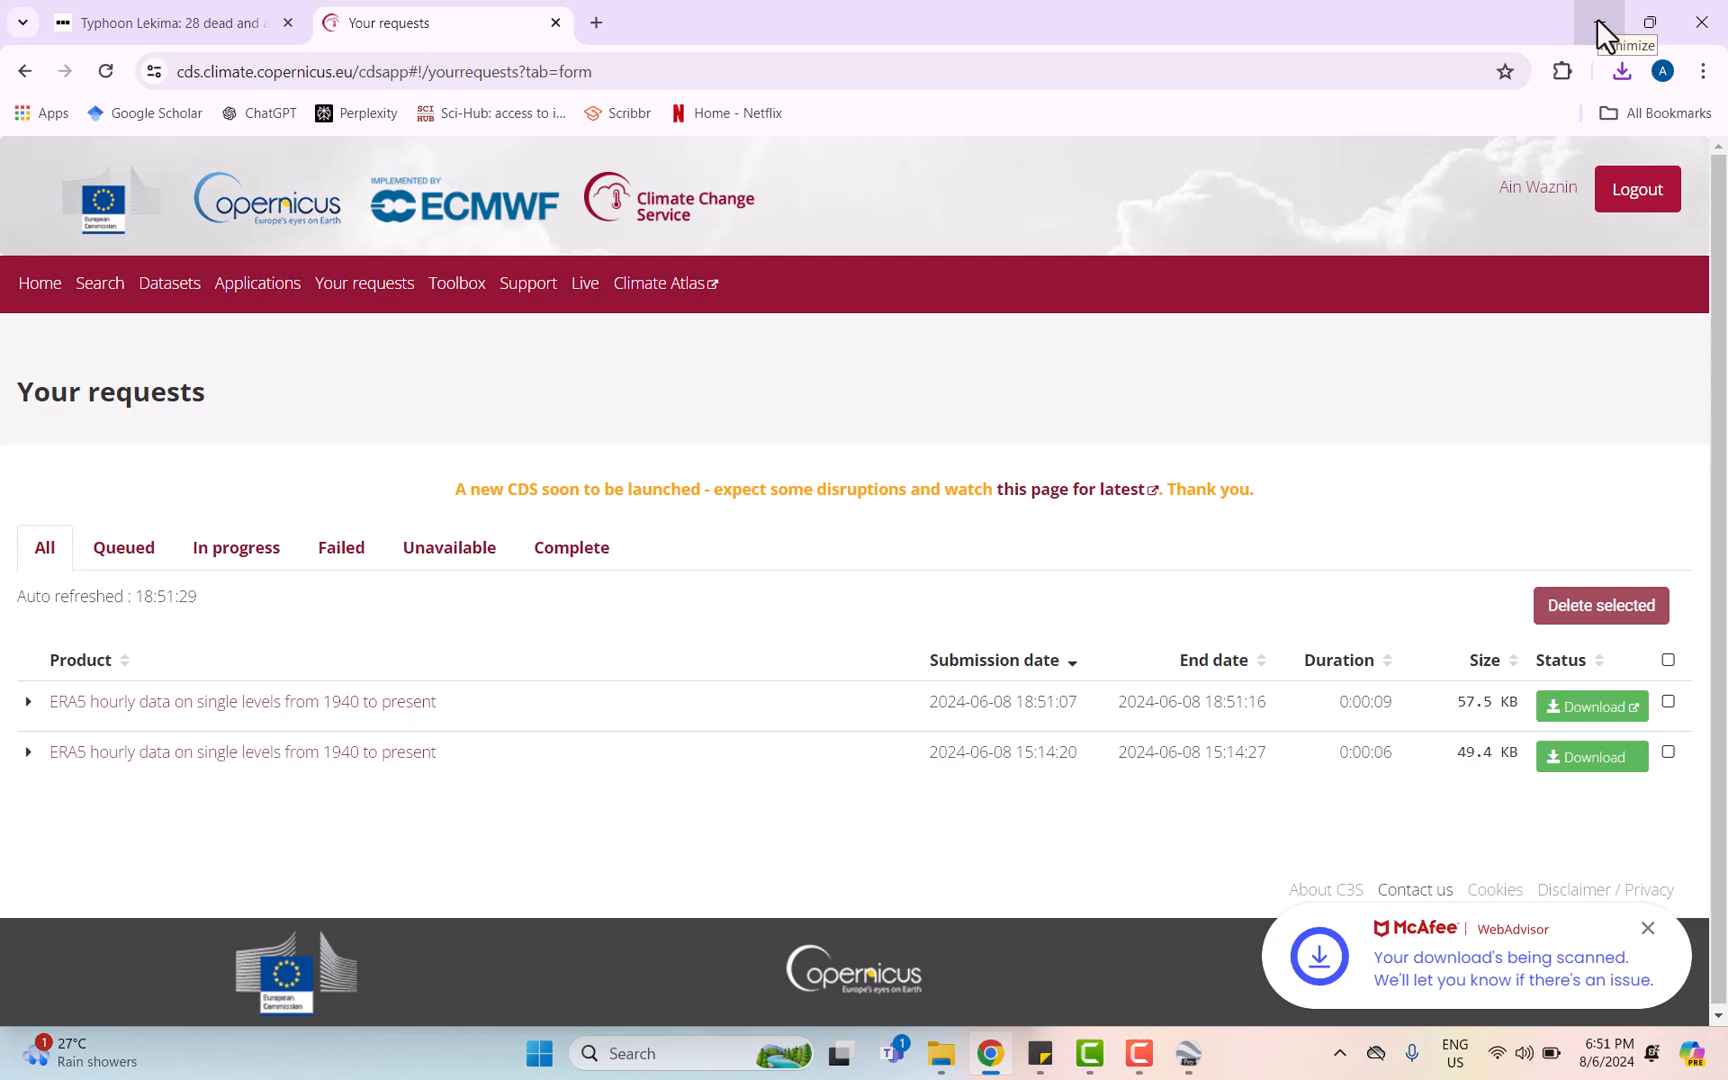
pyautogui.click(1596, 22)
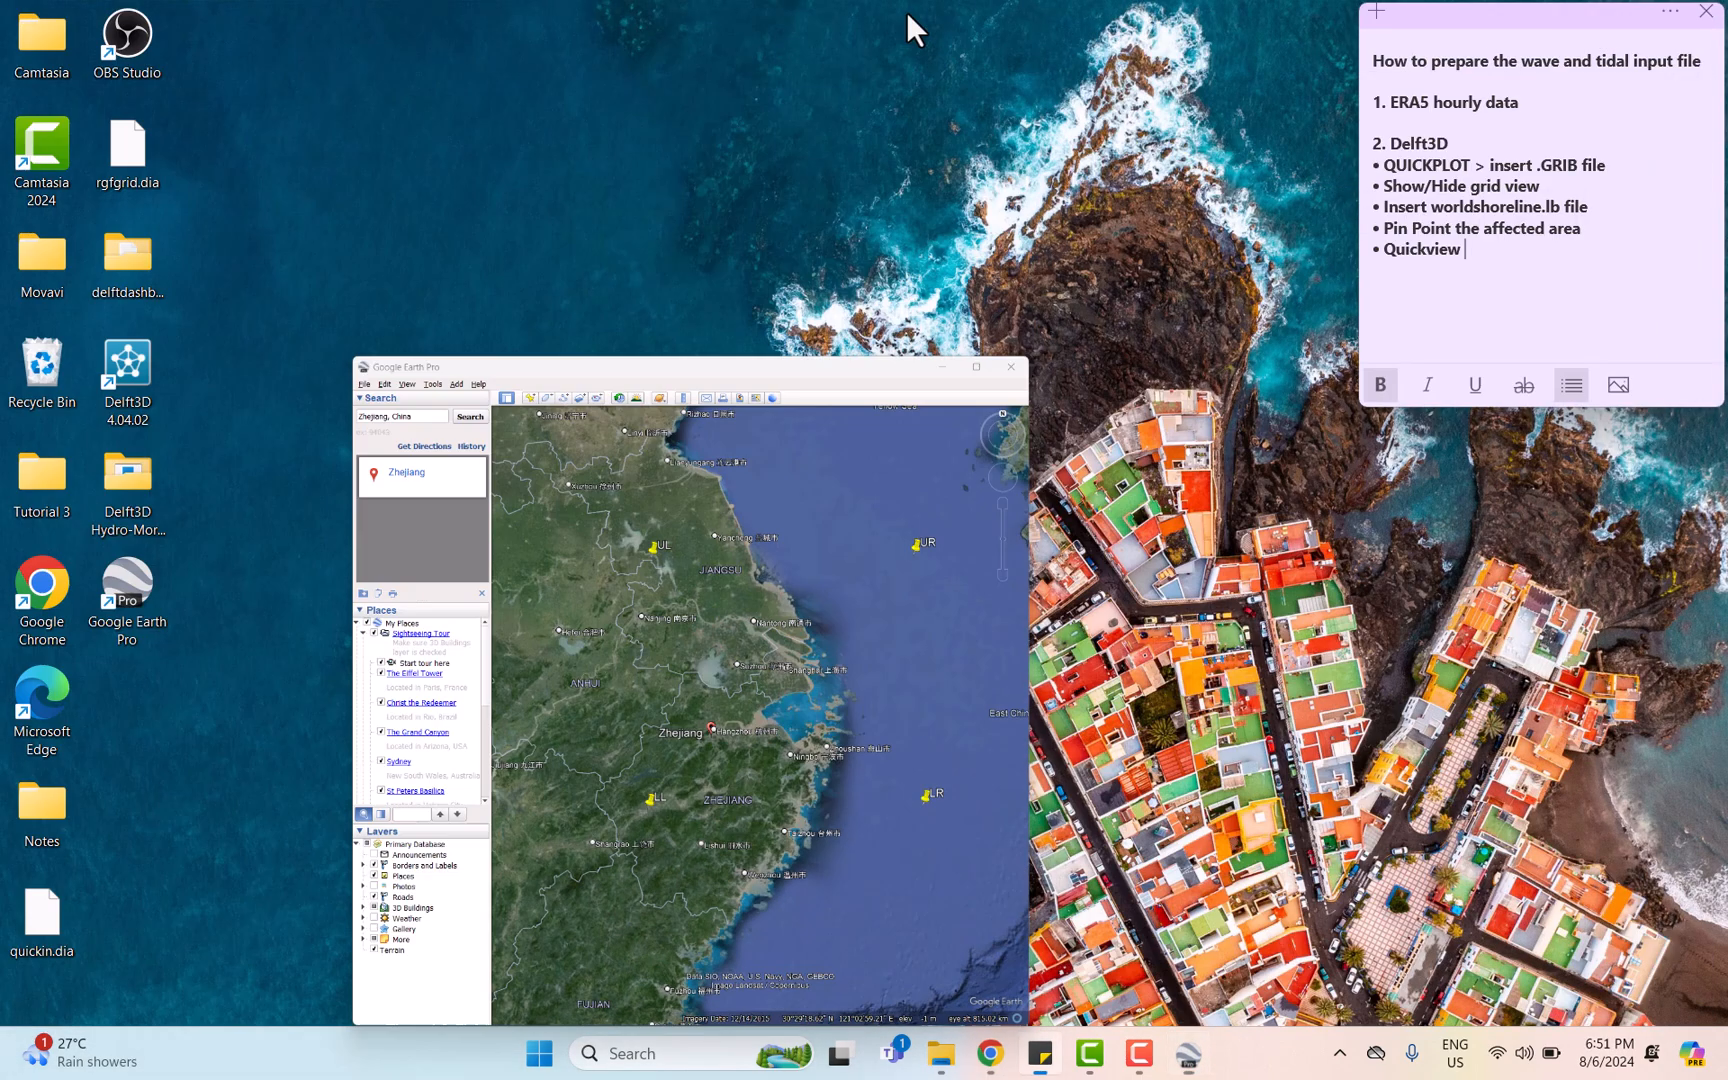
# - Launch Delft3D 4.04.02 from the desktop and enter the Wave module toward QUICKPLOT
pyautogui.click(1010, 368)
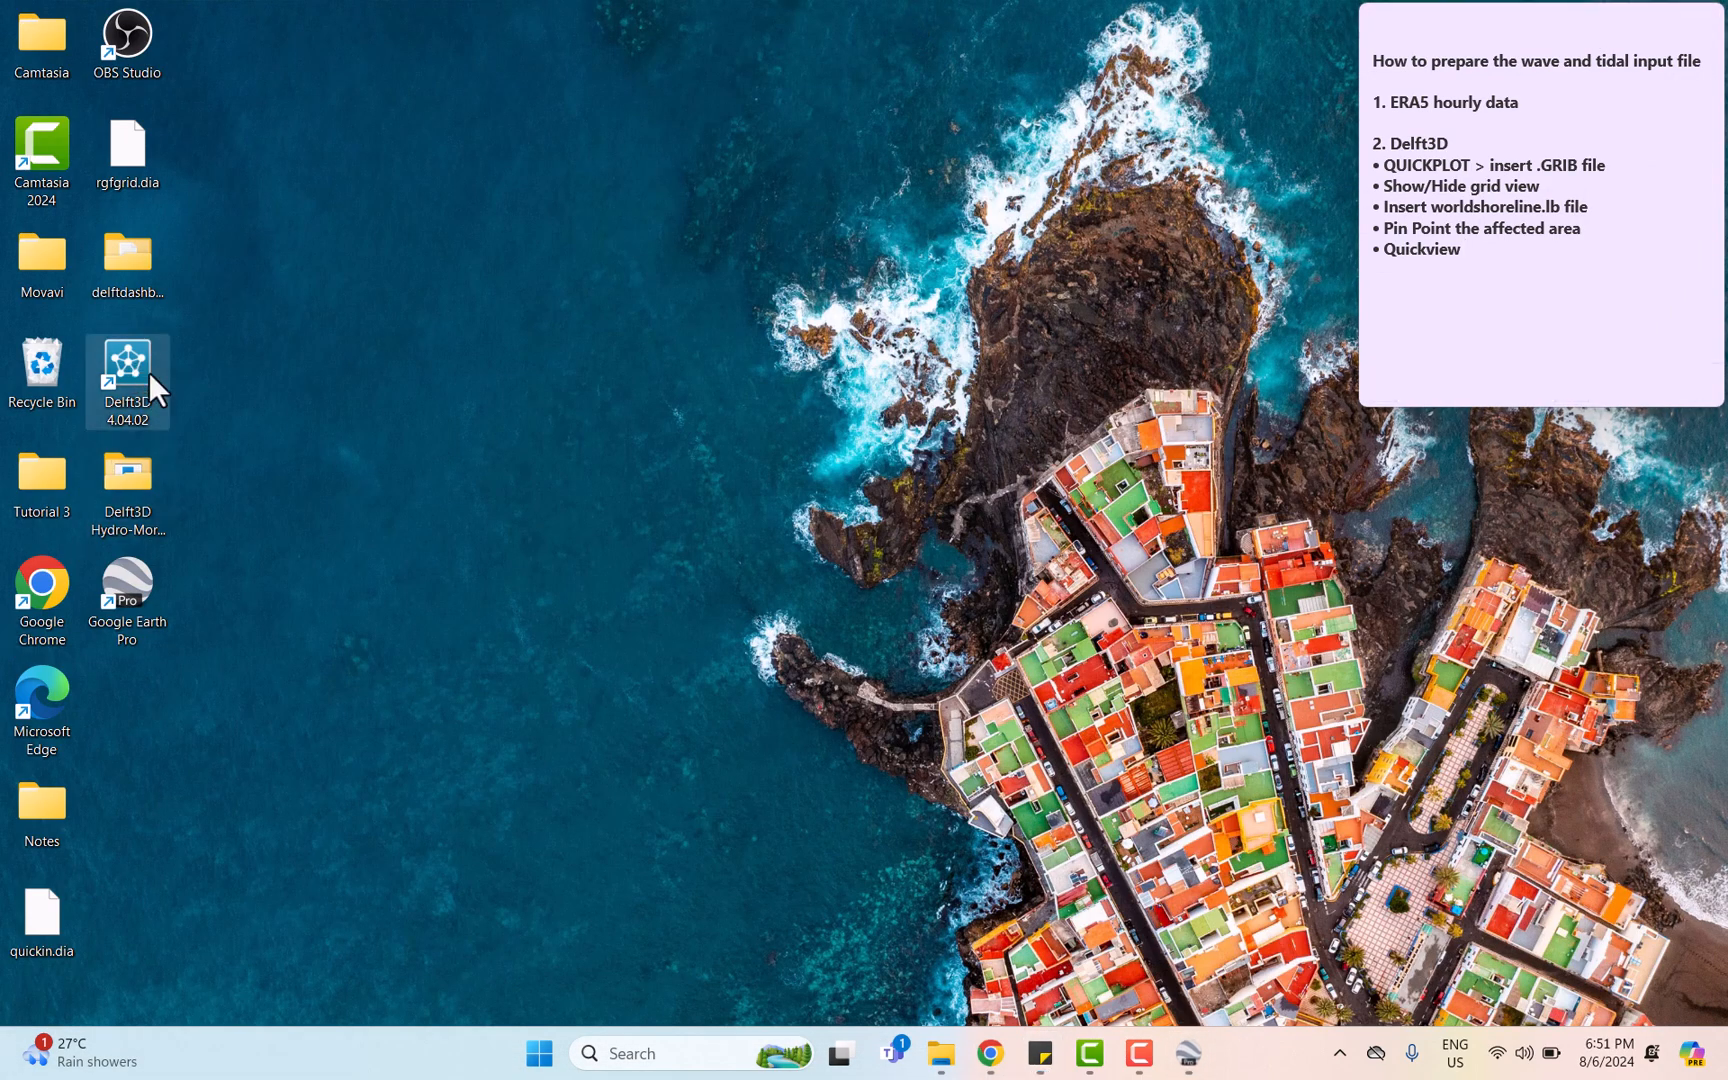
pyautogui.doubleClick(128, 366)
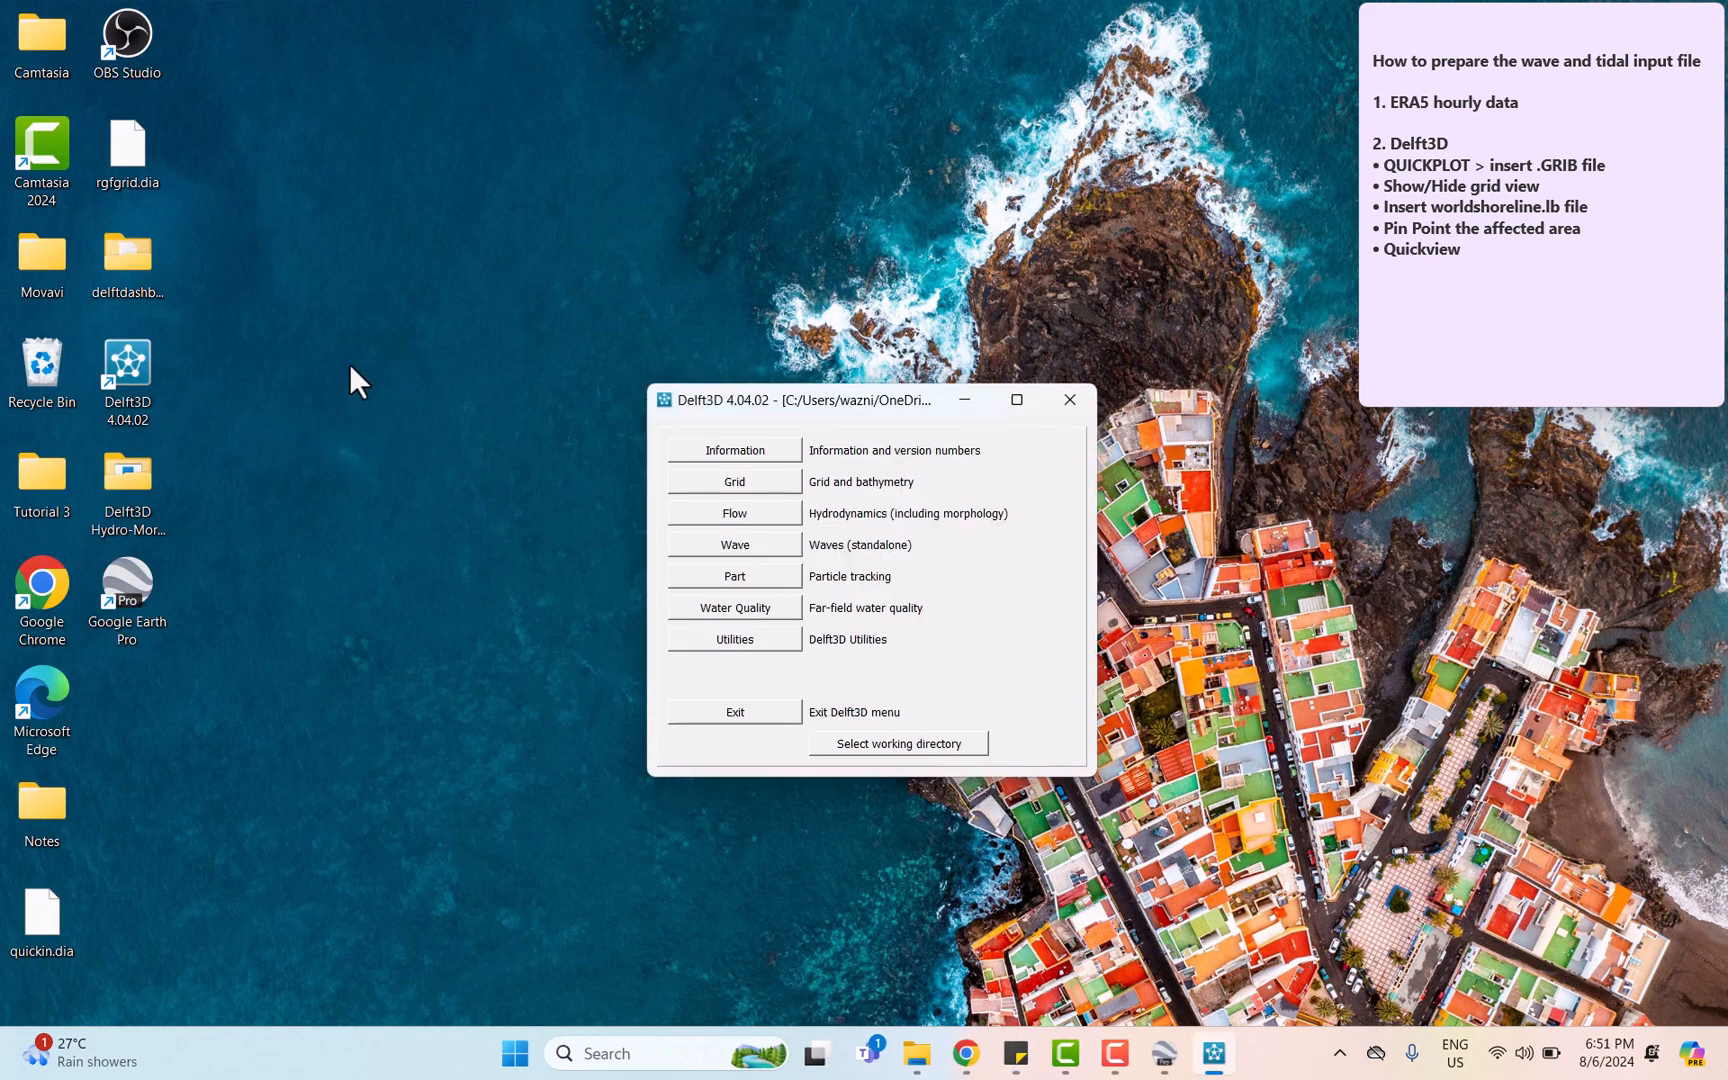
pyautogui.click(734, 544)
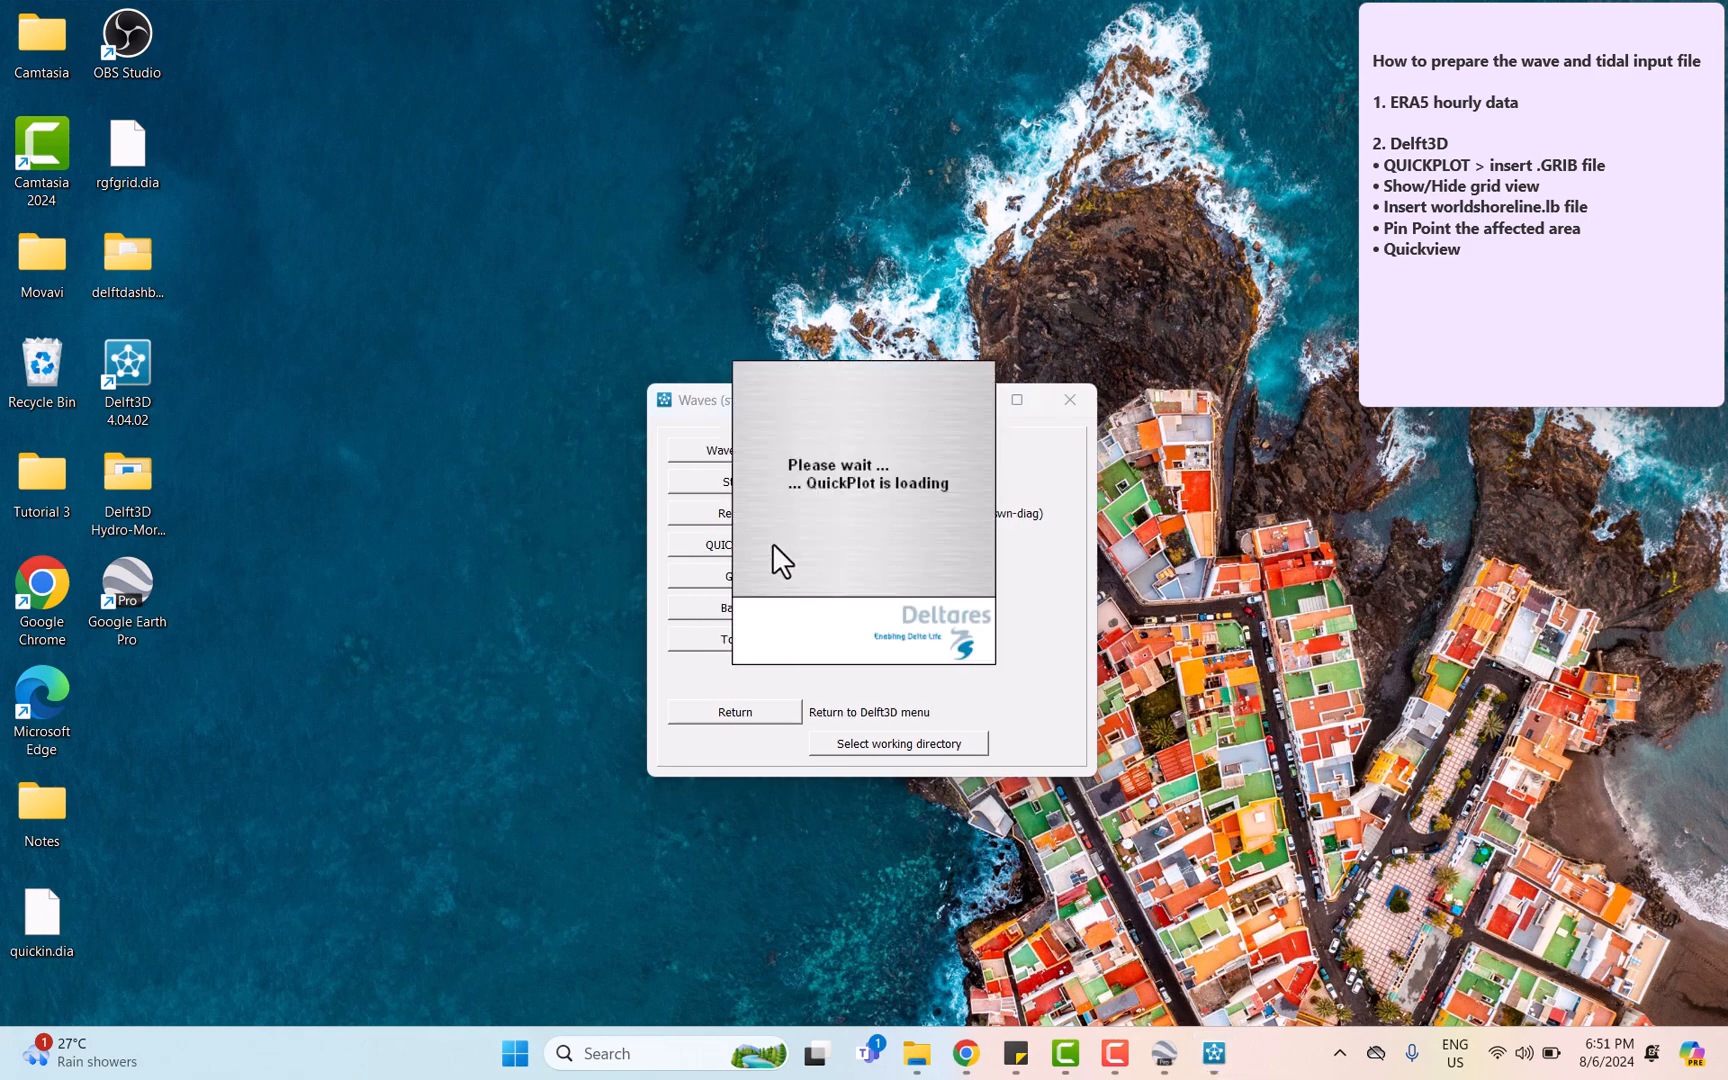
pyautogui.moveTo(782, 554)
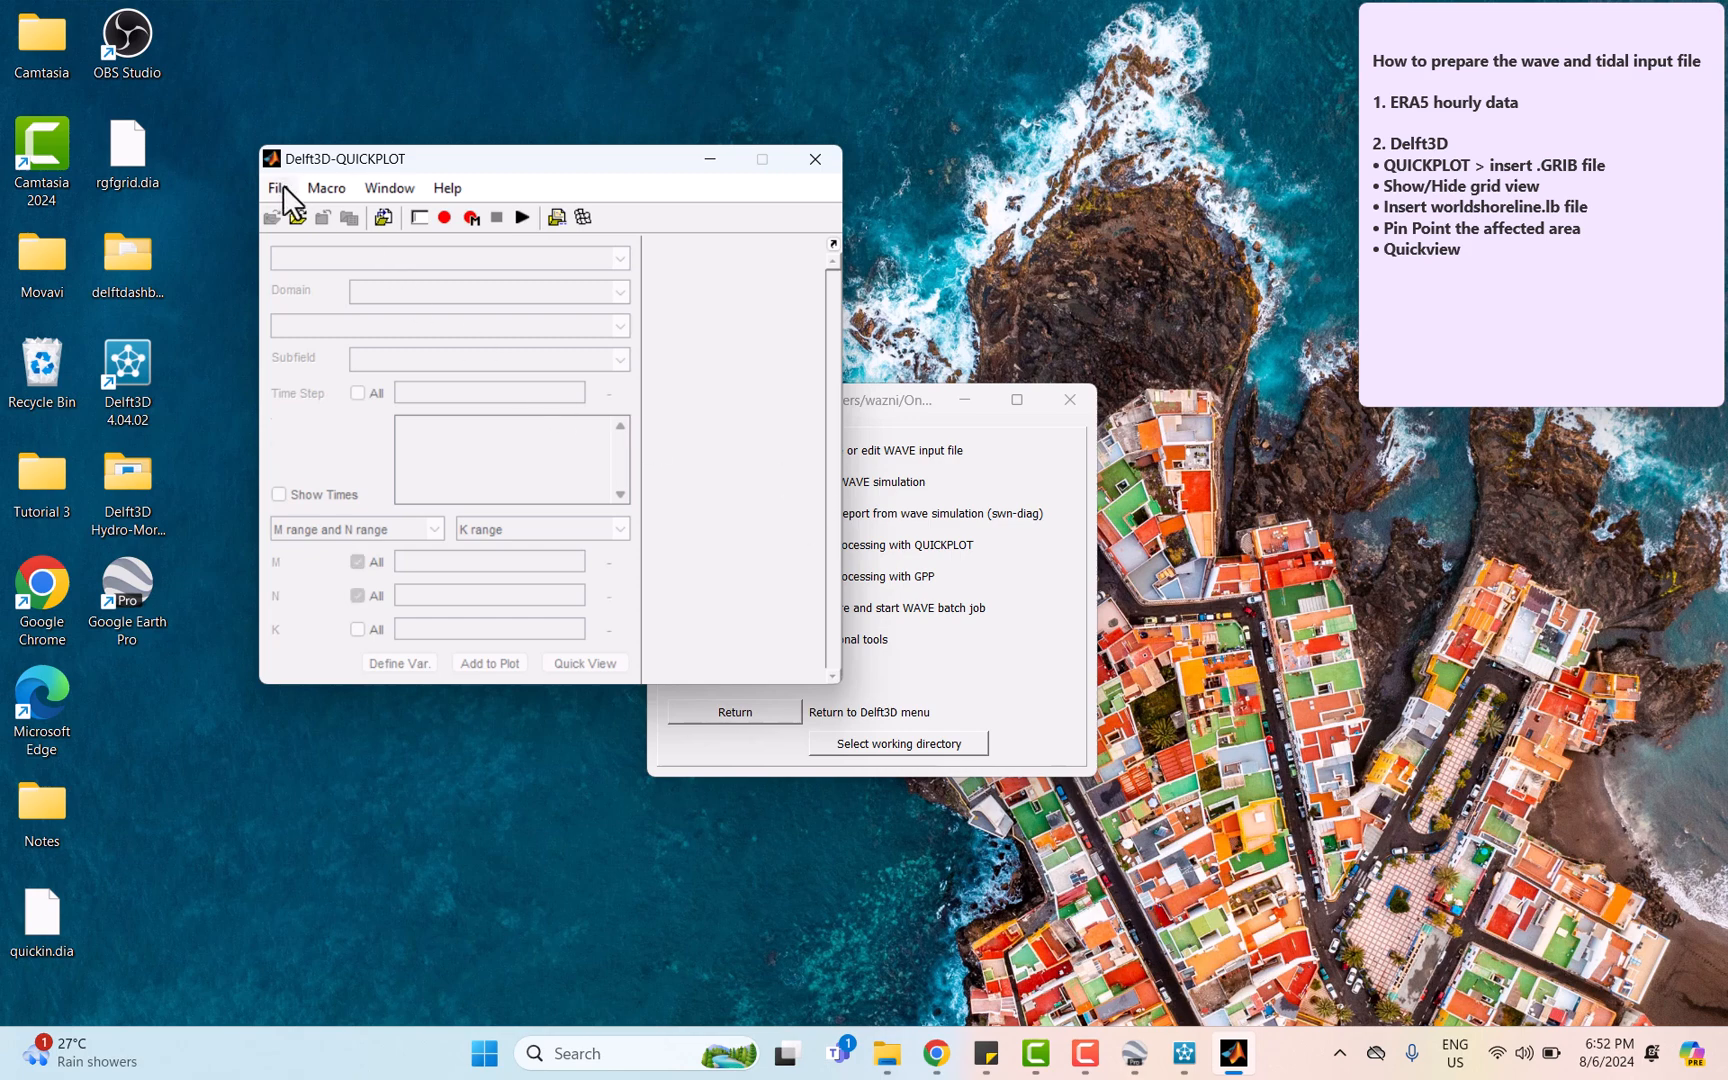
# - Load the newest ERA5 GRIB download and select Significant wave height as the quantity
pyautogui.click(278, 188)
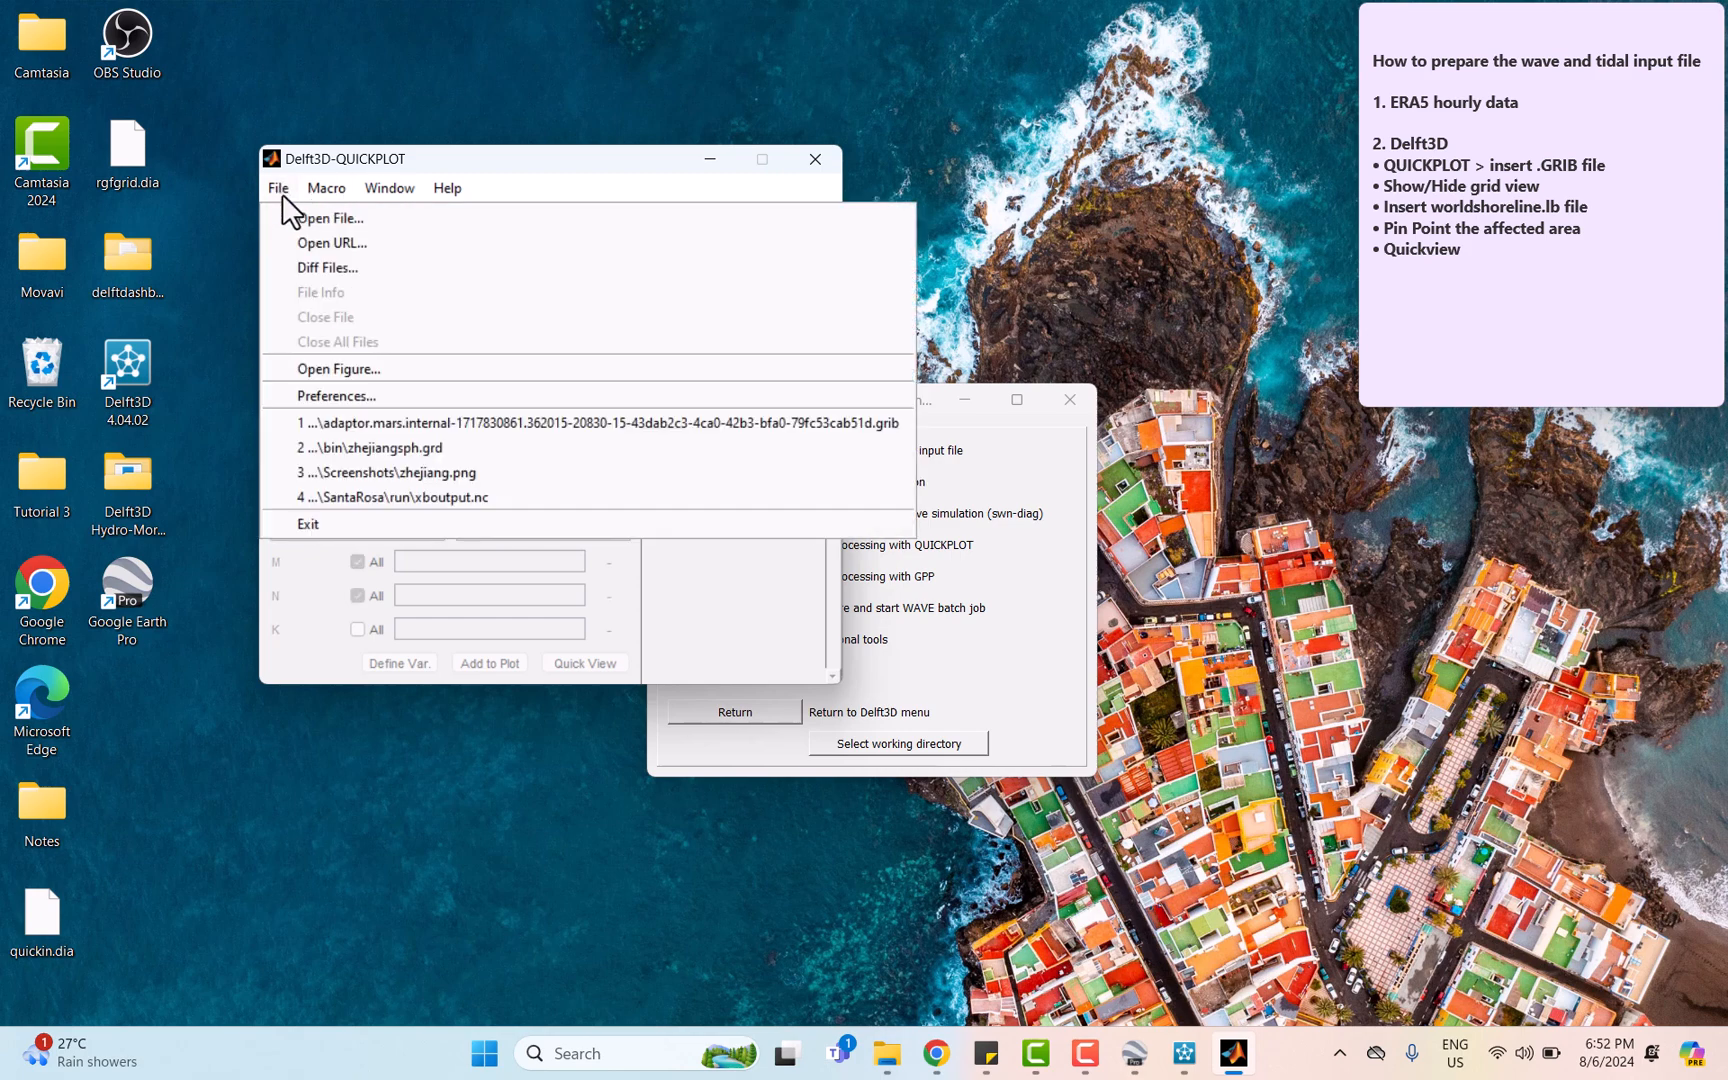
pyautogui.click(328, 218)
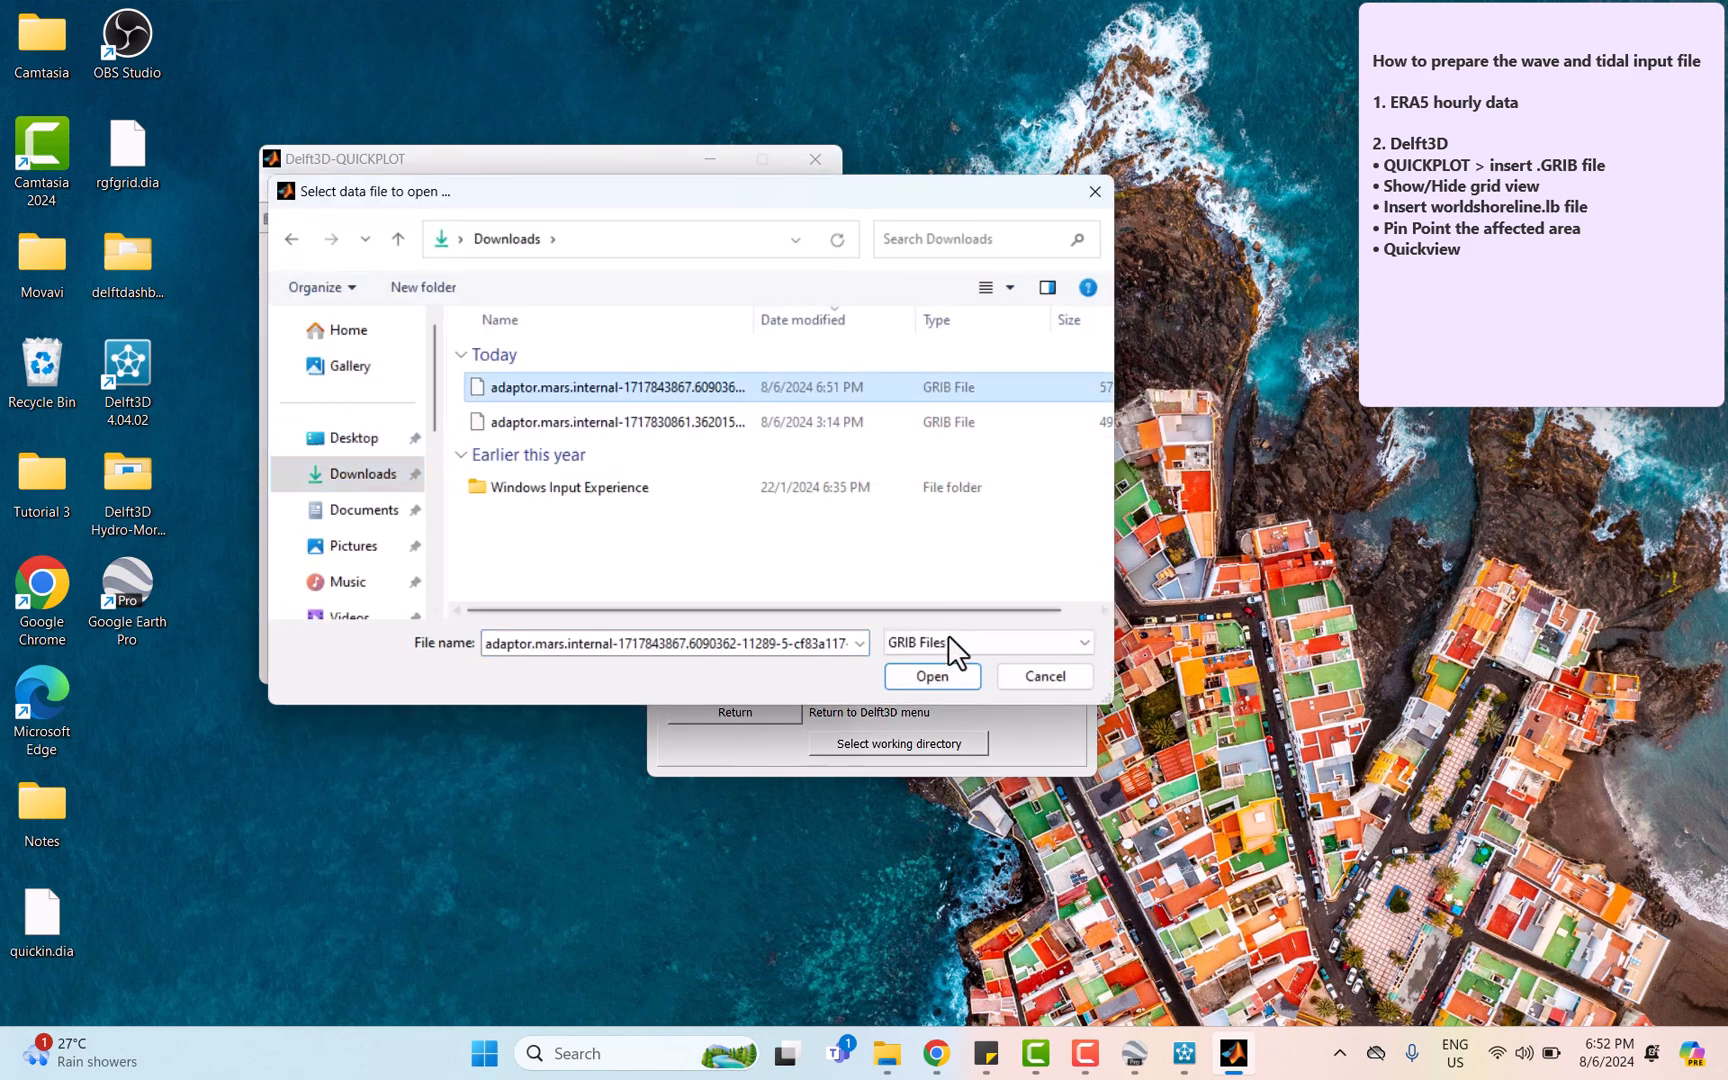
pyautogui.click(932, 676)
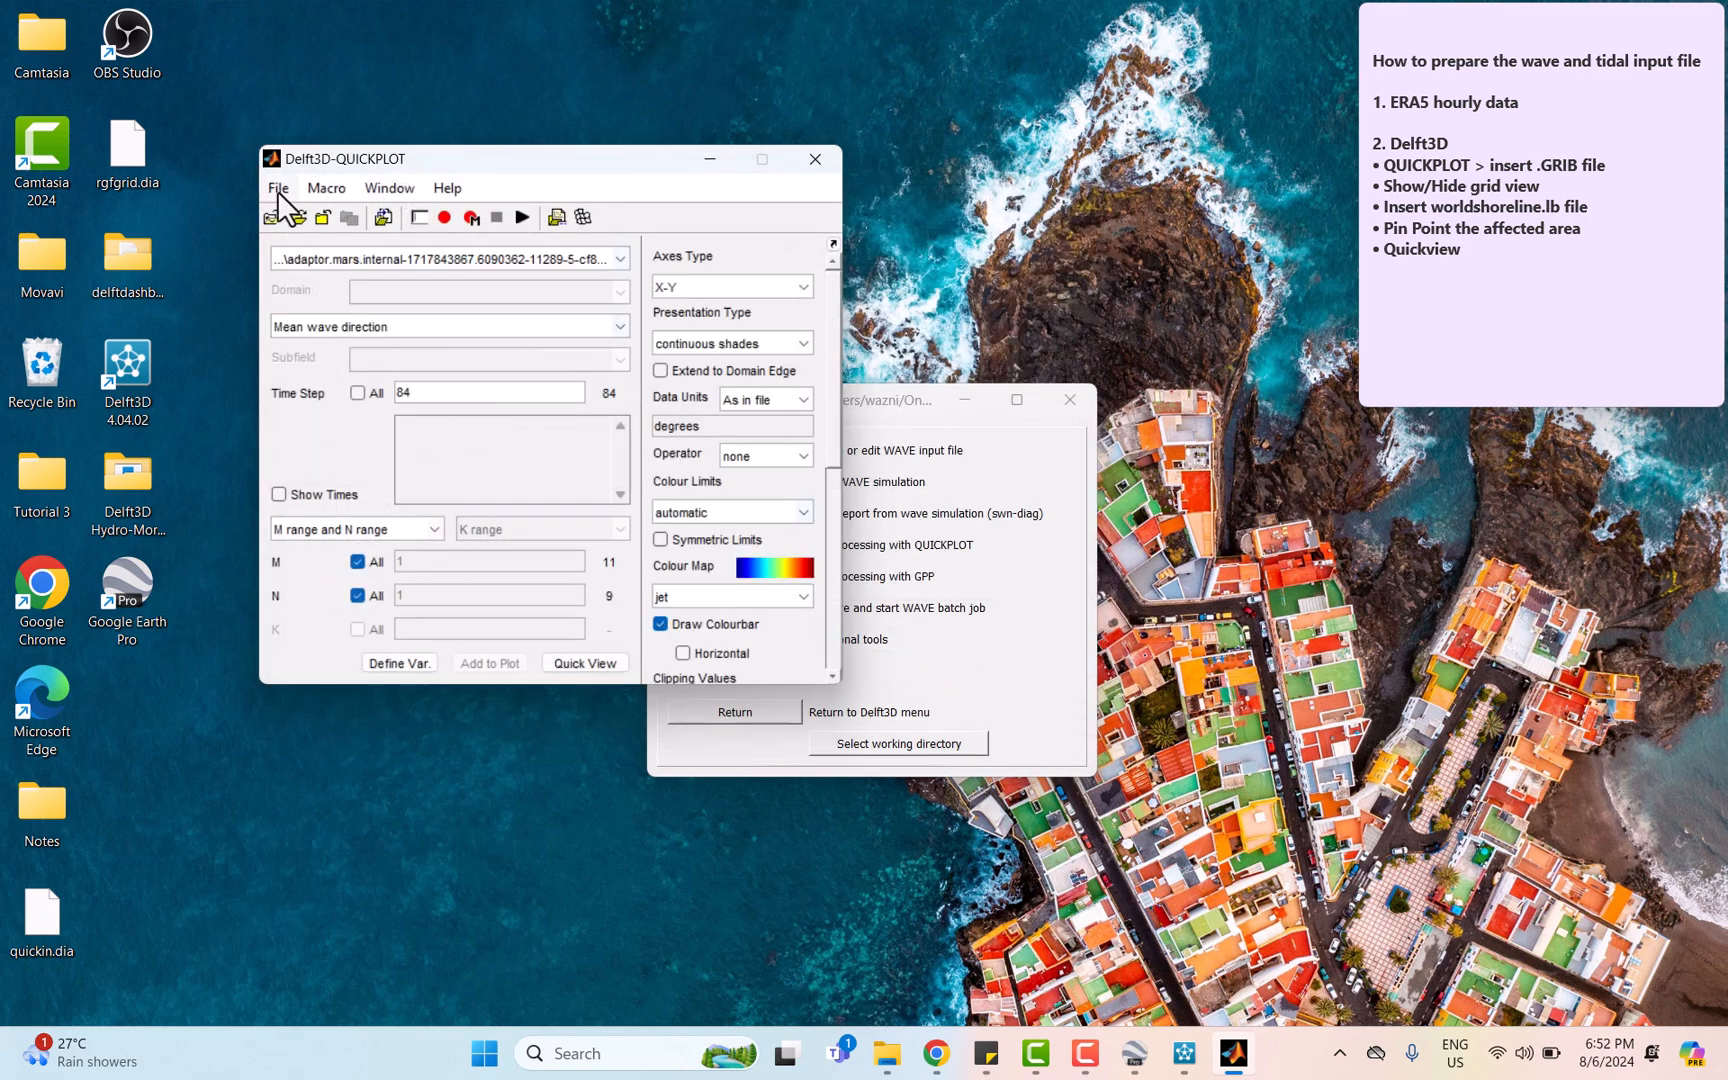
pyautogui.moveTo(350, 332)
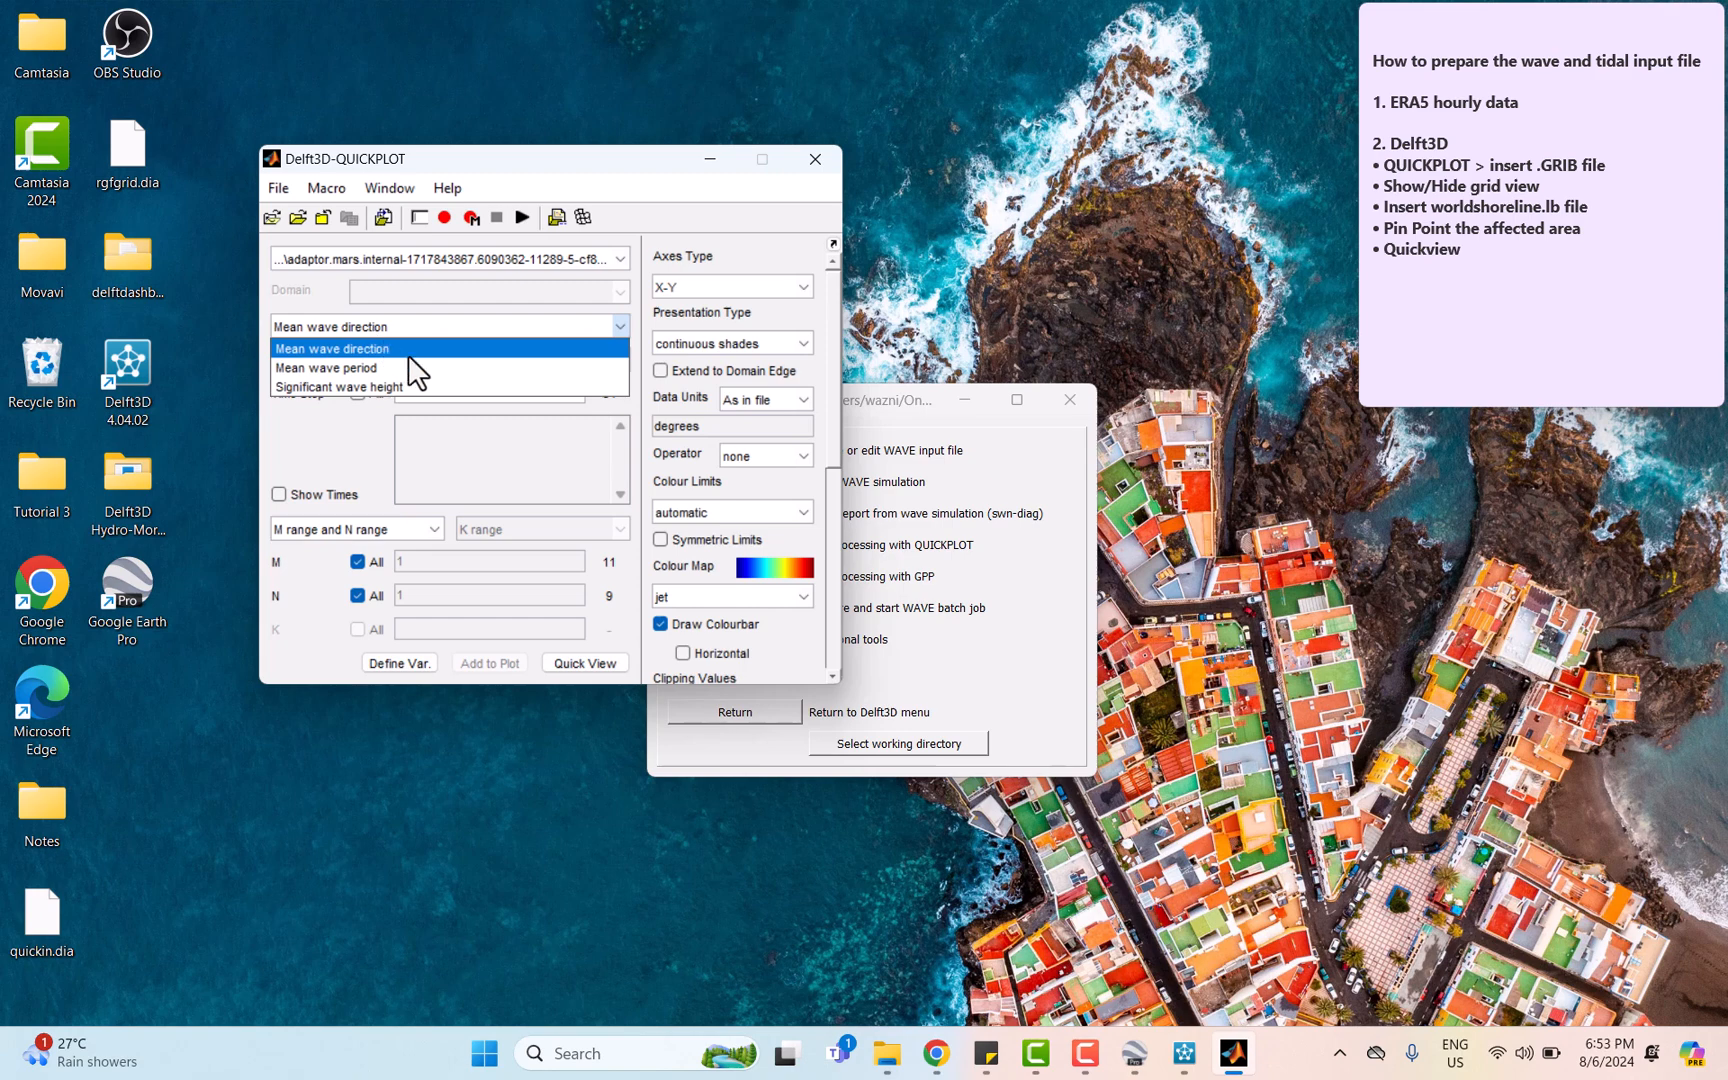
pyautogui.moveTo(436, 394)
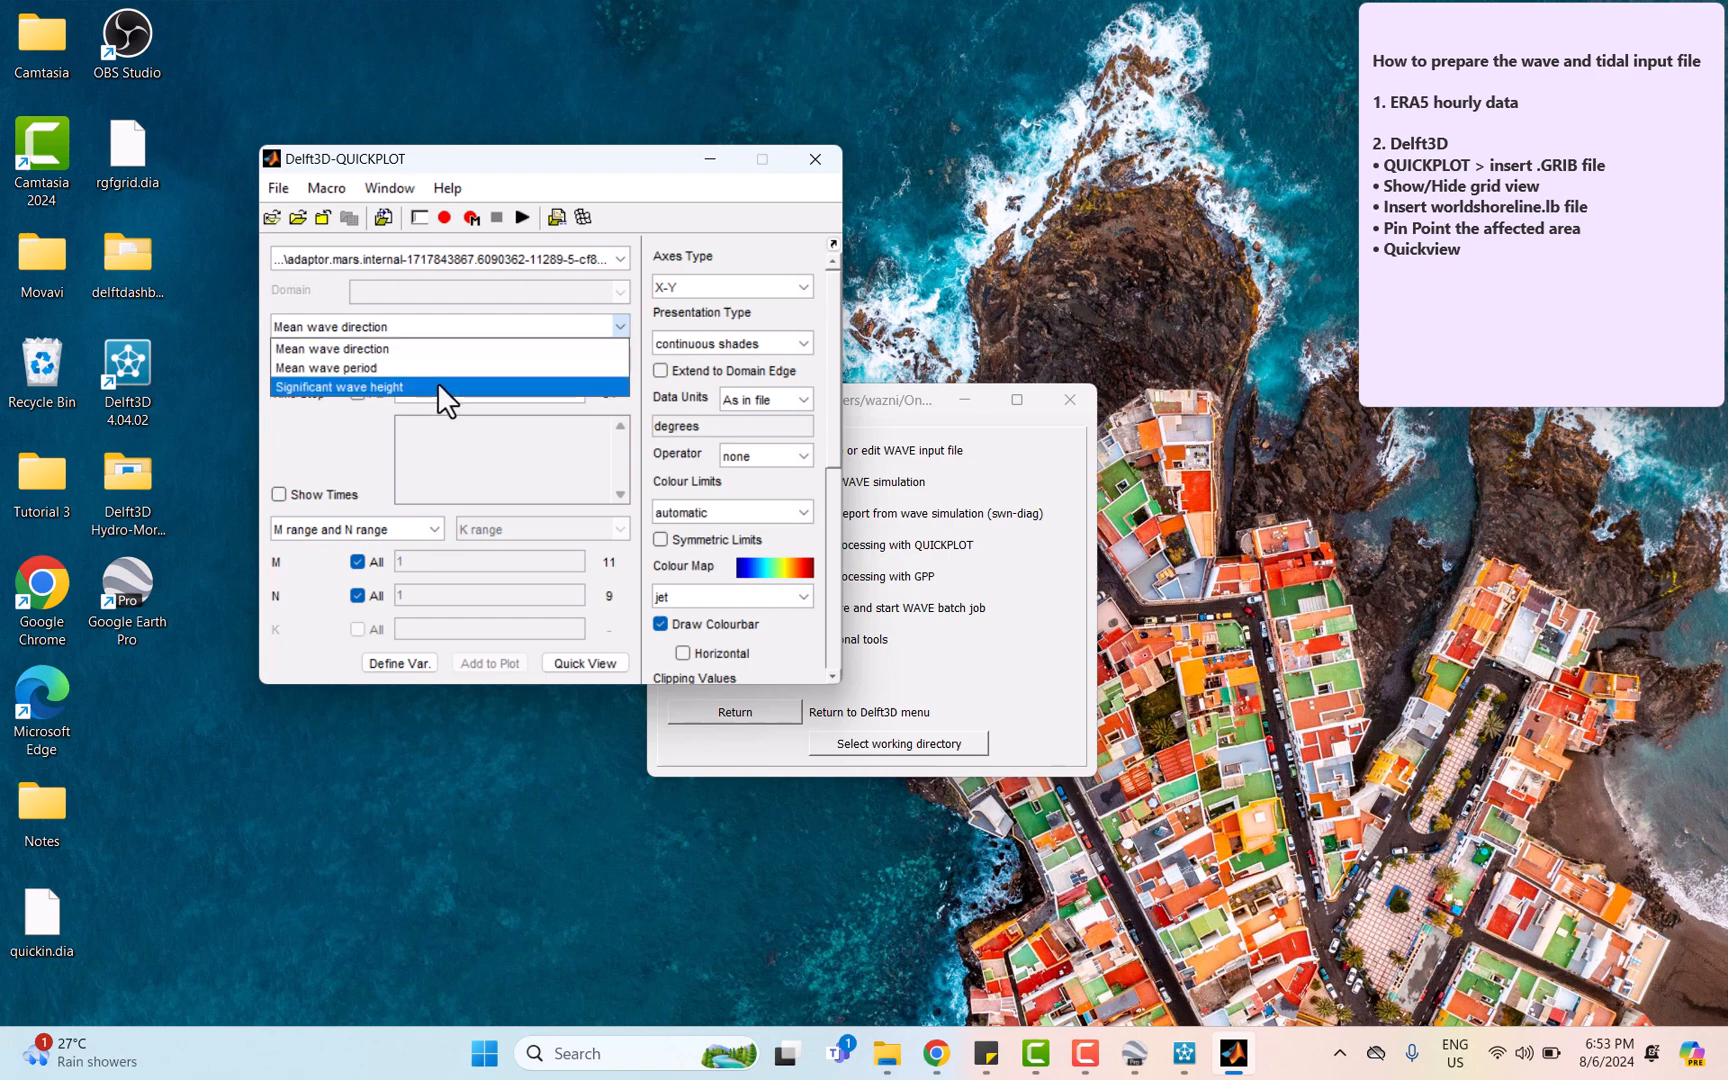
pyautogui.click(340, 388)
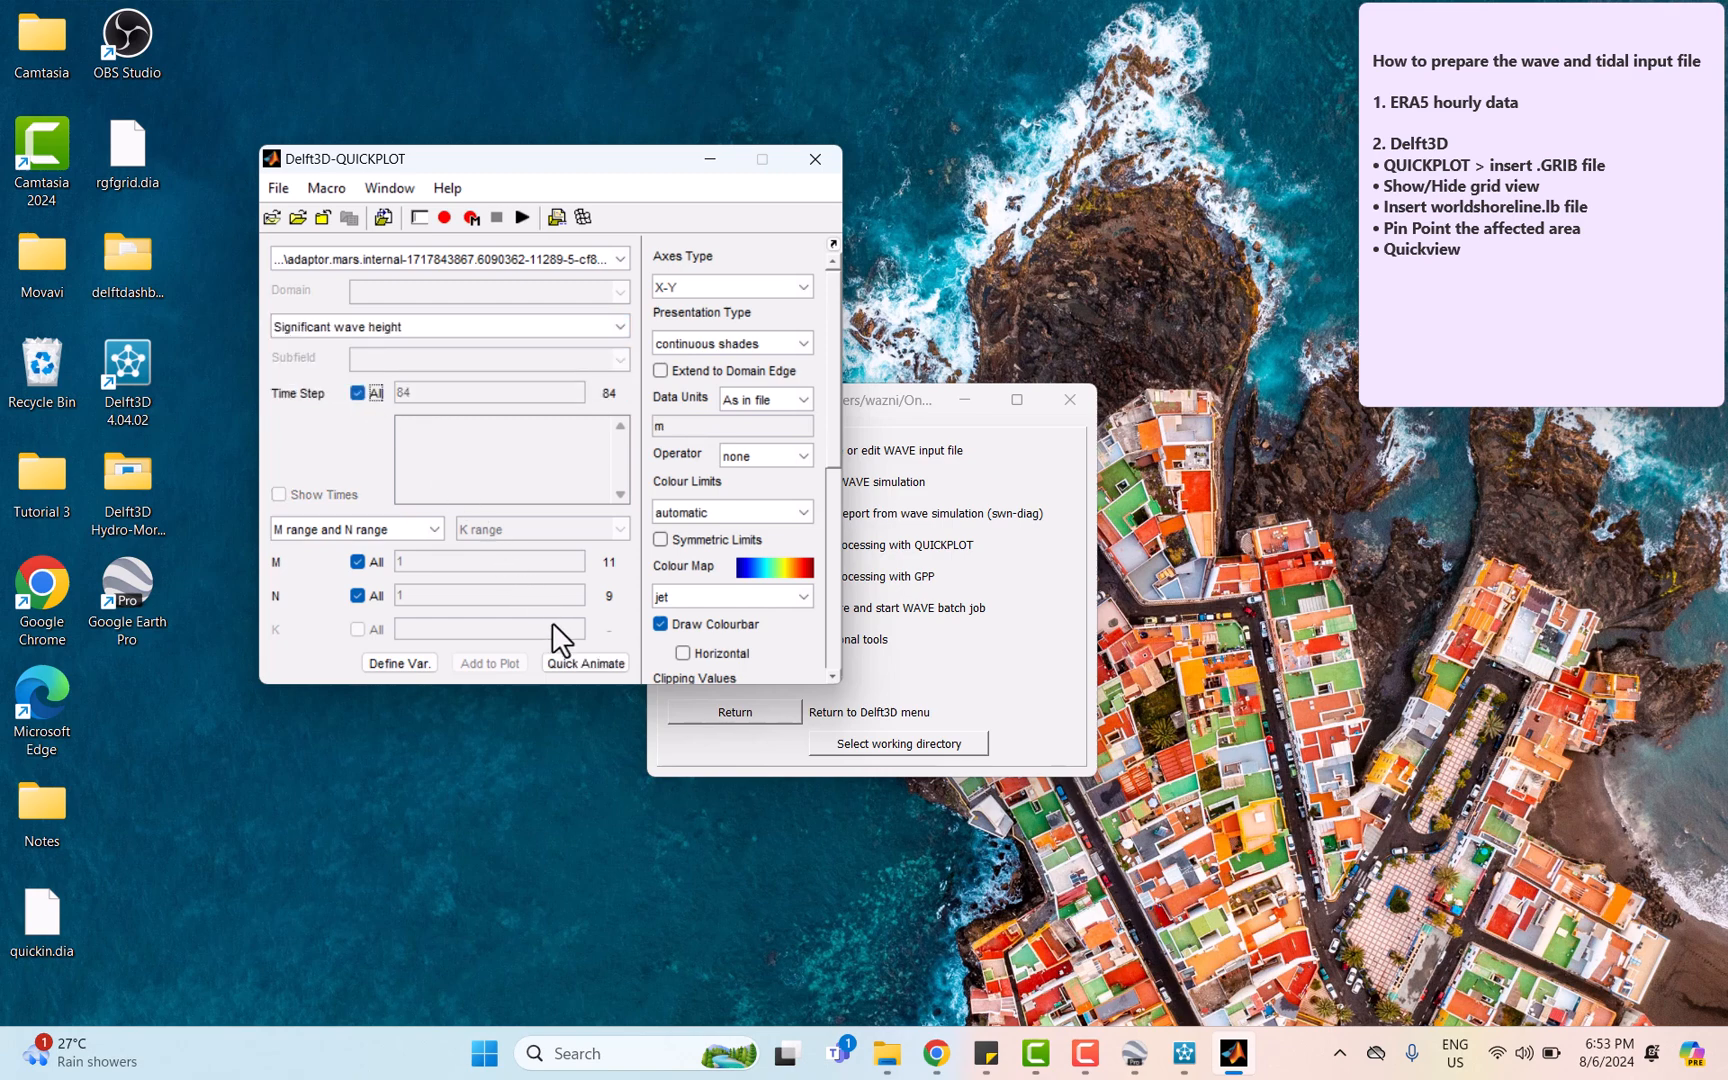
pyautogui.click(584, 664)
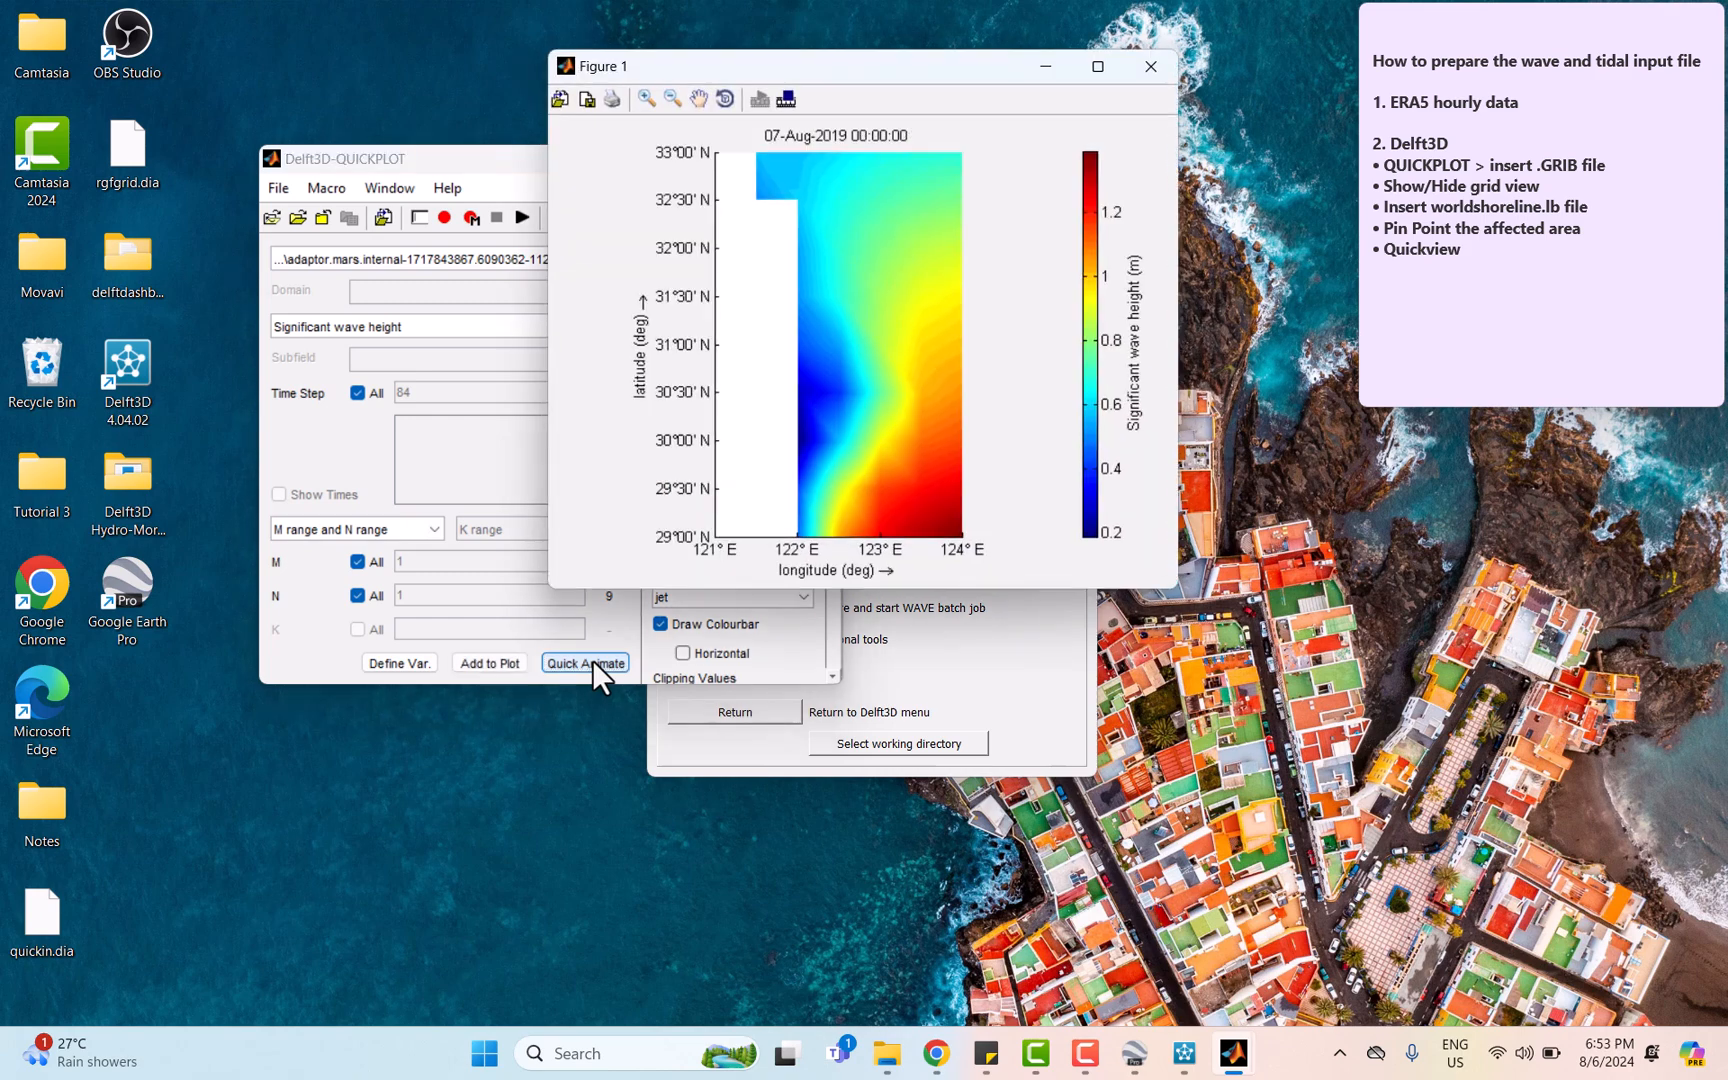
pyautogui.click(1098, 66)
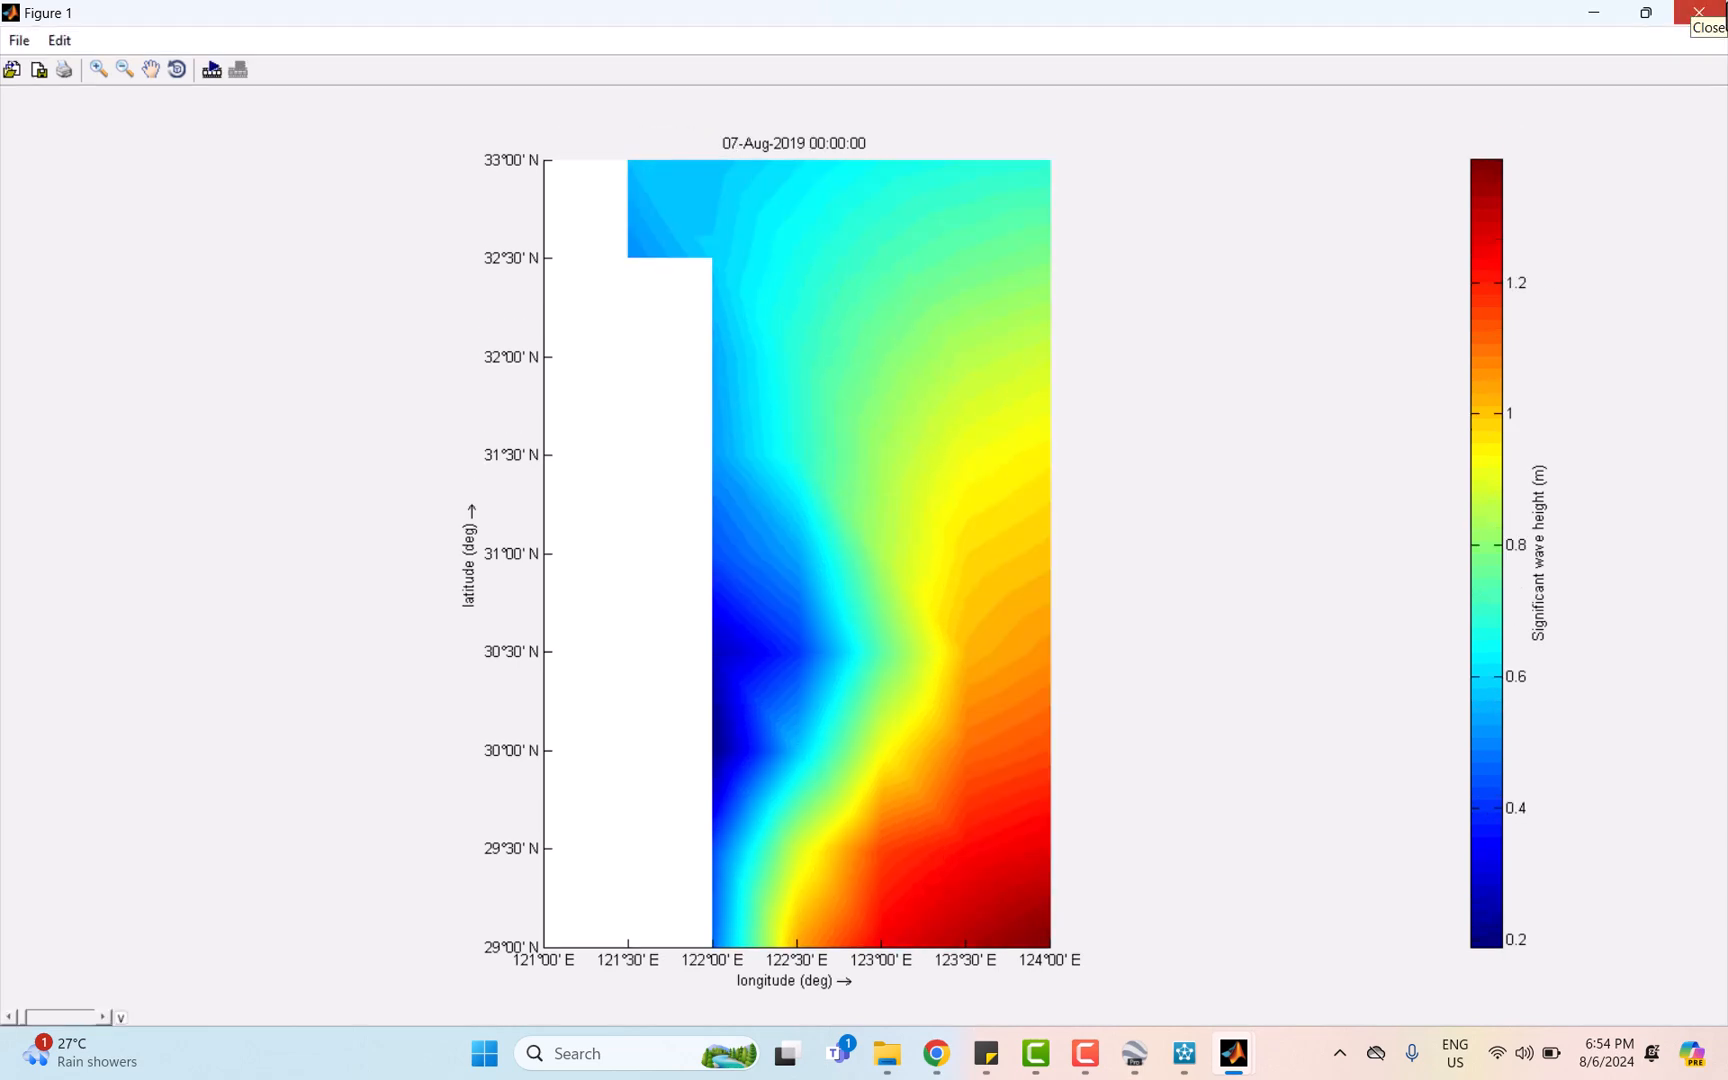
pyautogui.click(1694, 12)
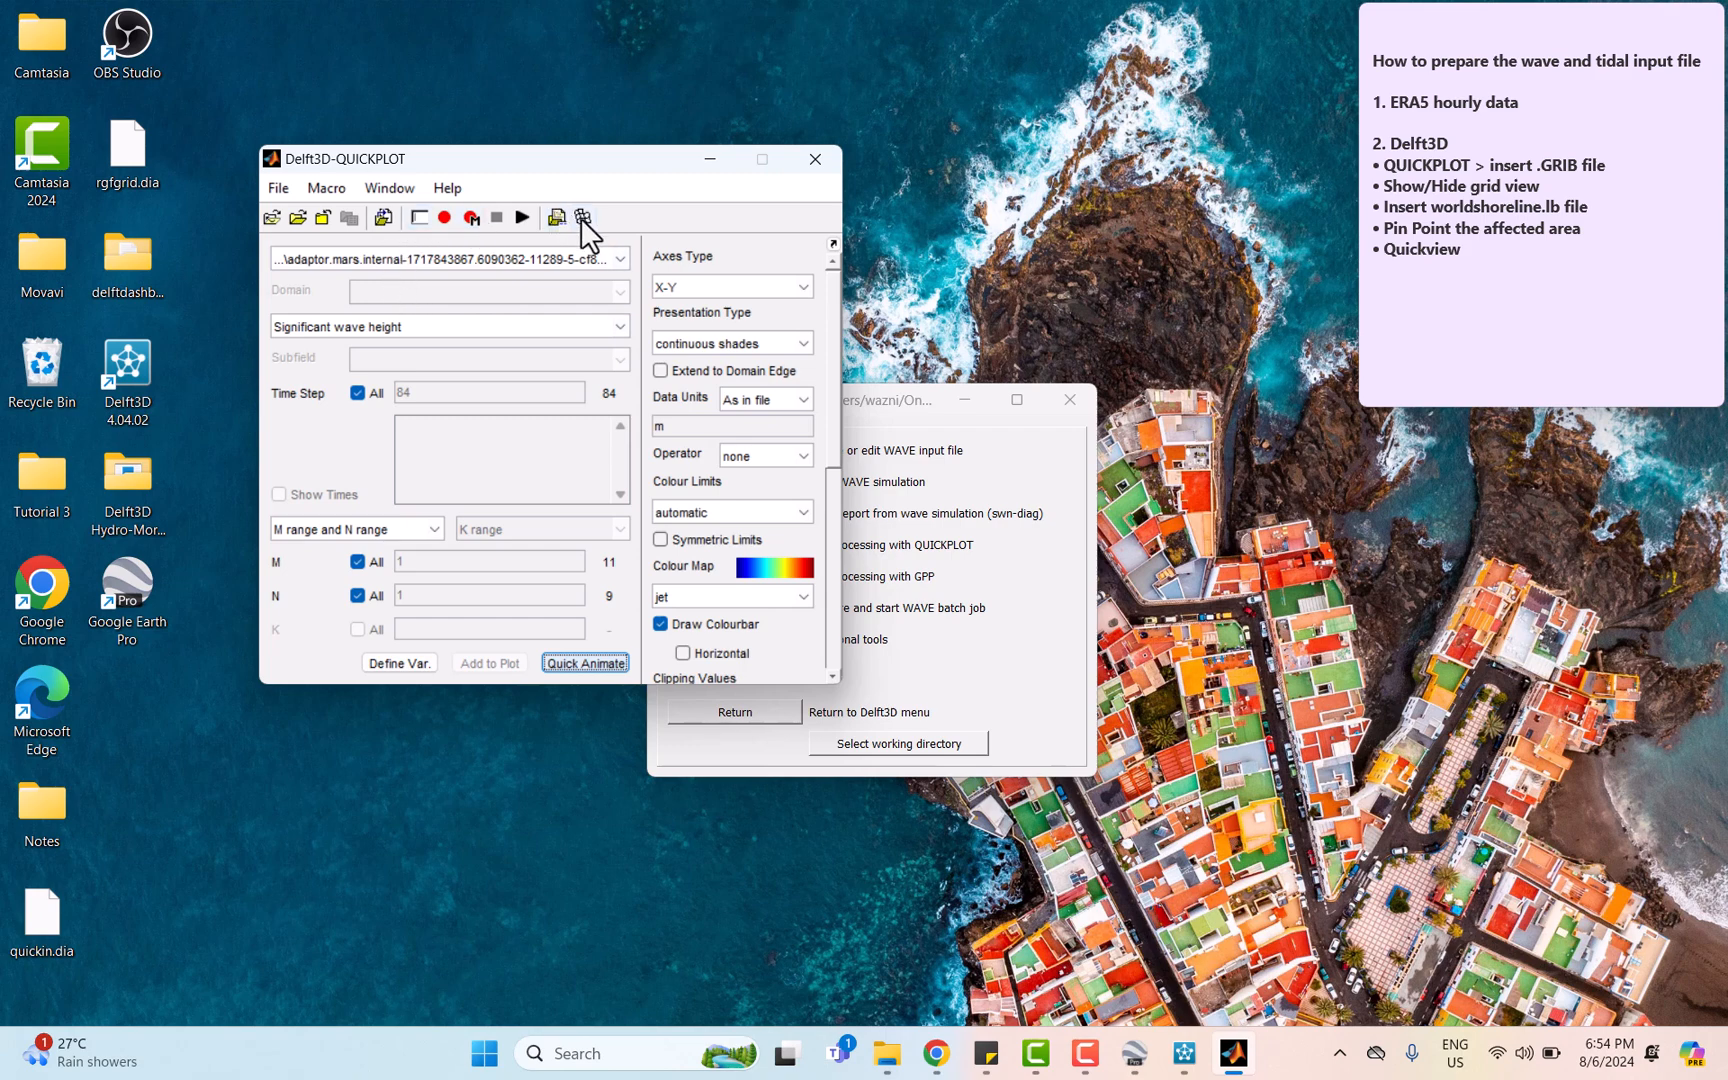
# - Show the grid view and overlay the Worldshoreline.ldb coastline on it
pyautogui.click(580, 218)
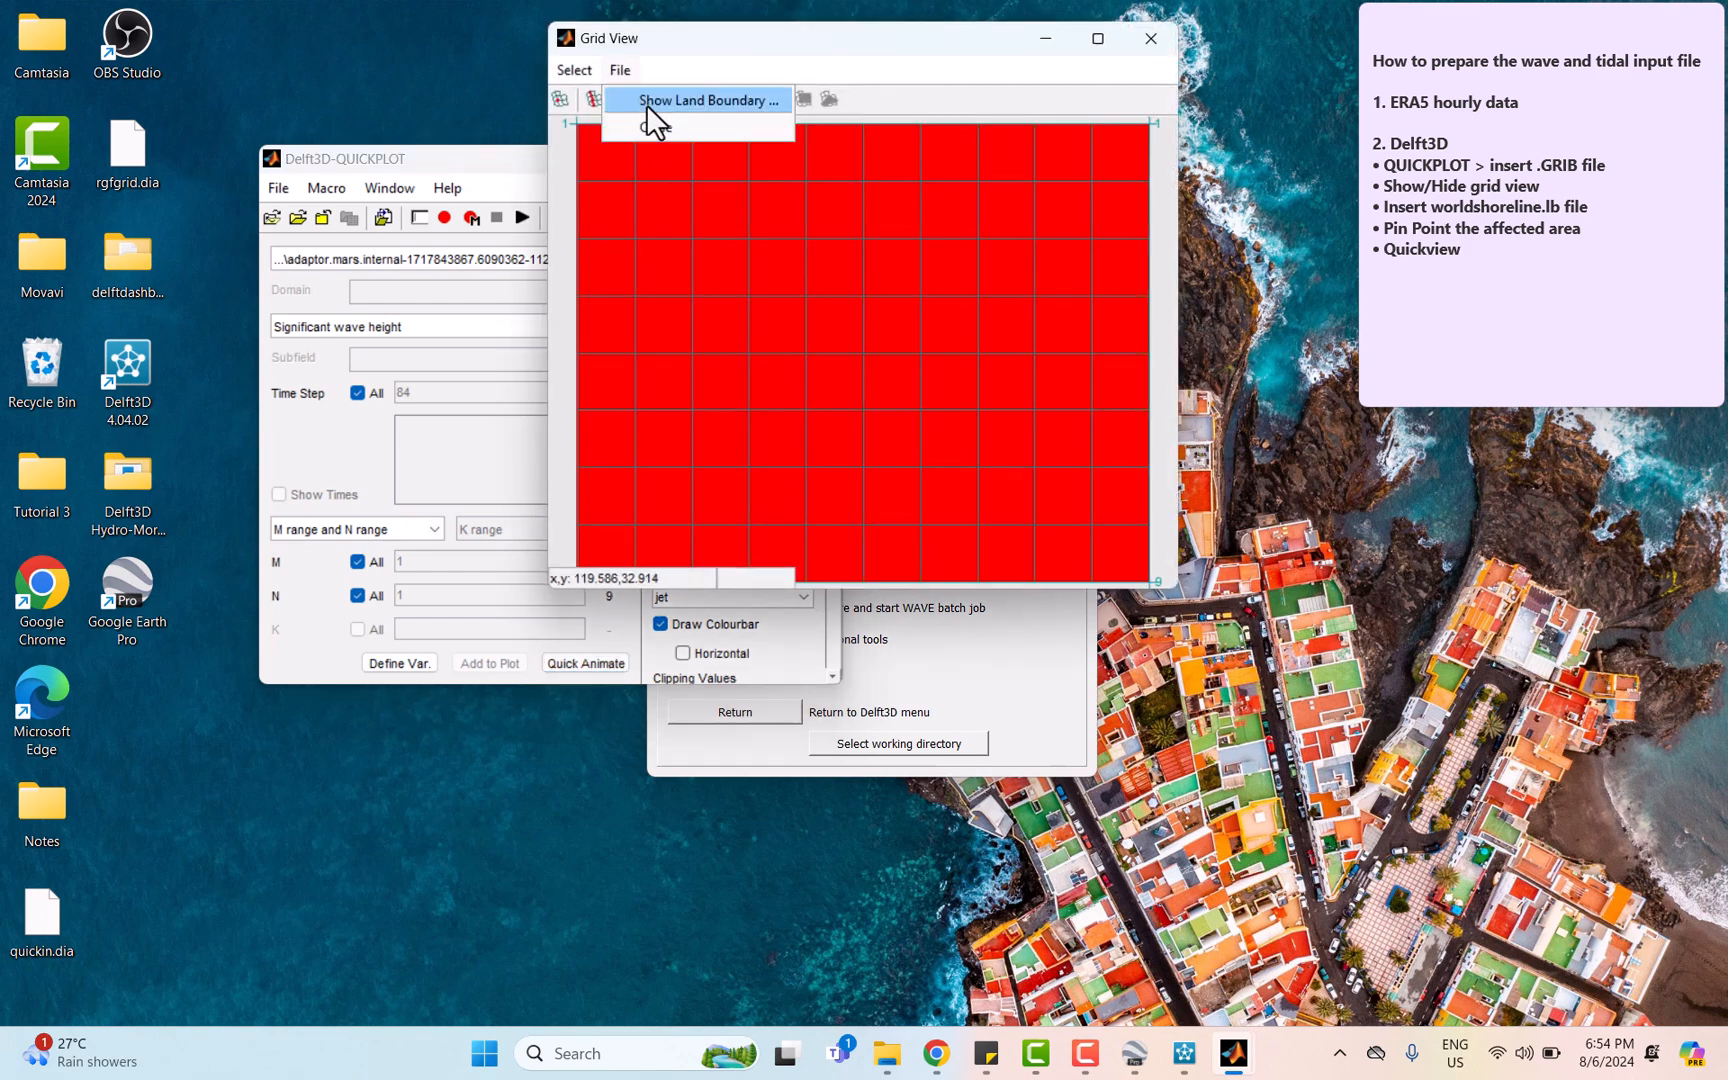
pyautogui.click(710, 100)
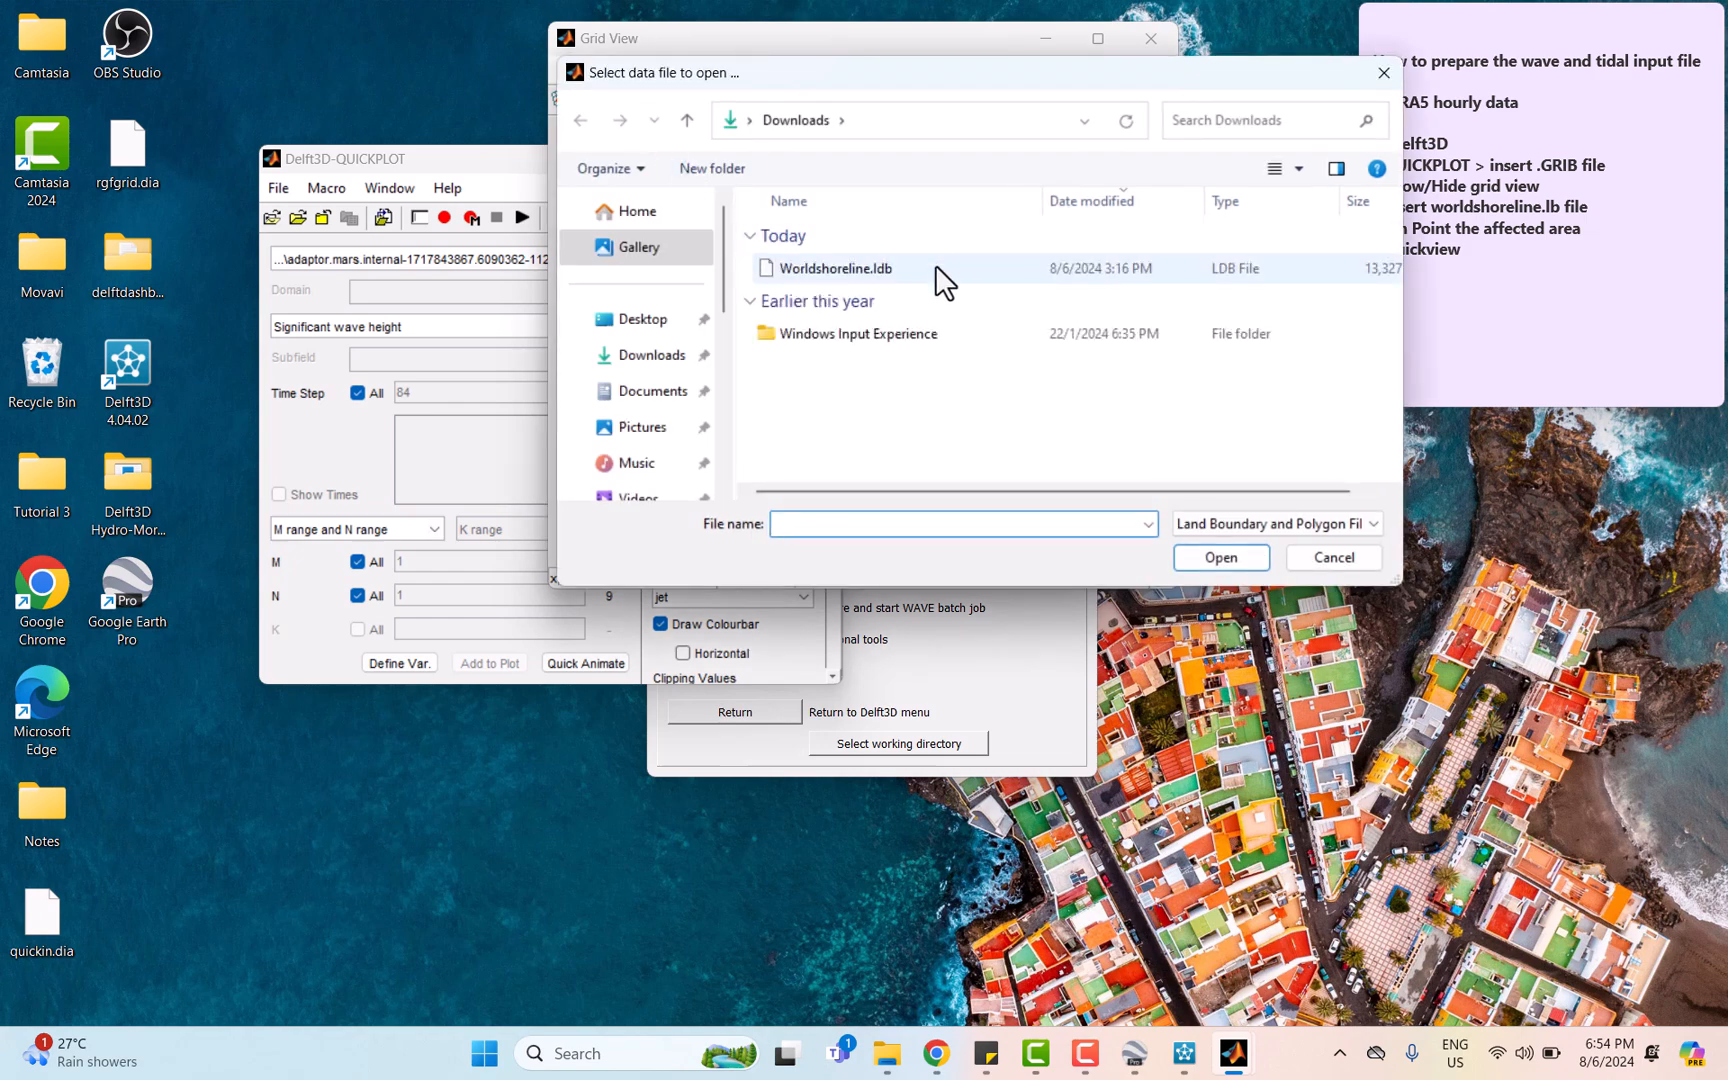
pyautogui.click(1220, 558)
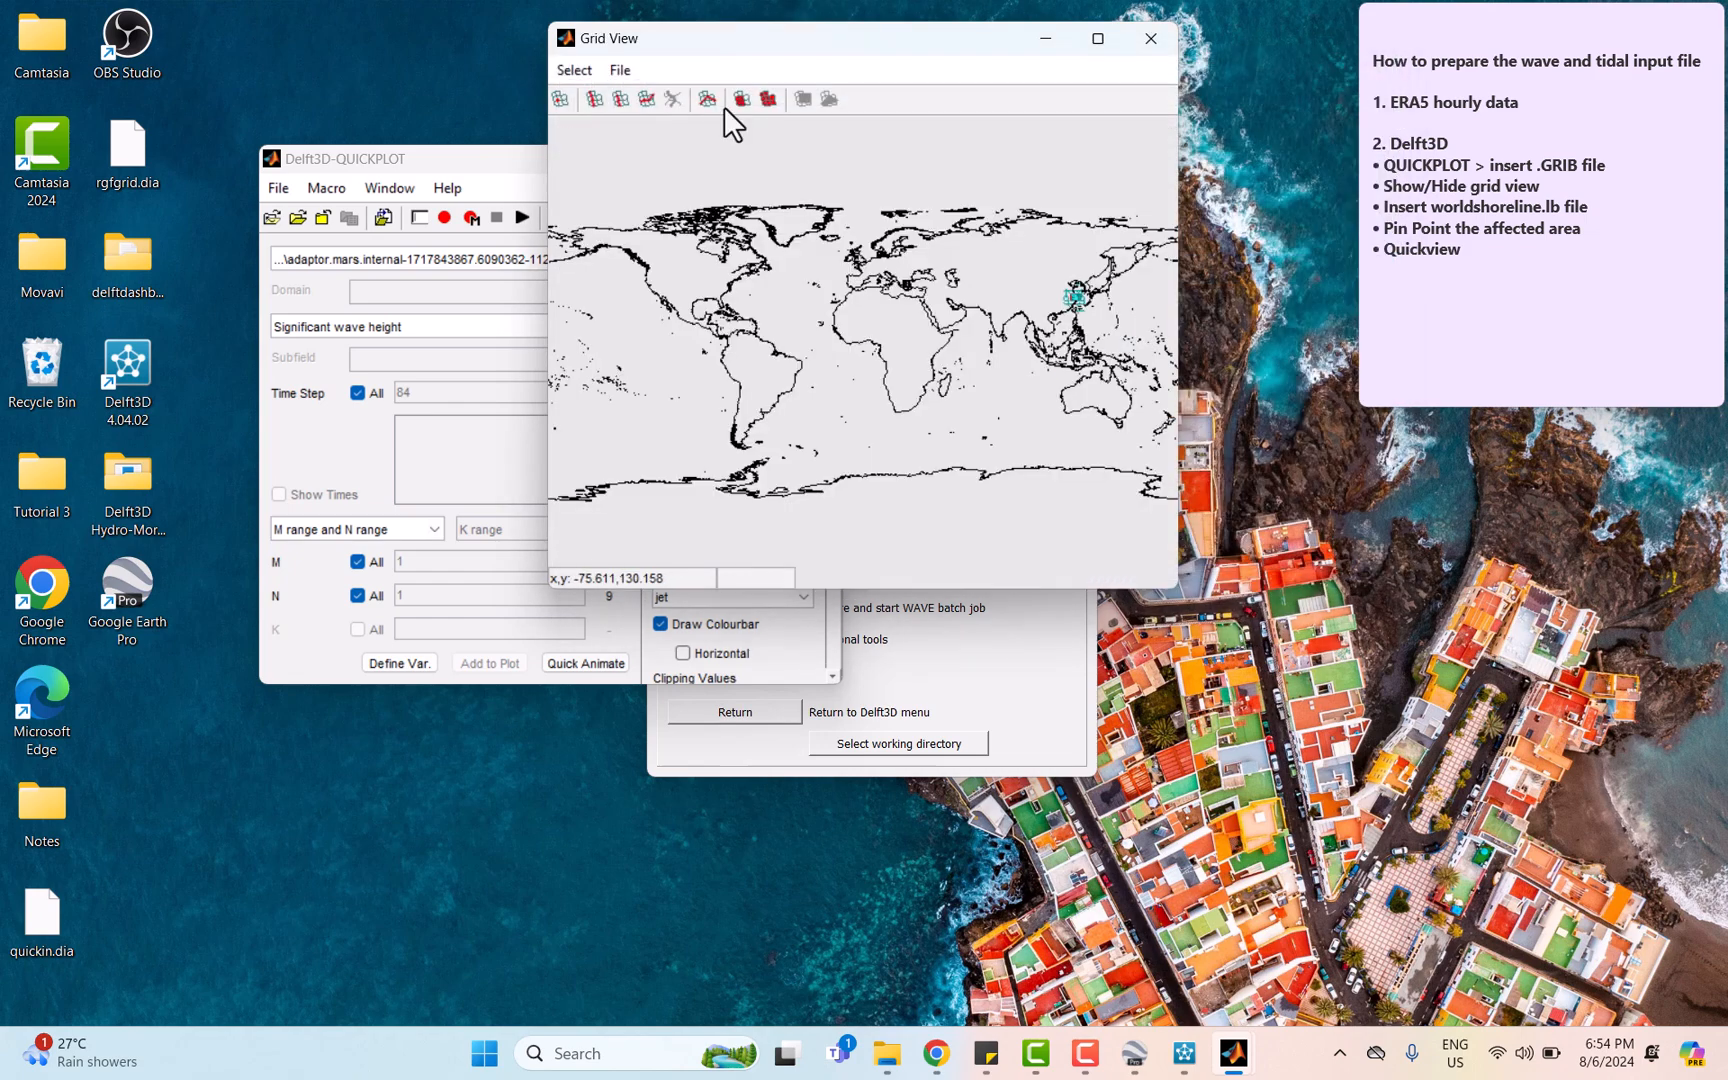
pyautogui.moveTo(1092, 318)
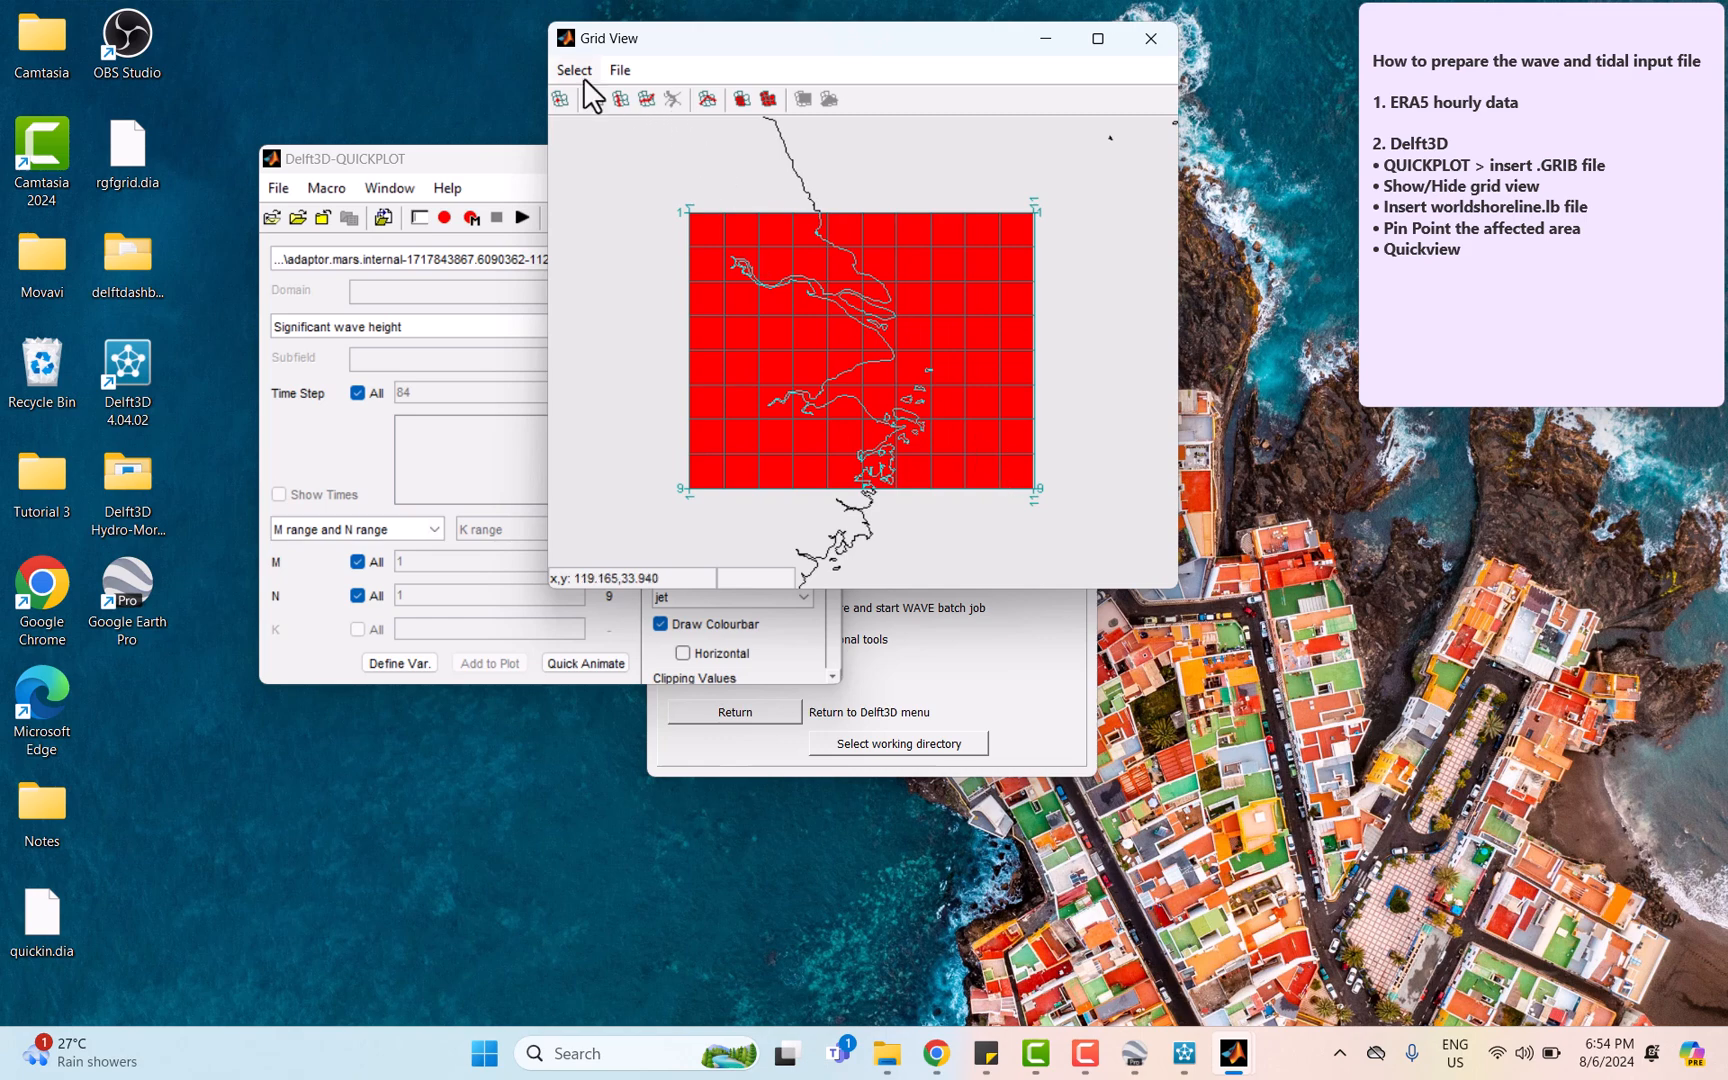
# - Select the single grid point M=7, N=6 near the coast and plot wave height there
pyautogui.click(560, 100)
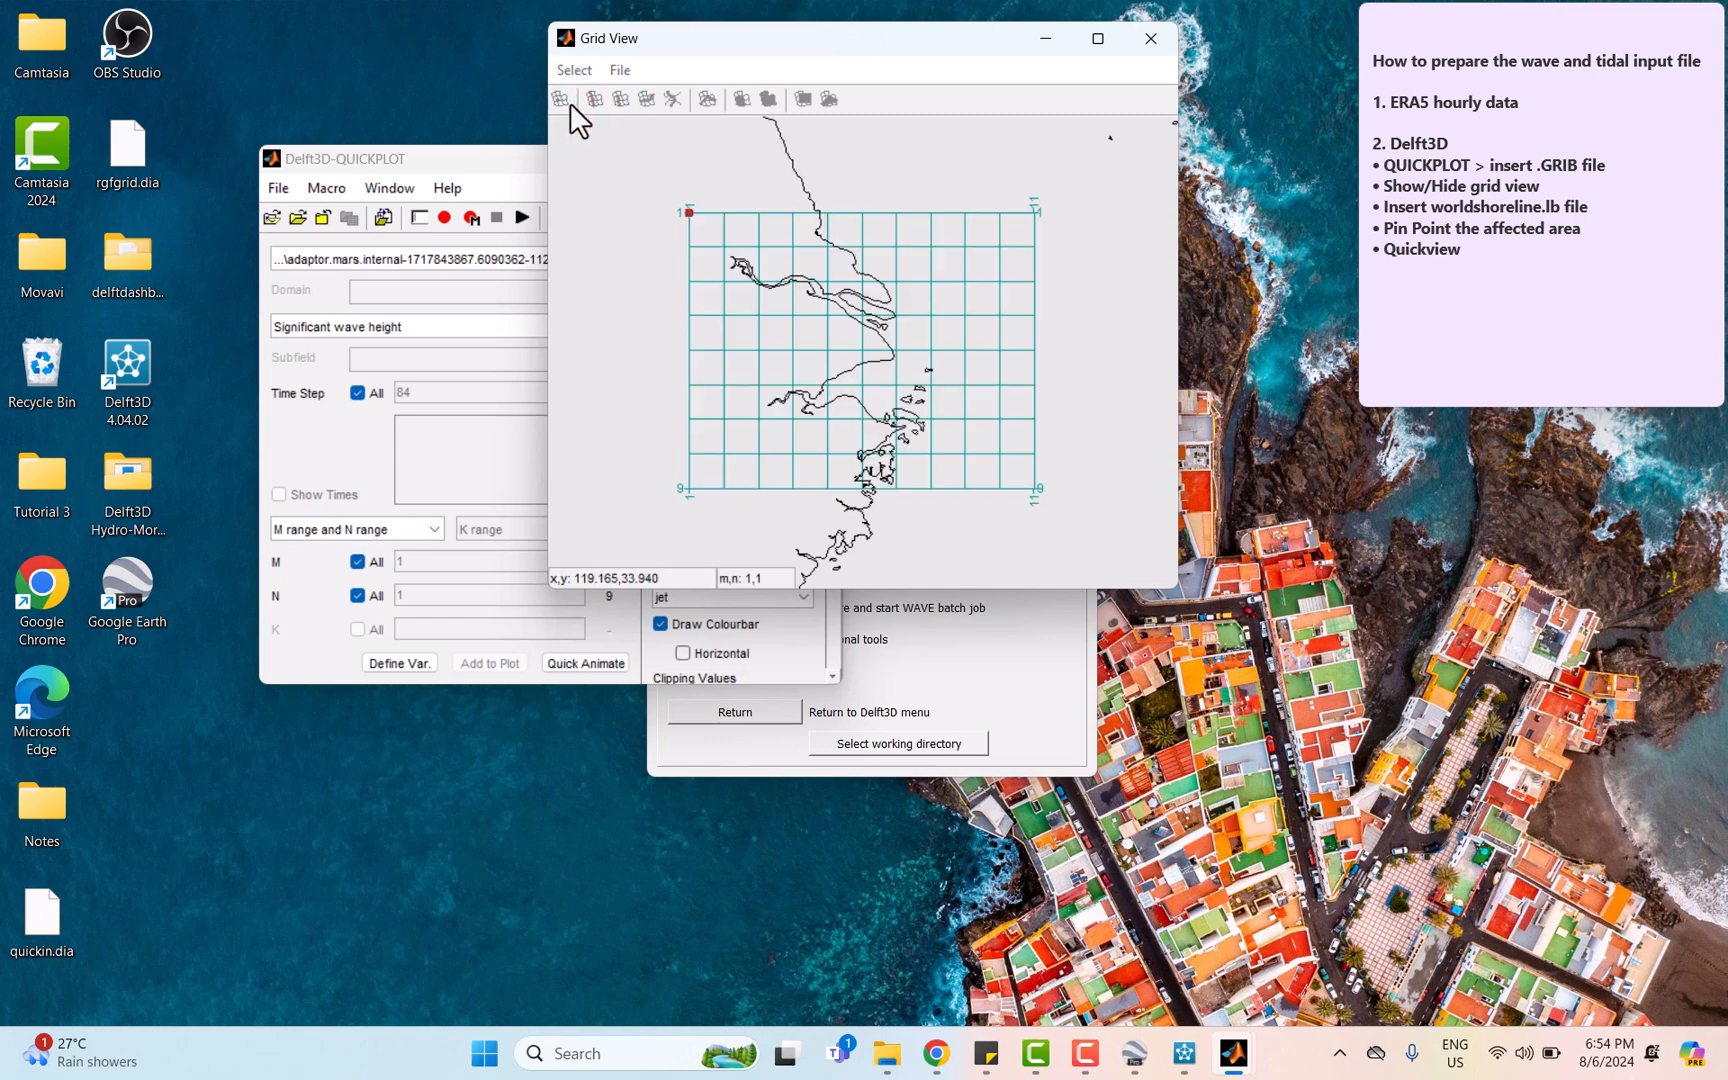
pyautogui.click(896, 384)
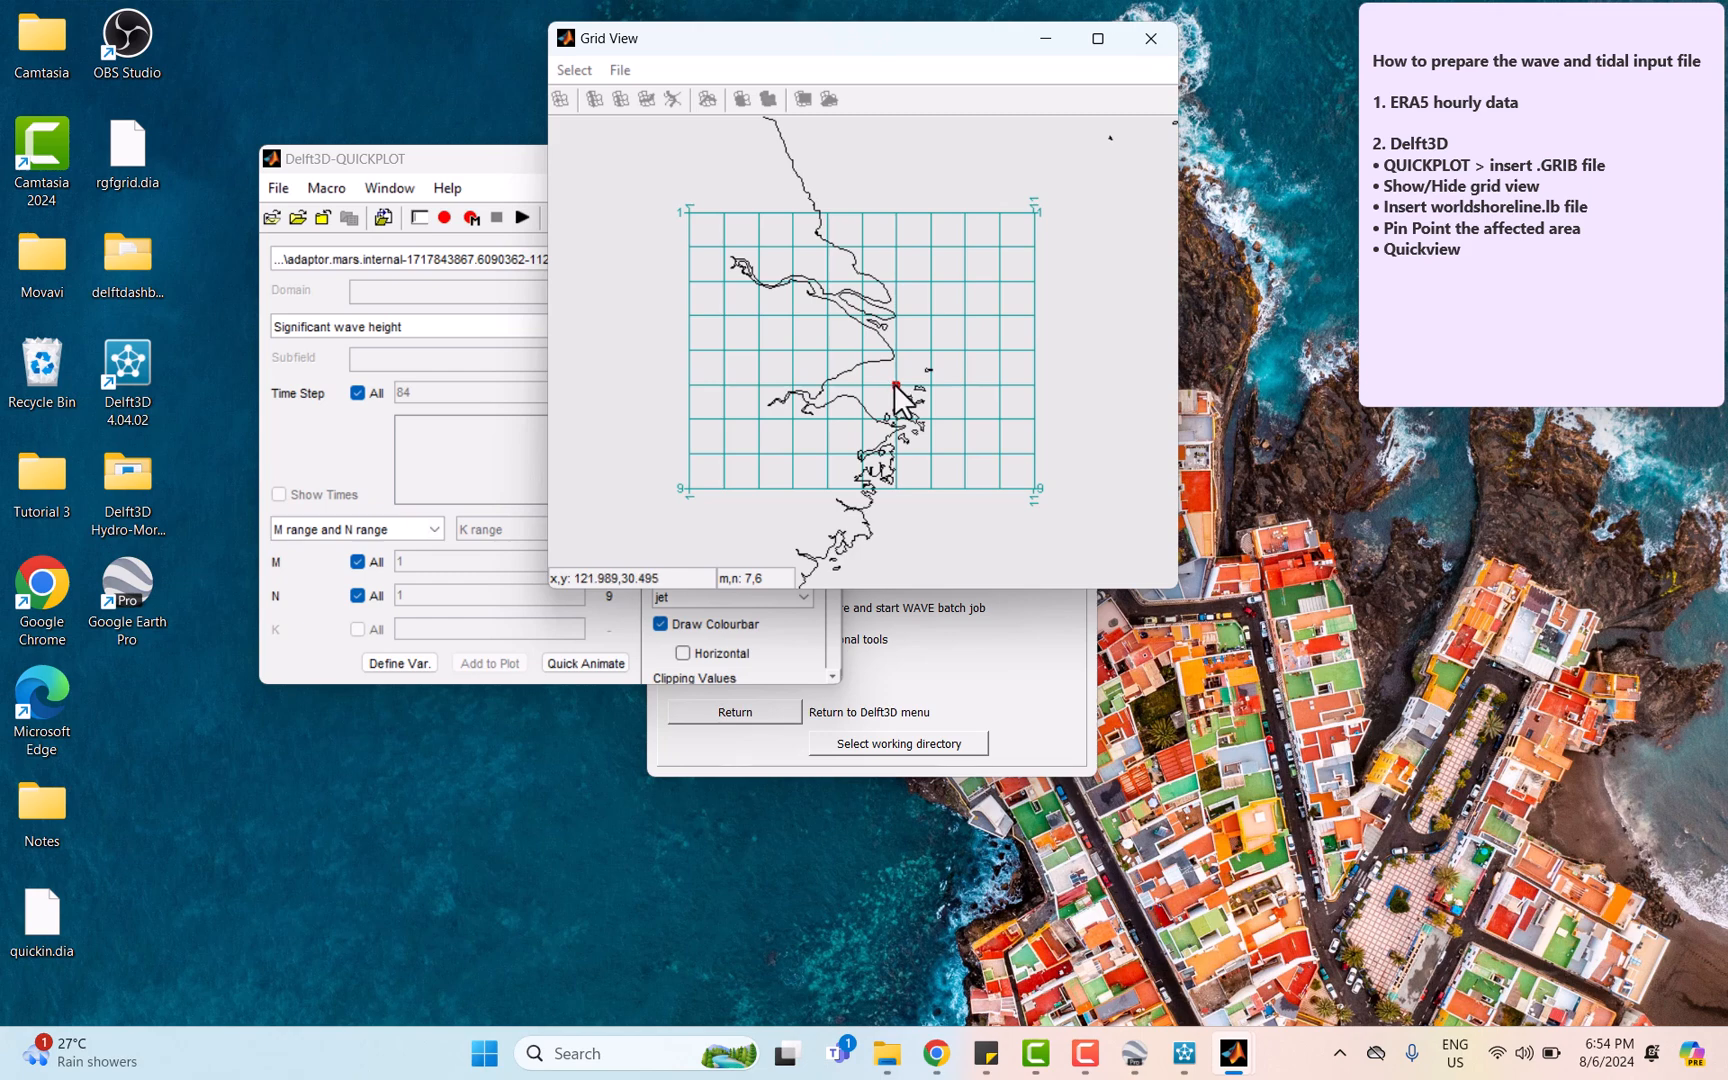
pyautogui.click(860, 476)
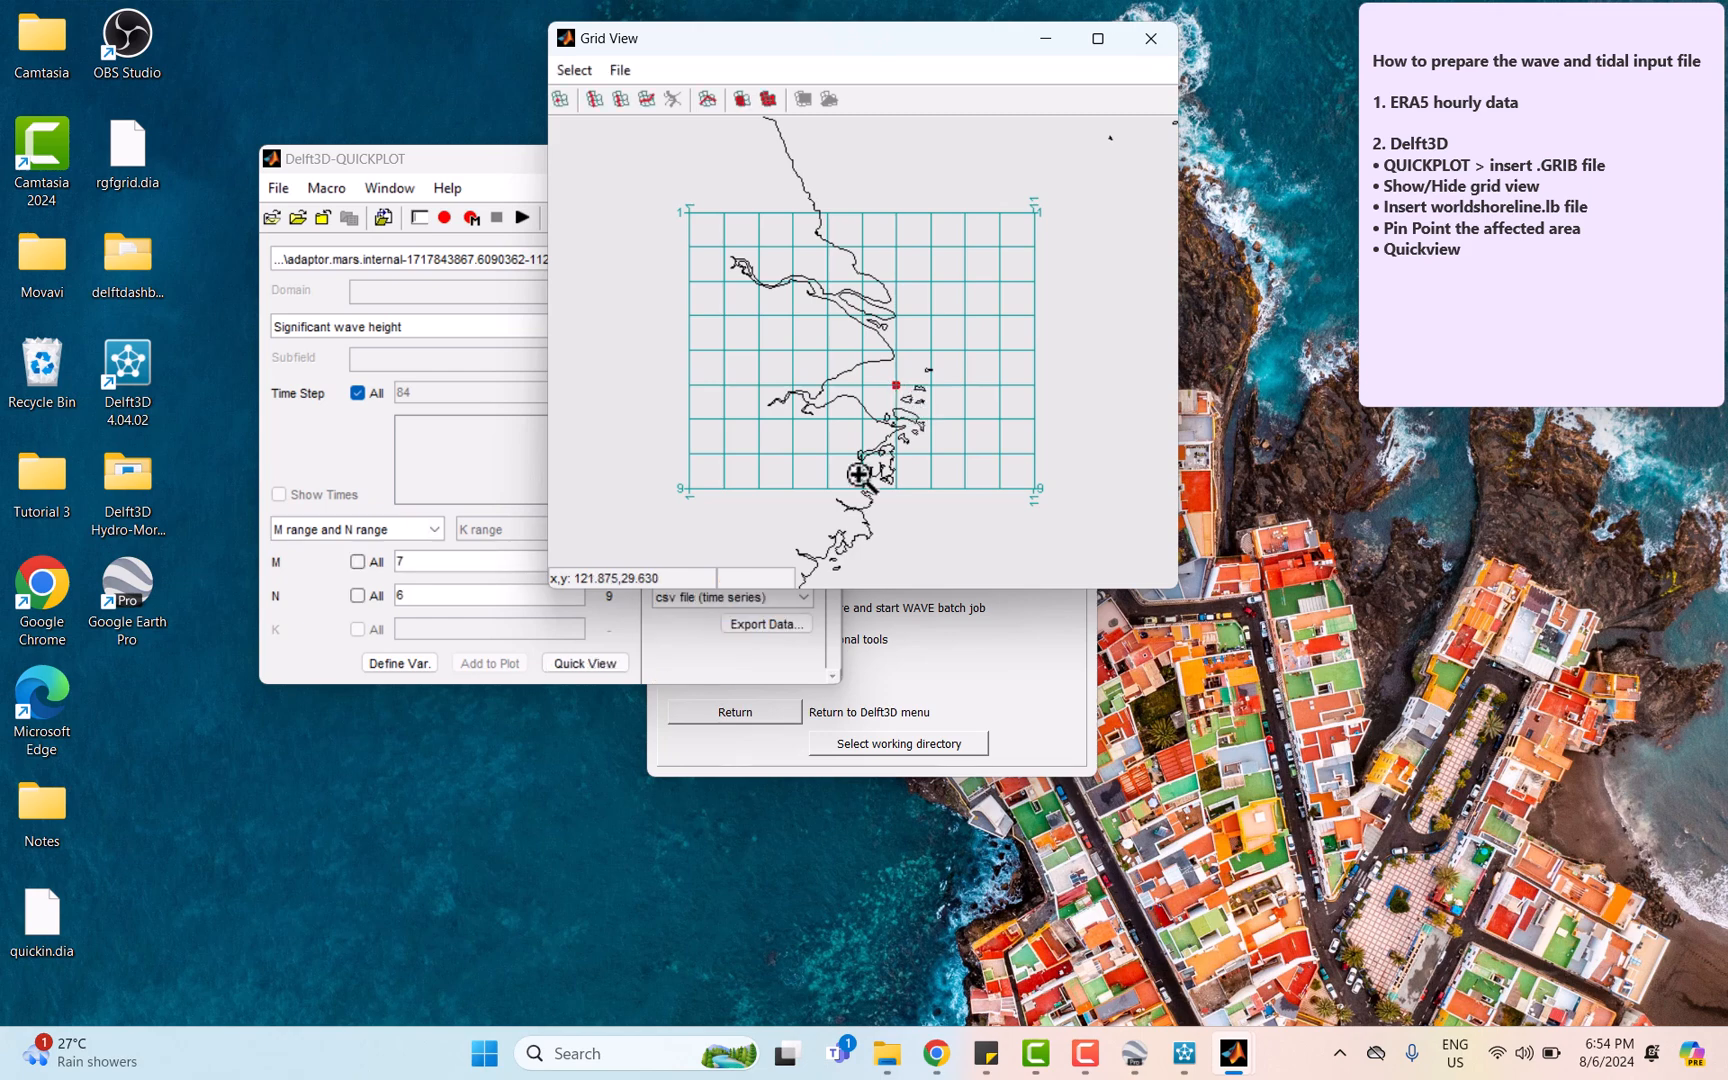
pyautogui.moveTo(896, 390)
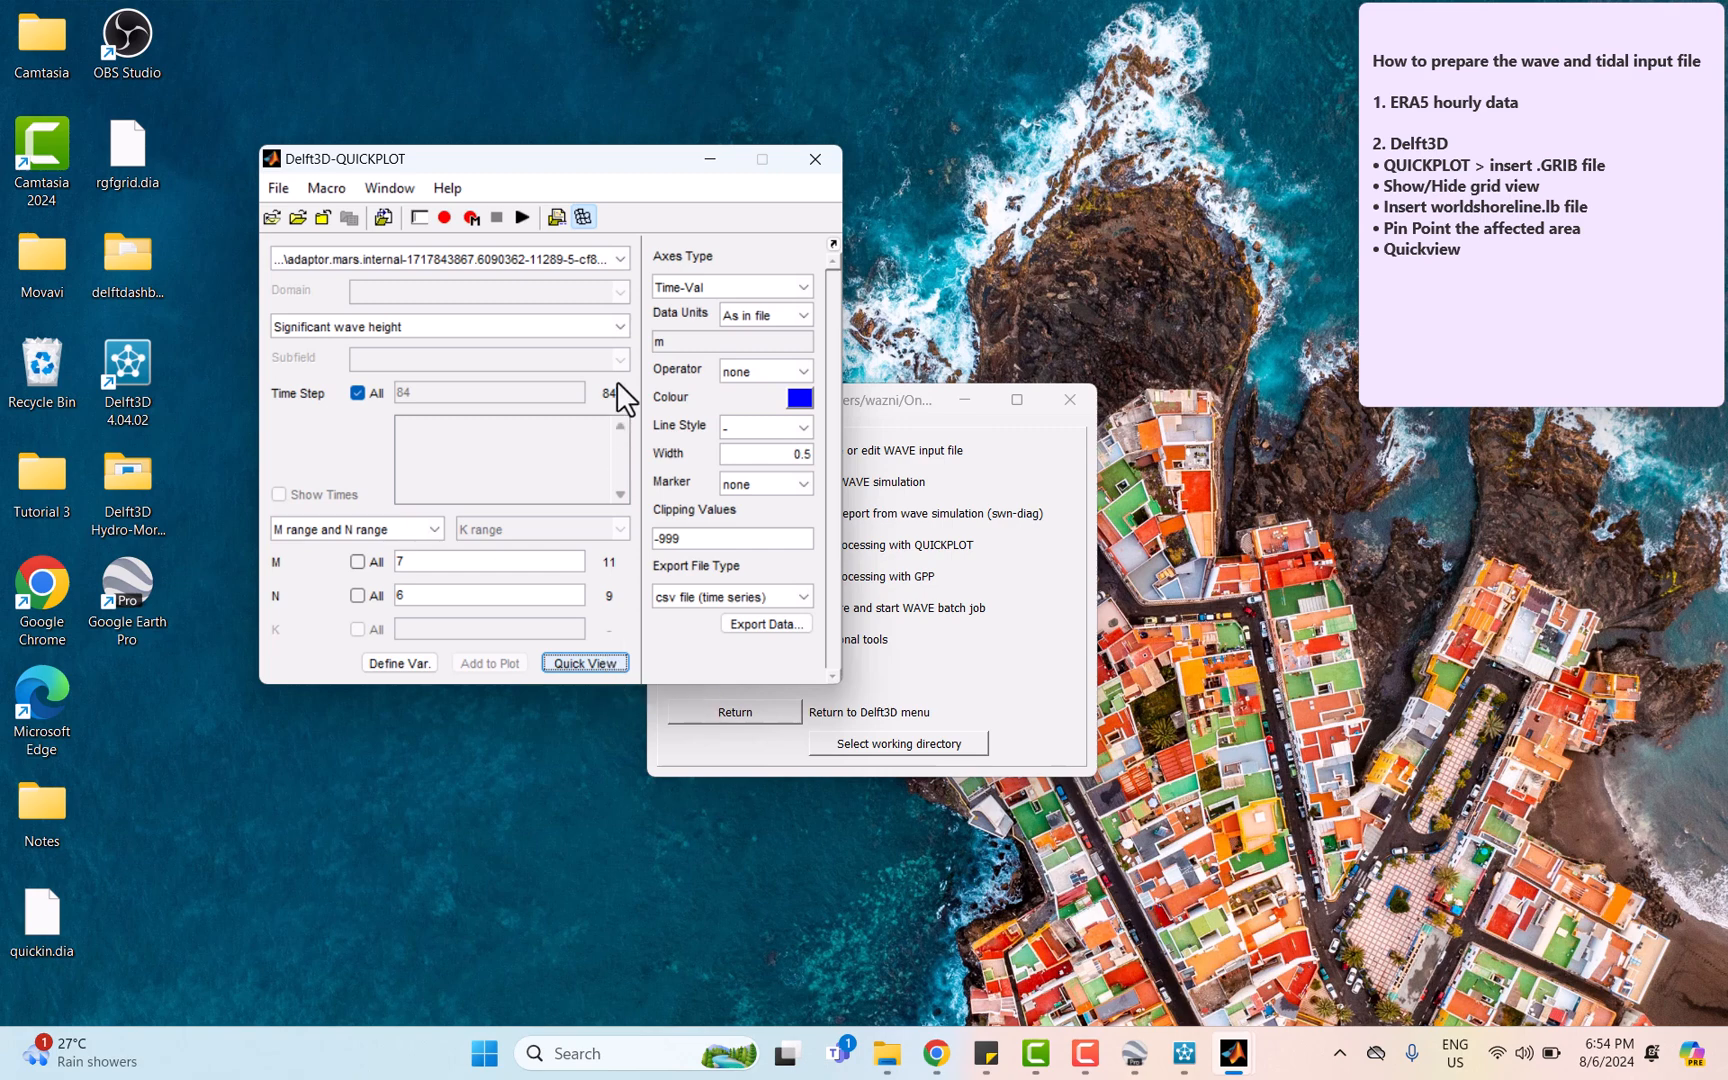
pyautogui.click(584, 664)
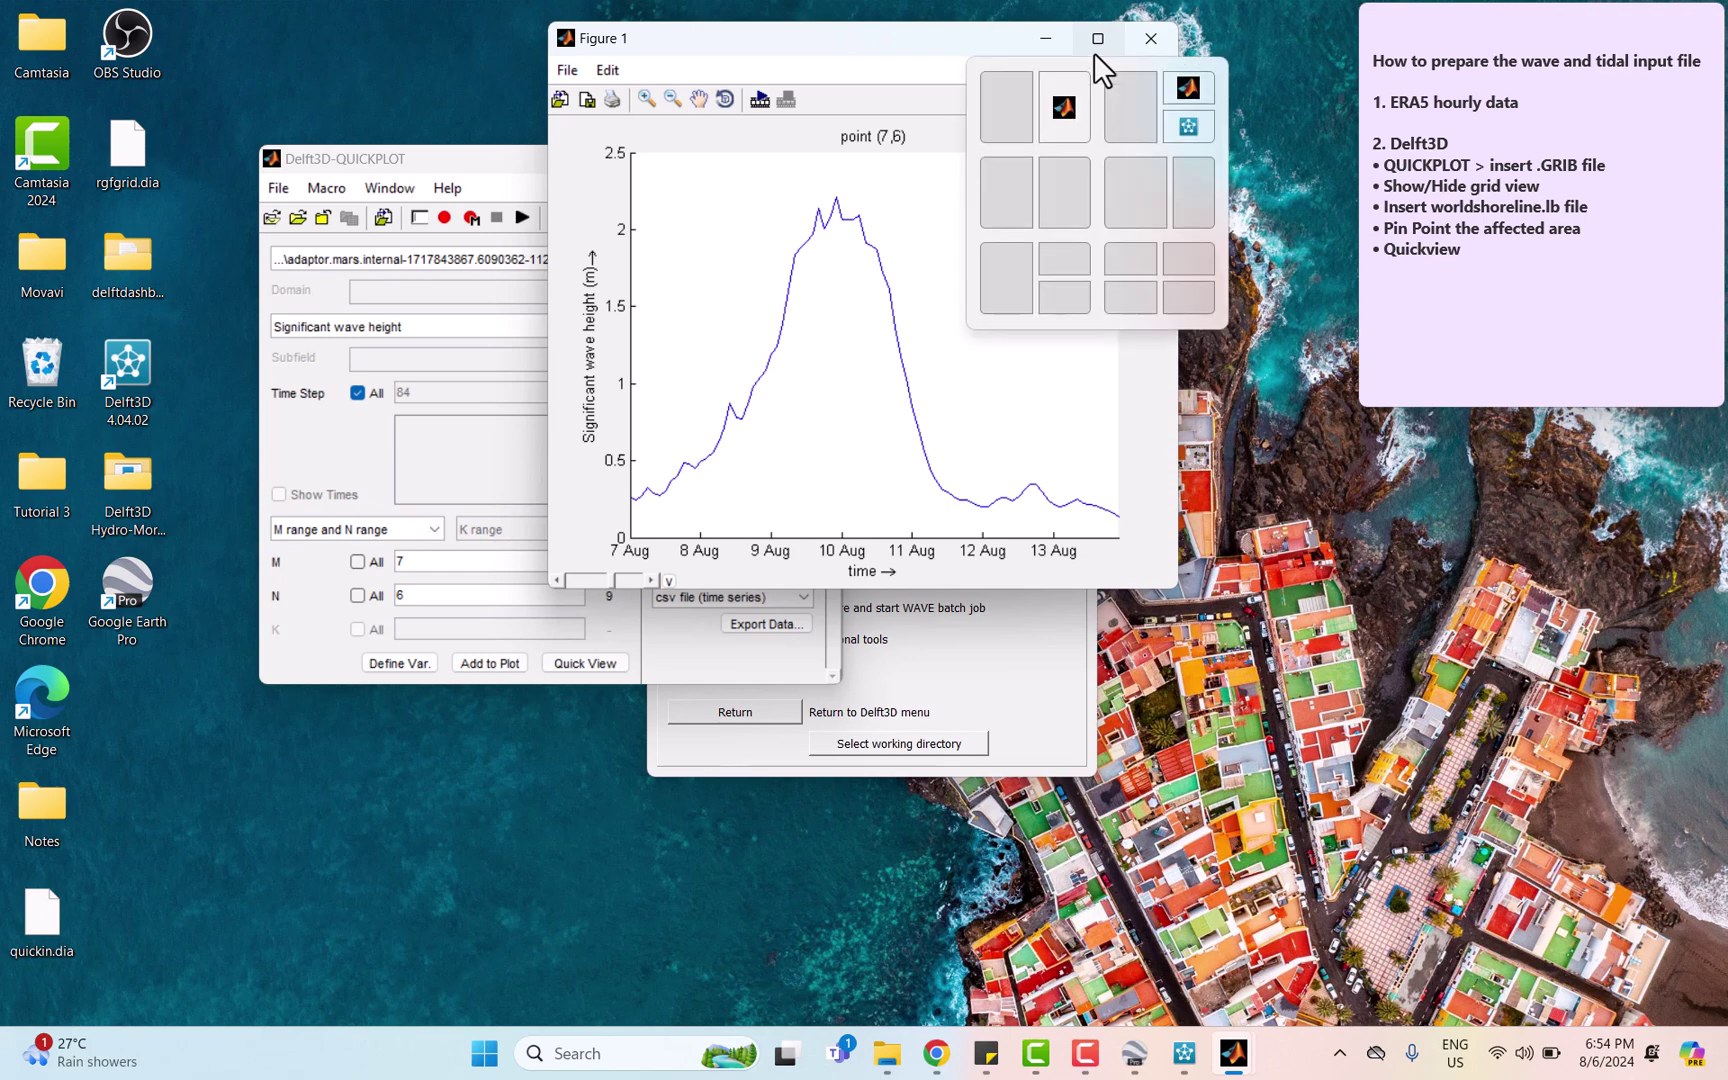
# - Maximize the Figure 1 wave height time series to fill the screen
pyautogui.click(1096, 38)
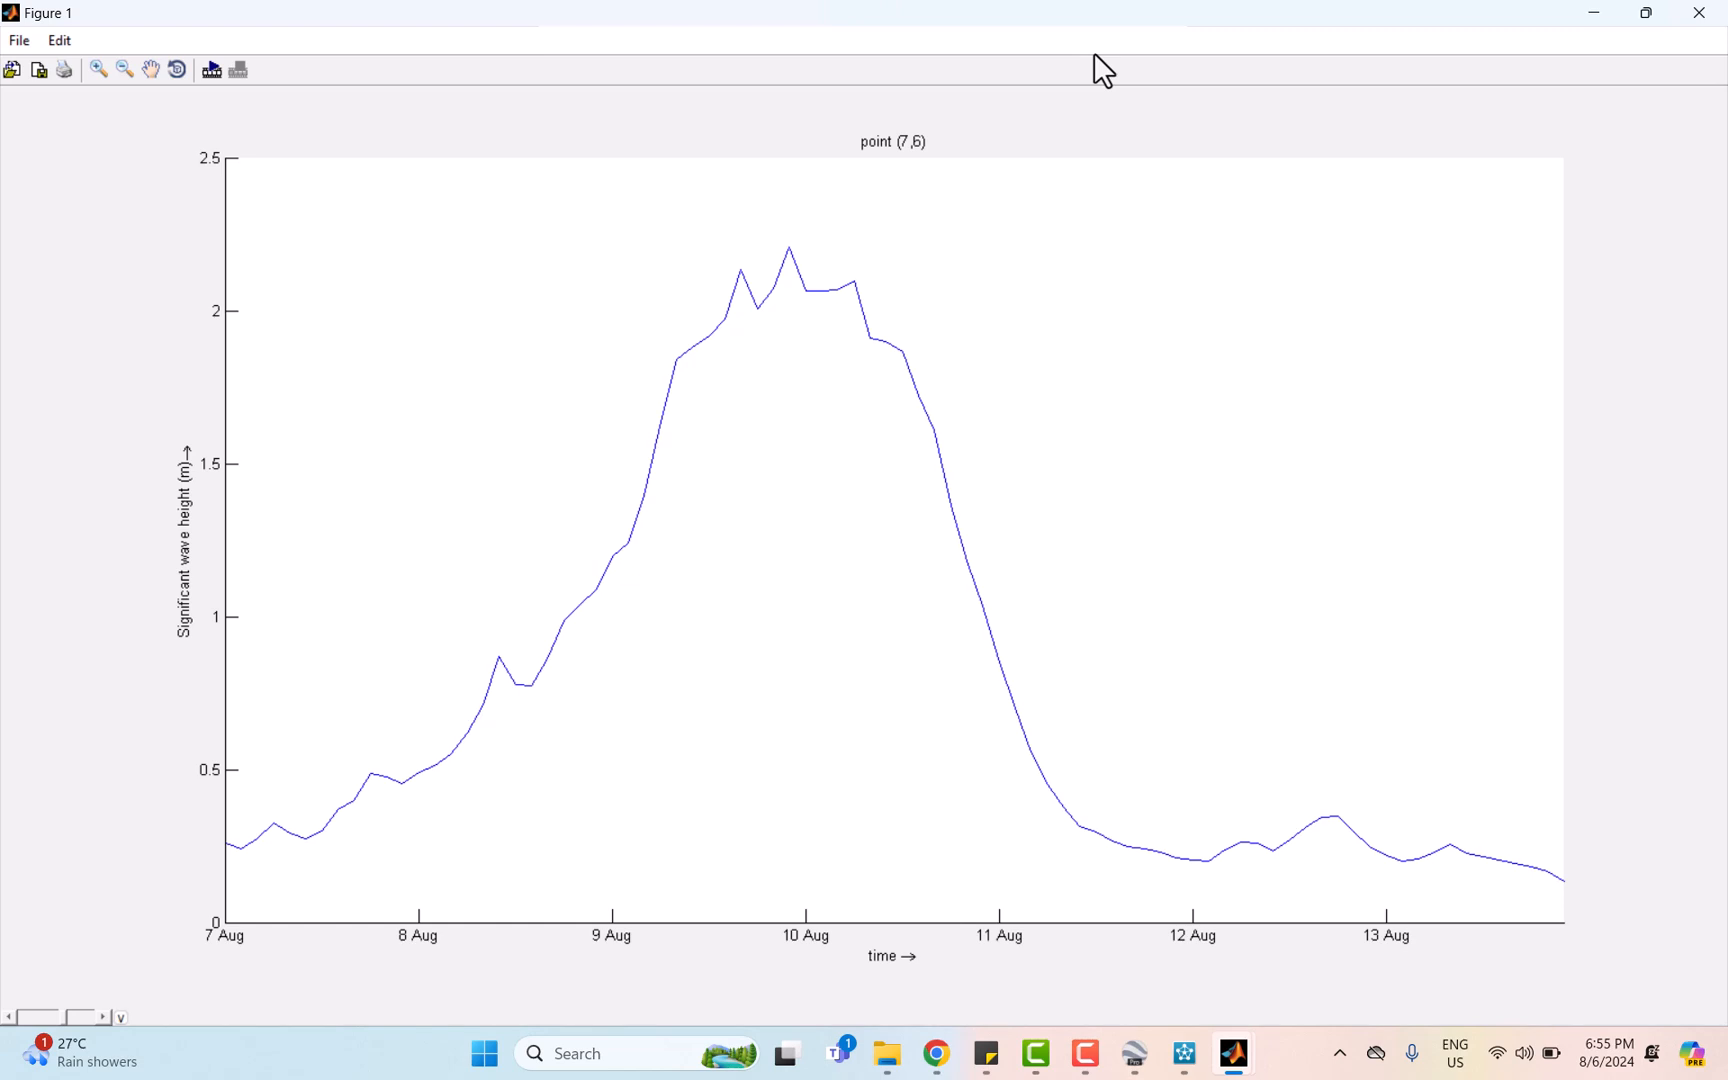
pyautogui.moveTo(1144, 40)
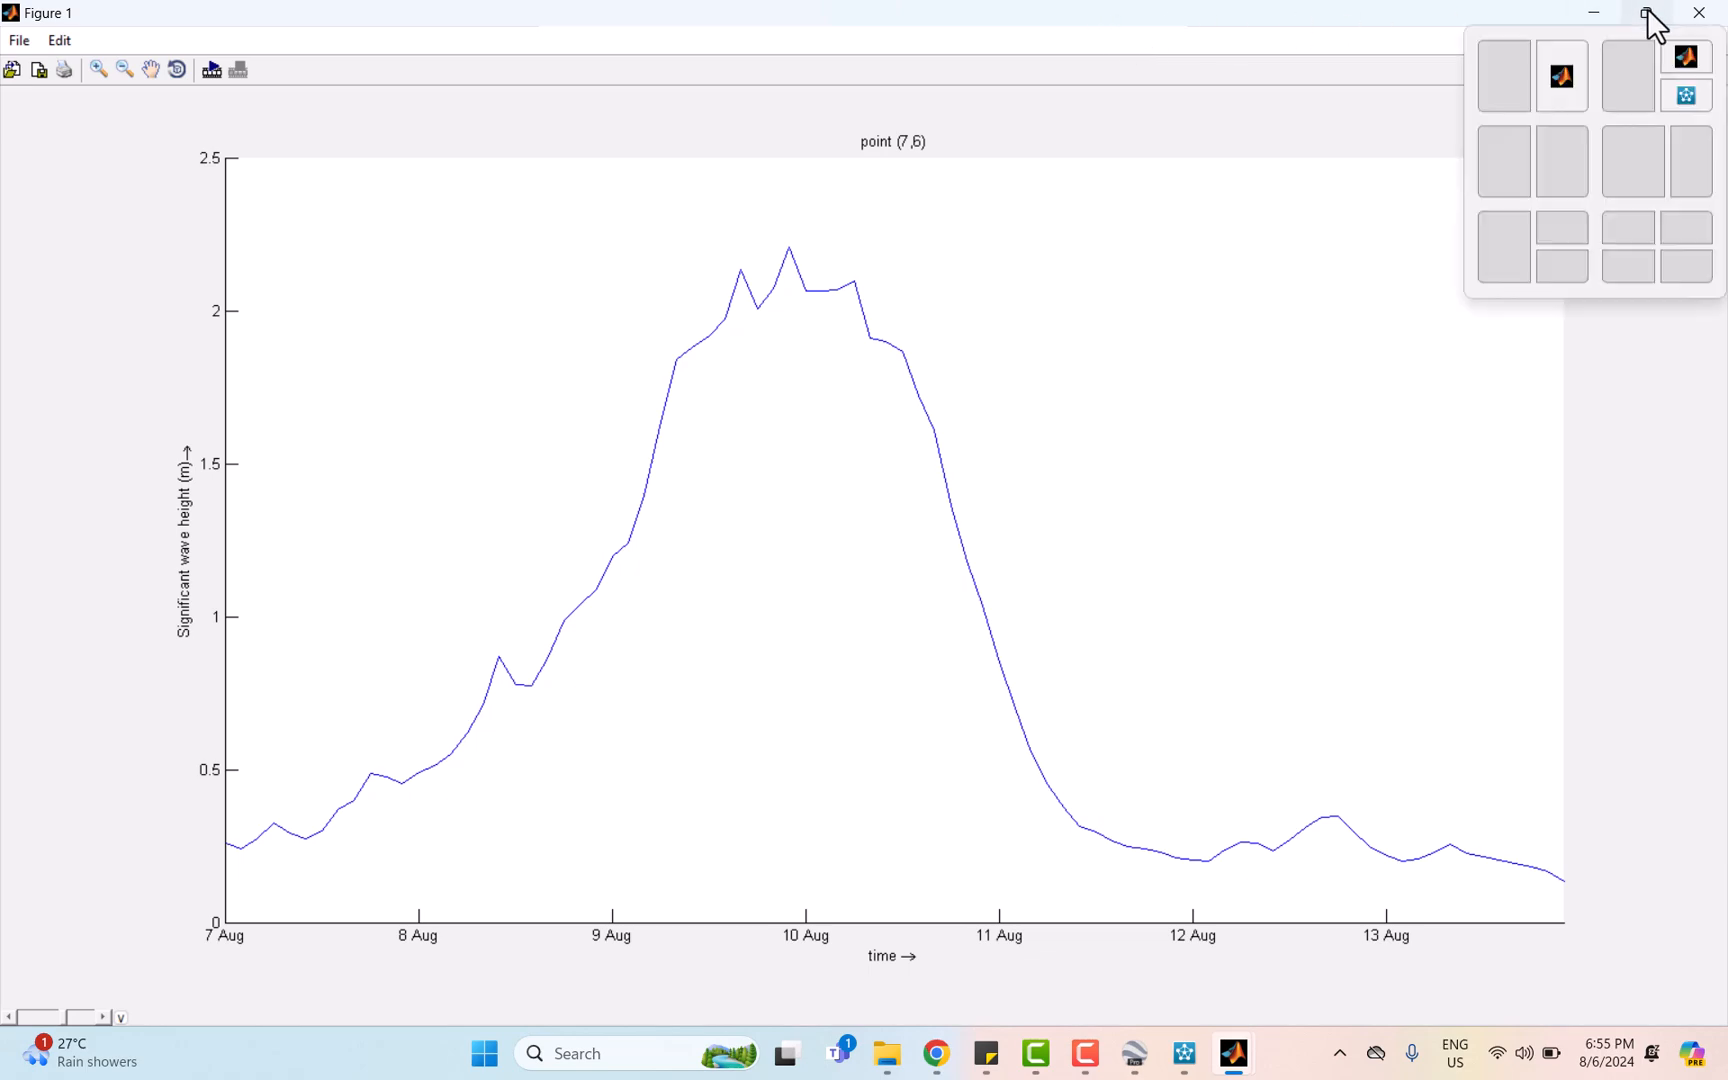
# - Restore Figure 1, switch the quantity to Mean wave period and plot it at point (7,6)
pyautogui.click(1640, 12)
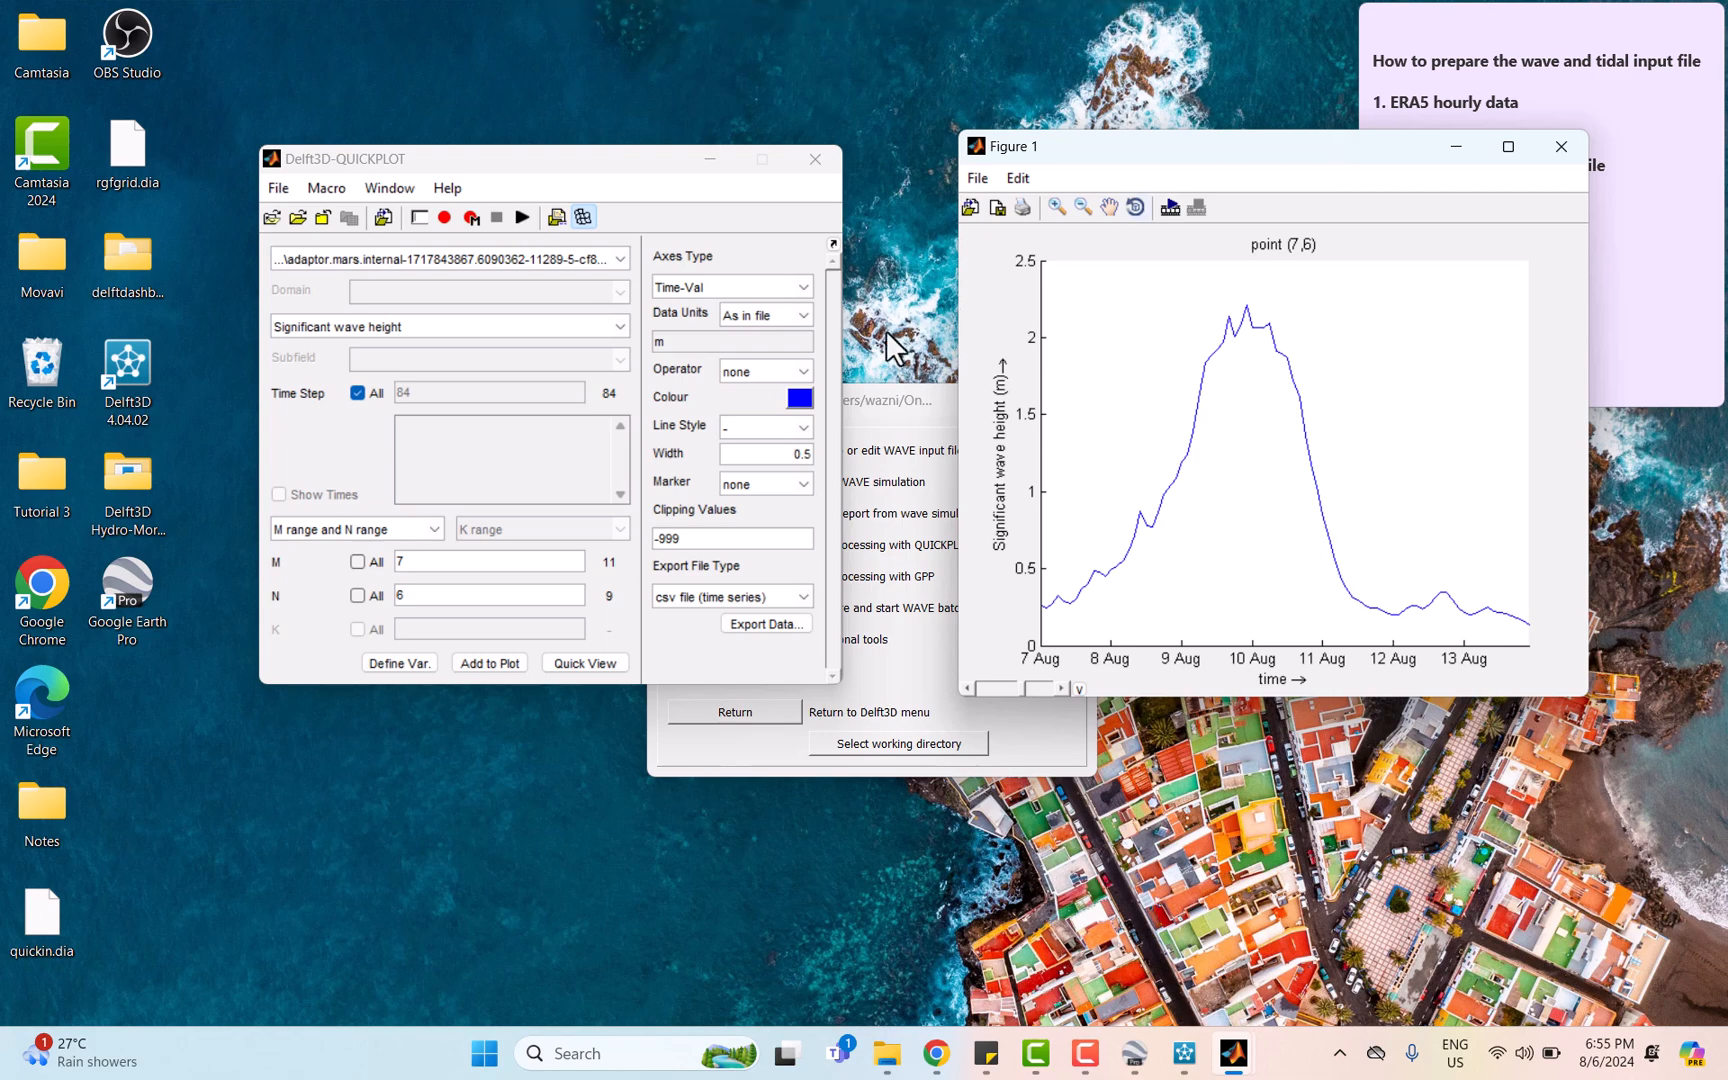
pyautogui.moveTo(600, 482)
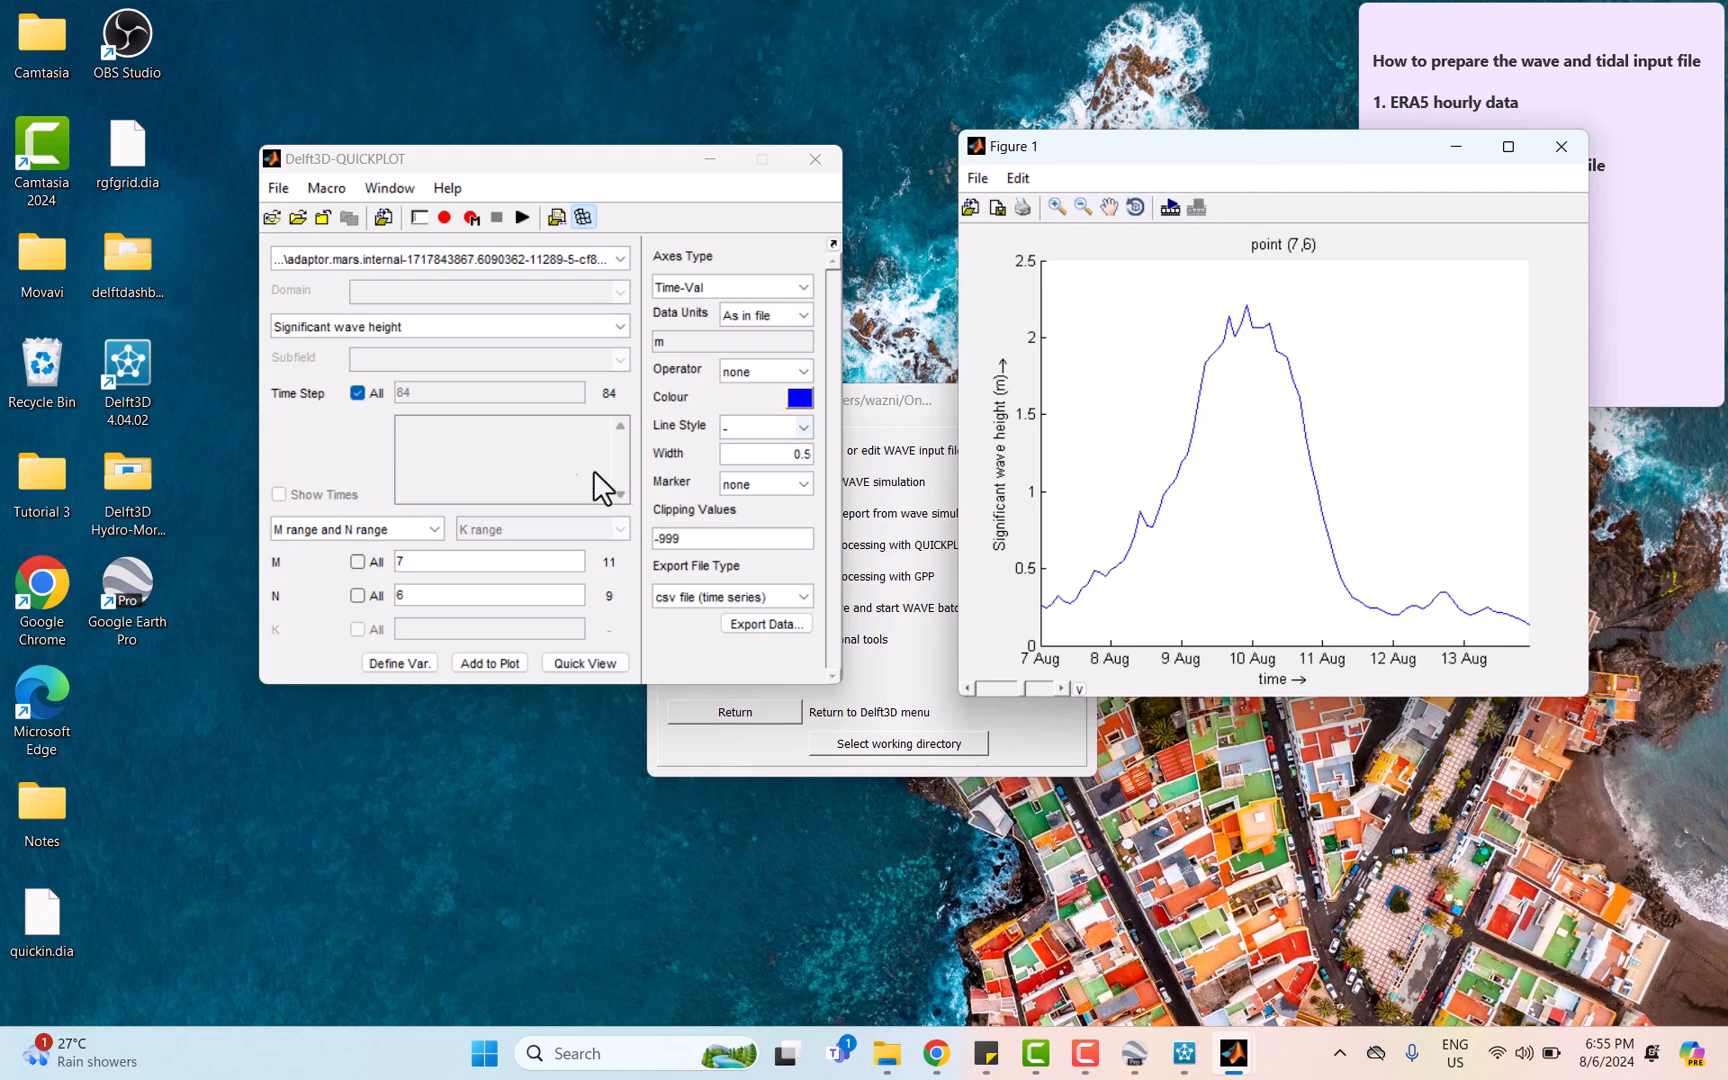
pyautogui.click(450, 326)
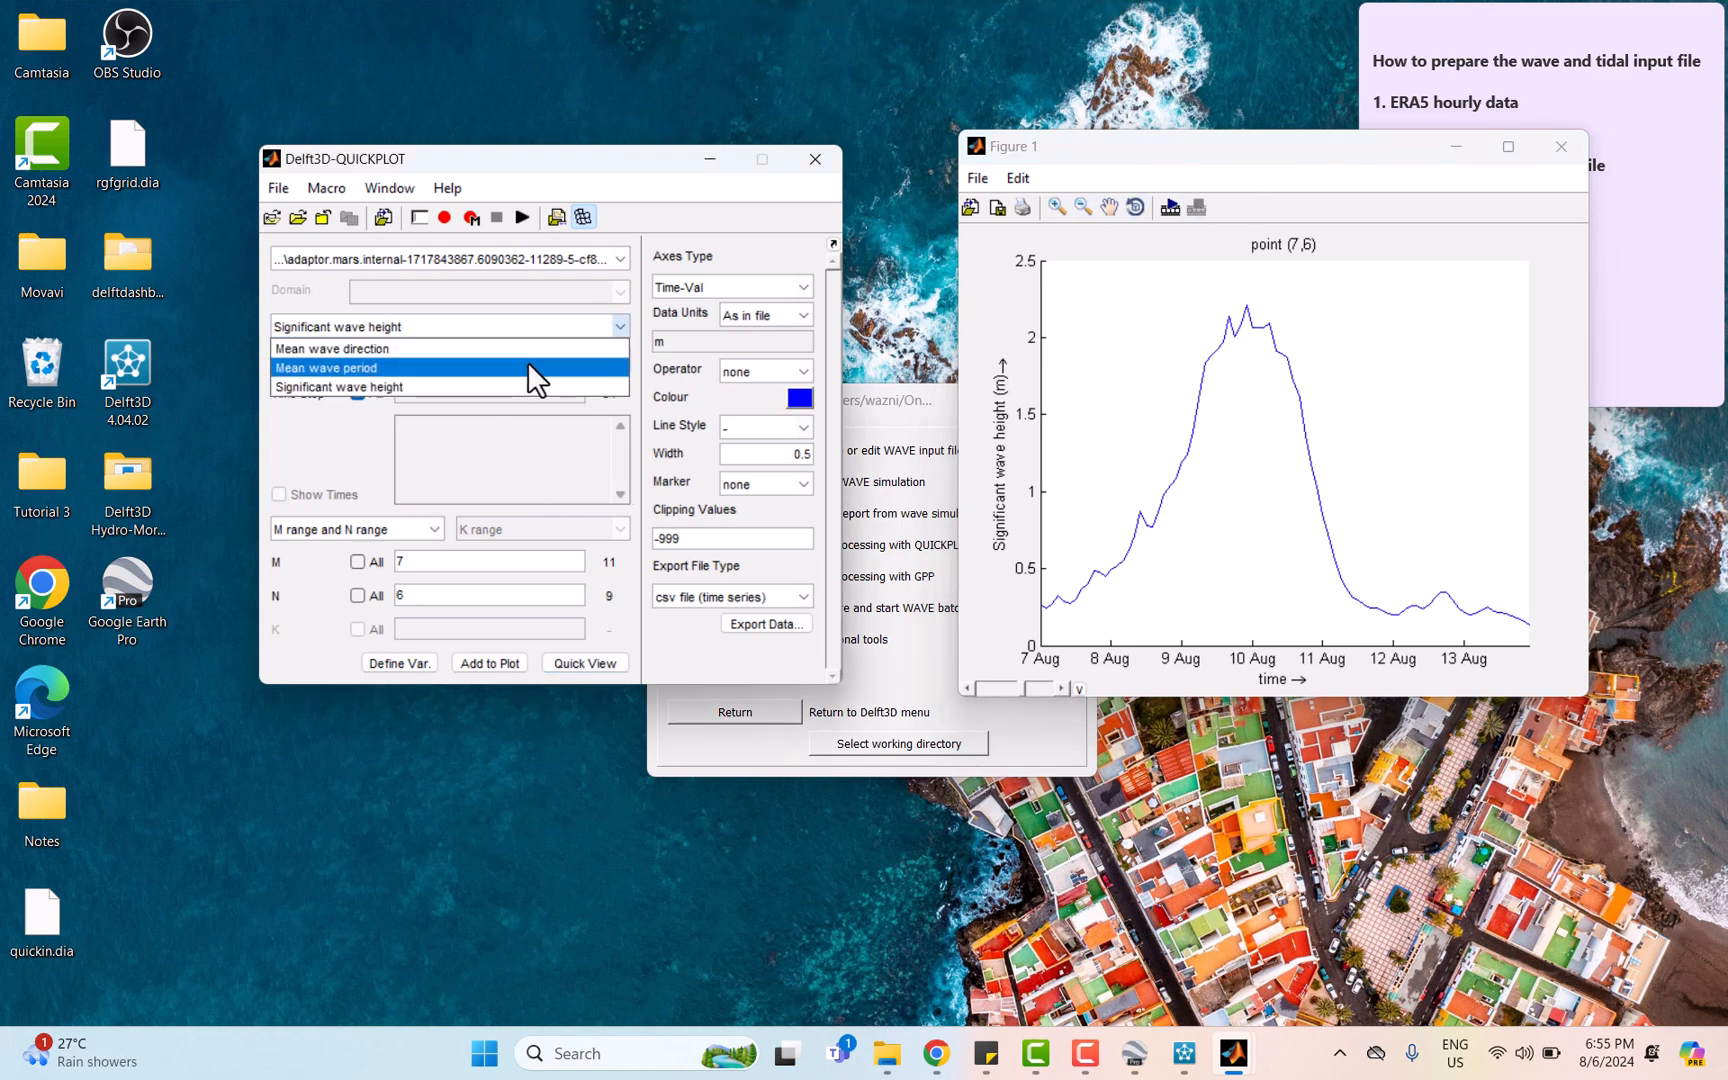
pyautogui.click(326, 368)
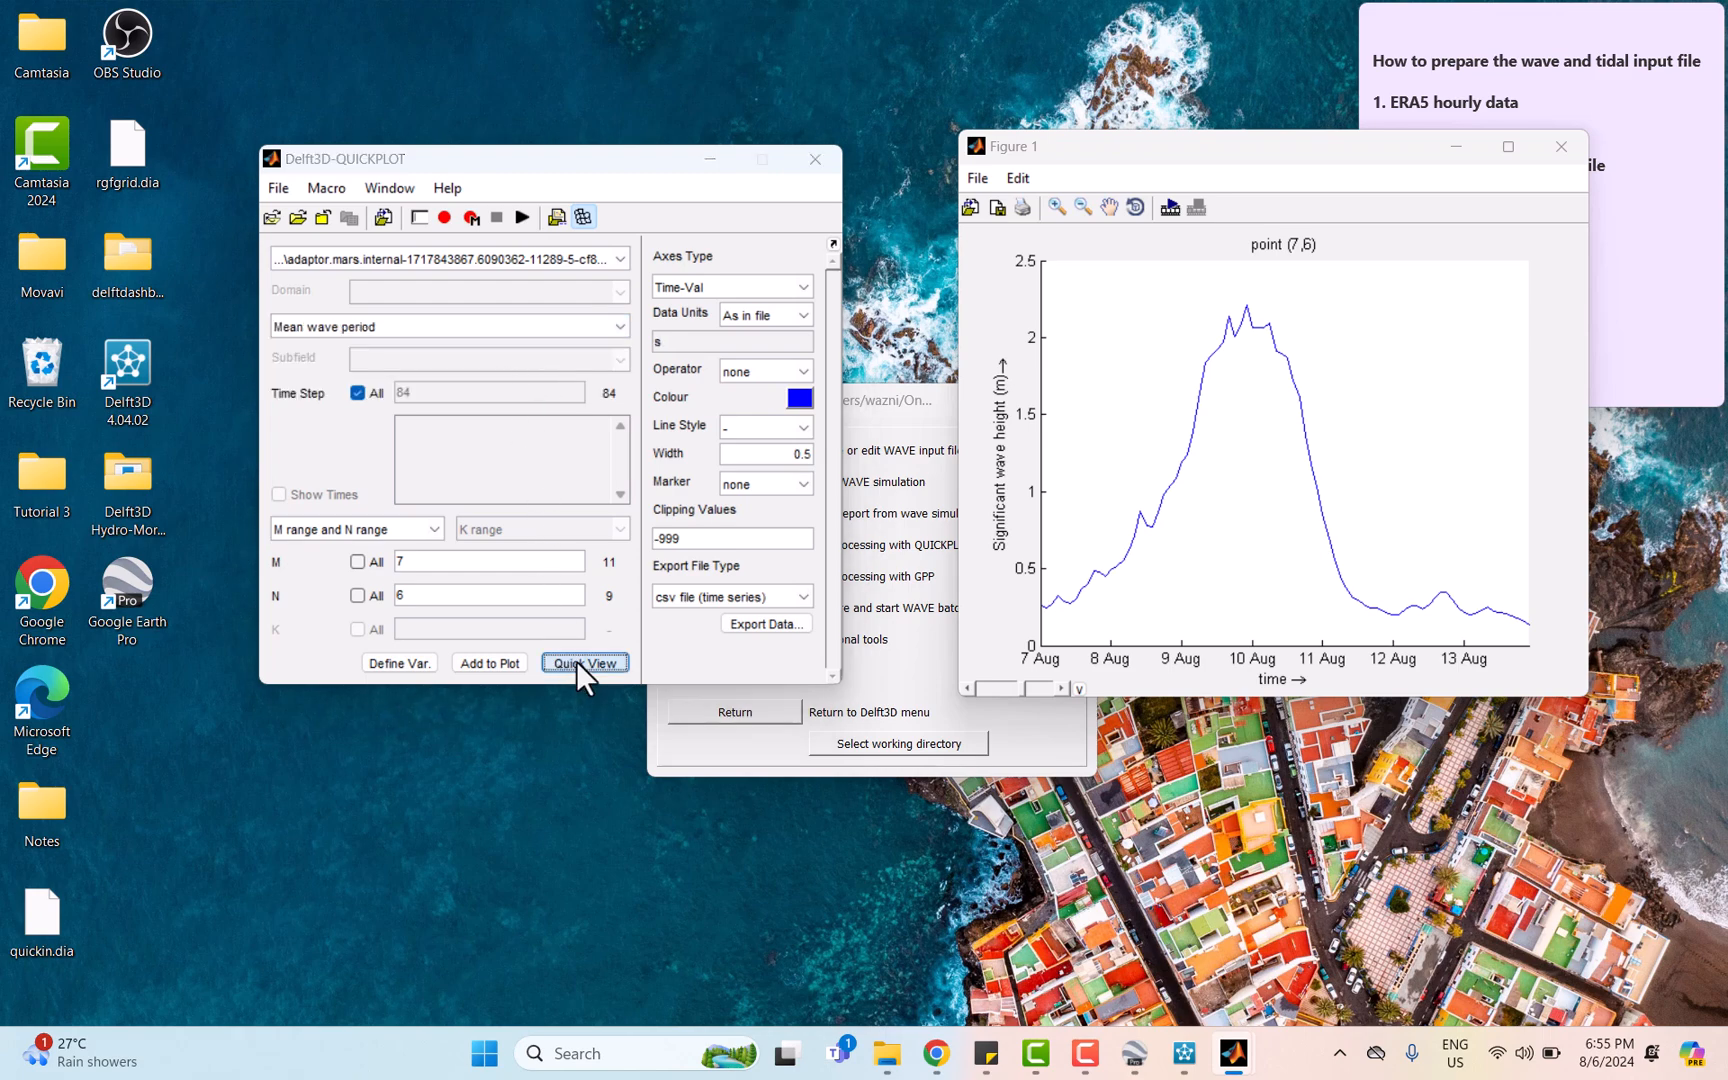
pyautogui.click(584, 664)
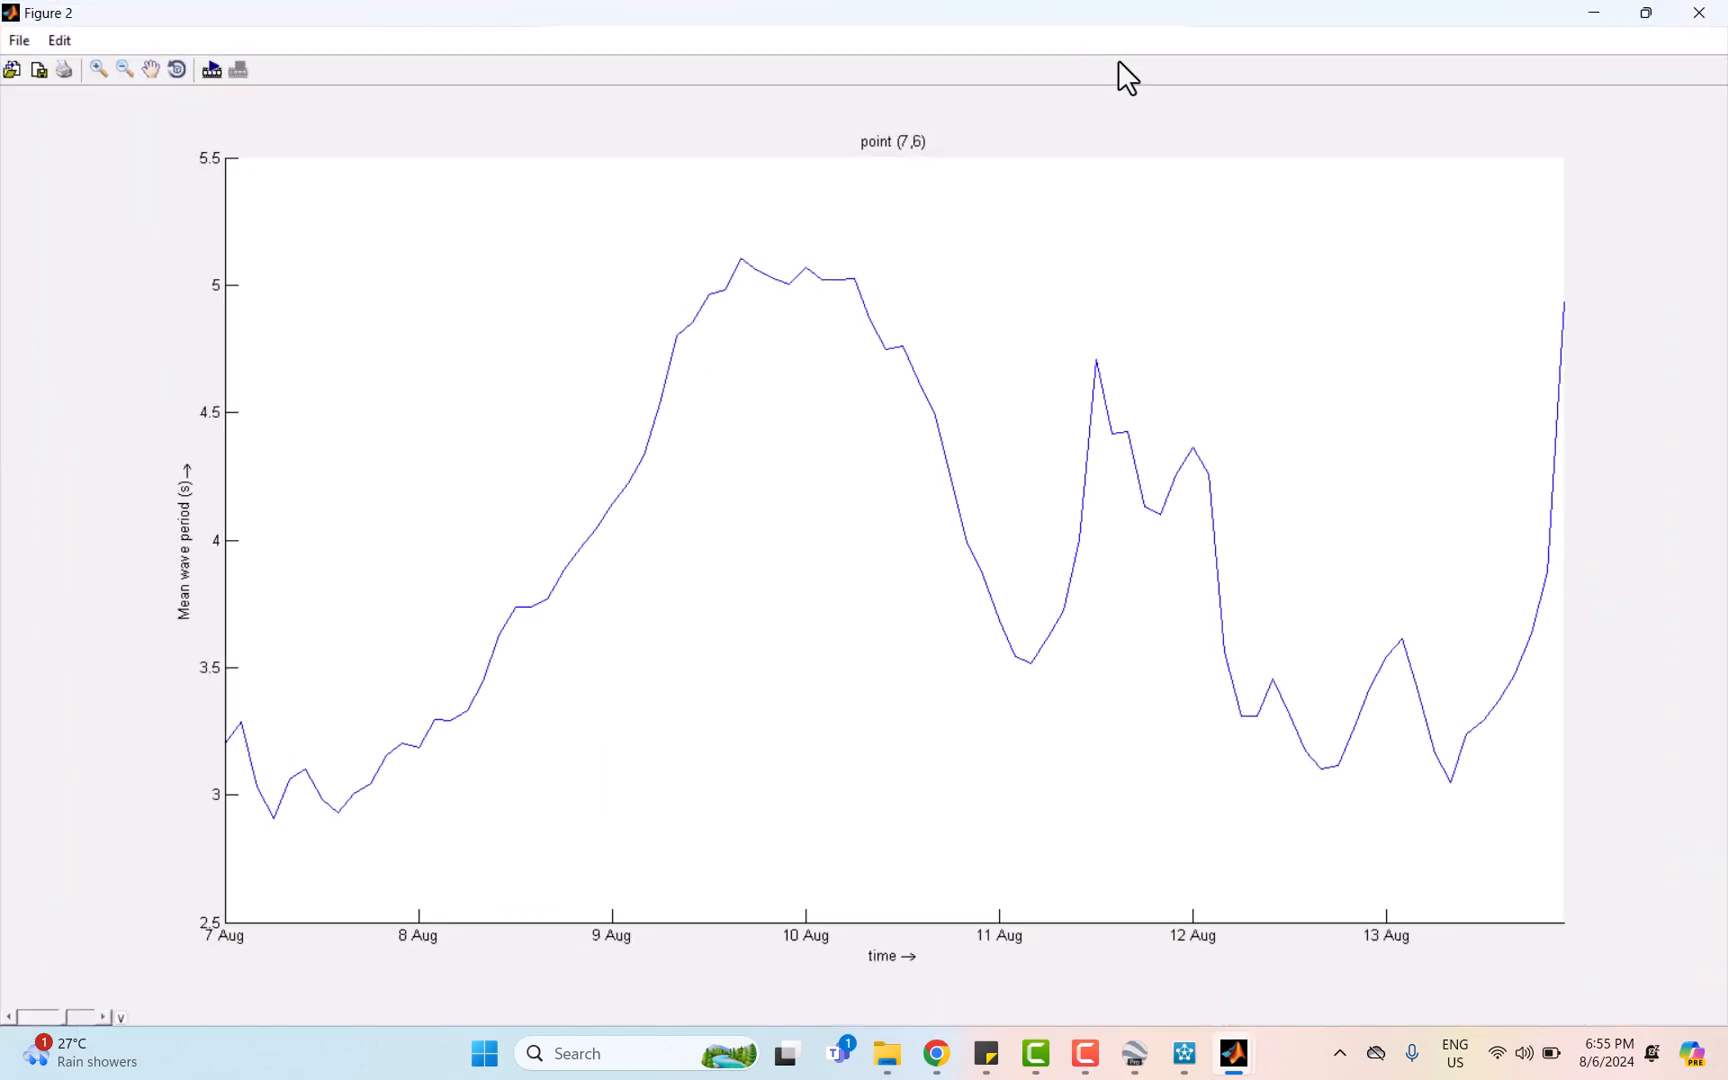
pyautogui.moveTo(1490, 110)
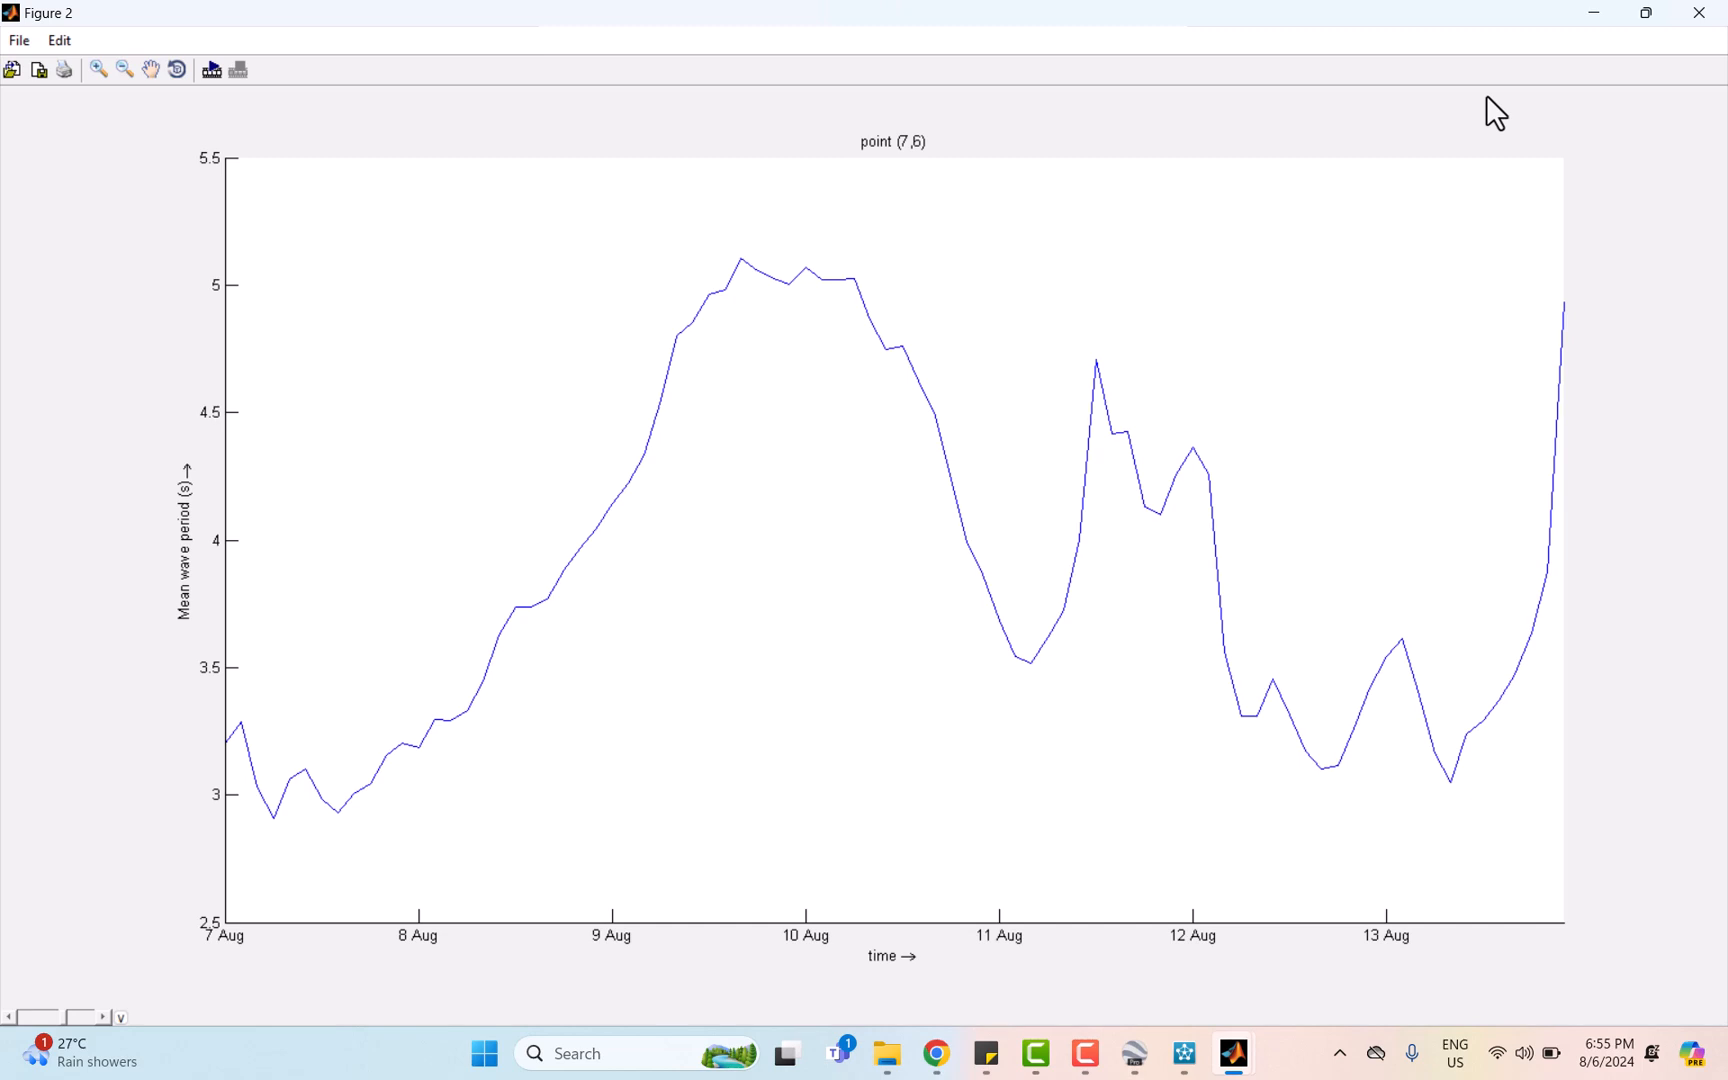
pyautogui.moveTo(918, 428)
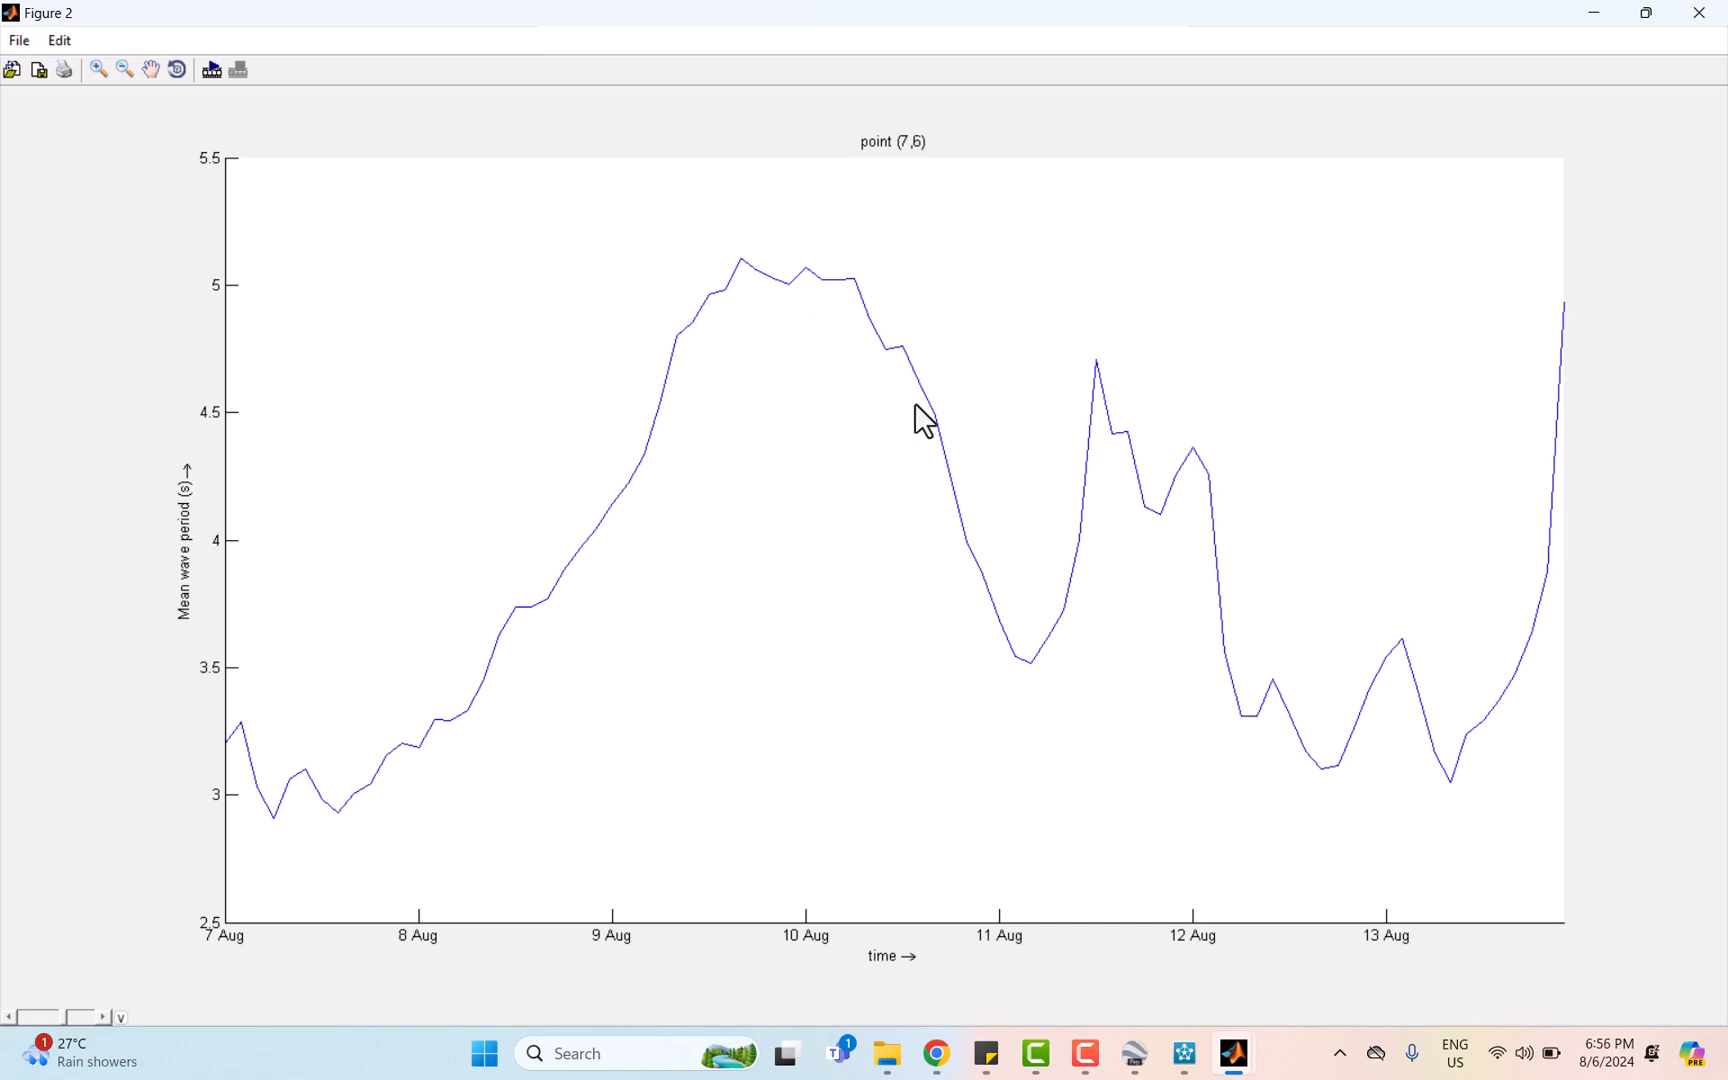
pyautogui.moveTo(834, 264)
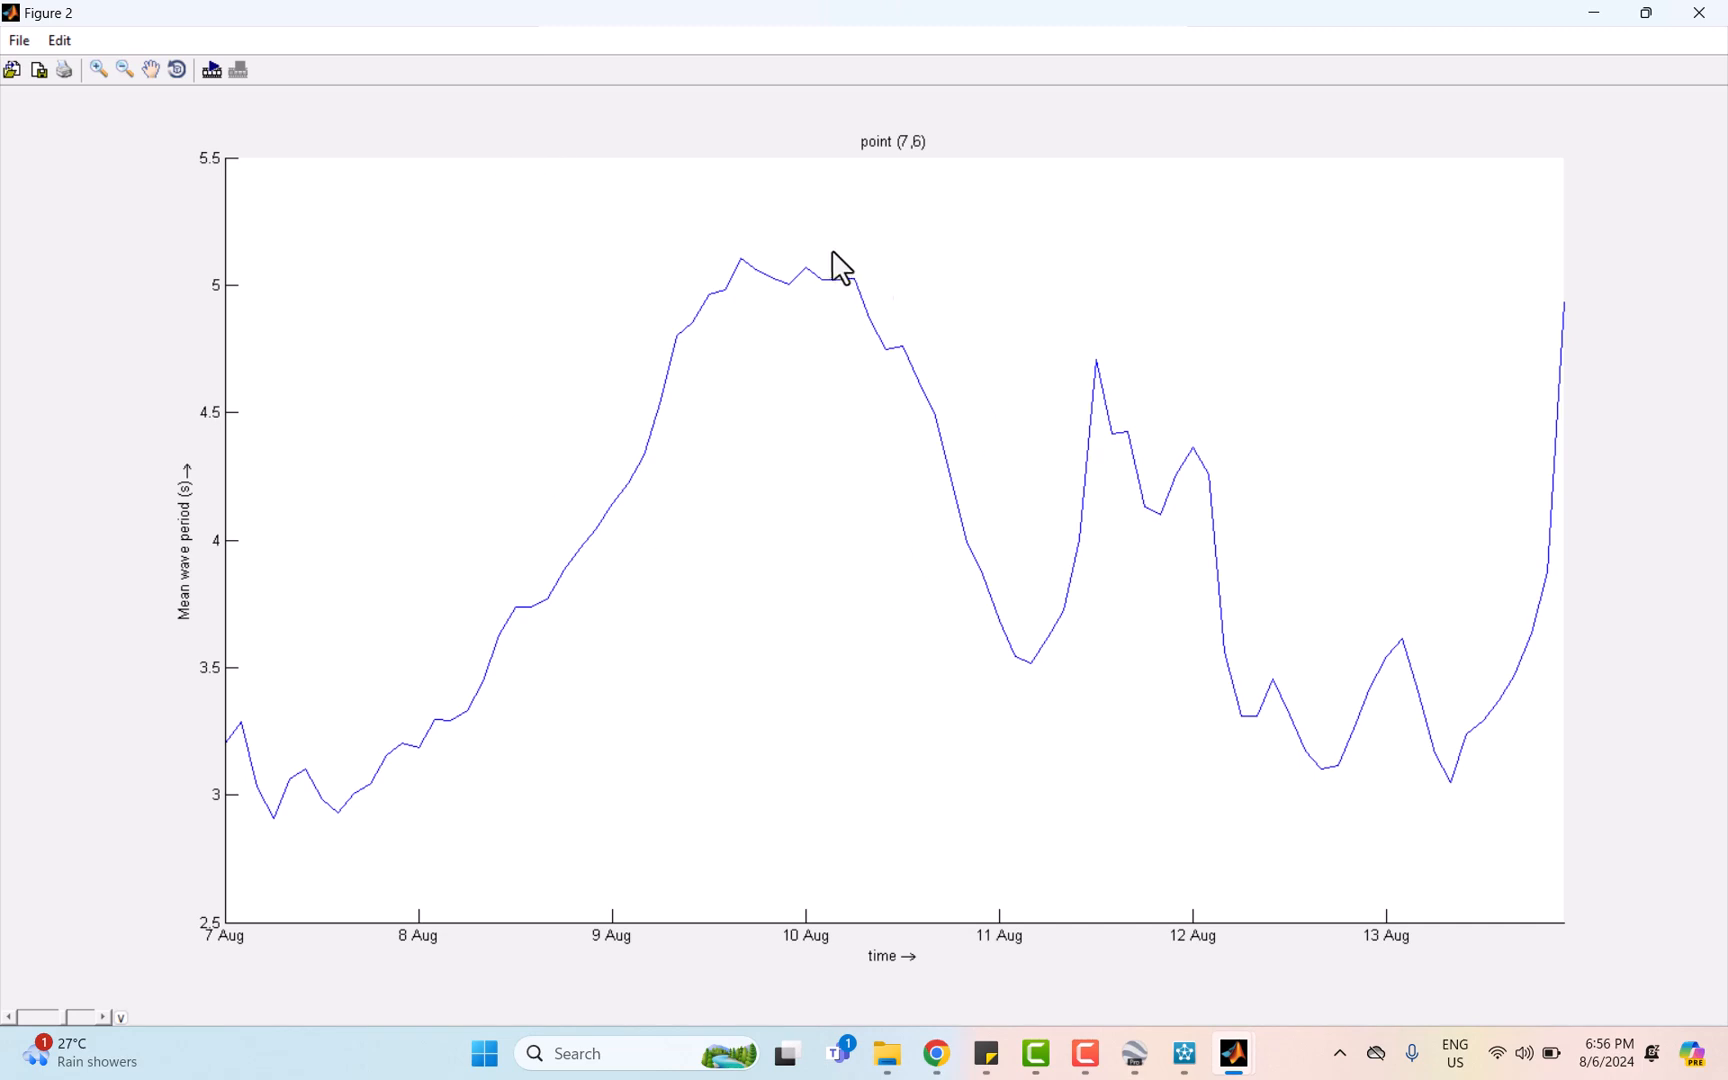
pyautogui.moveTo(330, 792)
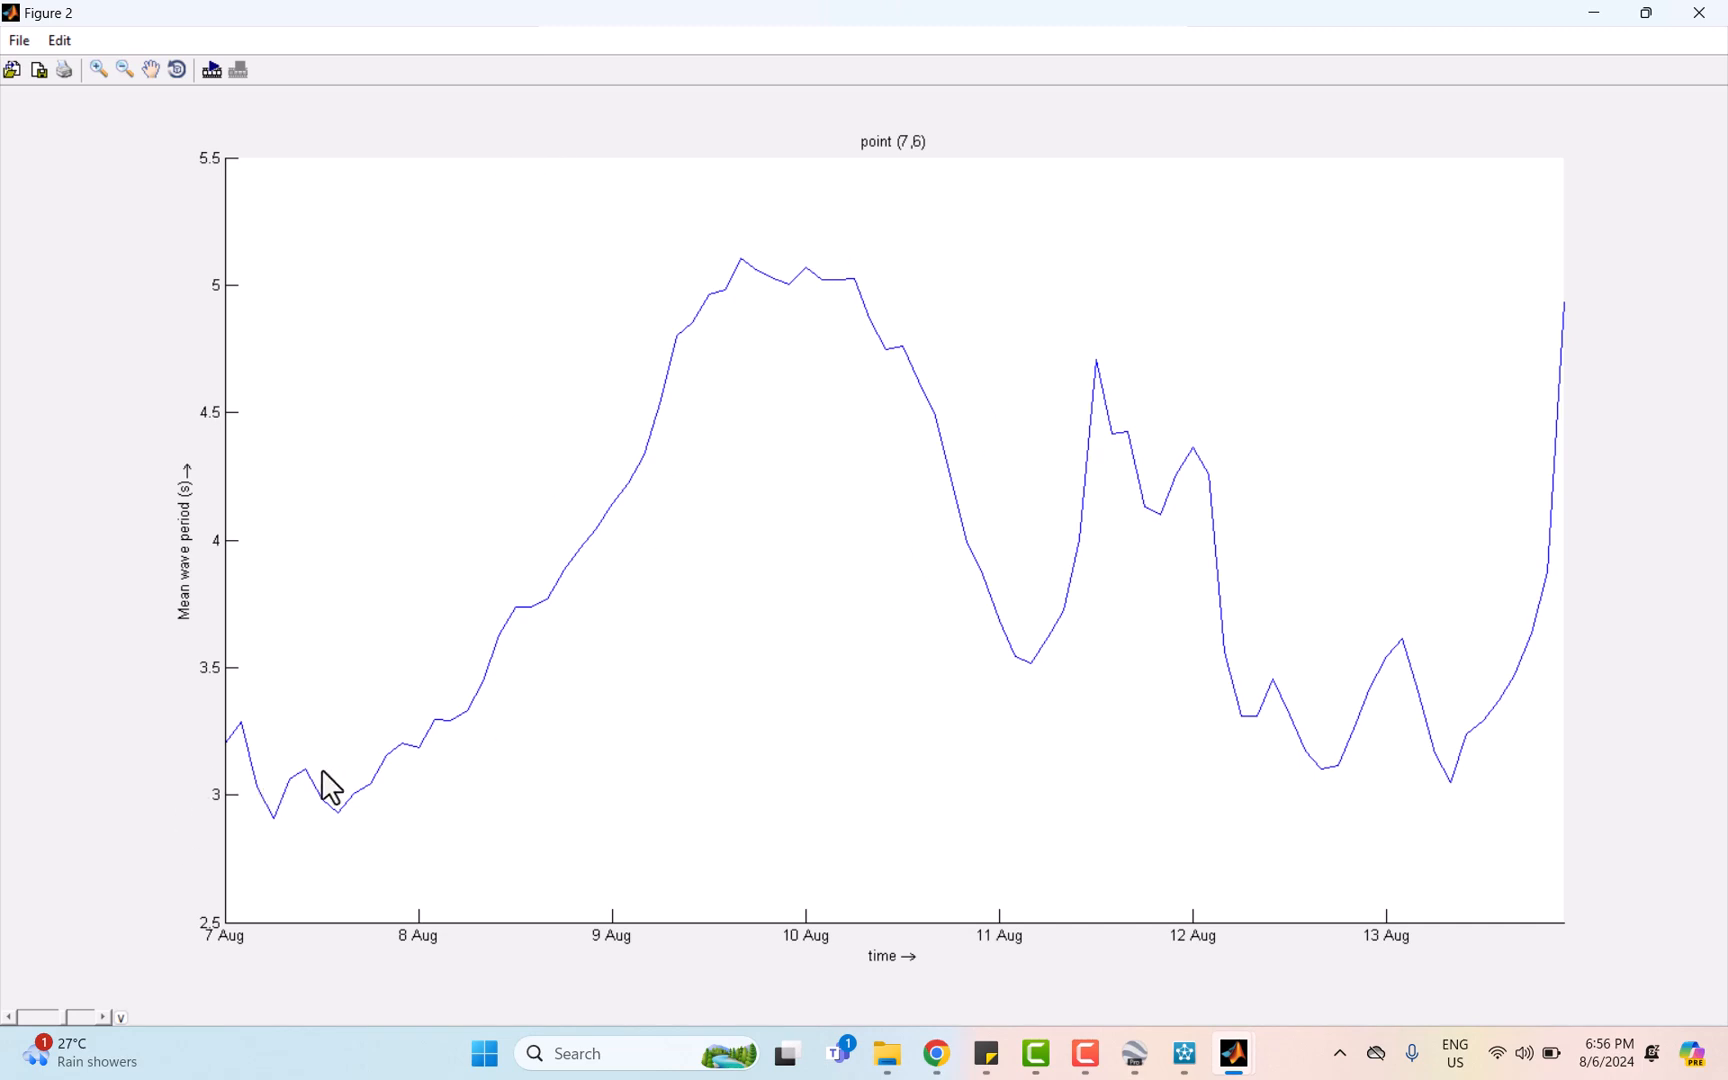
pyautogui.moveTo(664, 484)
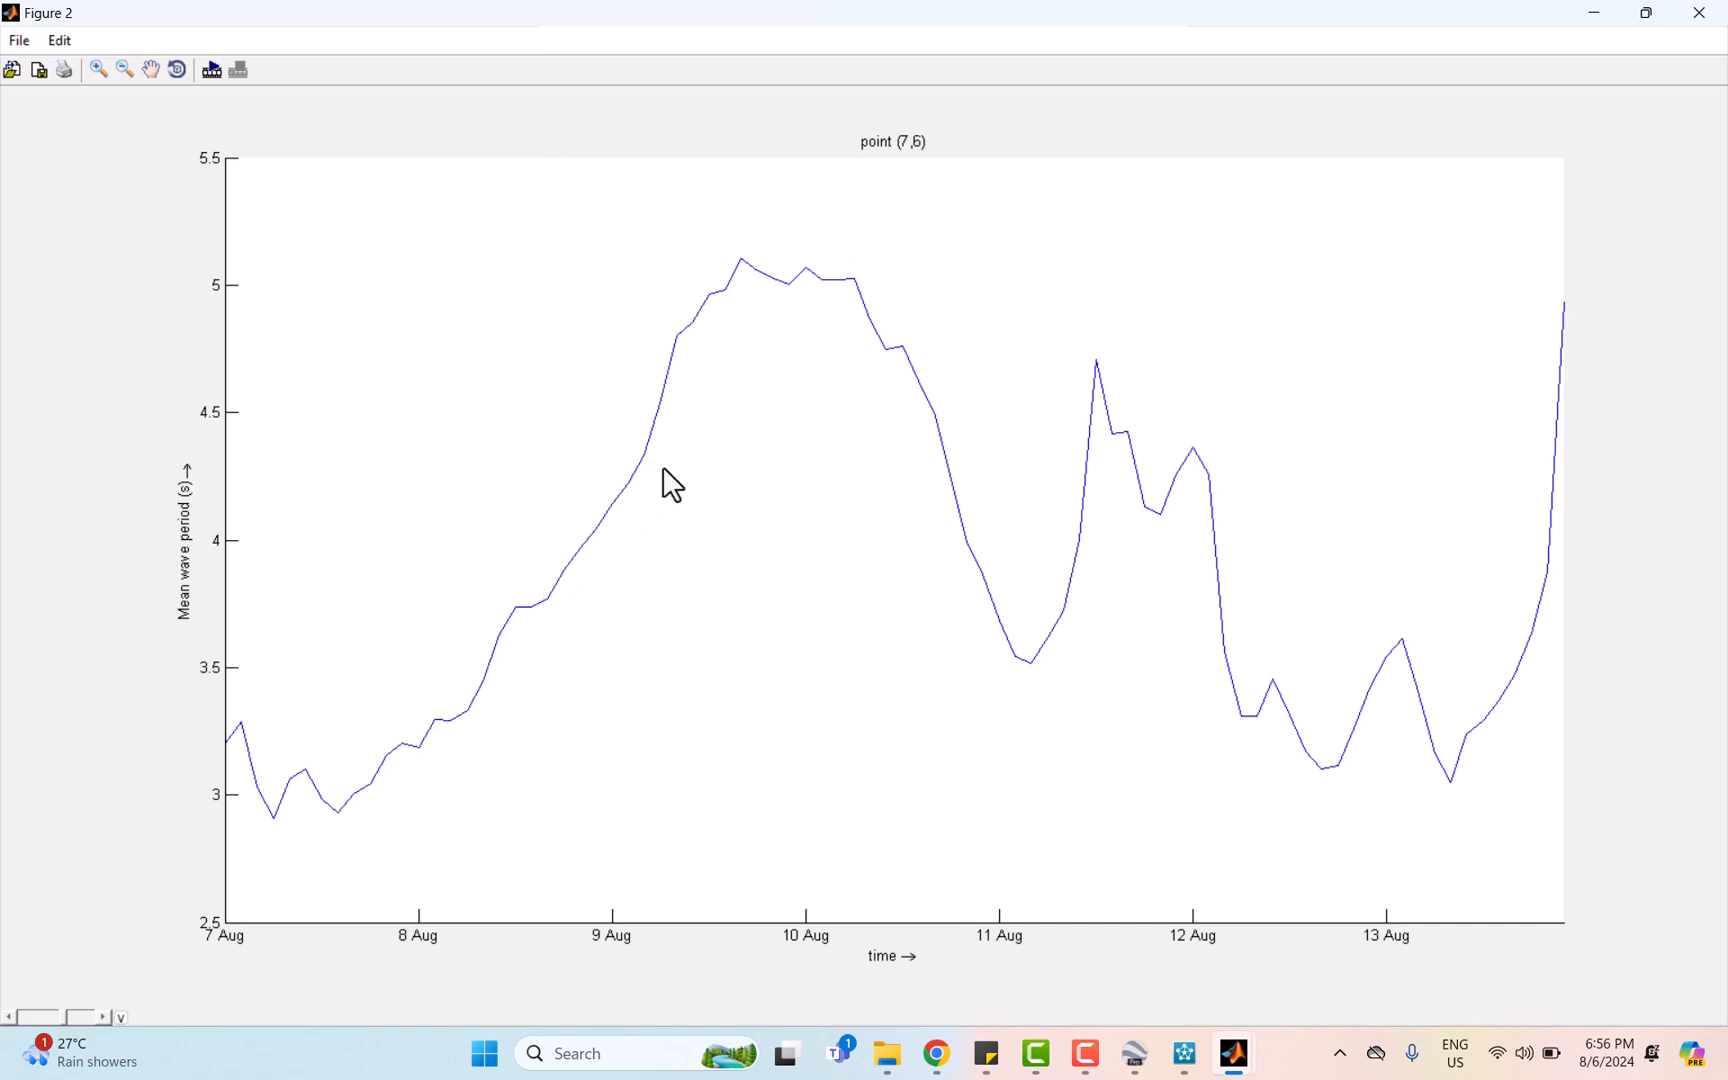
pyautogui.moveTo(764, 310)
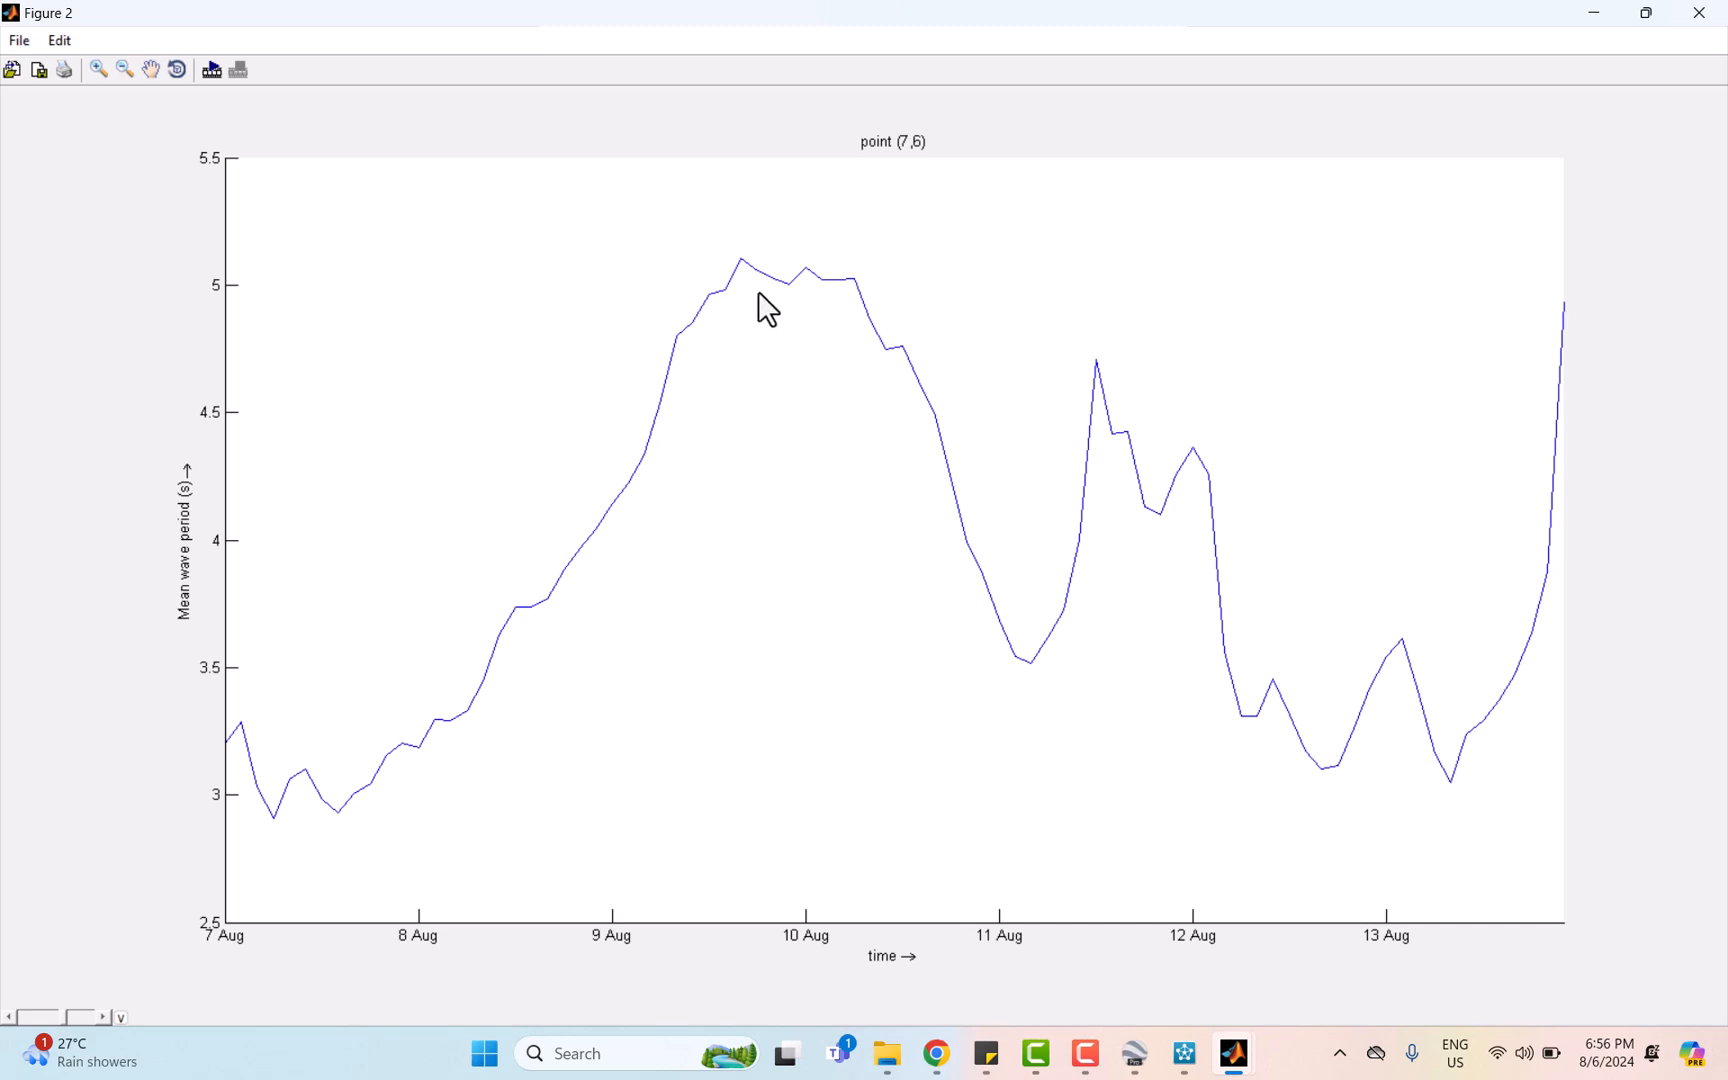
pyautogui.moveTo(1026, 682)
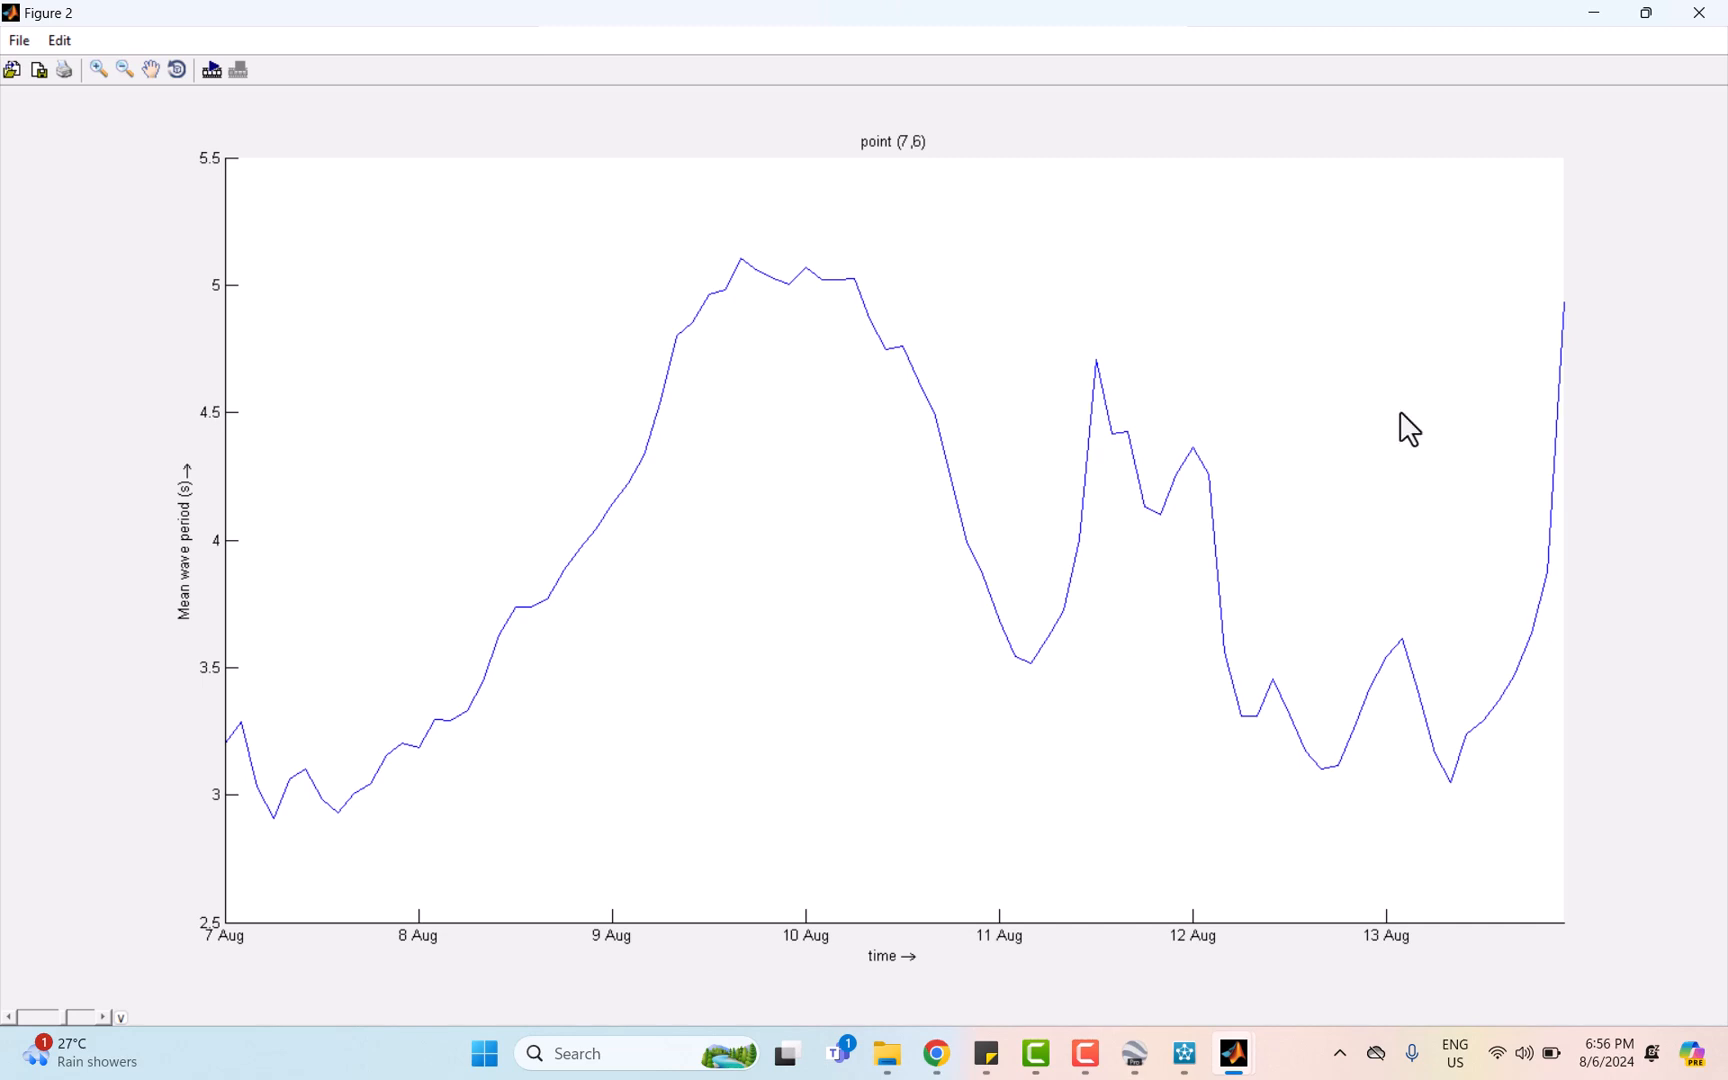
pyautogui.moveTo(1490, 110)
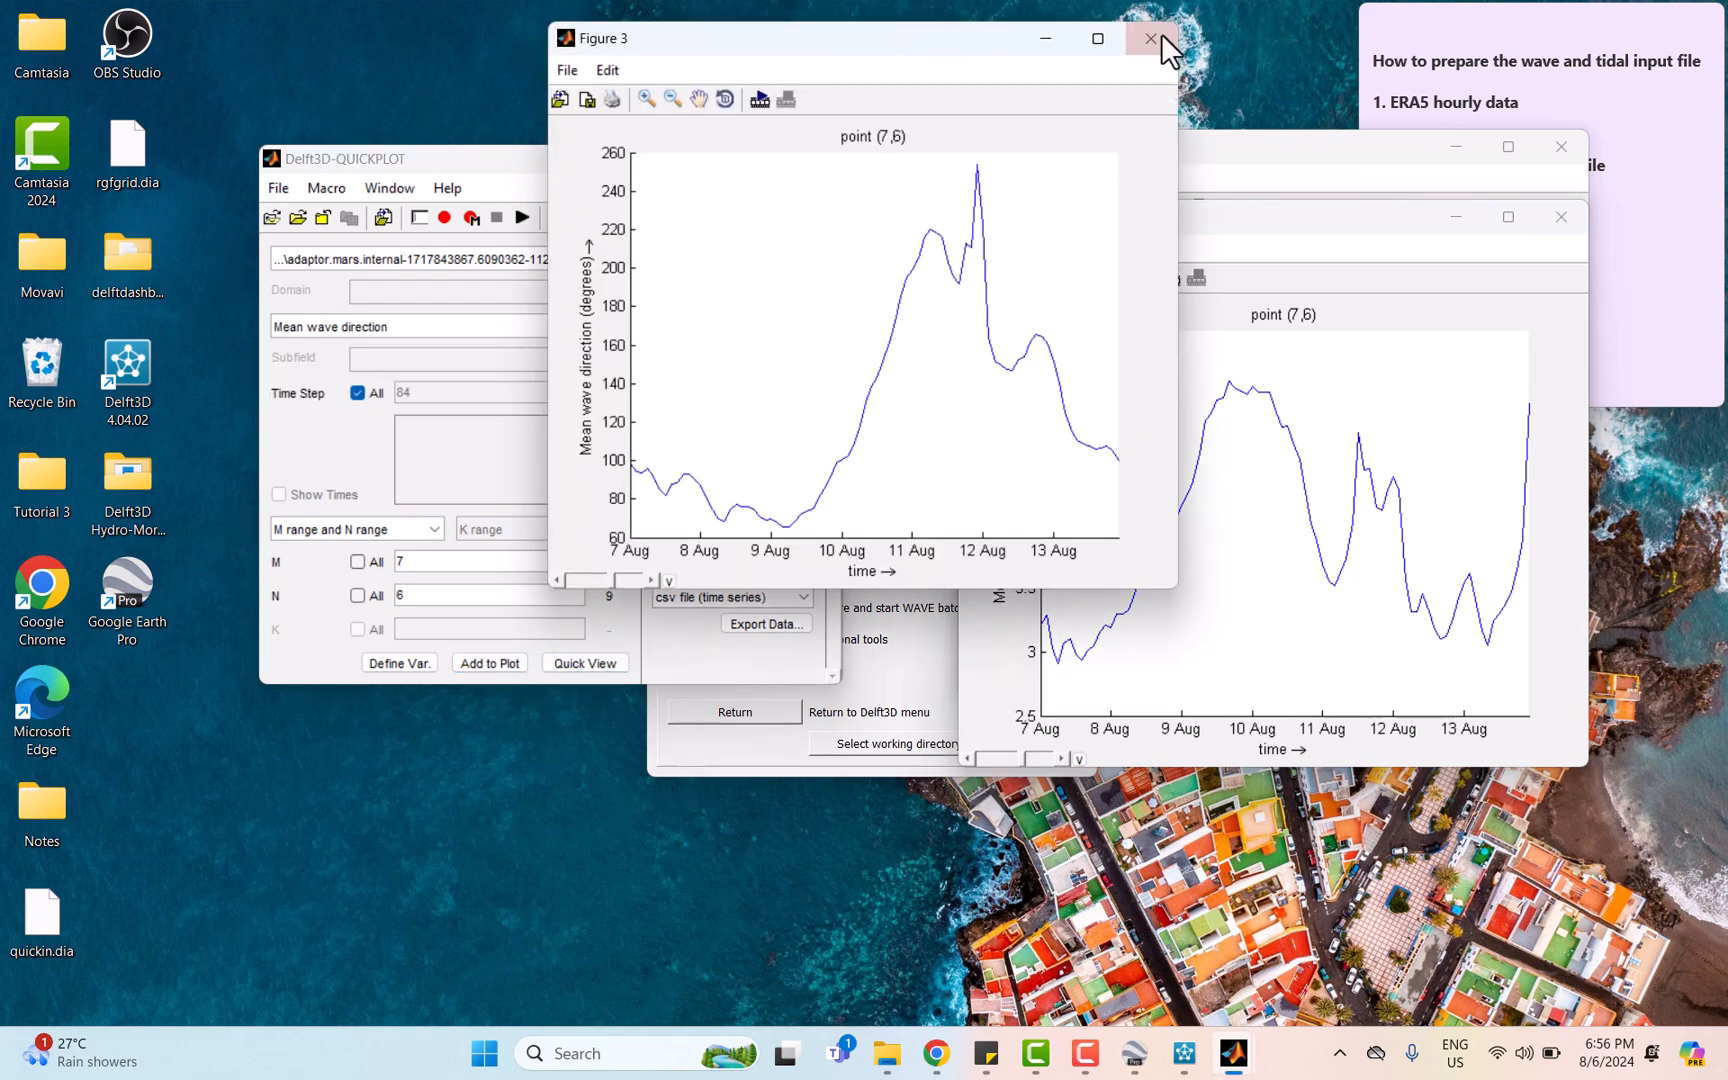
# - Maximize the Figure 3 mean wave direction plot to inspect it full screen
pyautogui.click(1098, 38)
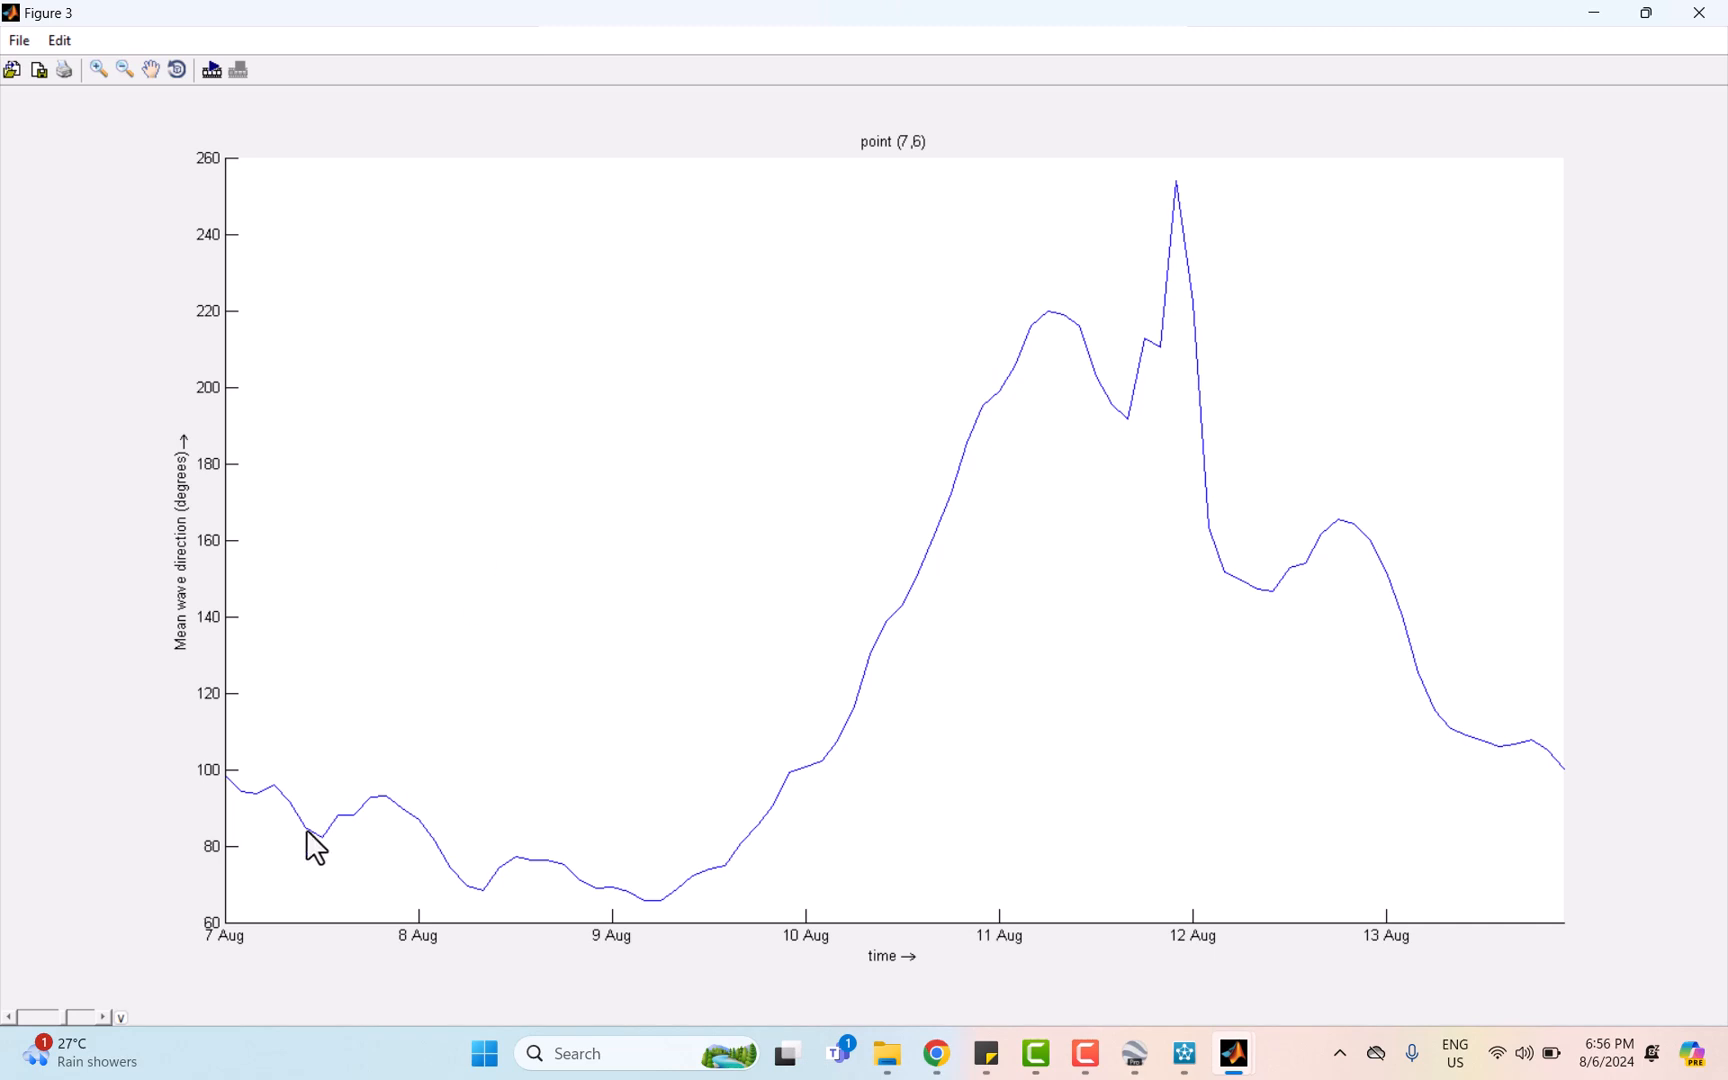
pyautogui.moveTo(1128, 368)
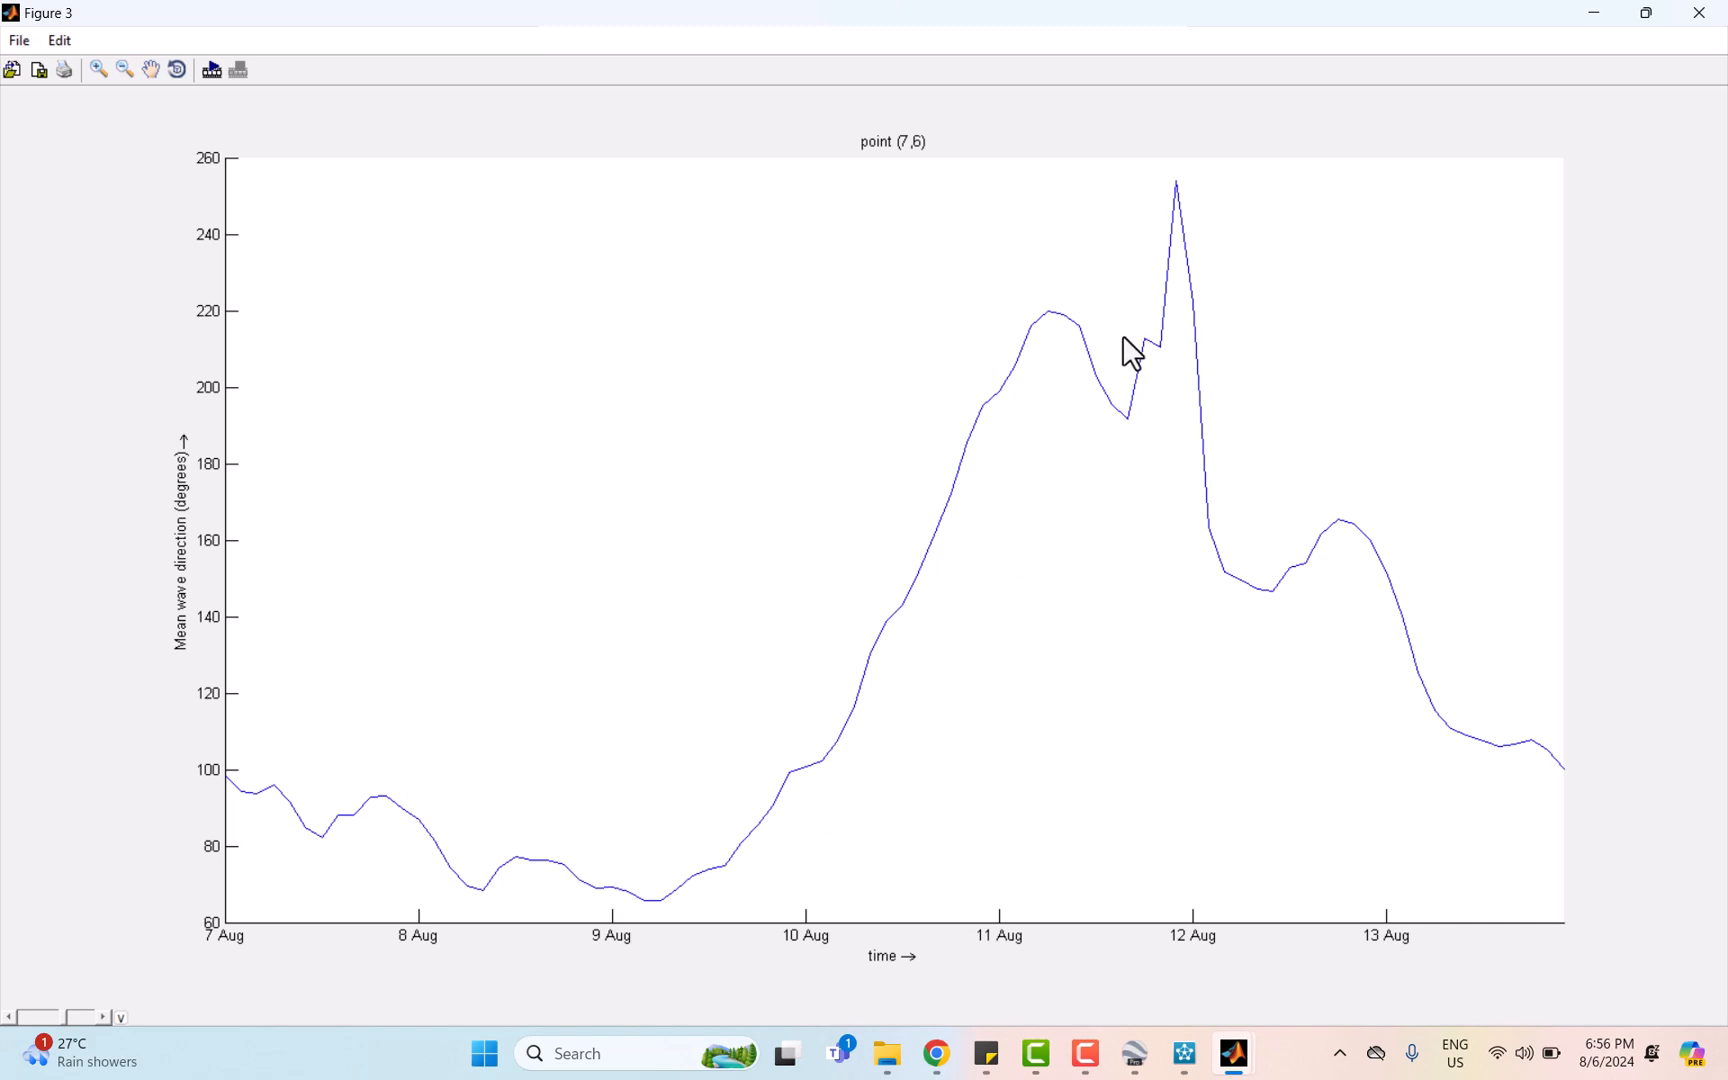
pyautogui.moveTo(1644, 782)
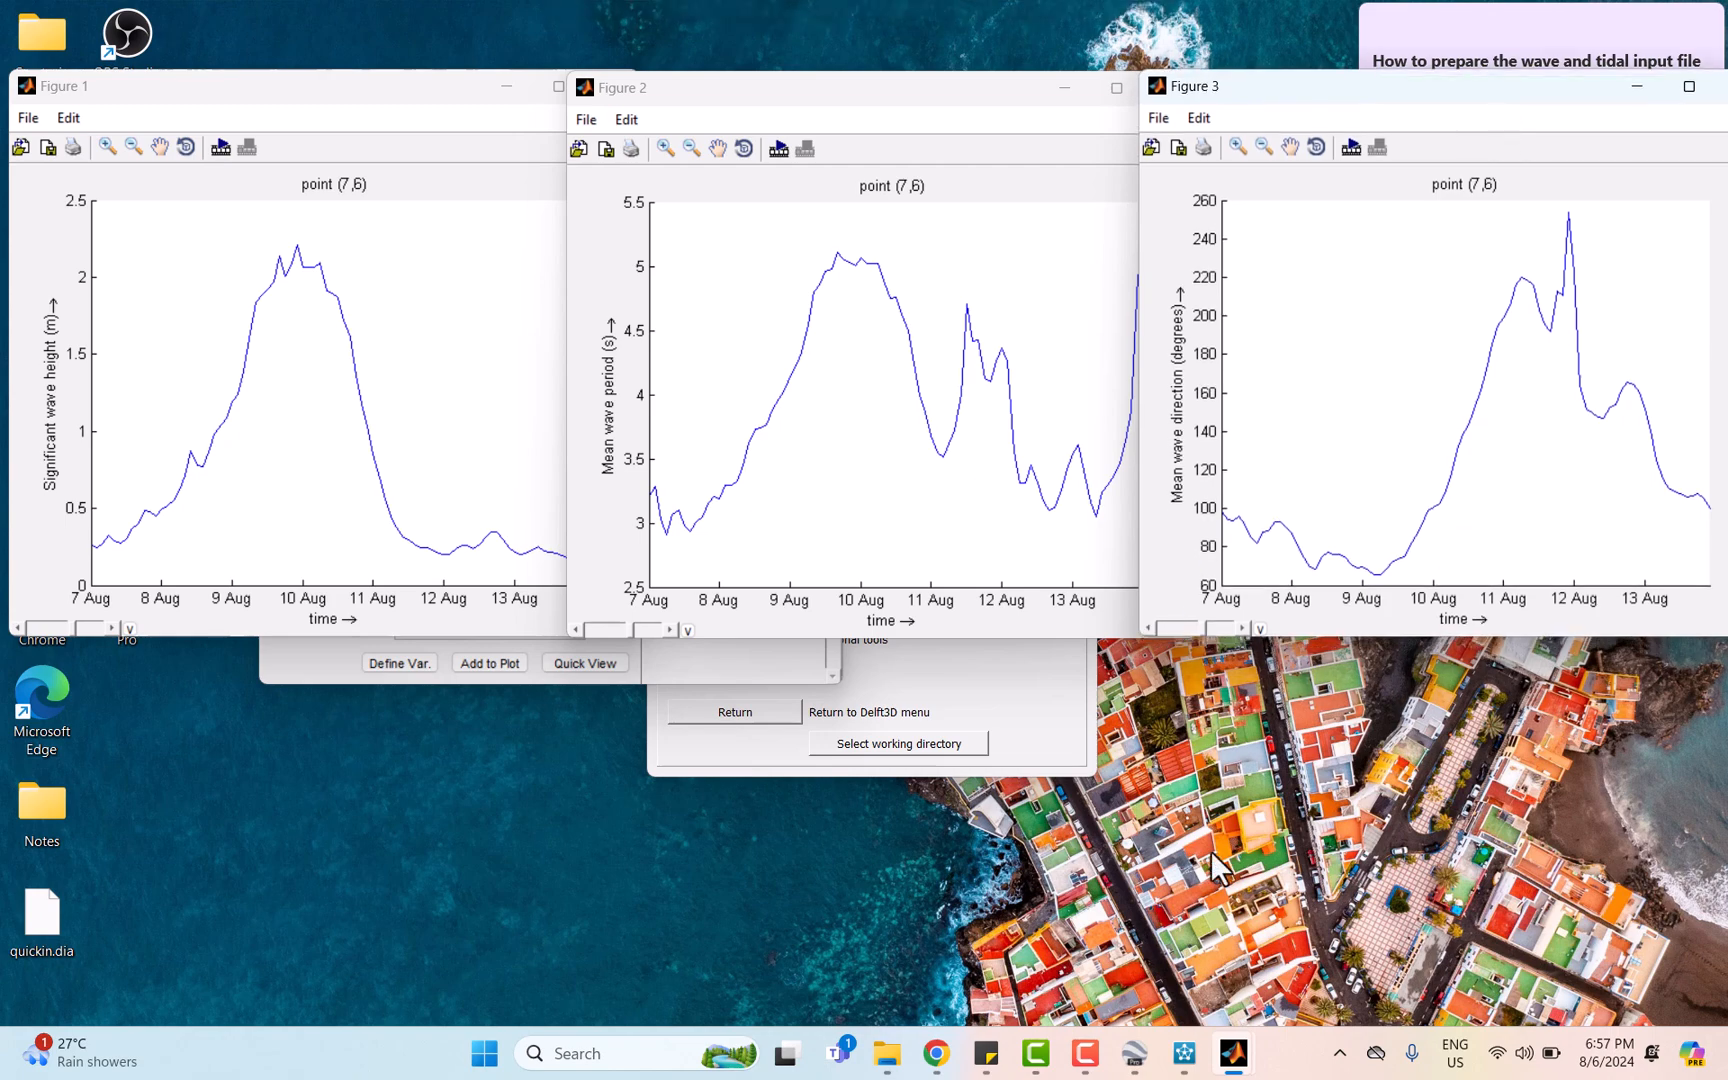
pyautogui.moveTo(1180, 834)
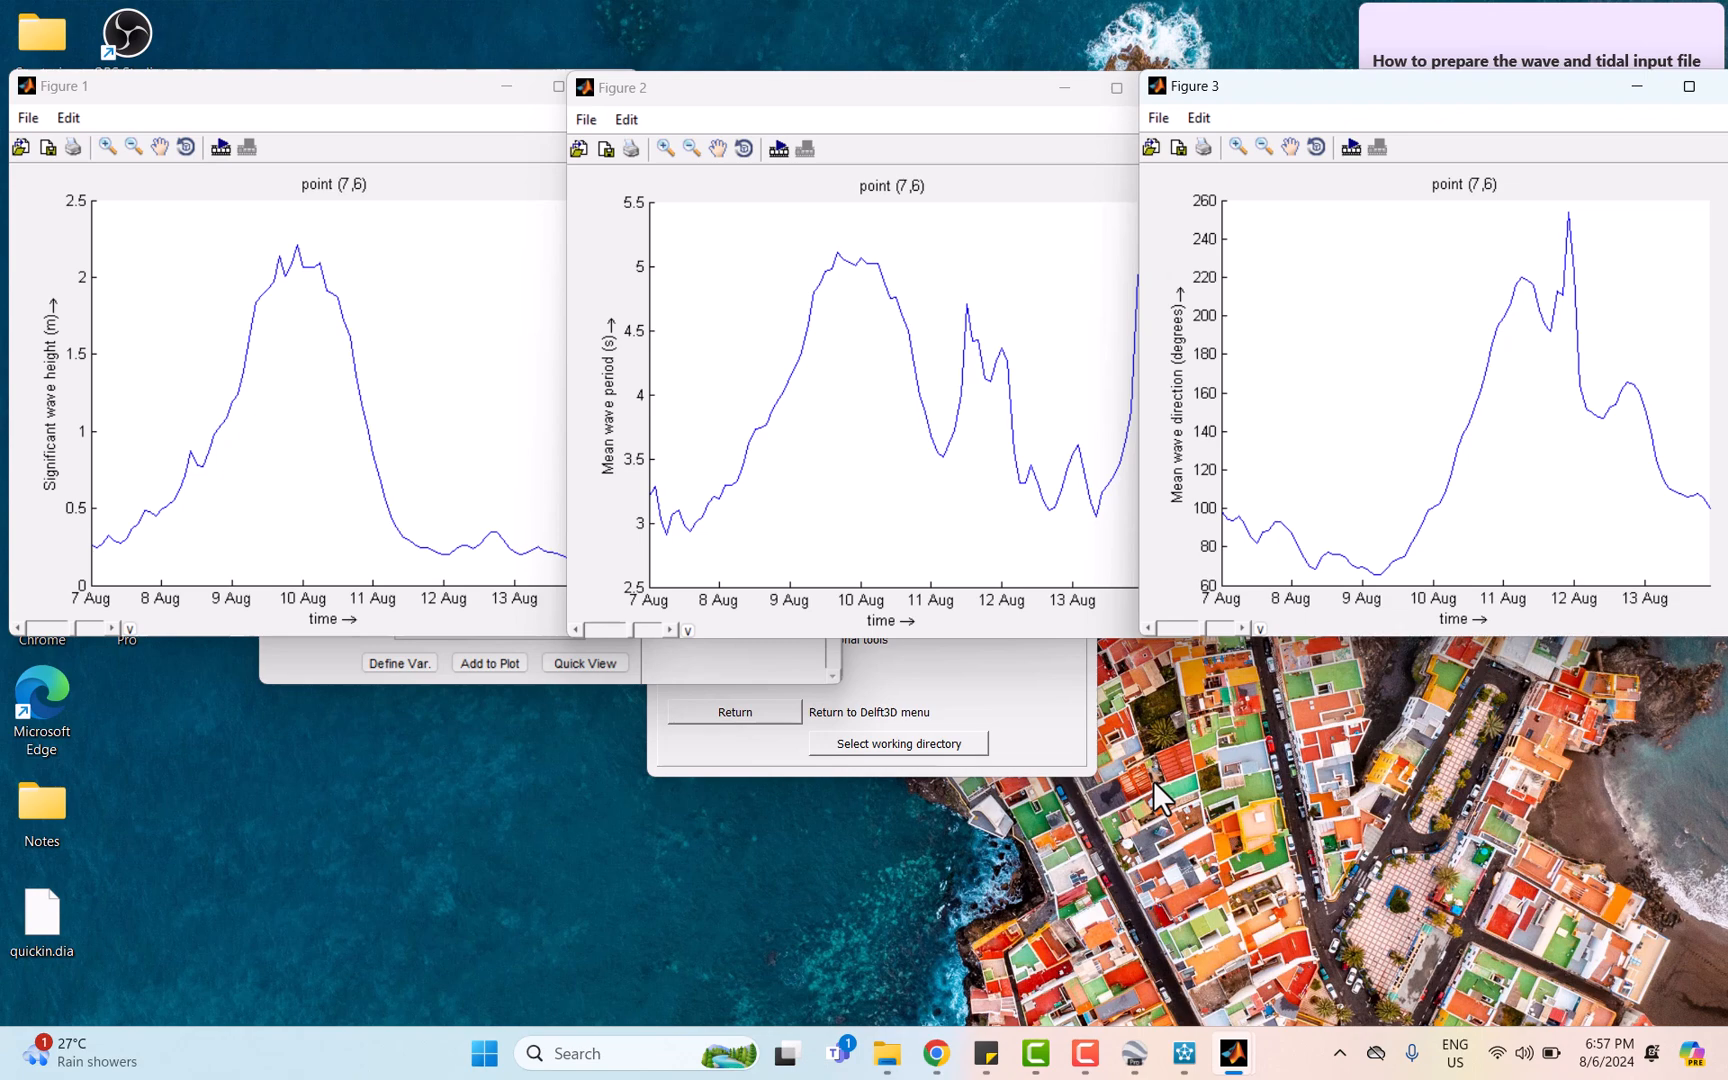
pyautogui.moveTo(1182, 818)
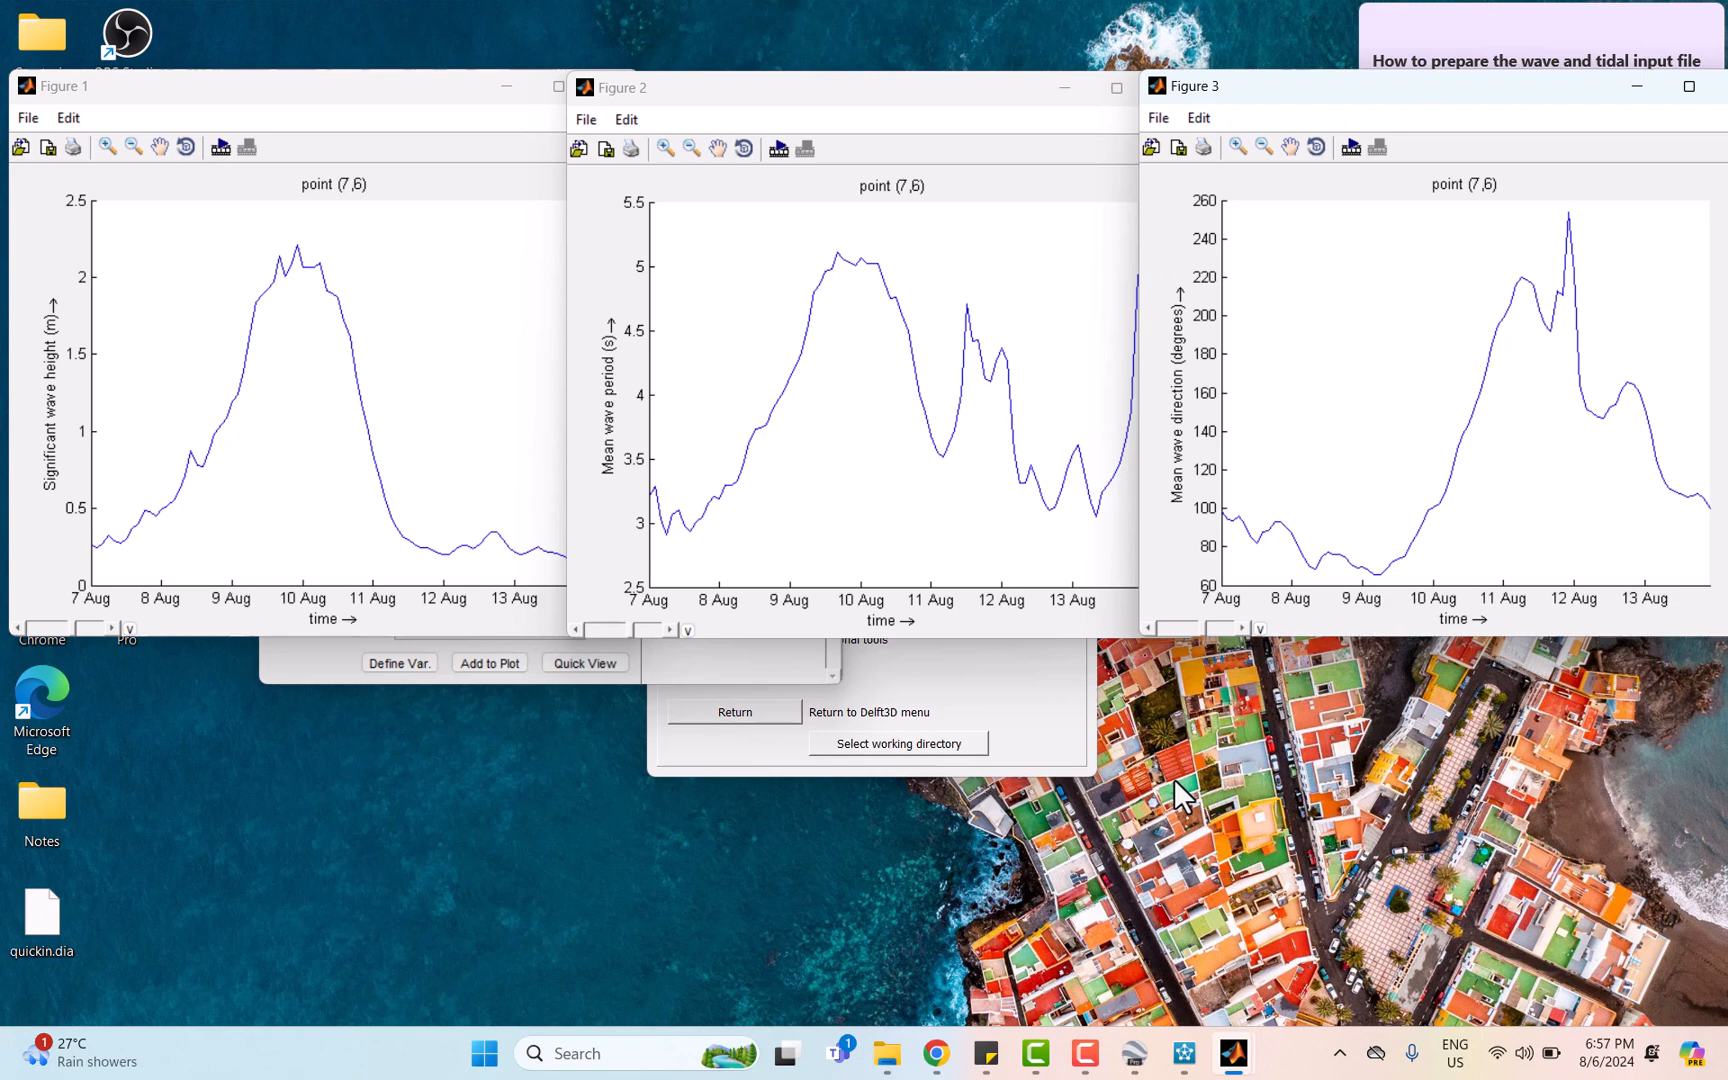
pyautogui.moveTo(1200, 816)
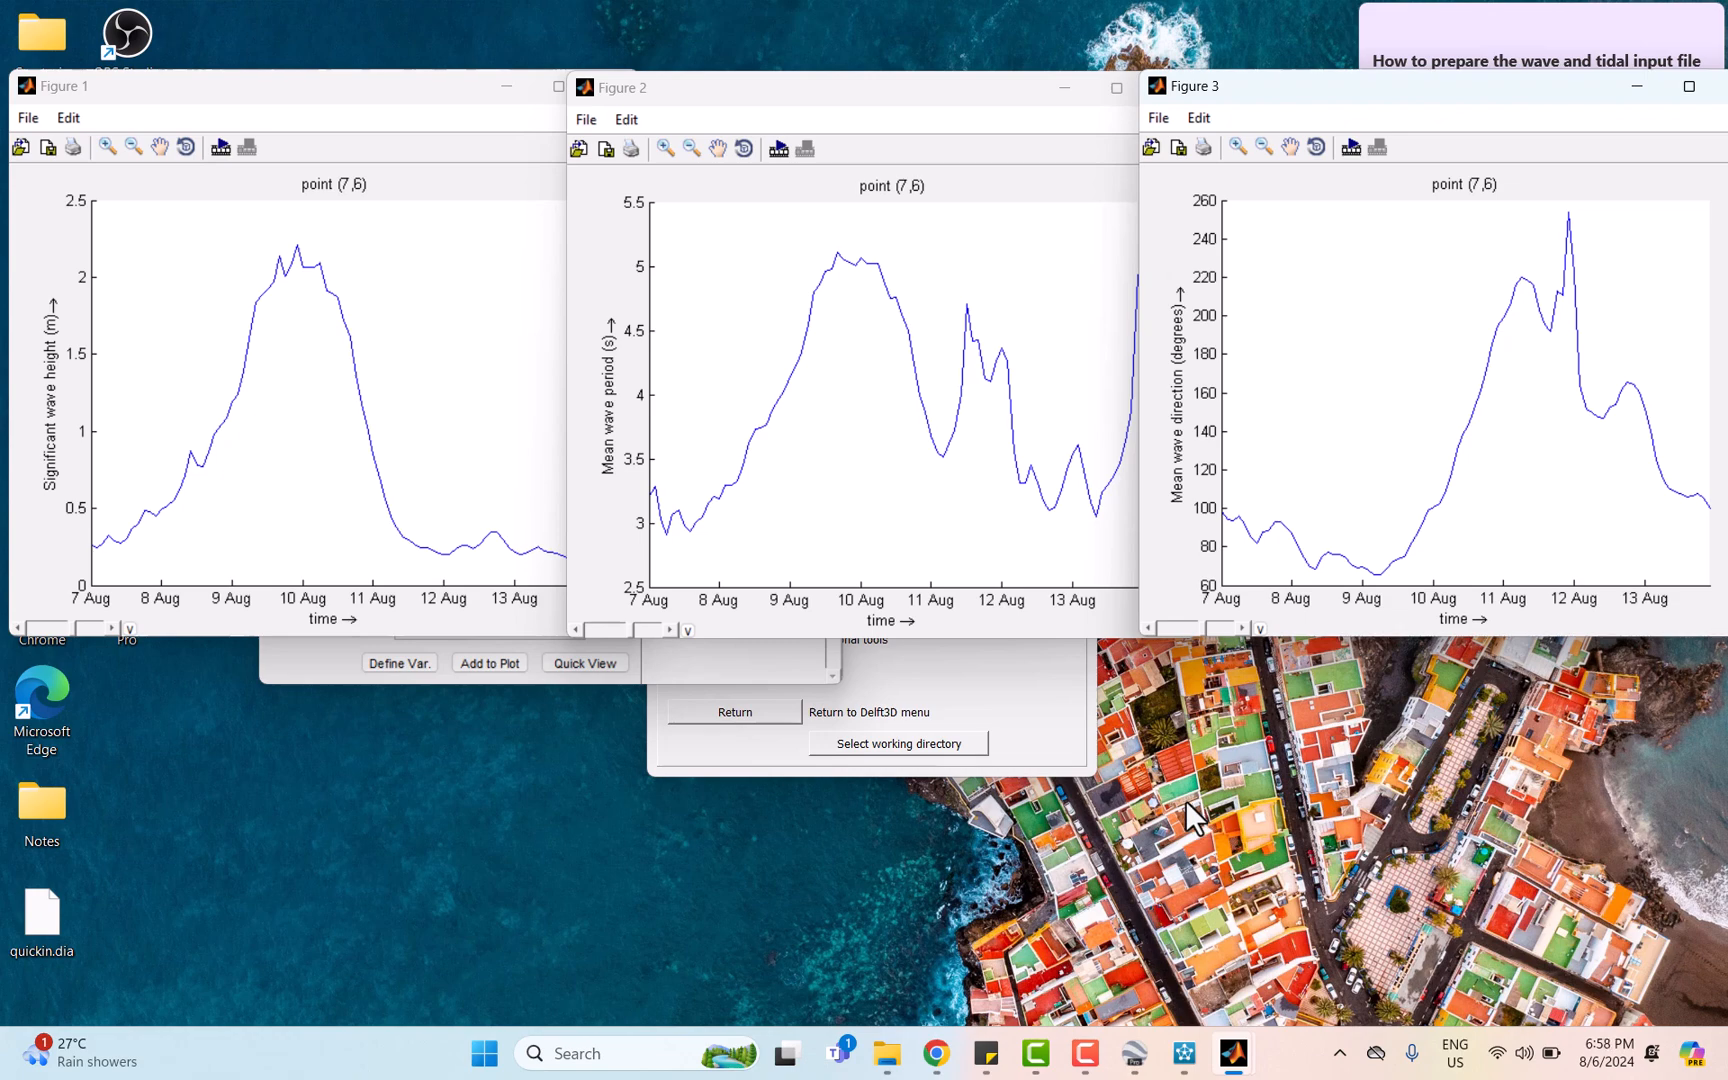
pyautogui.moveTo(930, 1056)
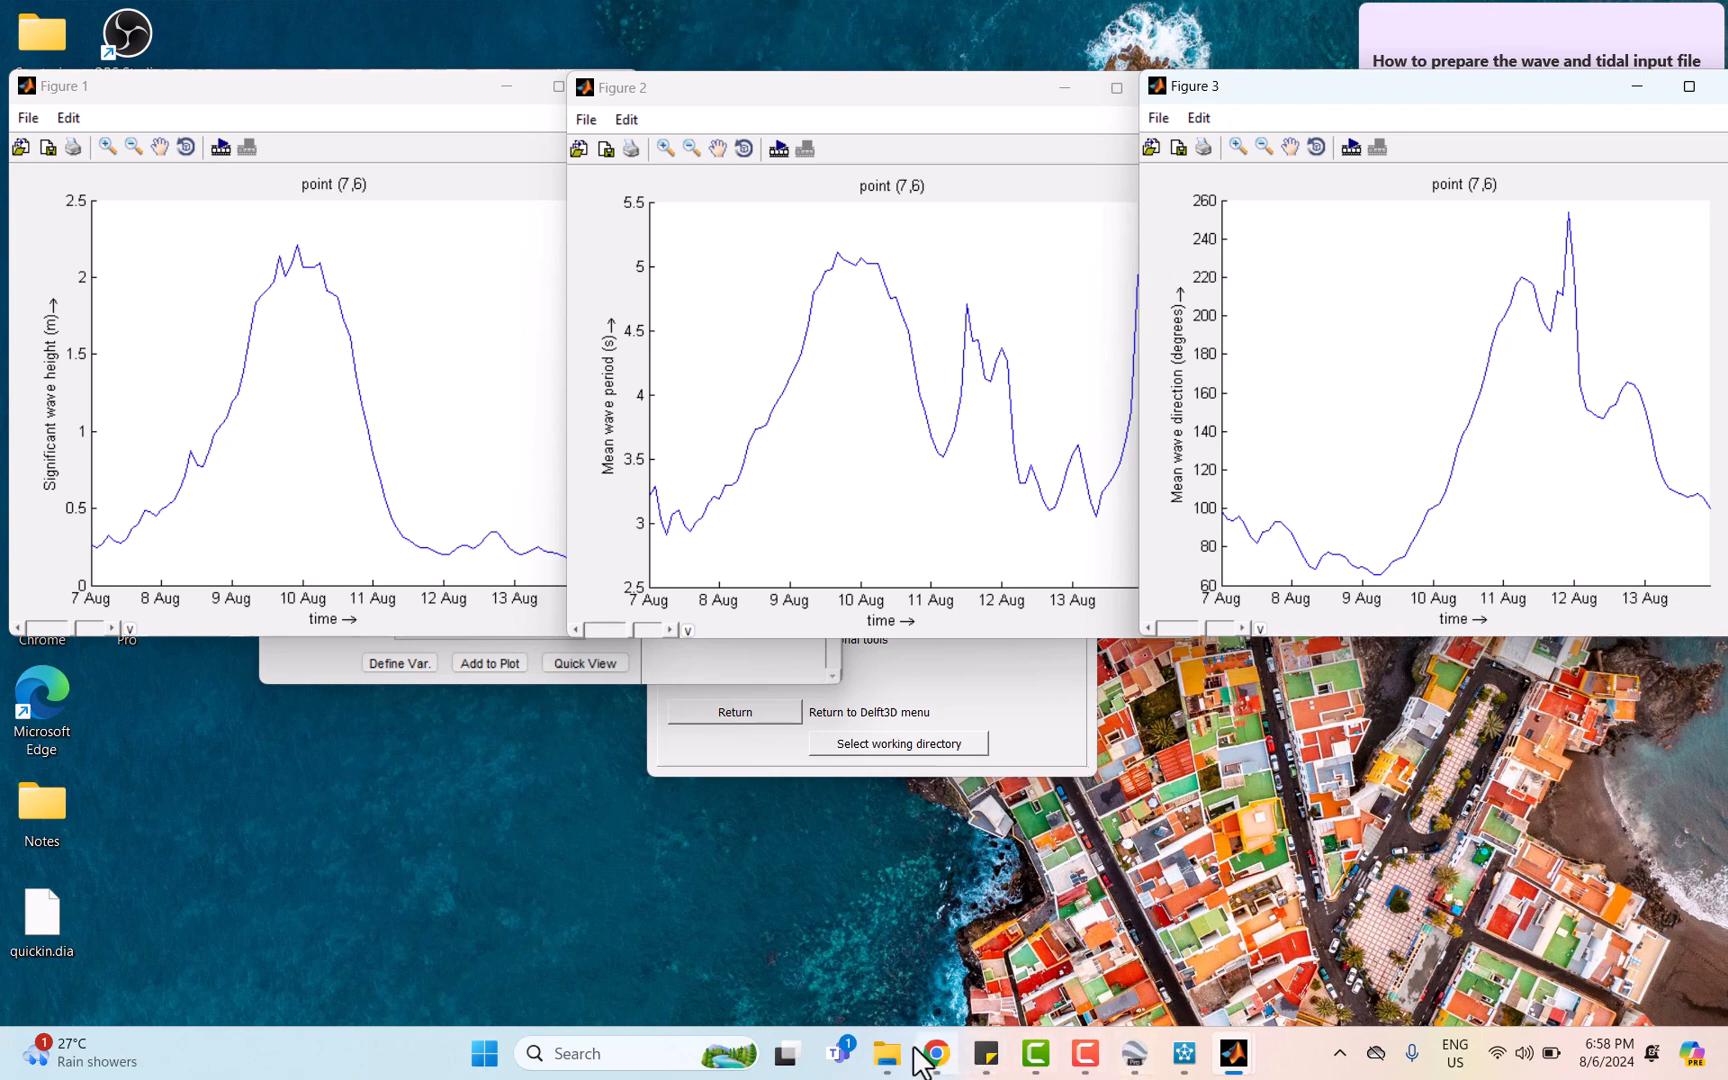